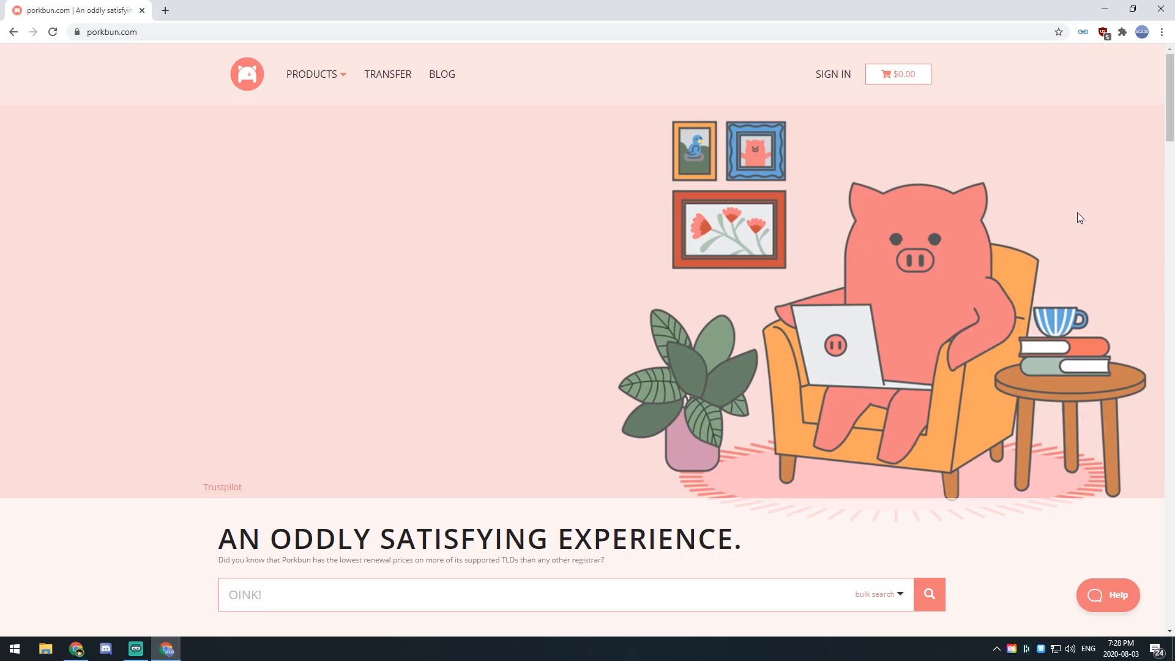
pyautogui.moveTo(1069, 191)
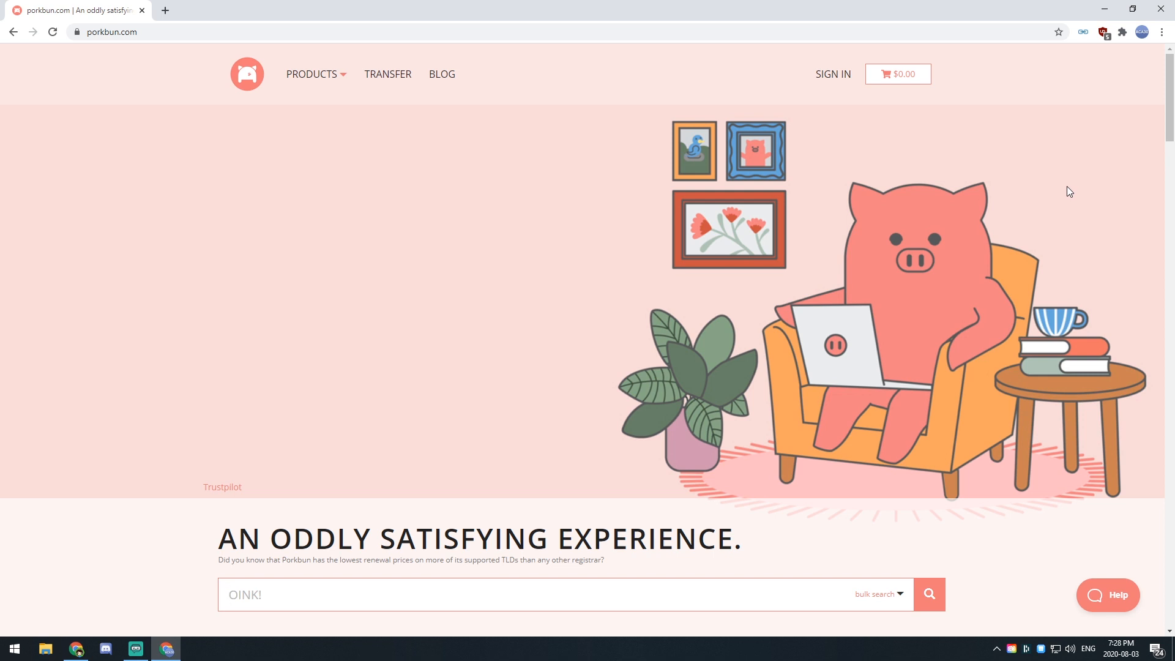
pyautogui.moveTo(1063, 178)
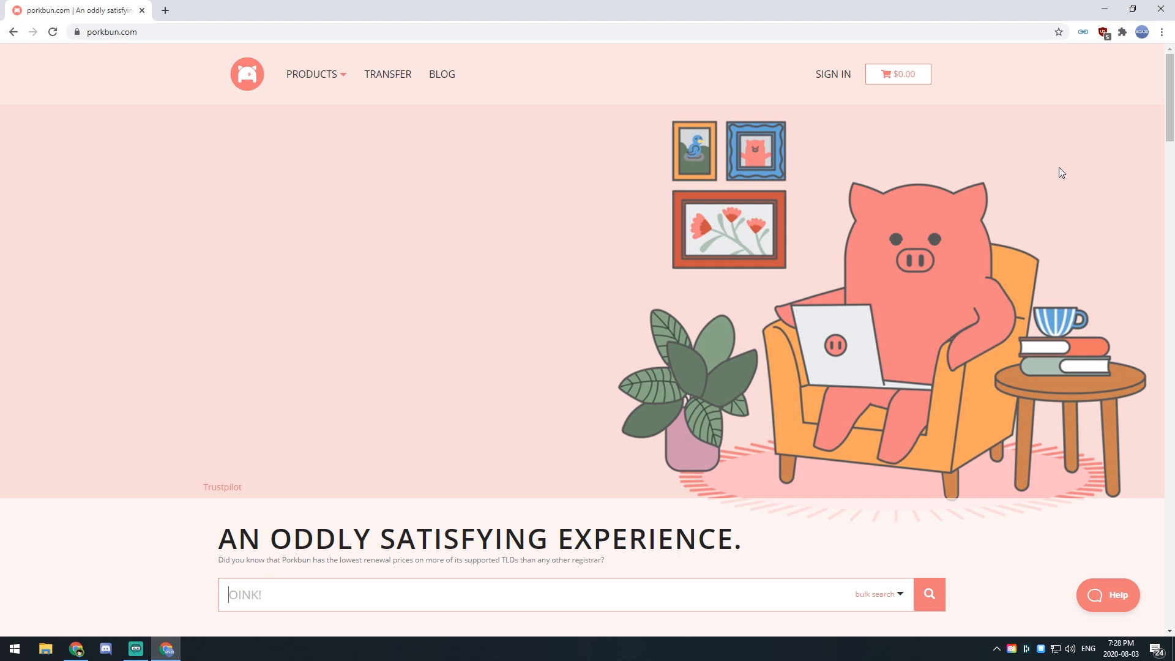
pyautogui.moveTo(1014, 159)
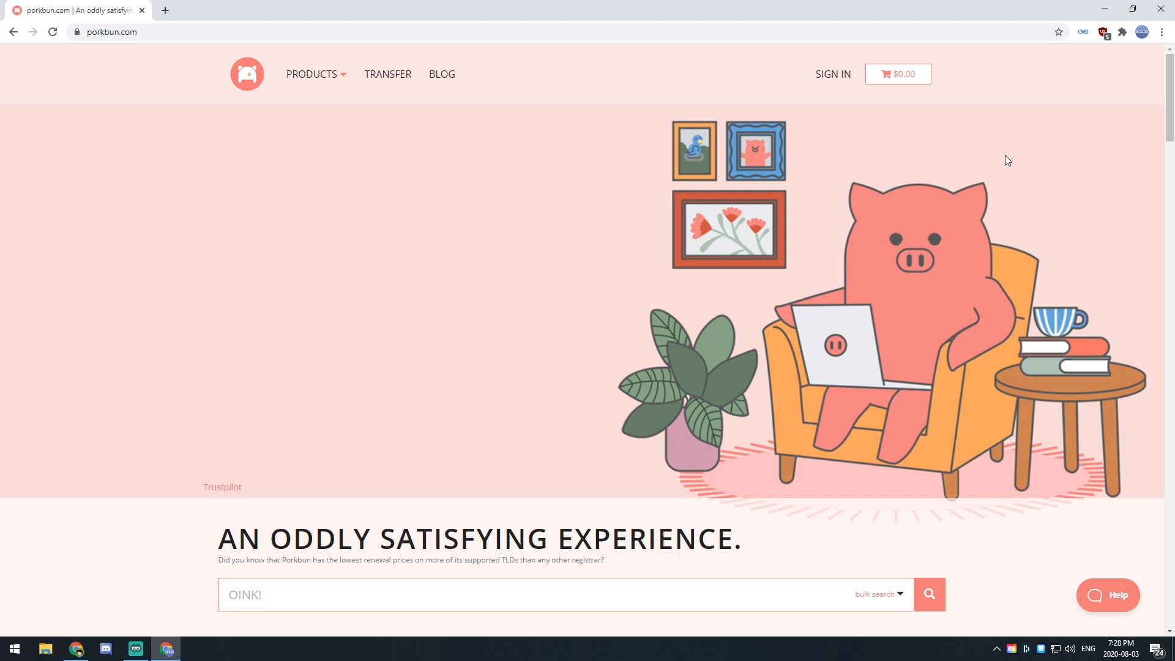
pyautogui.moveTo(981, 146)
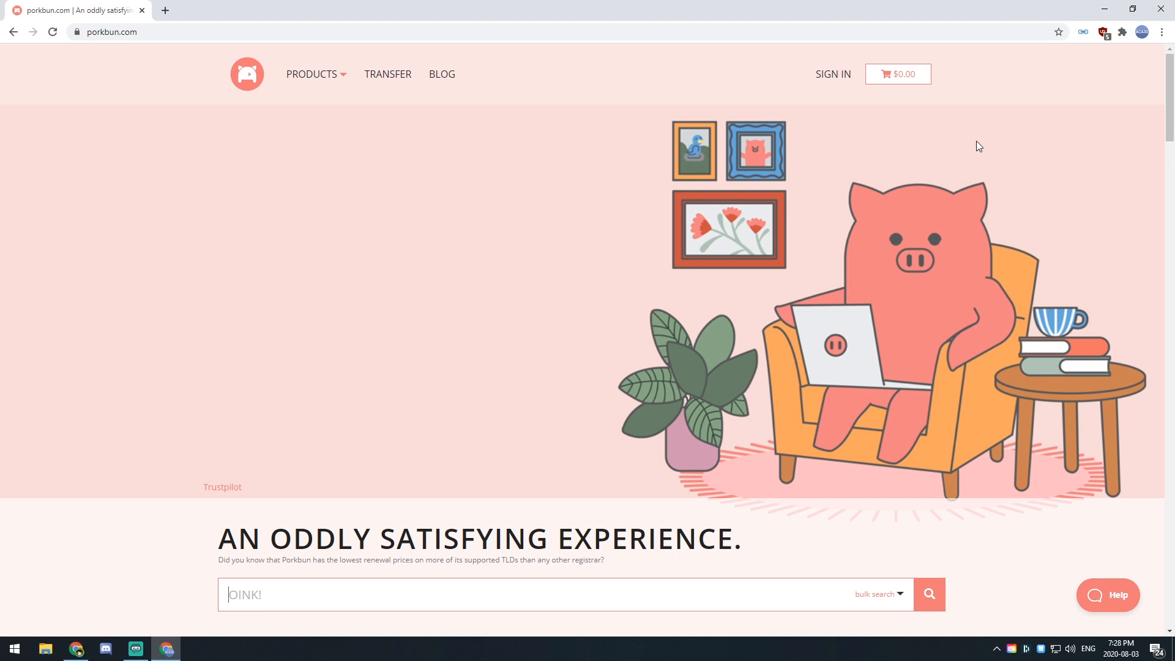
pyautogui.moveTo(825, 115)
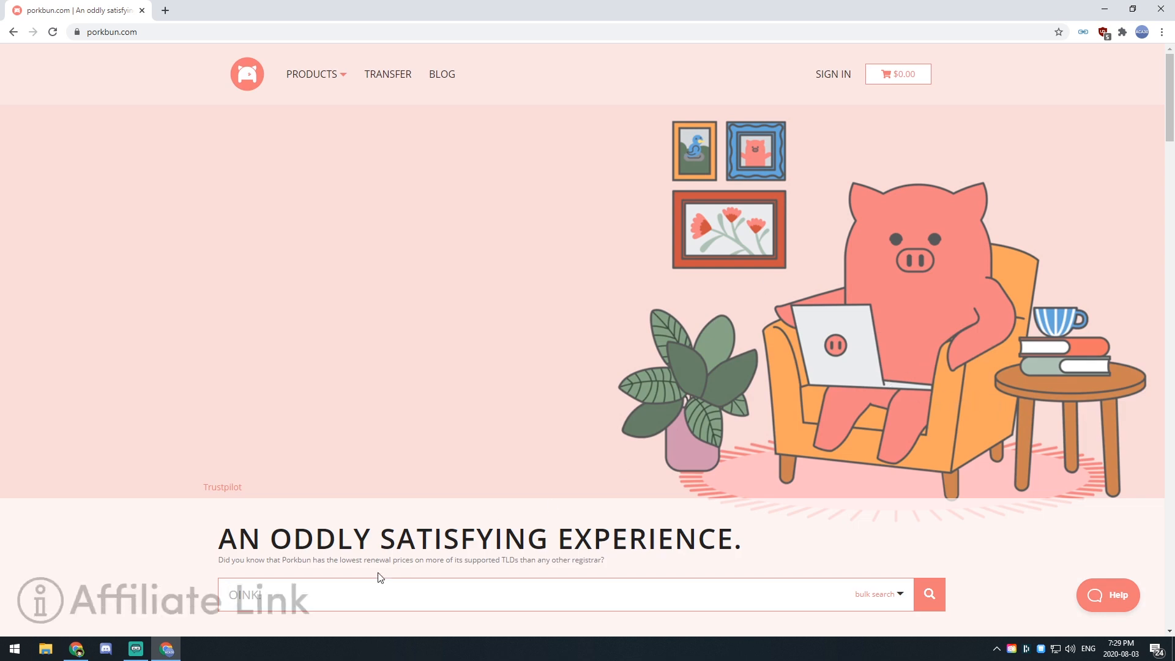
# - Search Porkbun for 'aca30' and add aca30.club to the cart for $1.74
pyautogui.write('aca30')
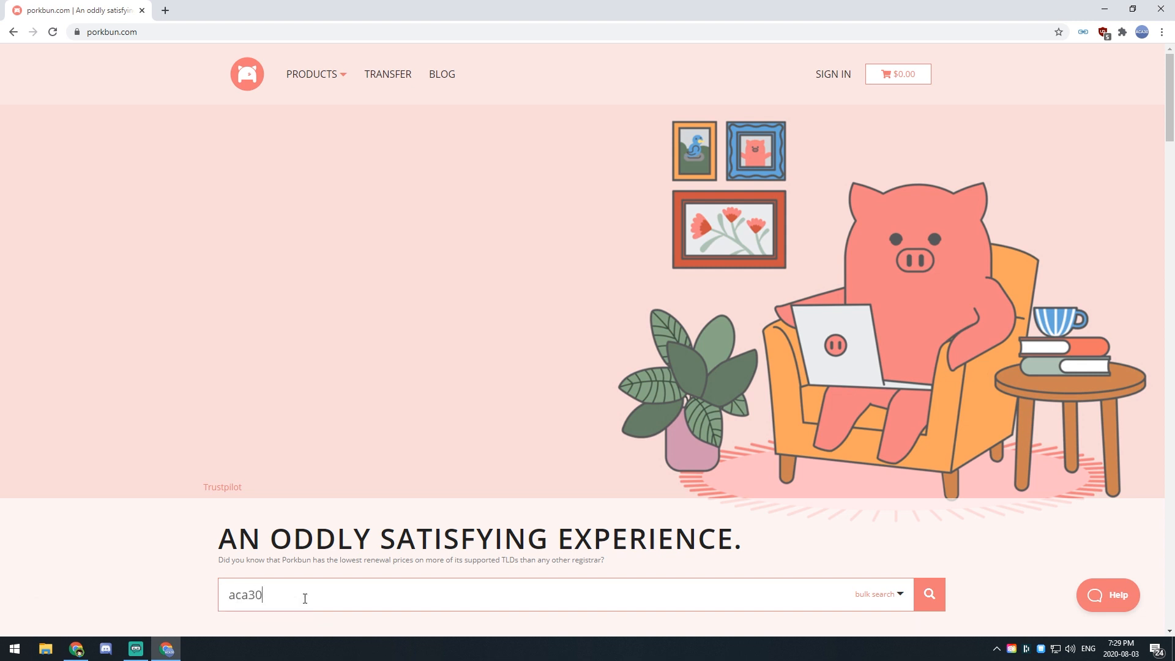
pyautogui.click(928, 594)
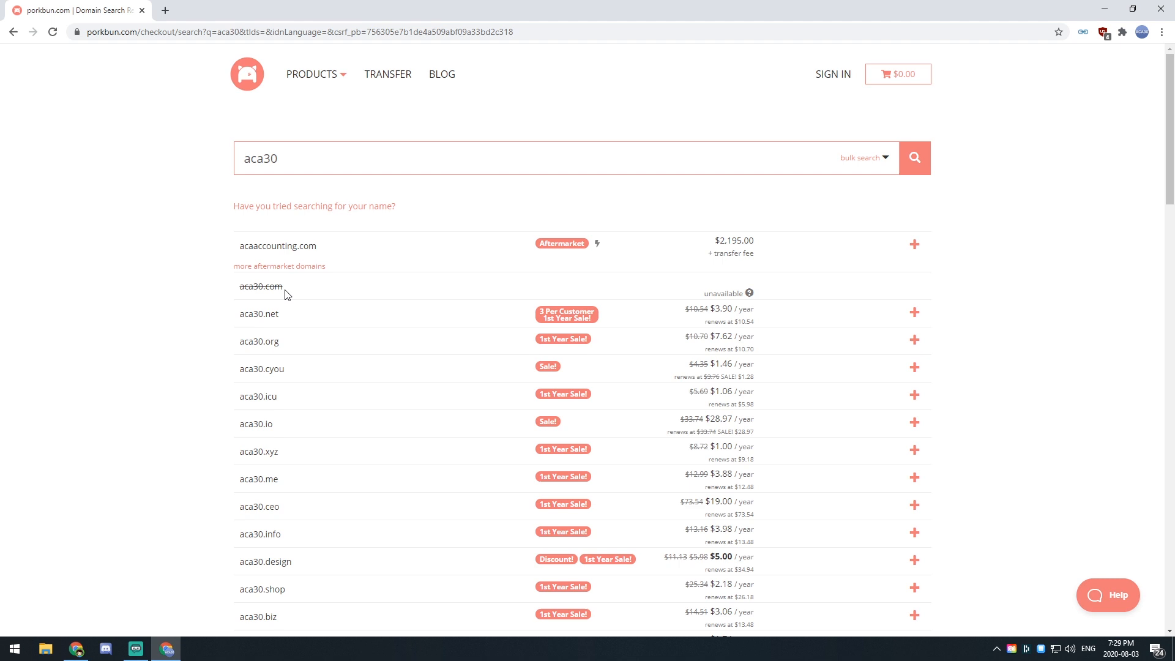
pyautogui.doubleClick(276, 286)
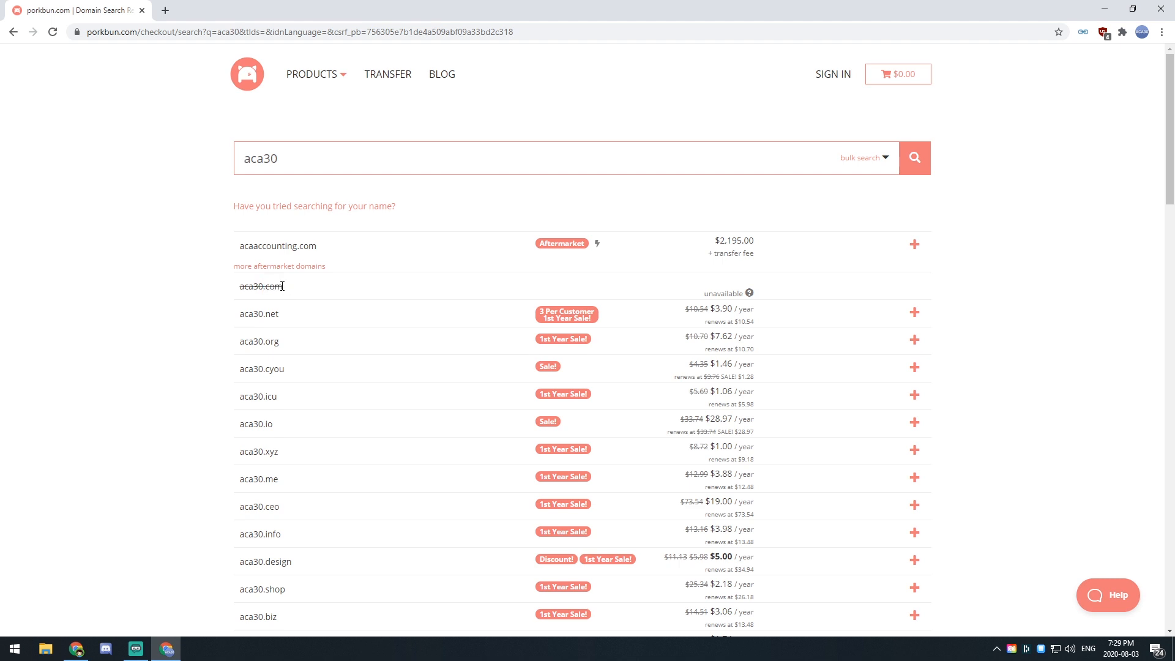
pyautogui.moveTo(253, 584)
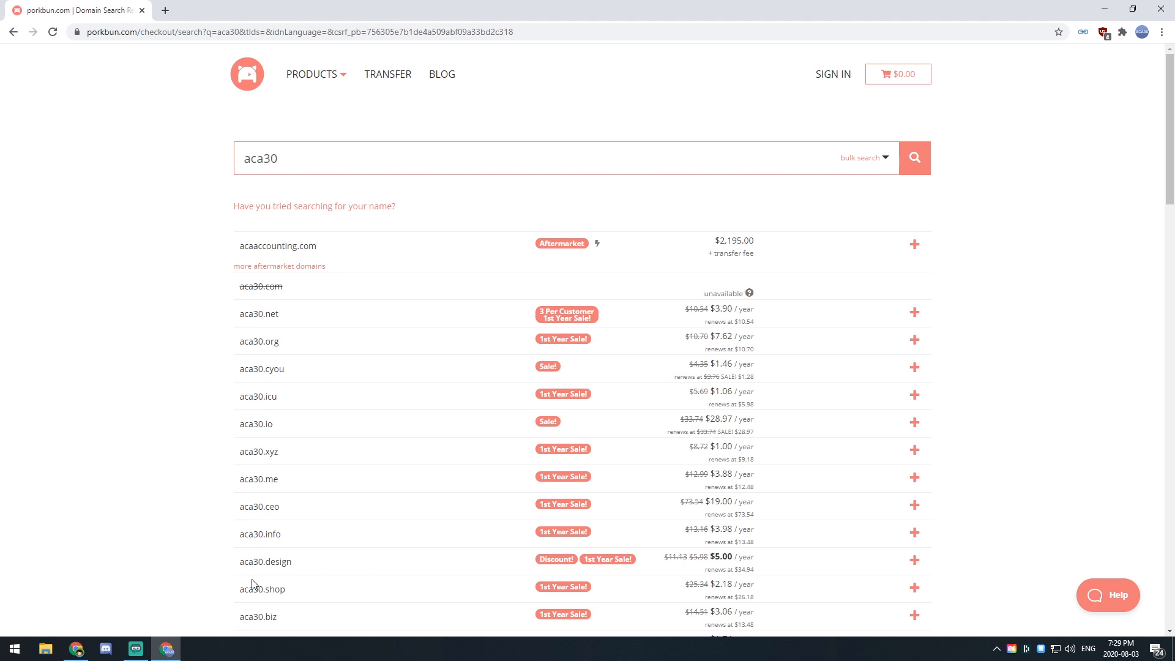
pyautogui.scroll(-3)
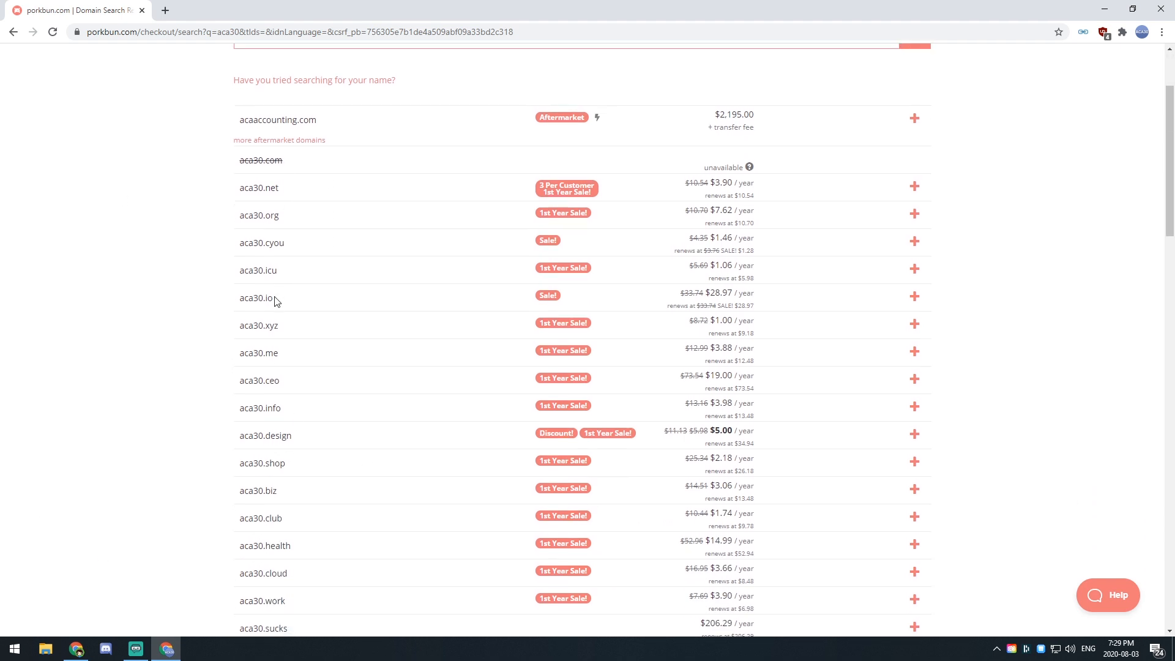
pyautogui.scroll(-3)
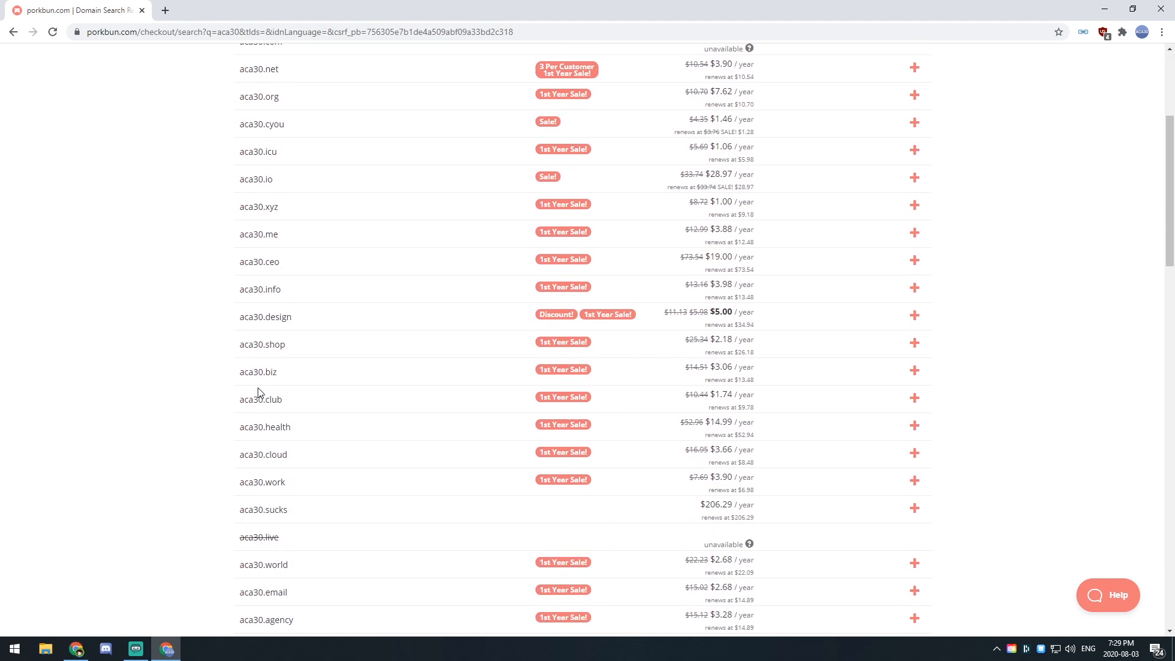
pyautogui.scroll(-3)
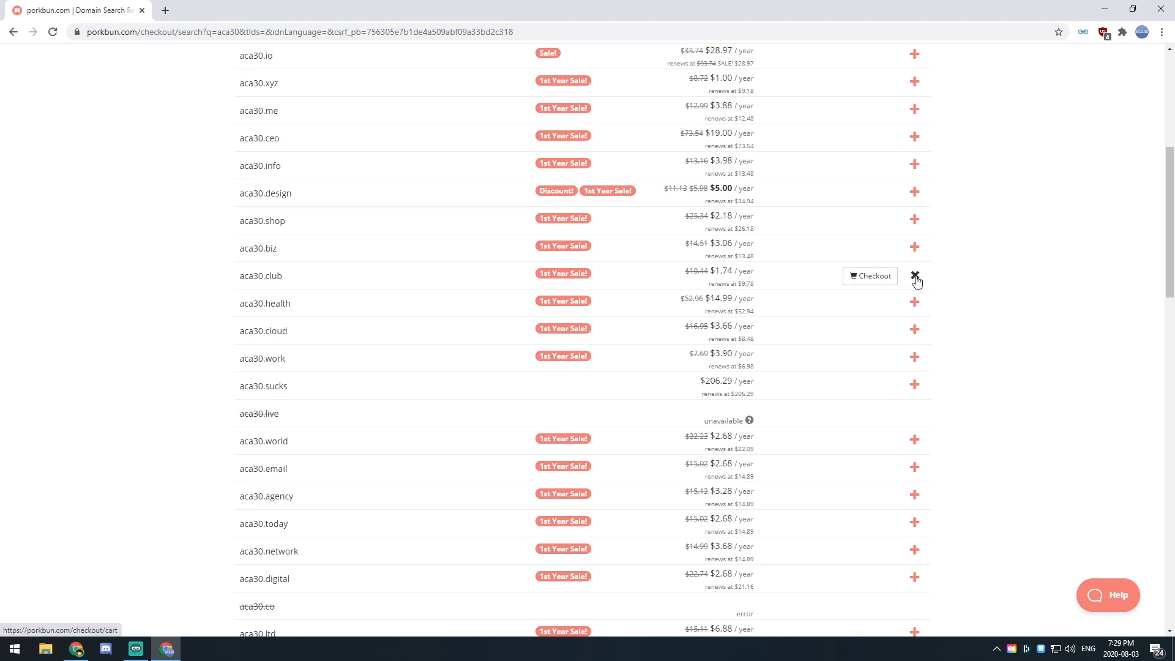
pyautogui.click(869, 276)
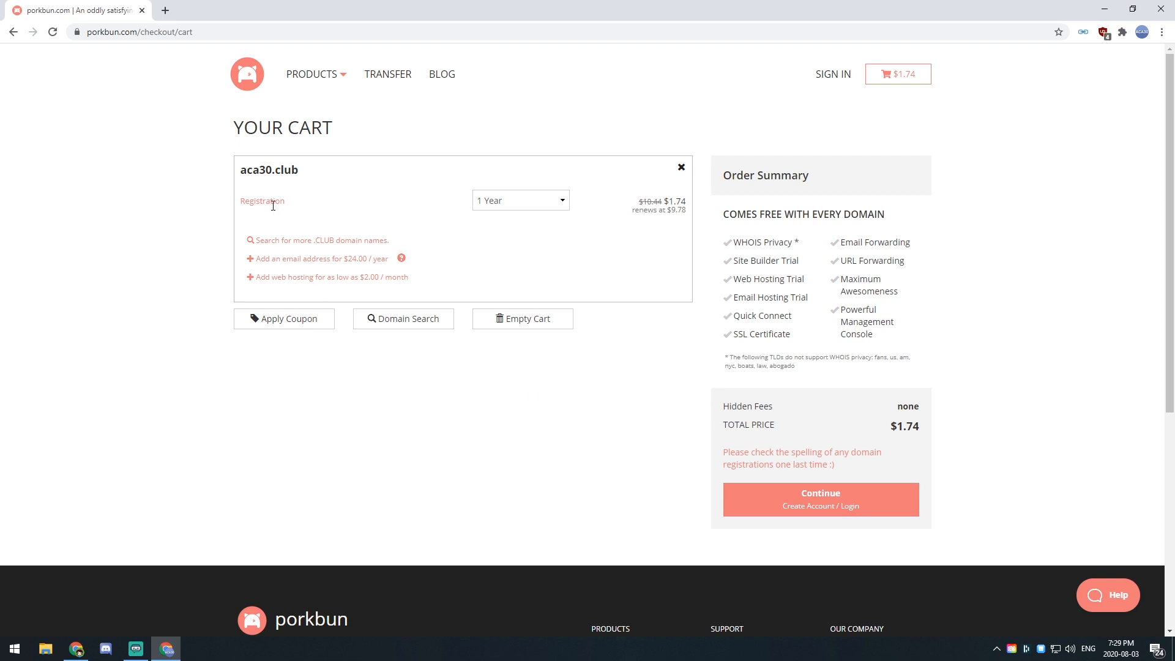
pyautogui.moveTo(907, 422)
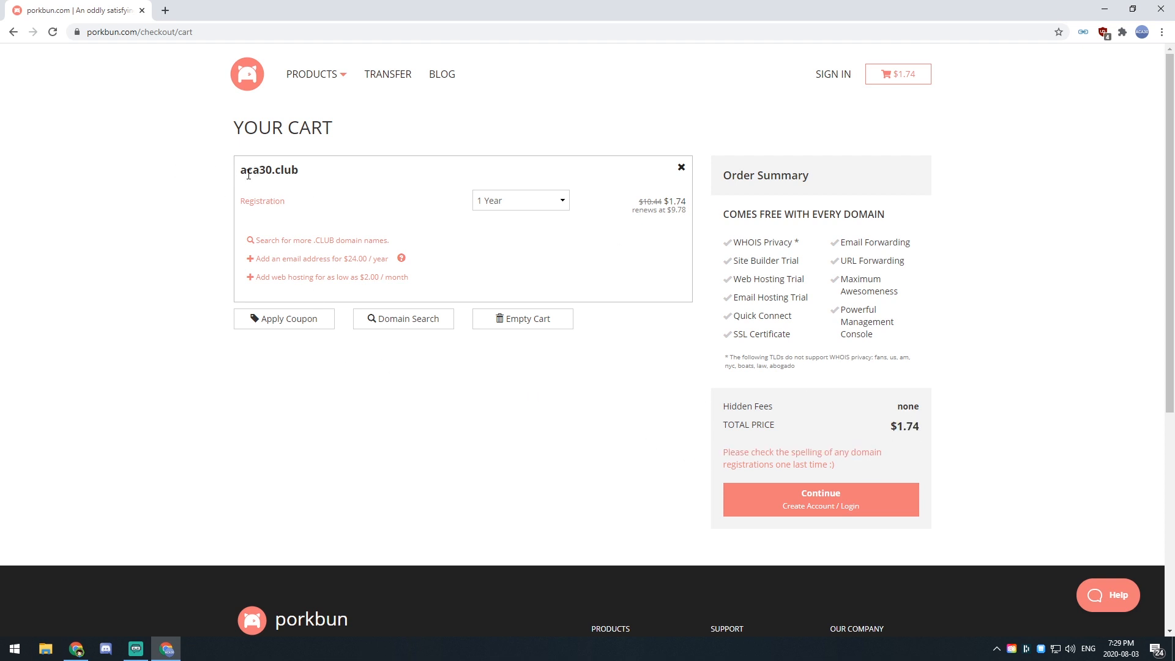
# - Continue from the cart to checkout and begin a new account username
pyautogui.click(820, 498)
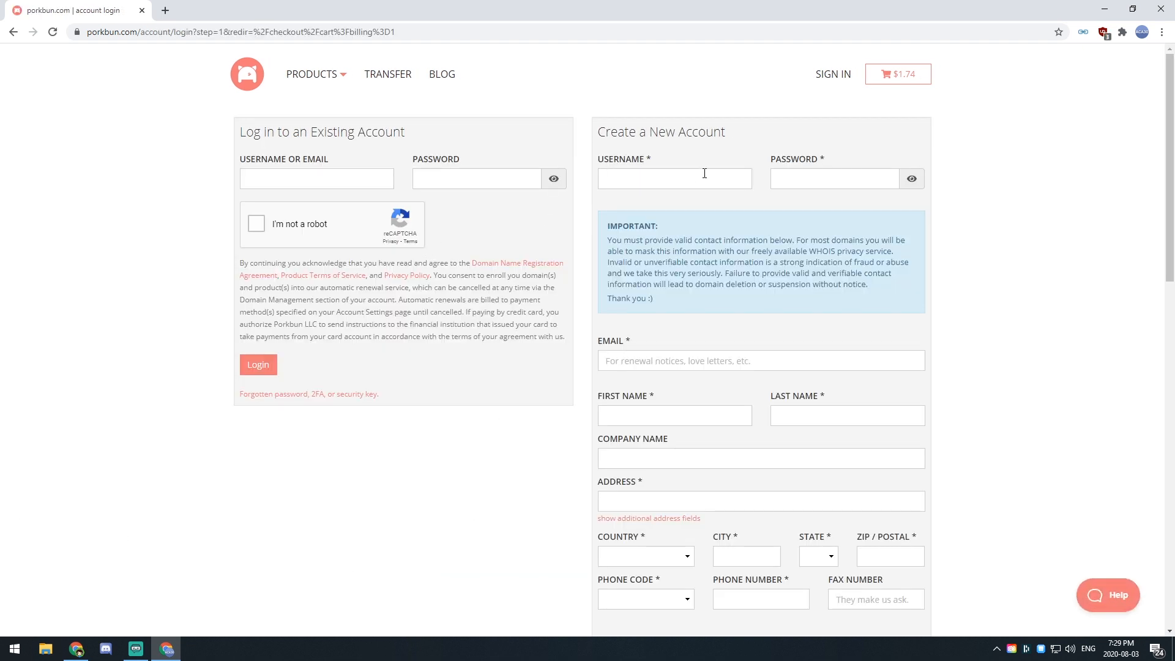
pyautogui.scroll(-3)
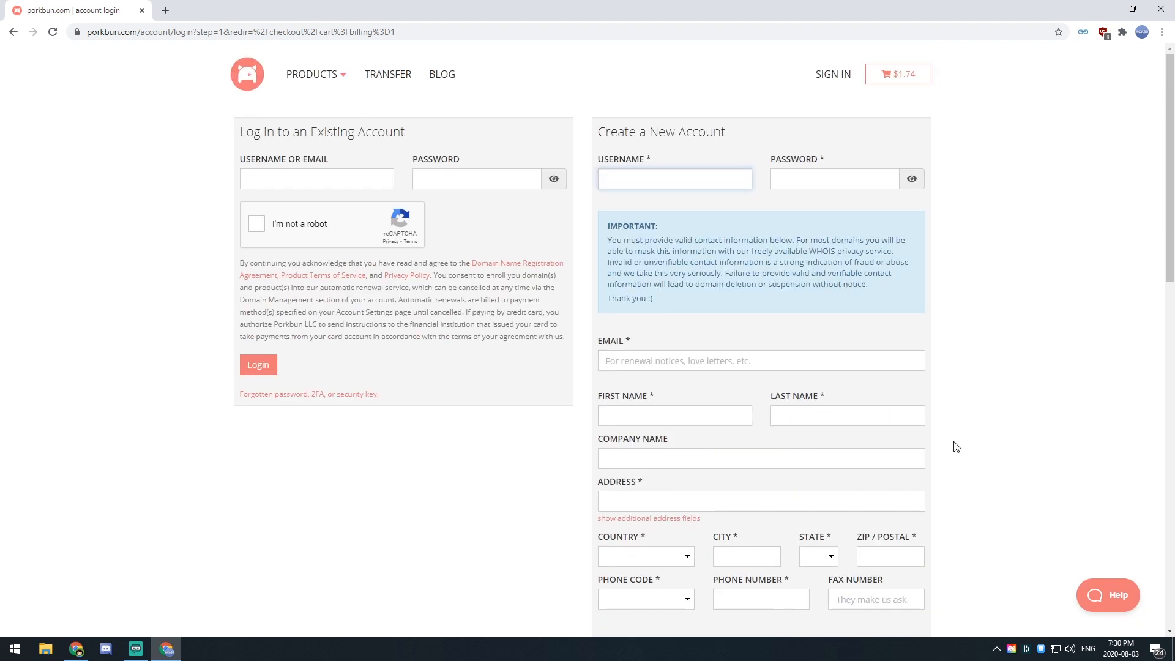
pyautogui.click(673, 178)
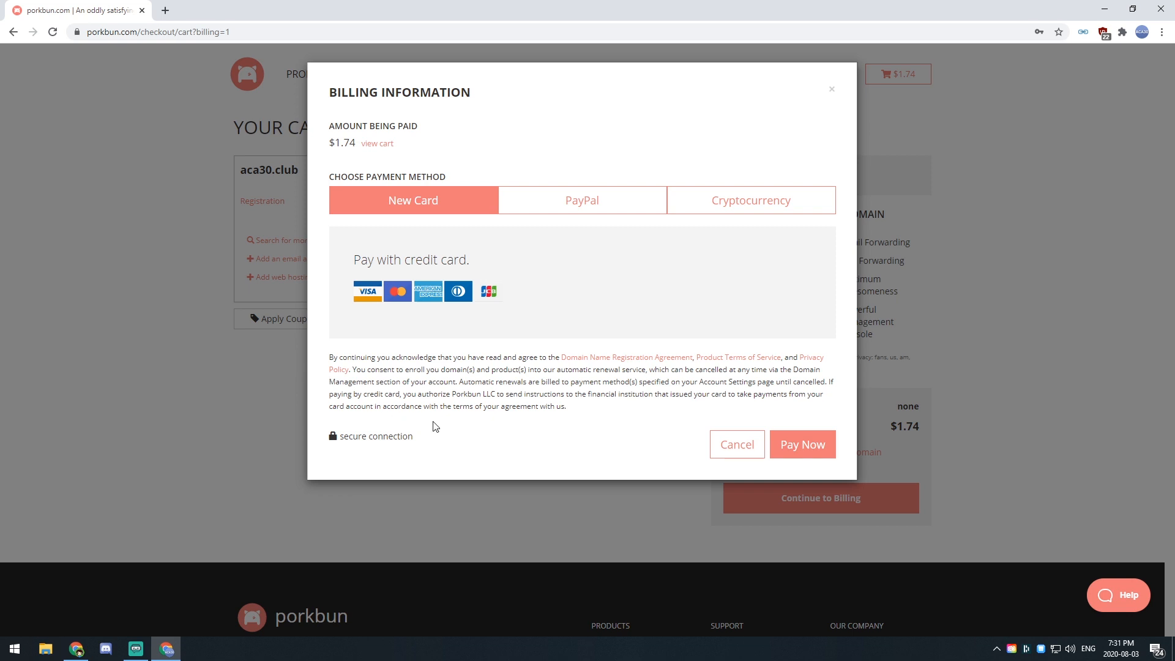
pyautogui.moveTo(611, 147)
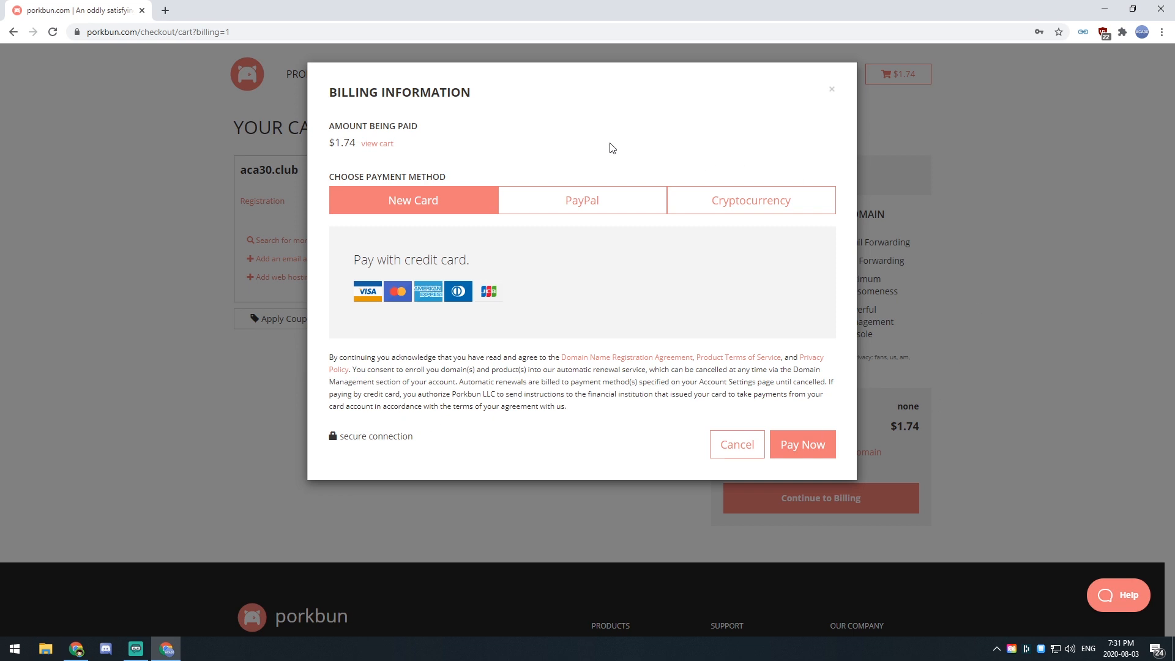
pyautogui.moveTo(320, 146)
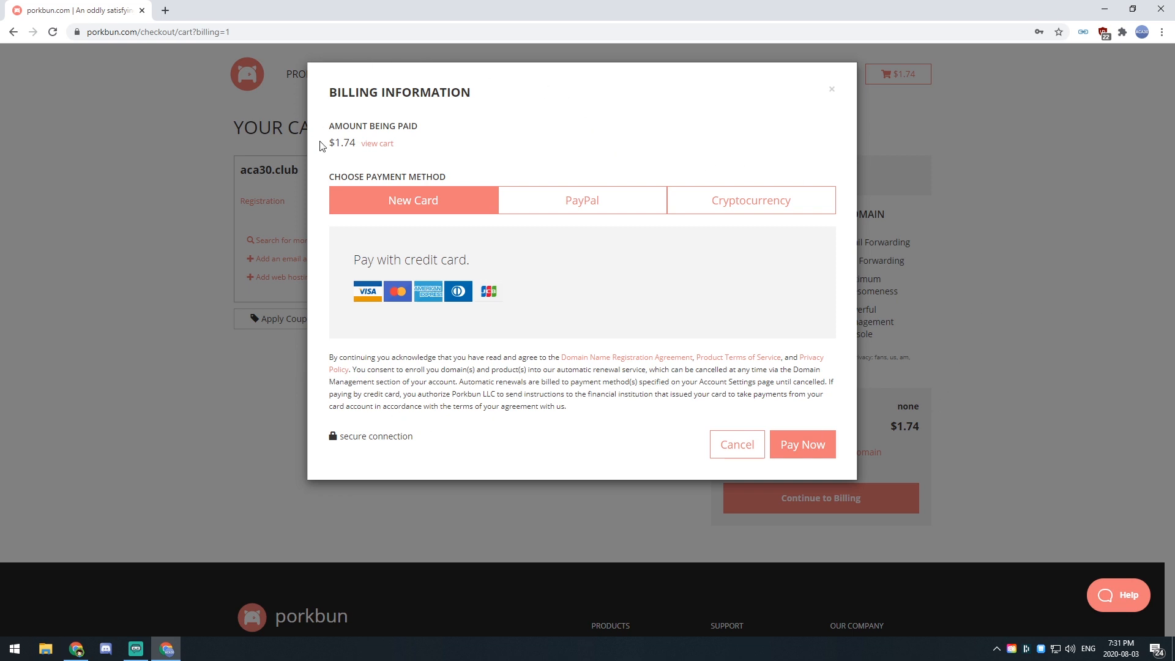
pyautogui.moveTo(316, 437)
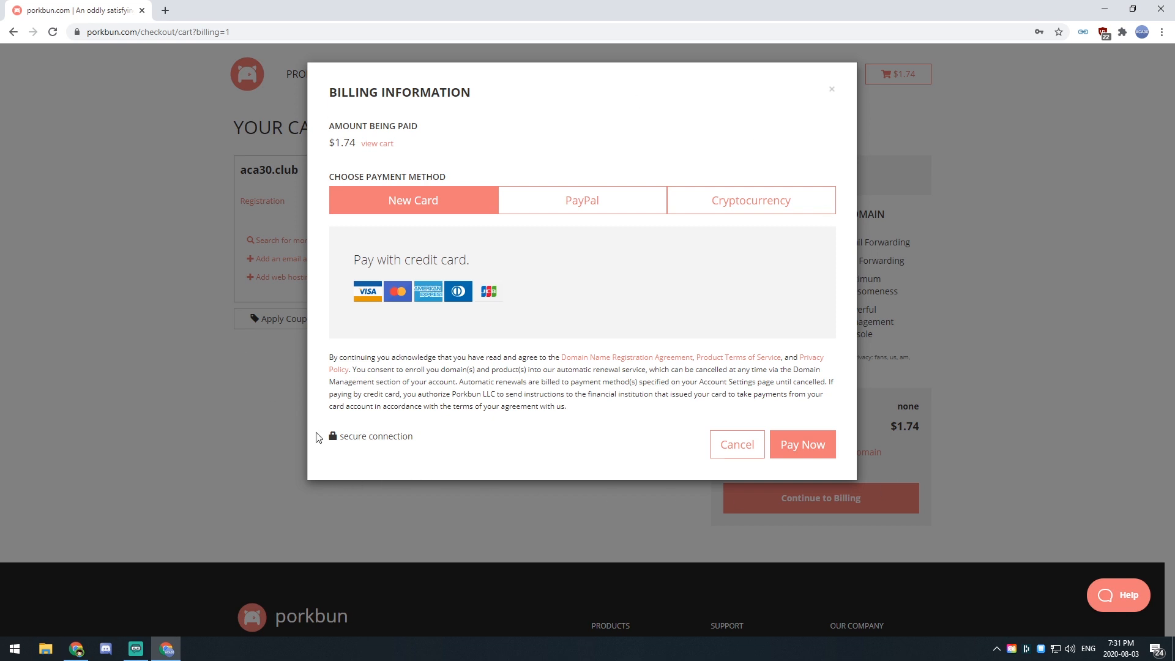
# - Pay the $1.74 aca30.club order through PayPal
pyautogui.click(582, 200)
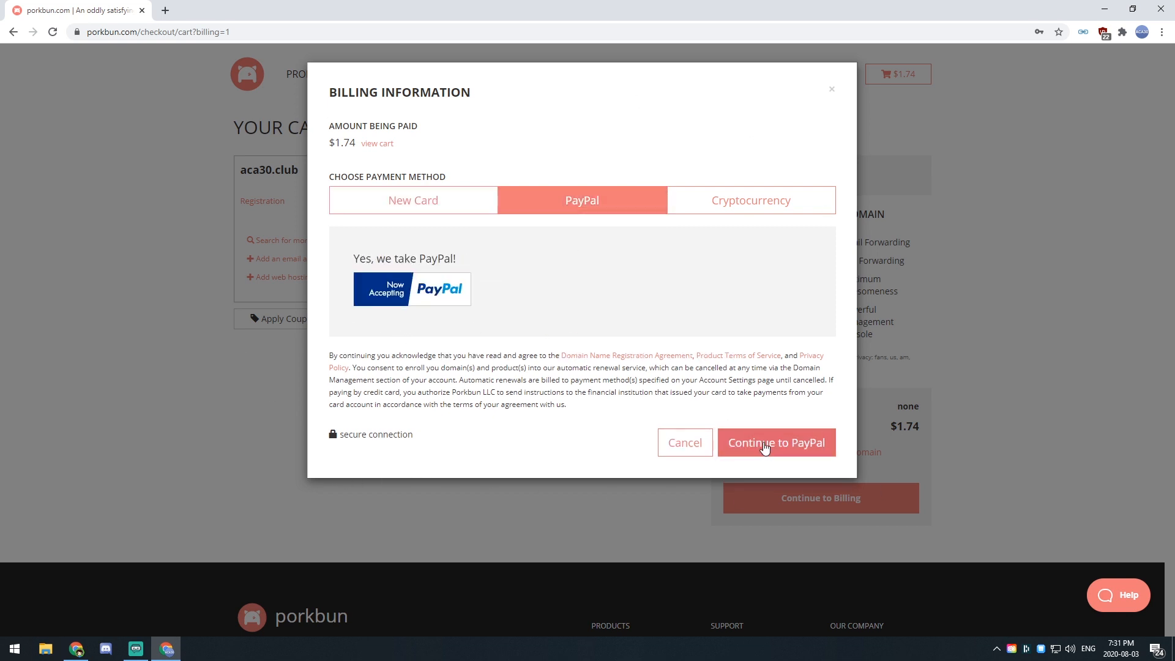
pyautogui.click(777, 442)
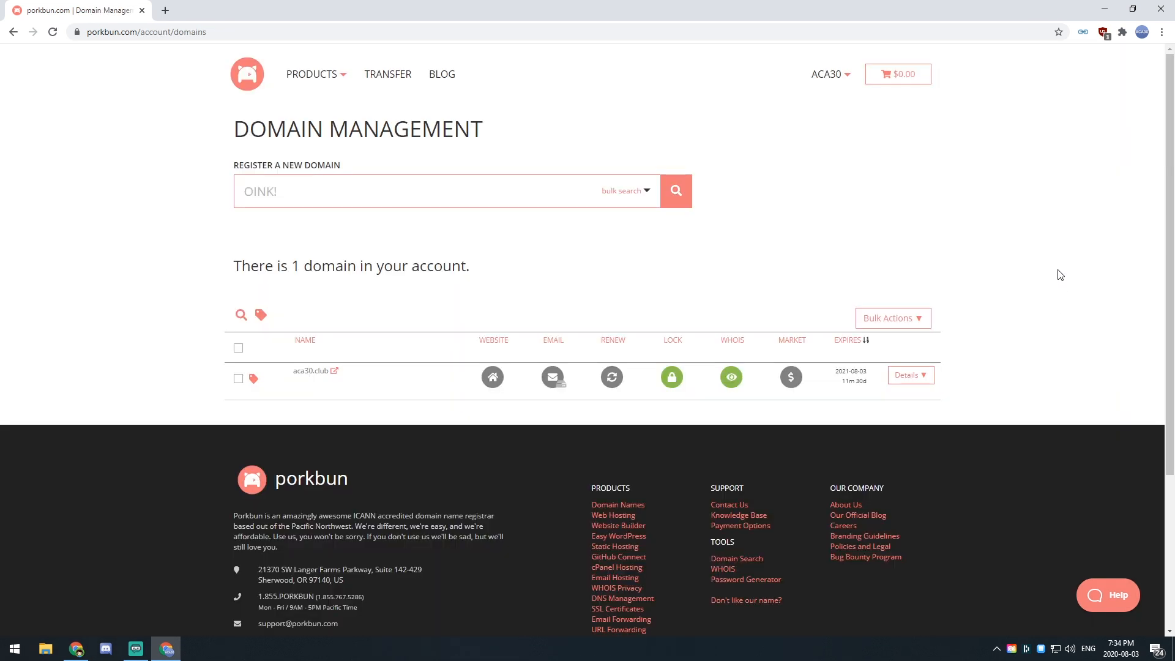
pyautogui.moveTo(1036, 231)
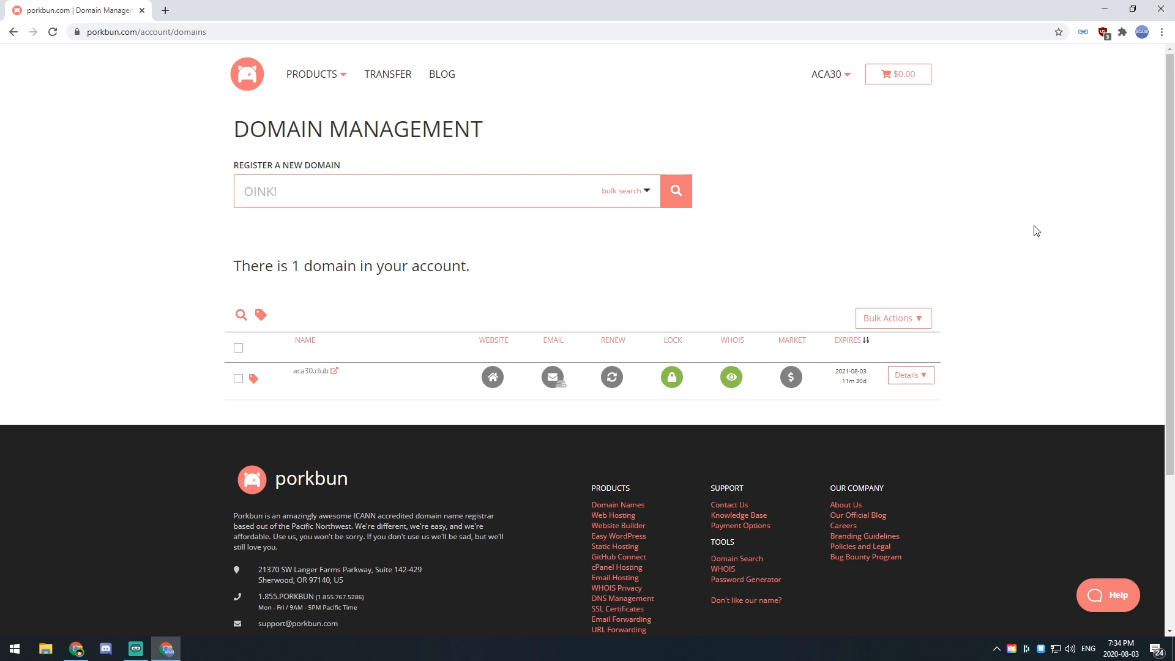
pyautogui.moveTo(1035, 225)
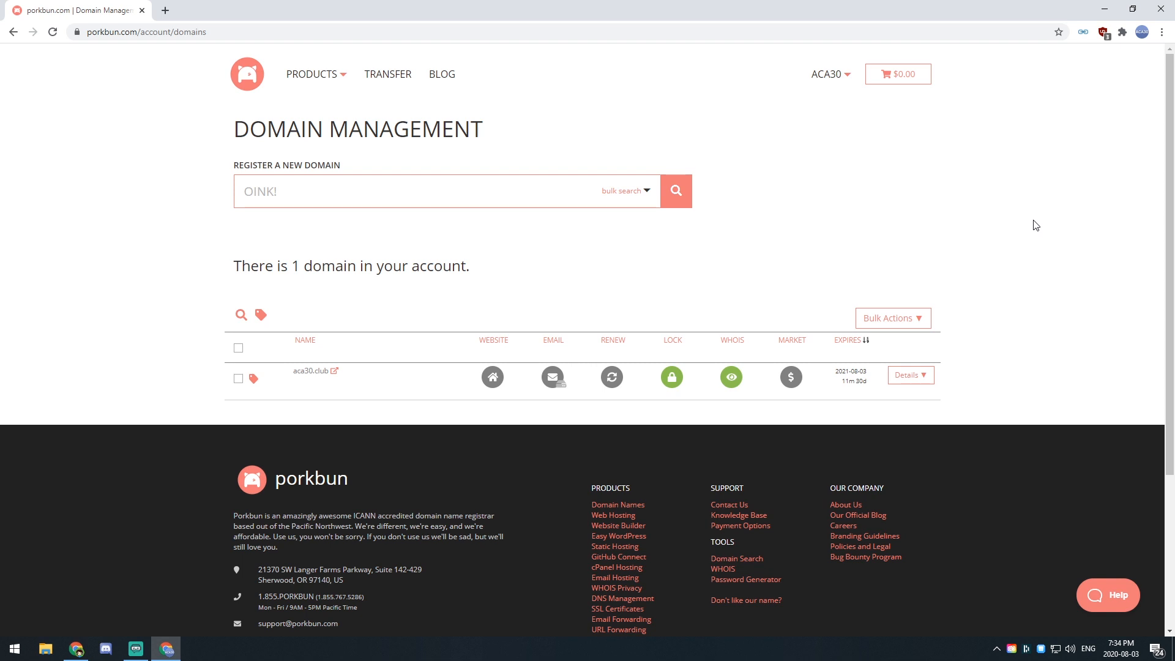
pyautogui.moveTo(1024, 220)
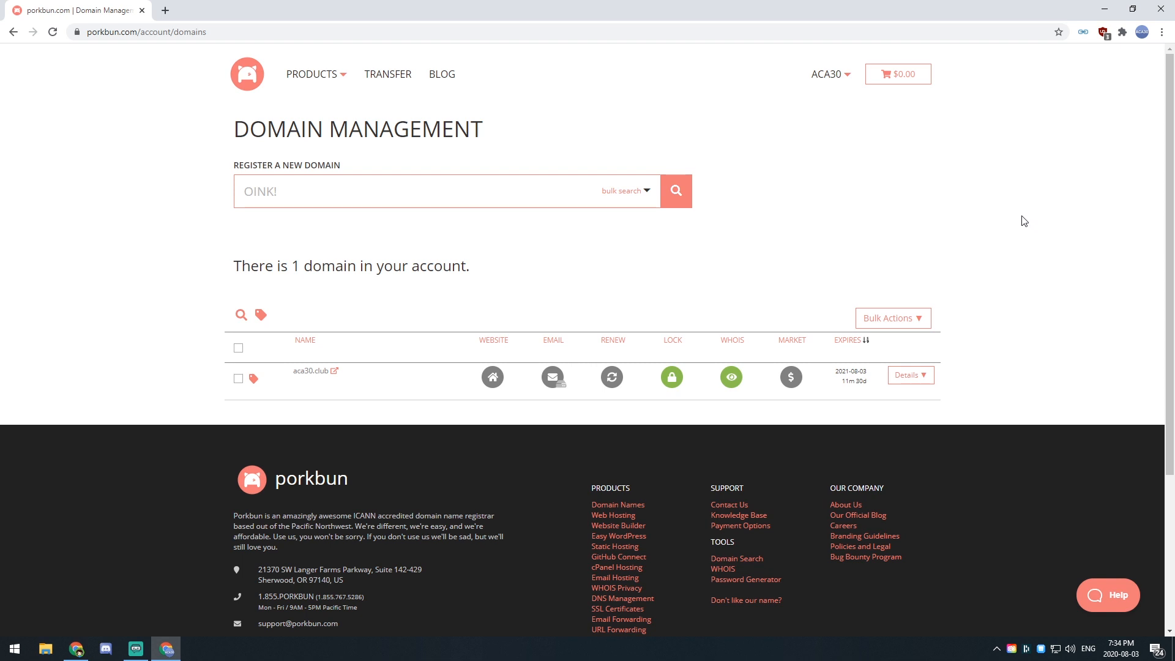
pyautogui.moveTo(1004, 220)
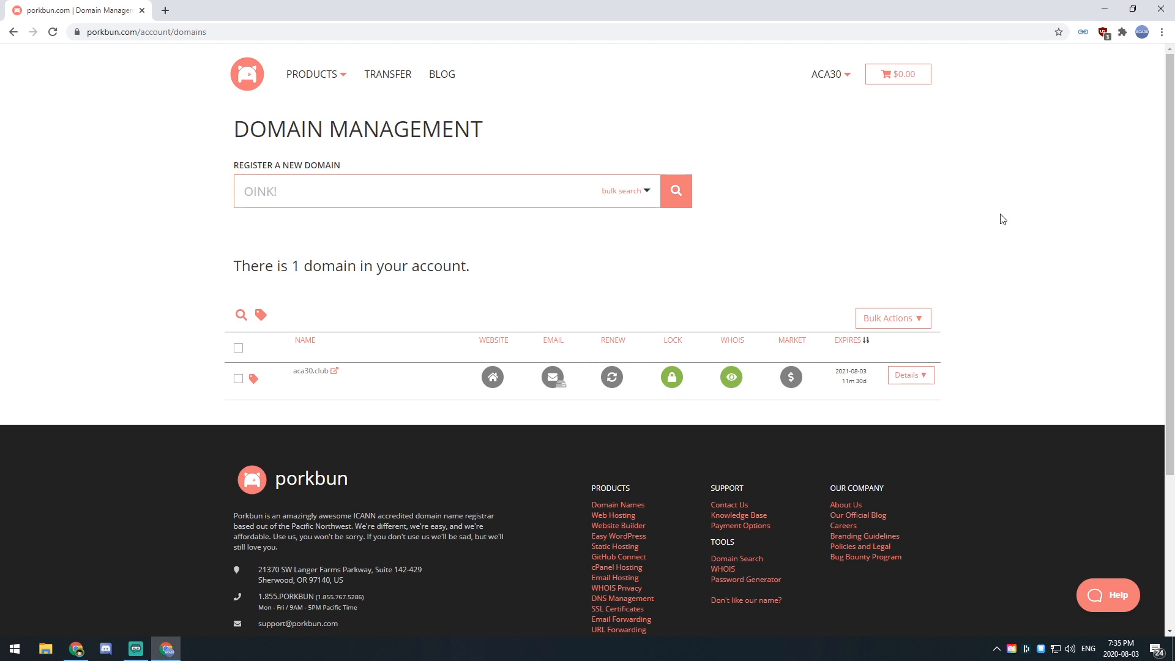
pyautogui.moveTo(984, 227)
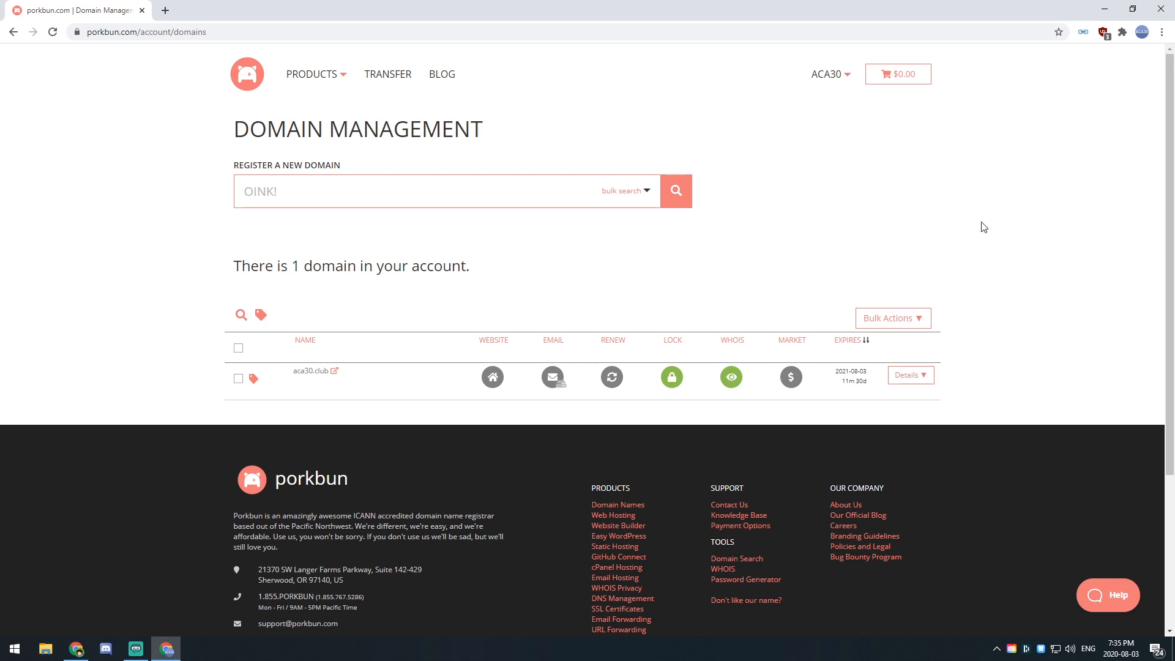
pyautogui.moveTo(971, 209)
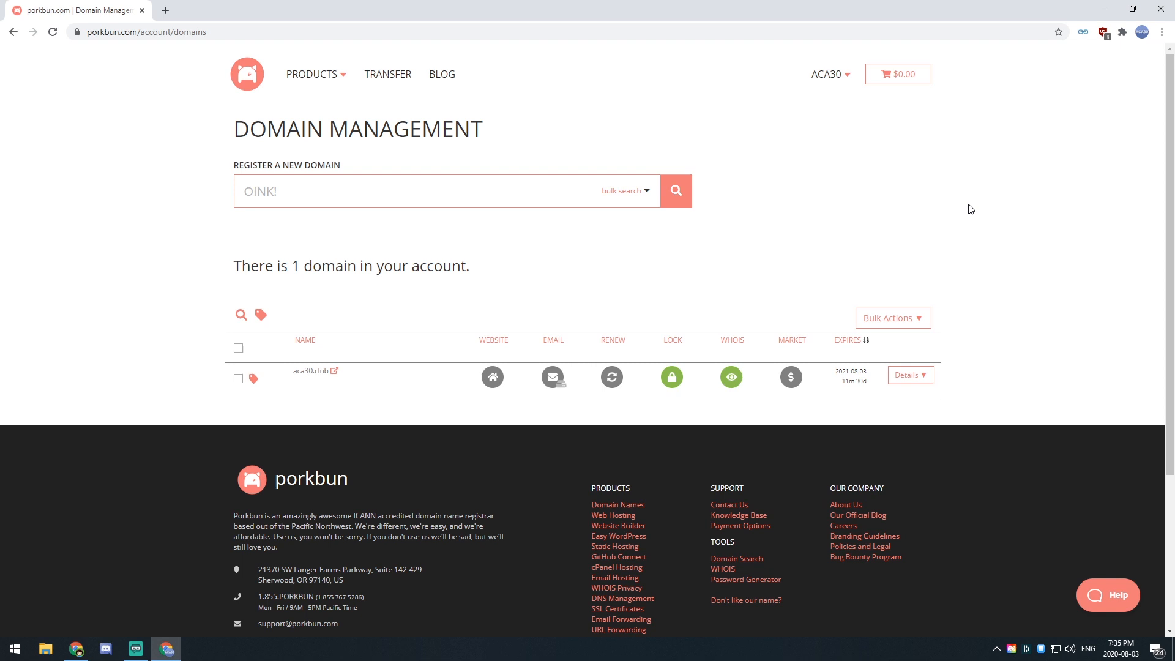
pyautogui.moveTo(968, 206)
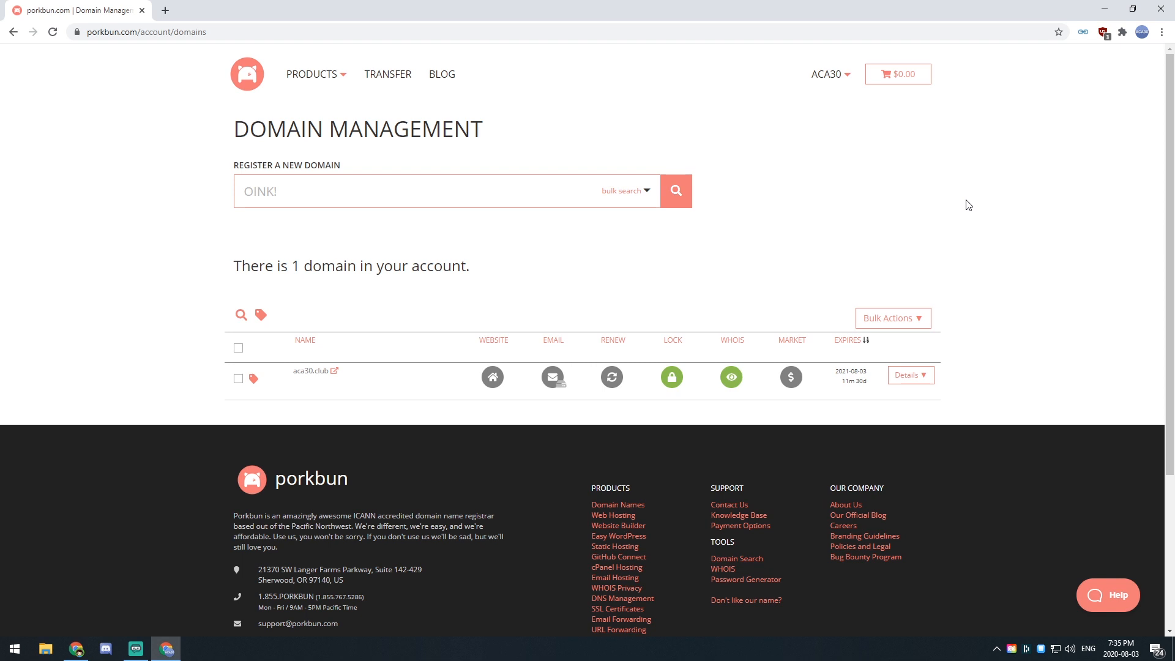
pyautogui.moveTo(985, 176)
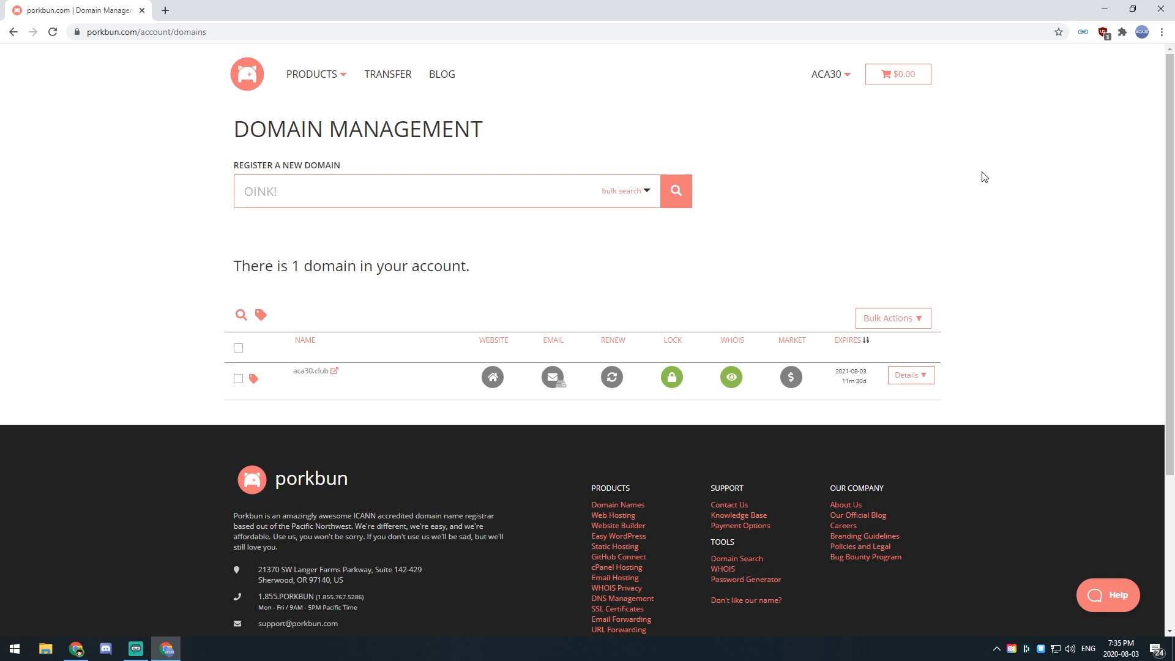
pyautogui.moveTo(994, 138)
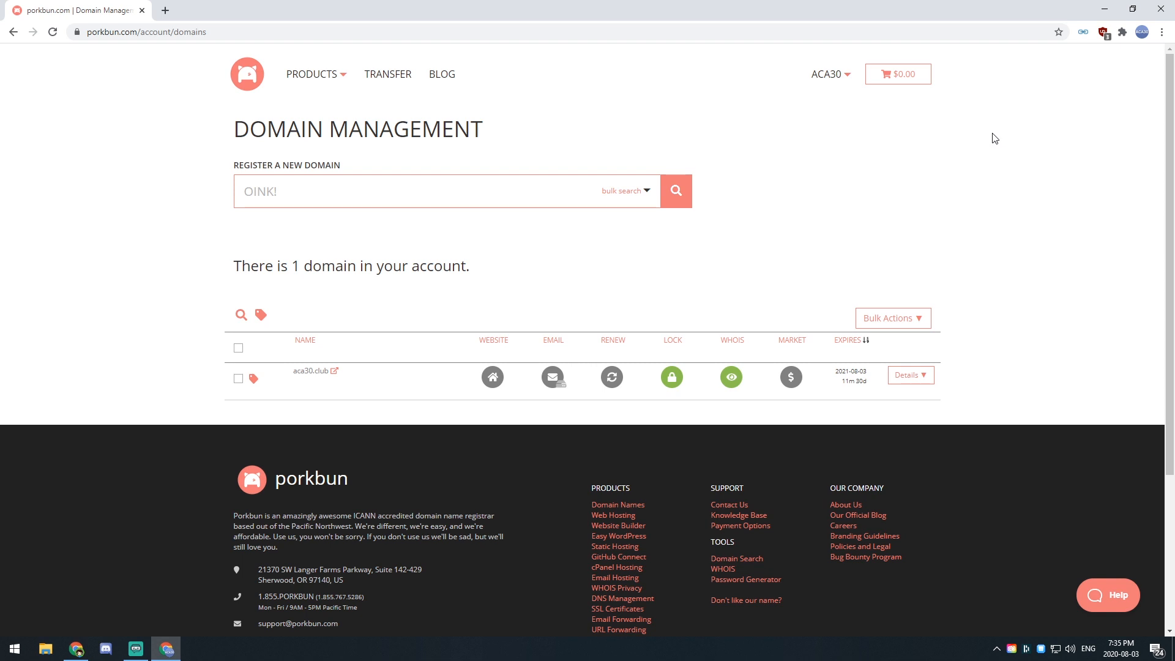
pyautogui.moveTo(881, 157)
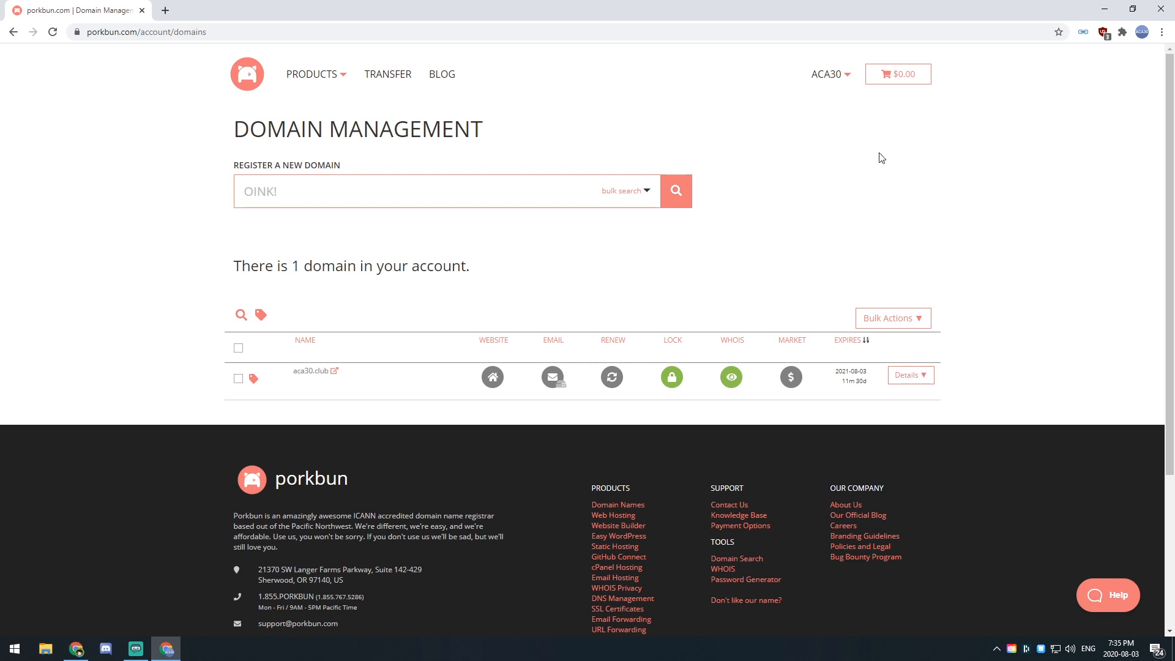
pyautogui.moveTo(864, 147)
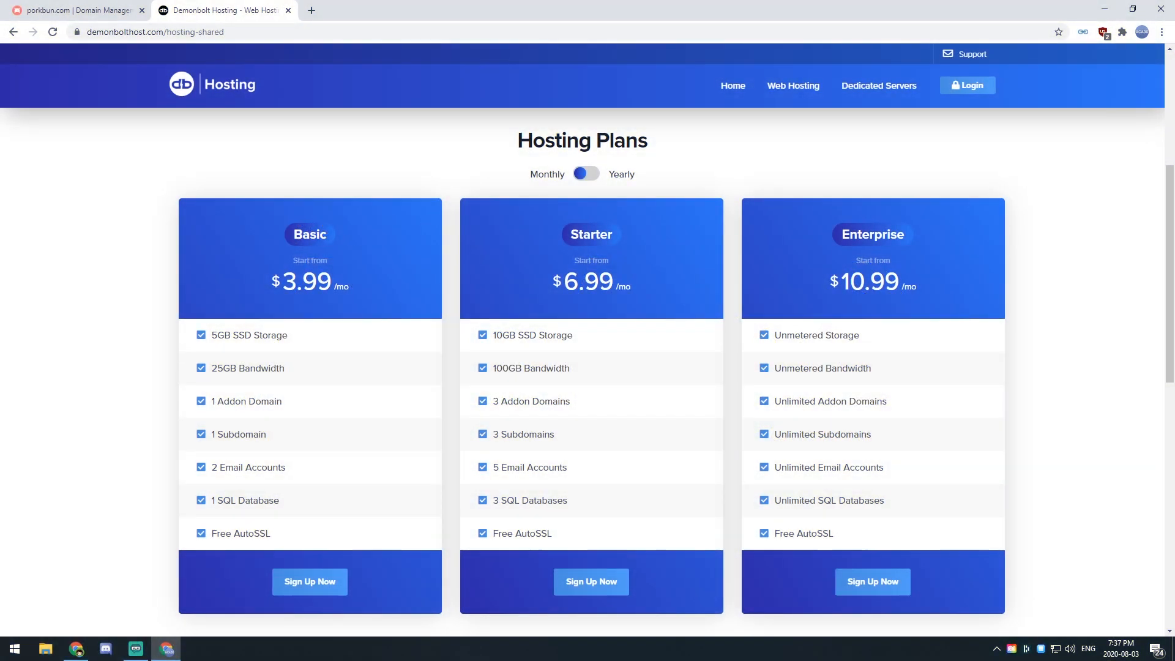
pyautogui.moveTo(514, 483)
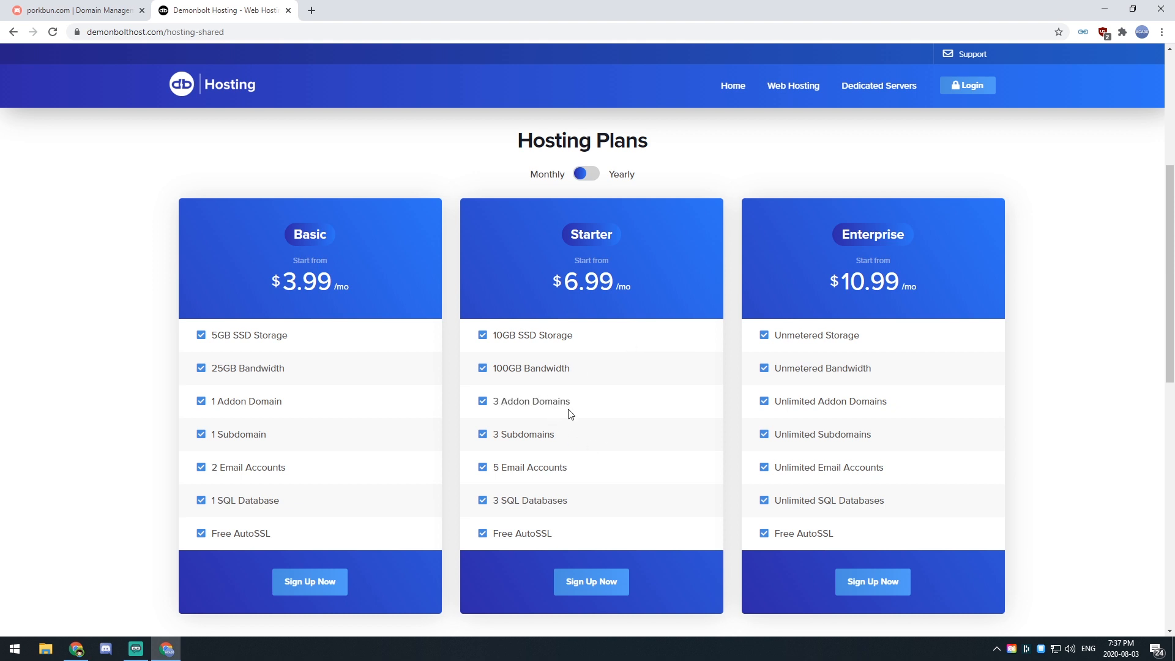
pyautogui.moveTo(437, 389)
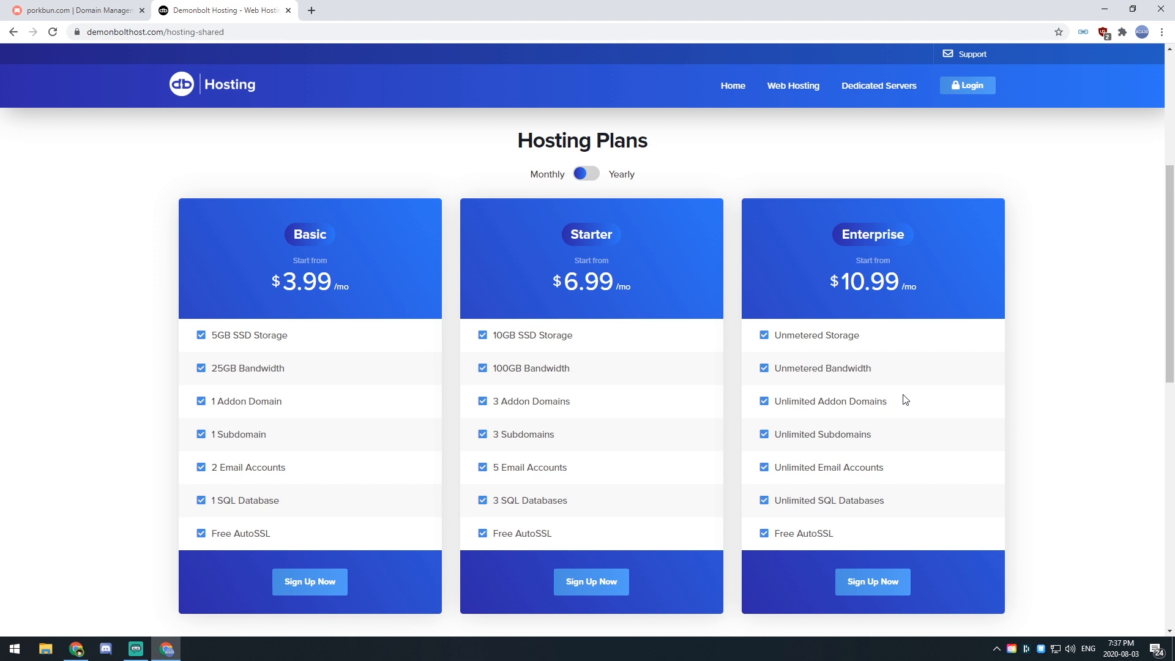
pyautogui.moveTo(1048, 332)
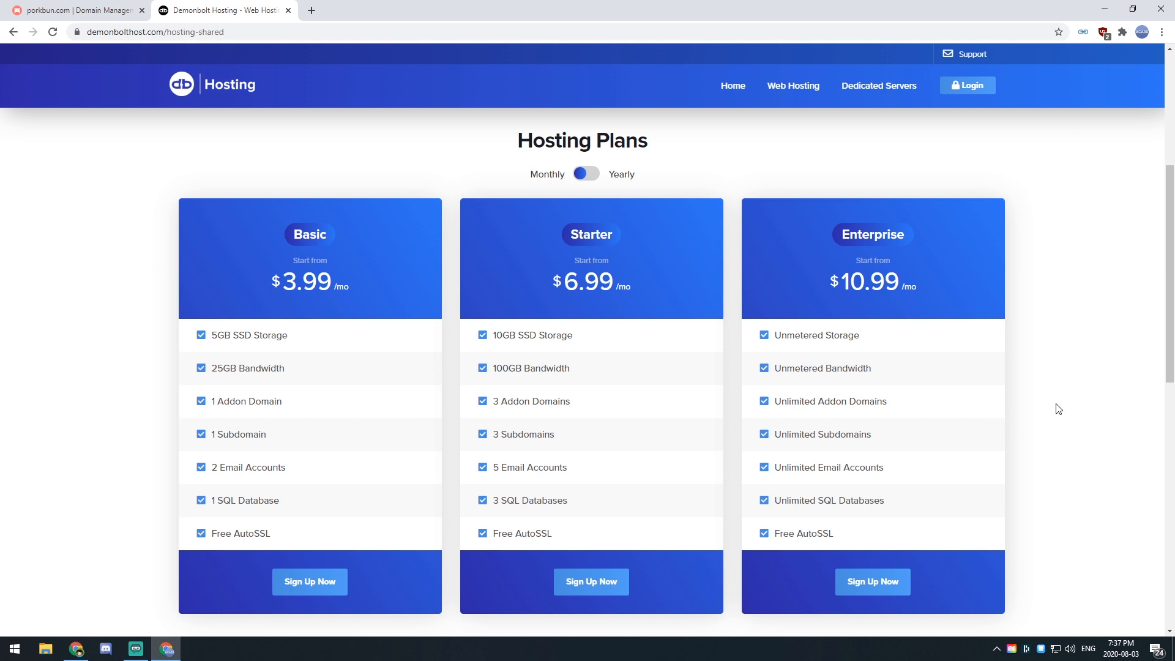
# - Sign up for the Basic hosting plan on Demonbolt Hosting
pyautogui.click(309, 581)
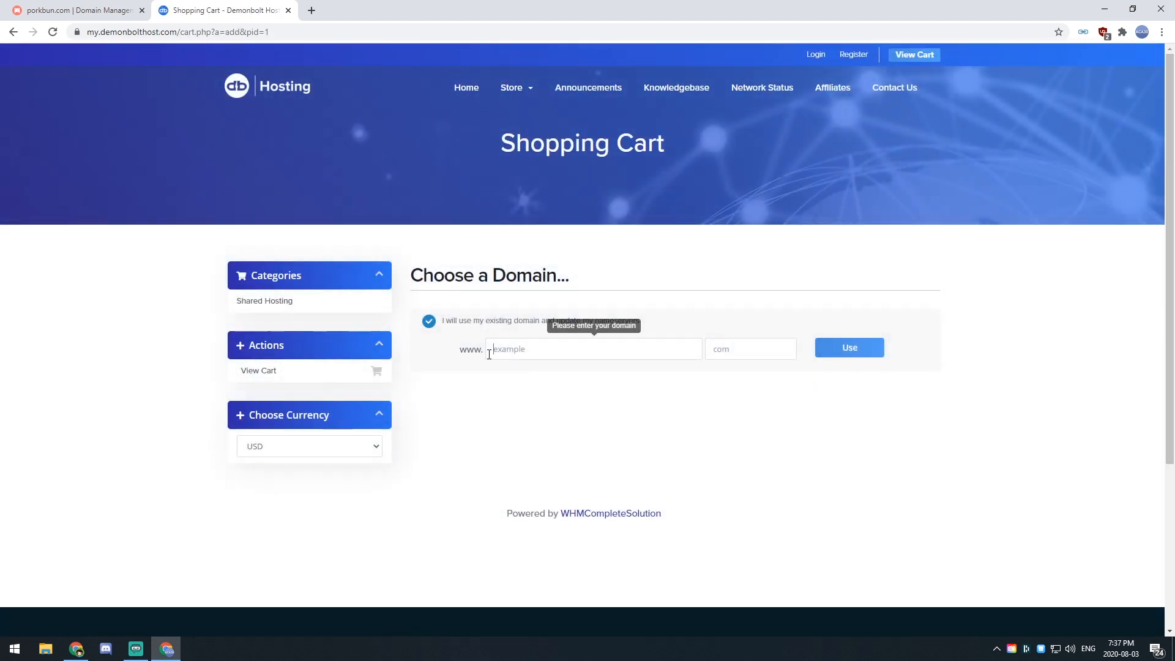
# - Use existing domain aca30.club for the Basic plan and continue to cart review
pyautogui.write('aca30')
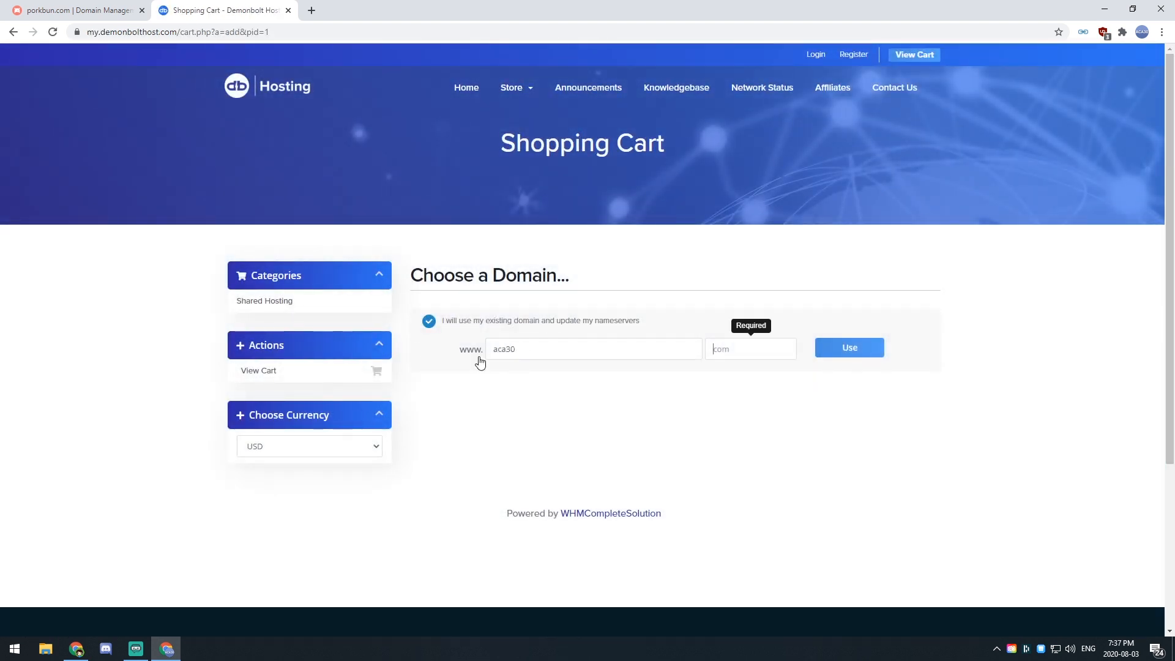
pyautogui.write('c')
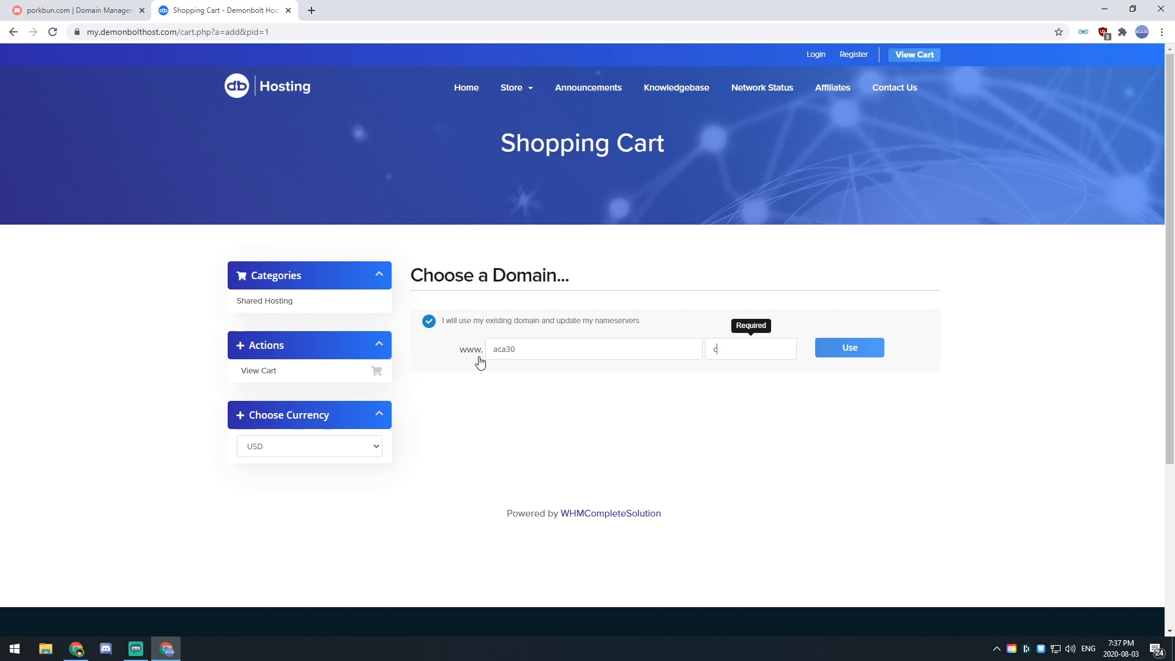
pyautogui.click(848, 346)
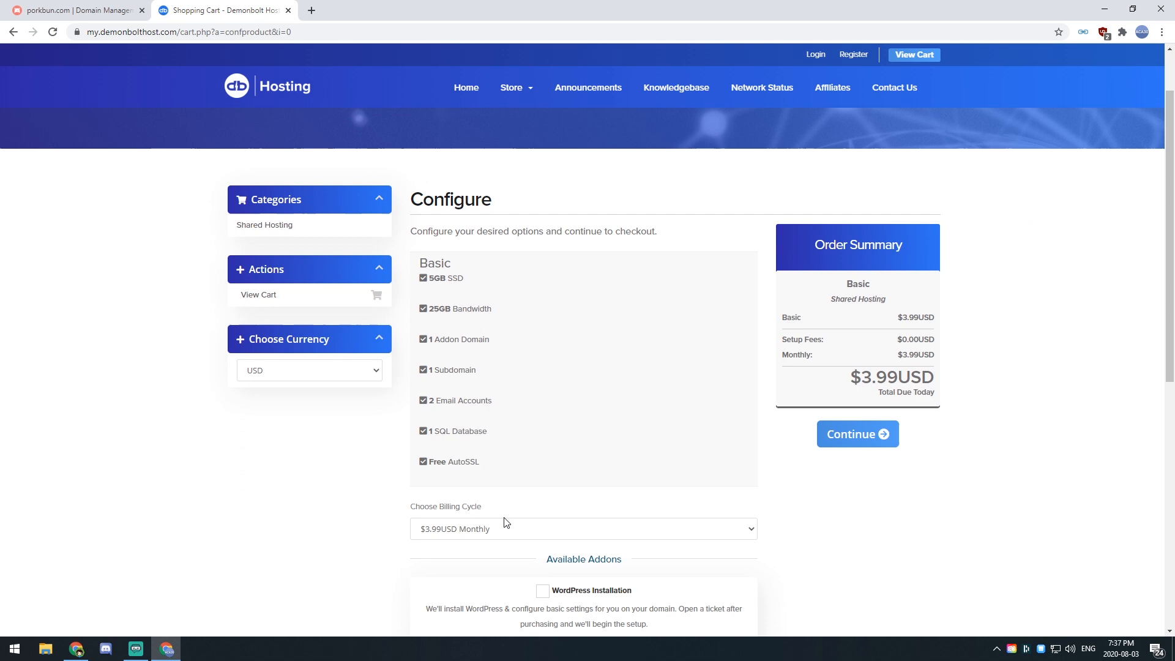
pyautogui.click(583, 540)
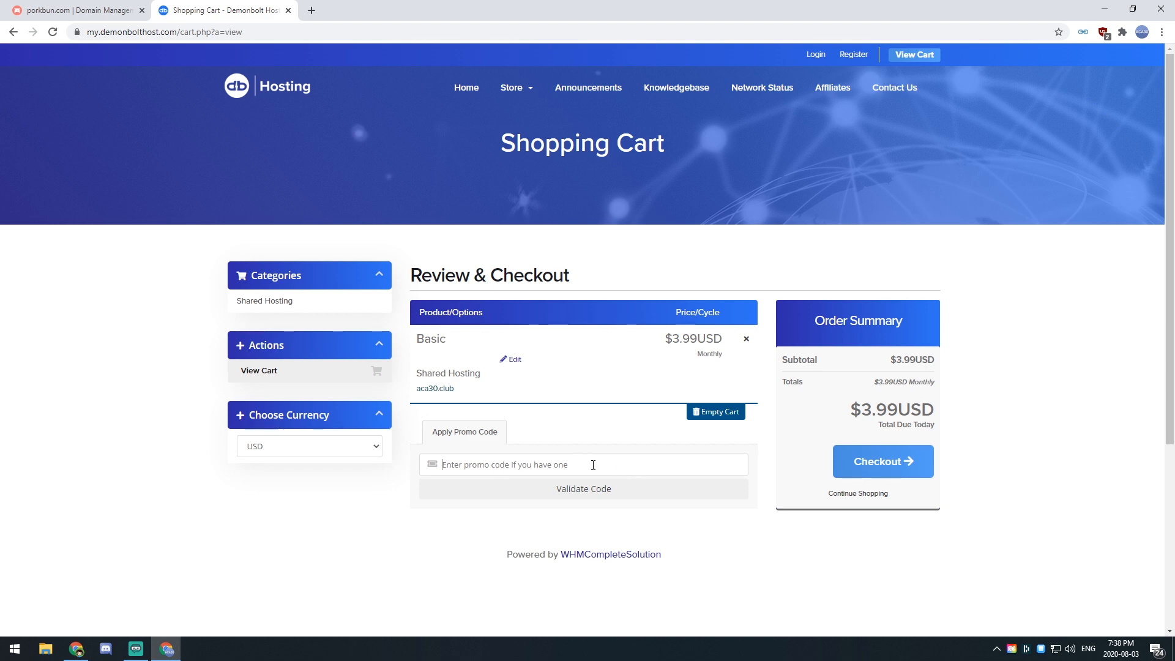
# - Apply promo code ACA30 for 40% off ($2.39) and proceed to checkout
pyautogui.write('ACA30')
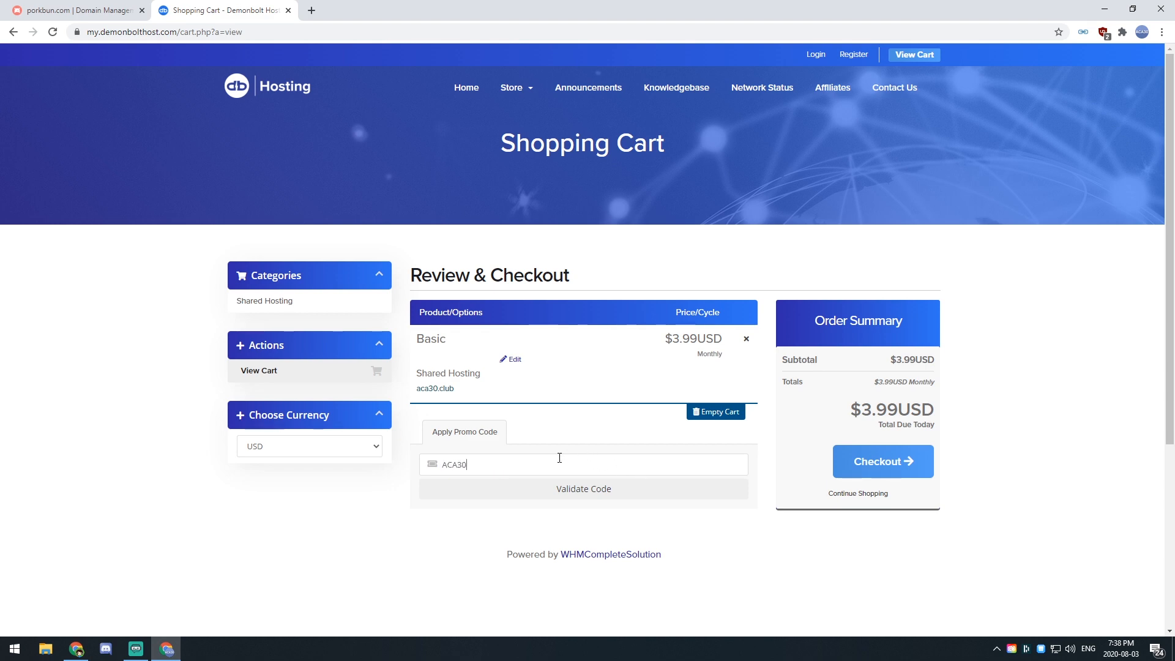
pyautogui.click(583, 488)
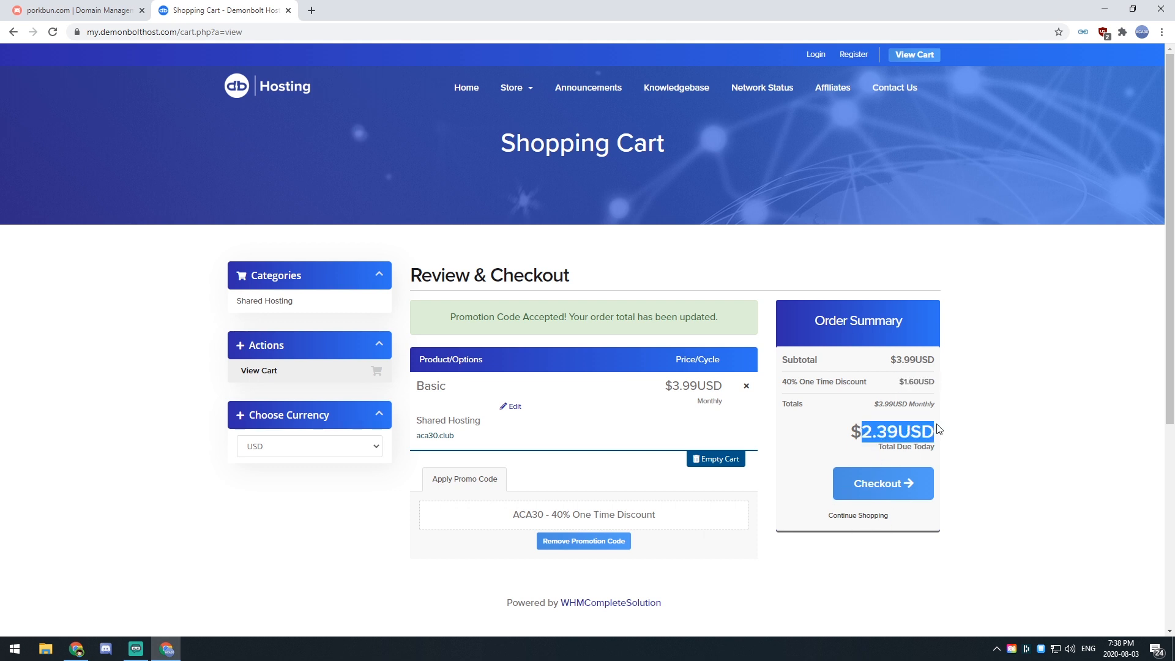
pyautogui.click(883, 483)
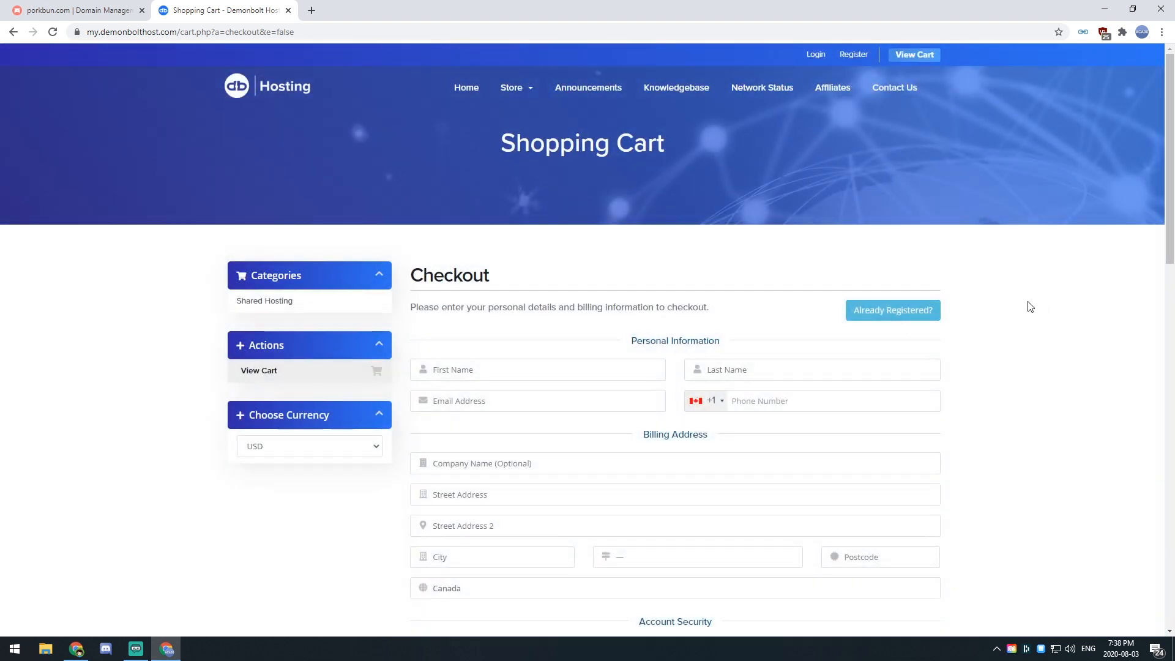
pyautogui.moveTo(1058, 357)
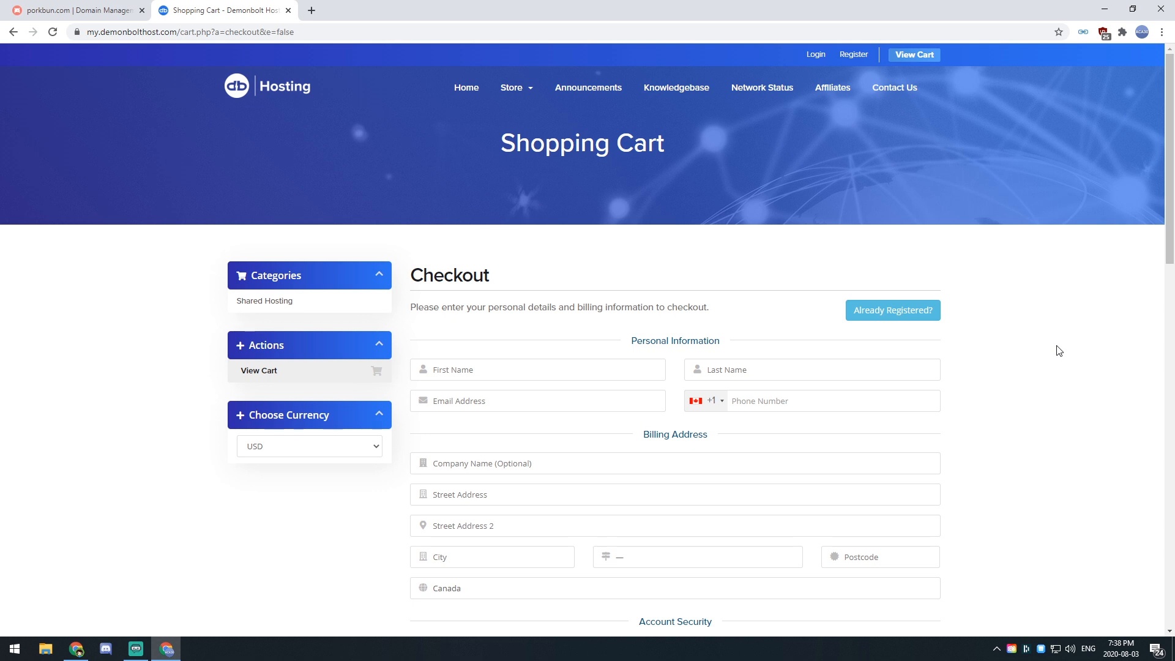
# - Complete the $2.39 order via PayPal and return to the Client Area
pyautogui.click(673, 595)
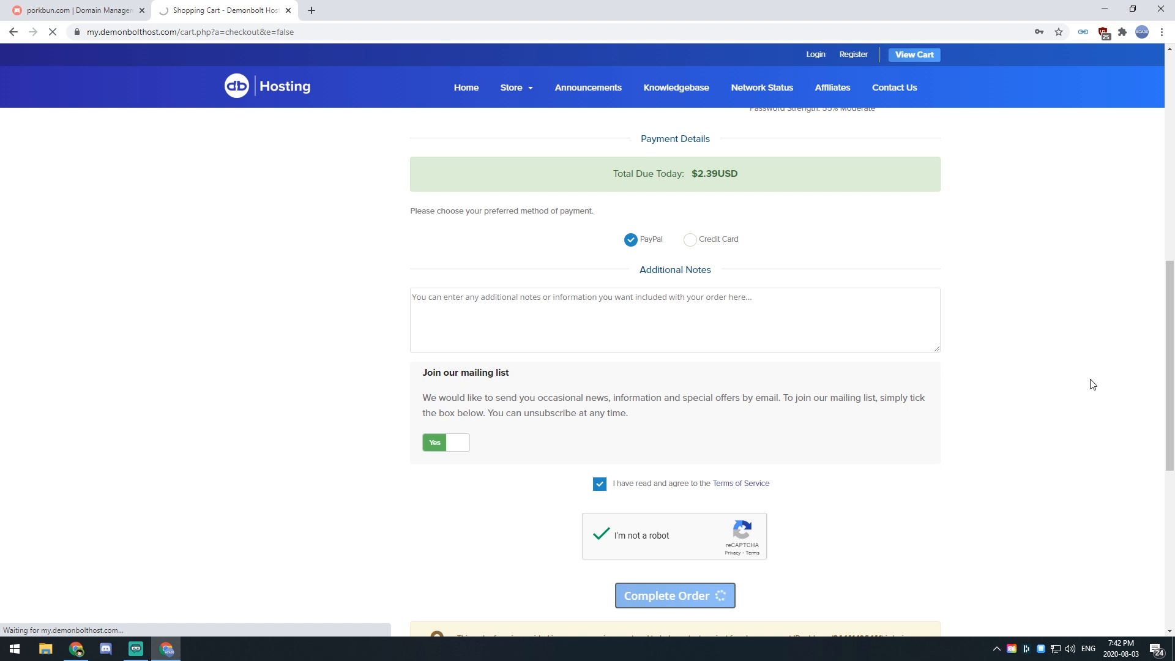
pyautogui.click(674, 595)
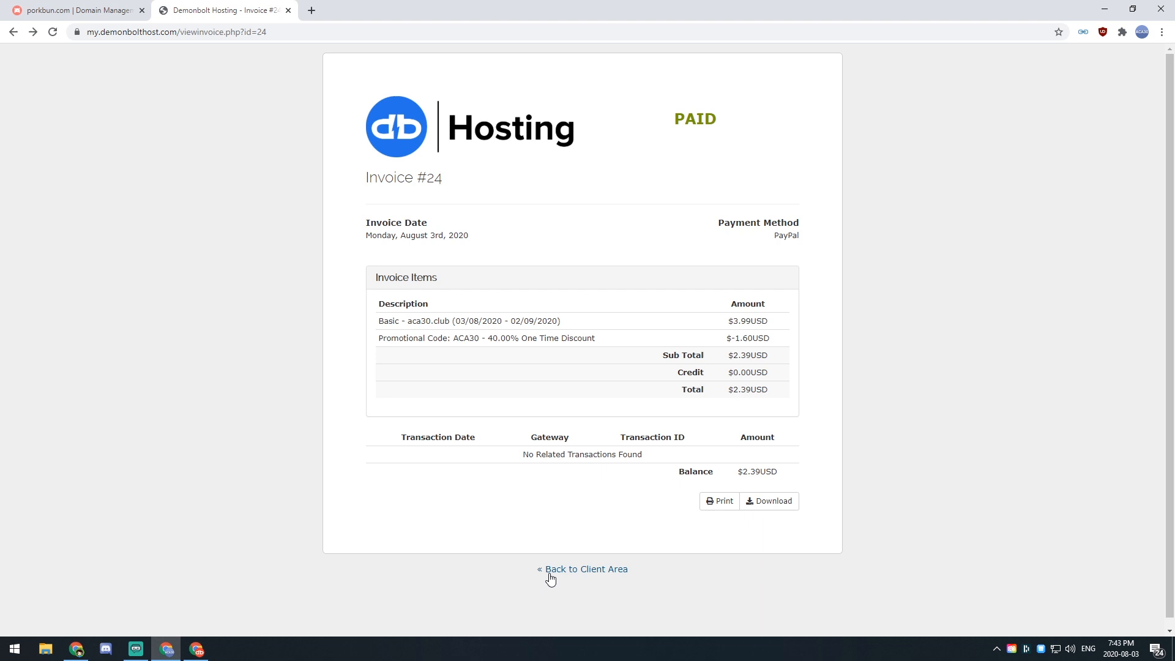
pyautogui.click(587, 568)
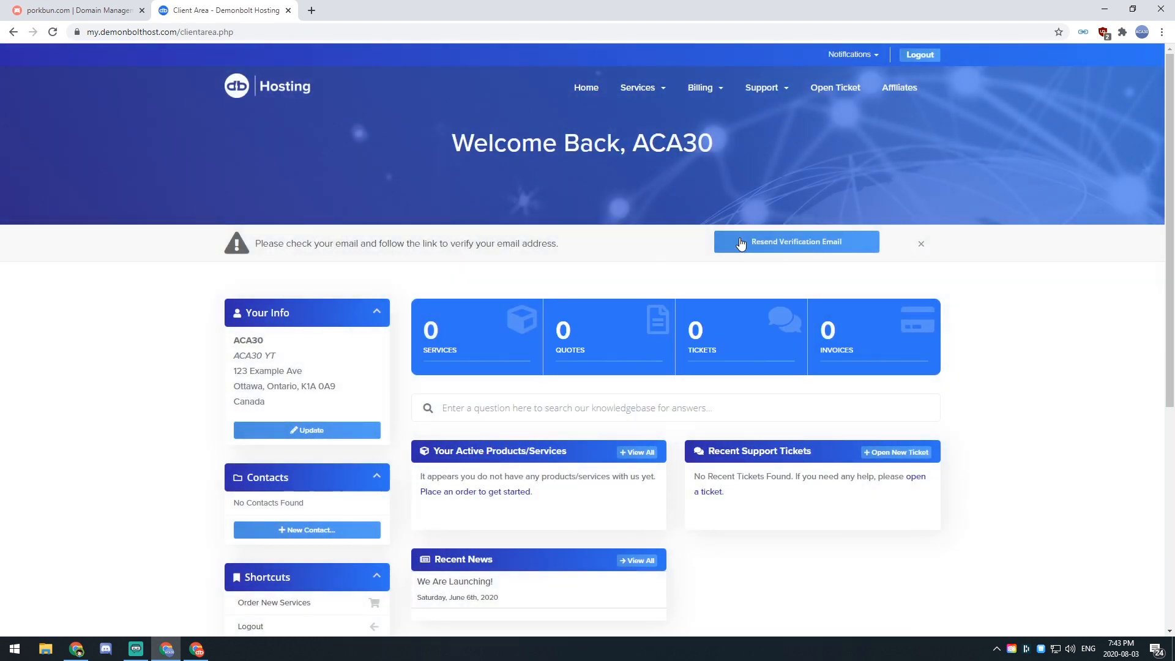
# - Confirm Shared Hosting - Basic for aca30.club shows as Active in the Client Area
pyautogui.moveTo(254, 244); pyautogui.dragTo(517, 244)
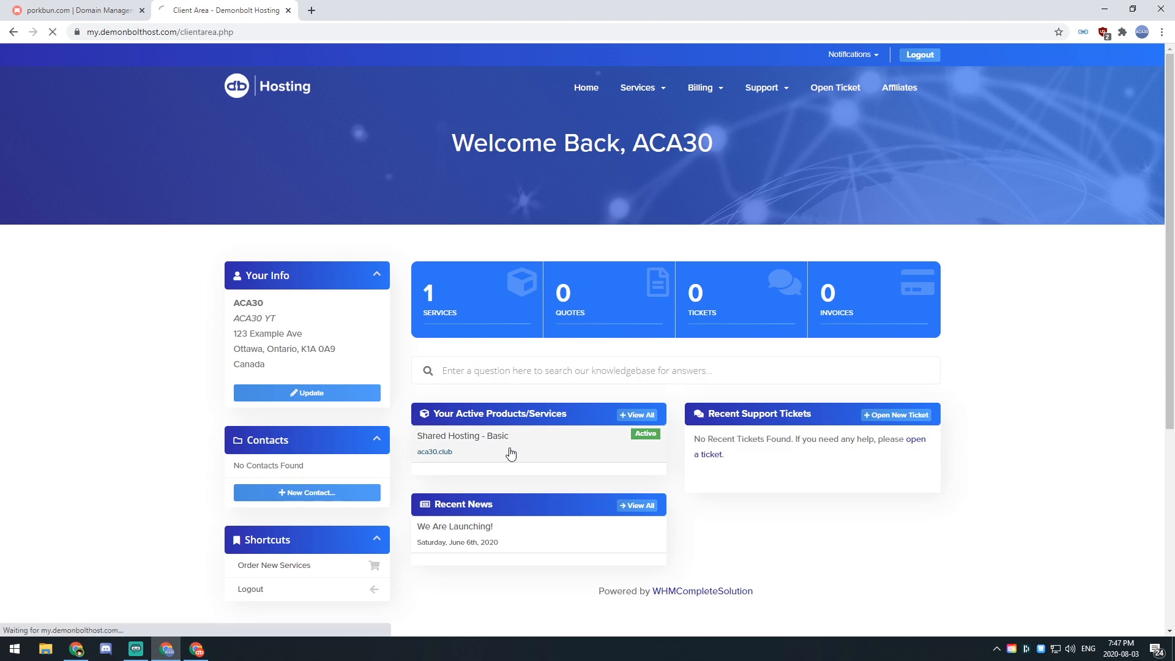
# - Open the Shared Hosting - Basic service page for aca30.club and browse its shortcuts
pyautogui.click(434, 451)
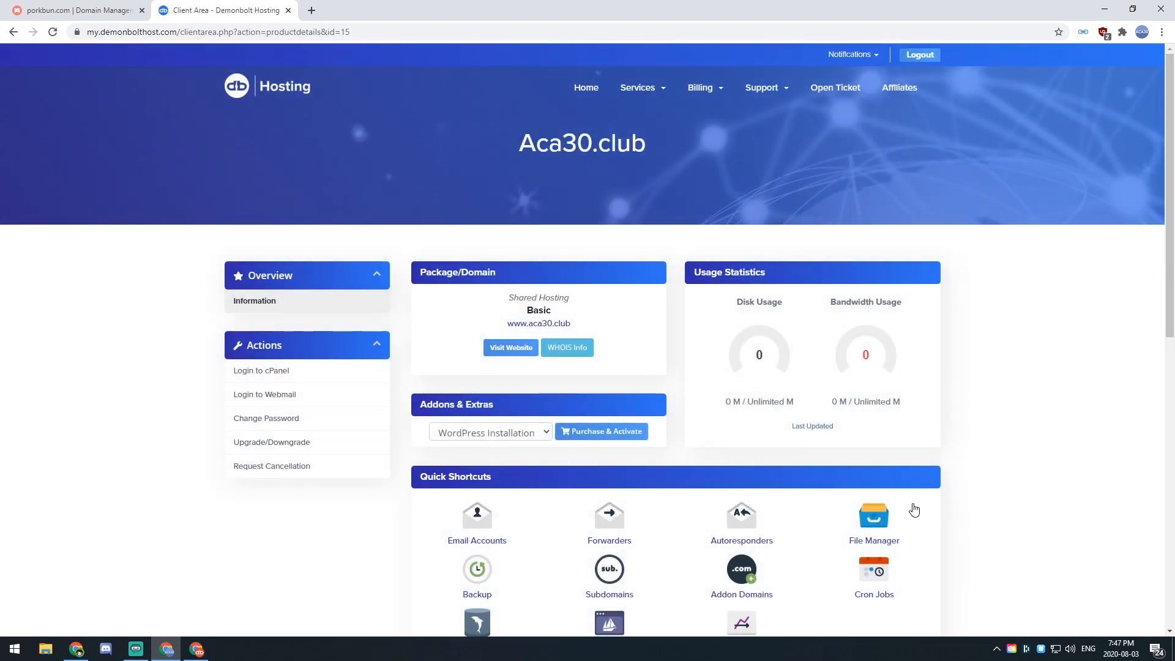
pyautogui.scroll(-3)
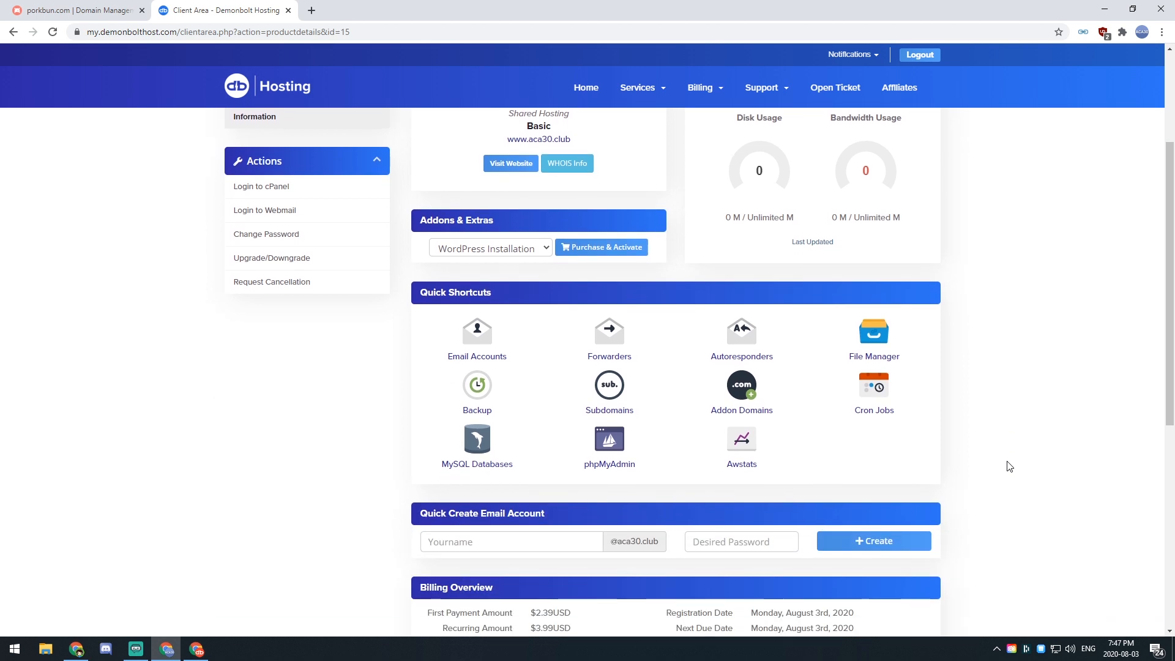
pyautogui.scroll(3)
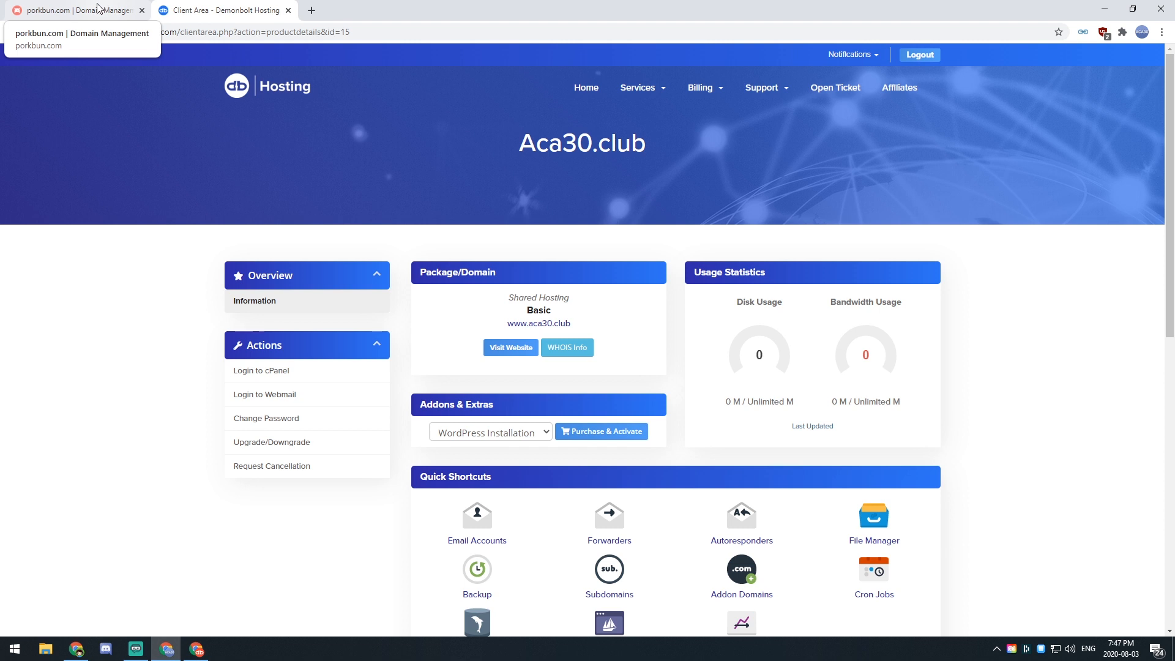
# - Return to Porkbun and edit the authoritative nameservers of aca30.club
pyautogui.click(75, 10)
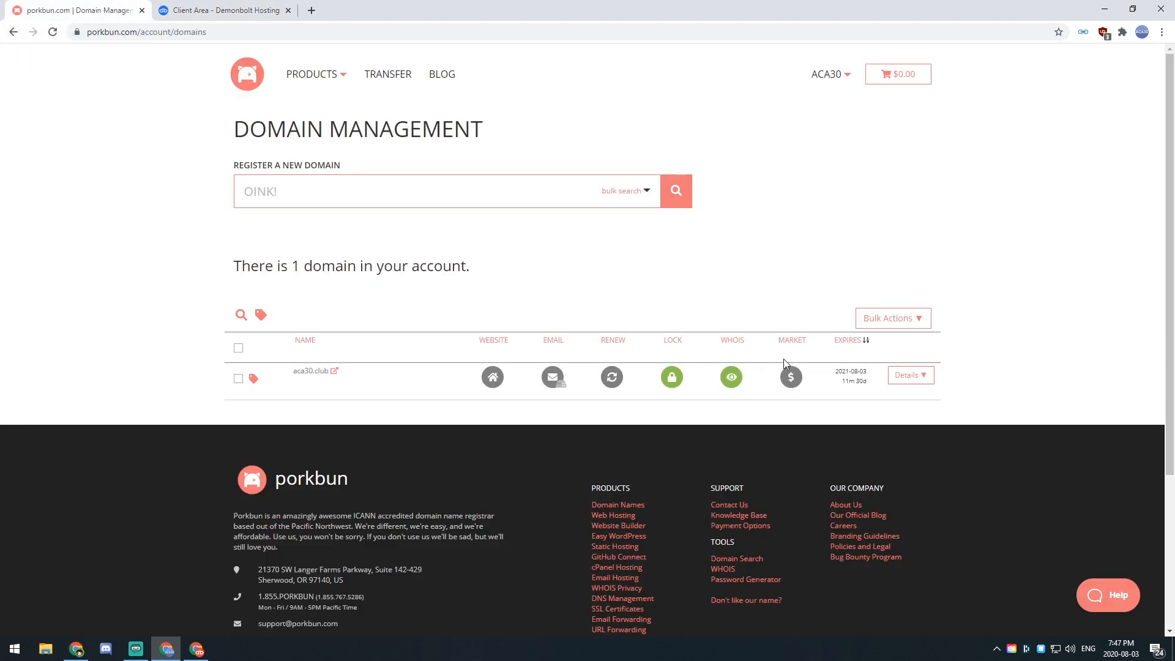
pyautogui.click(910, 375)
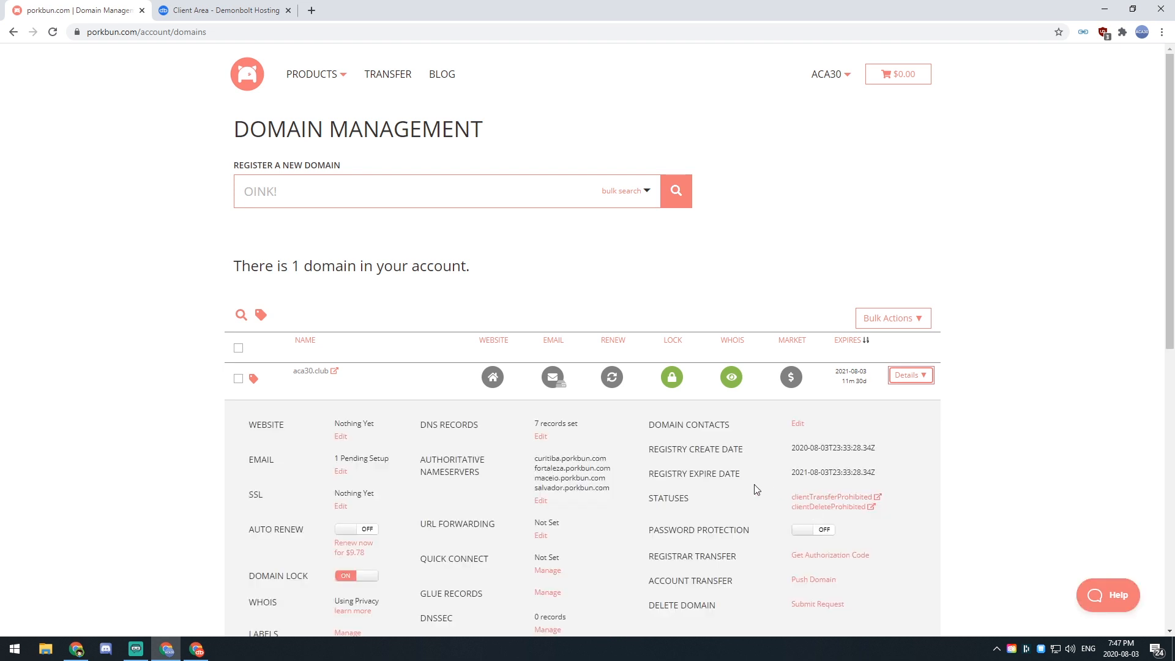
pyautogui.click(540, 500)
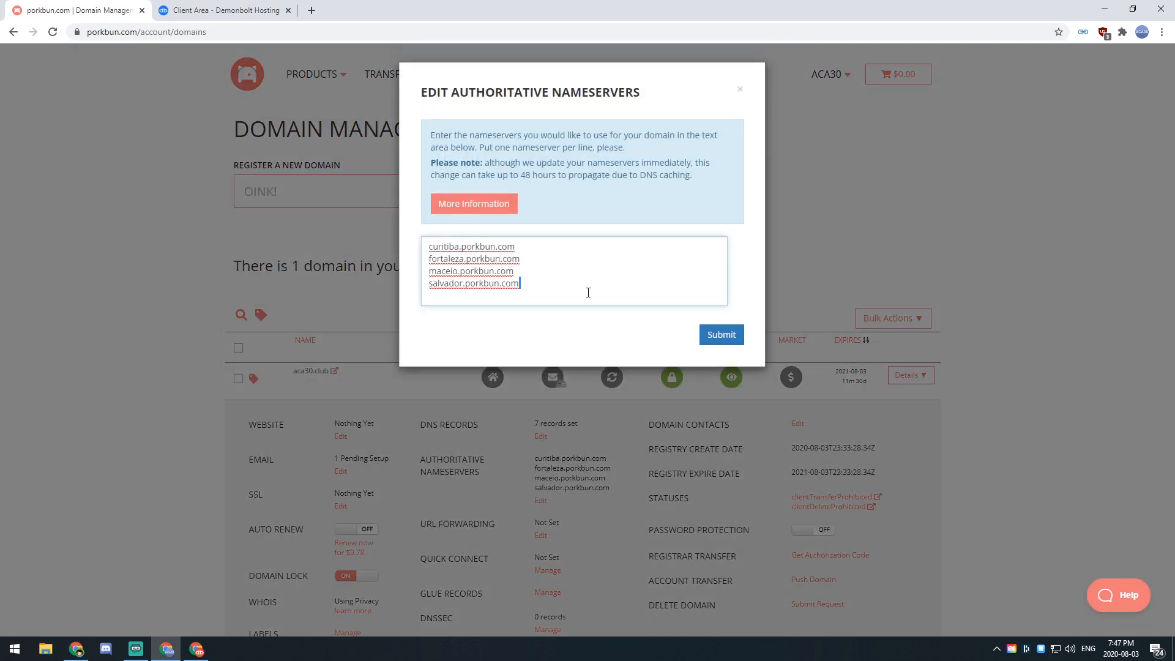
# - Clear the porkbun.com defaults and submit ns1–ns4.demonbolthost.com as aca30.club's nameservers
pyautogui.press('ctrl+a')
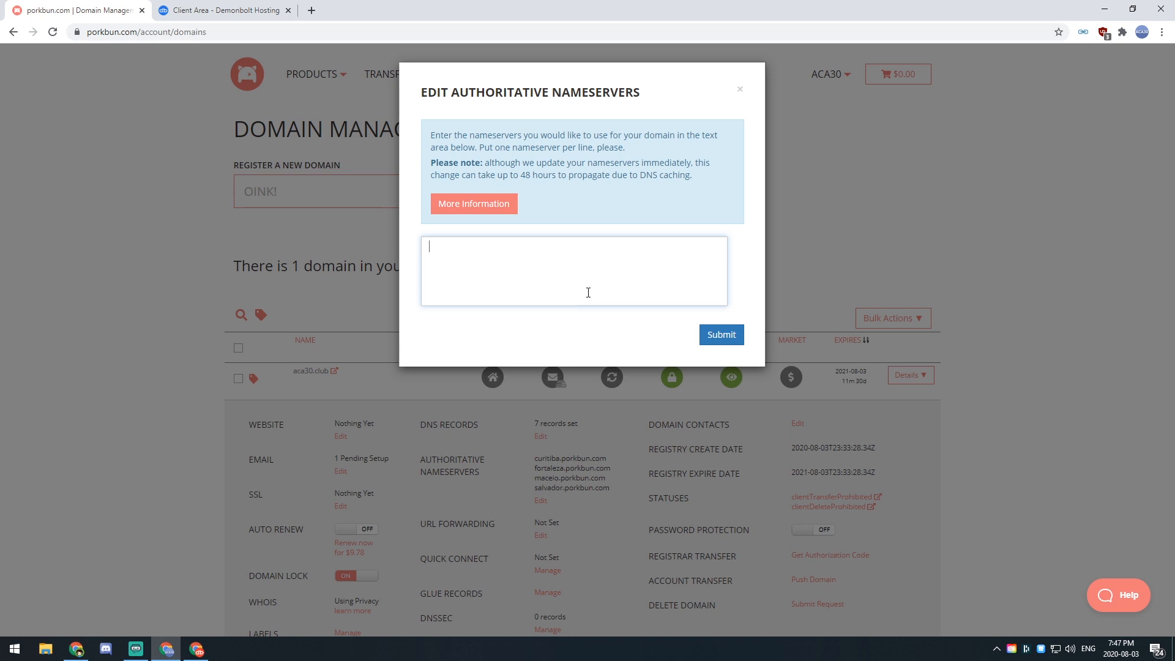
pyautogui.write('ns1.demnbolthost')
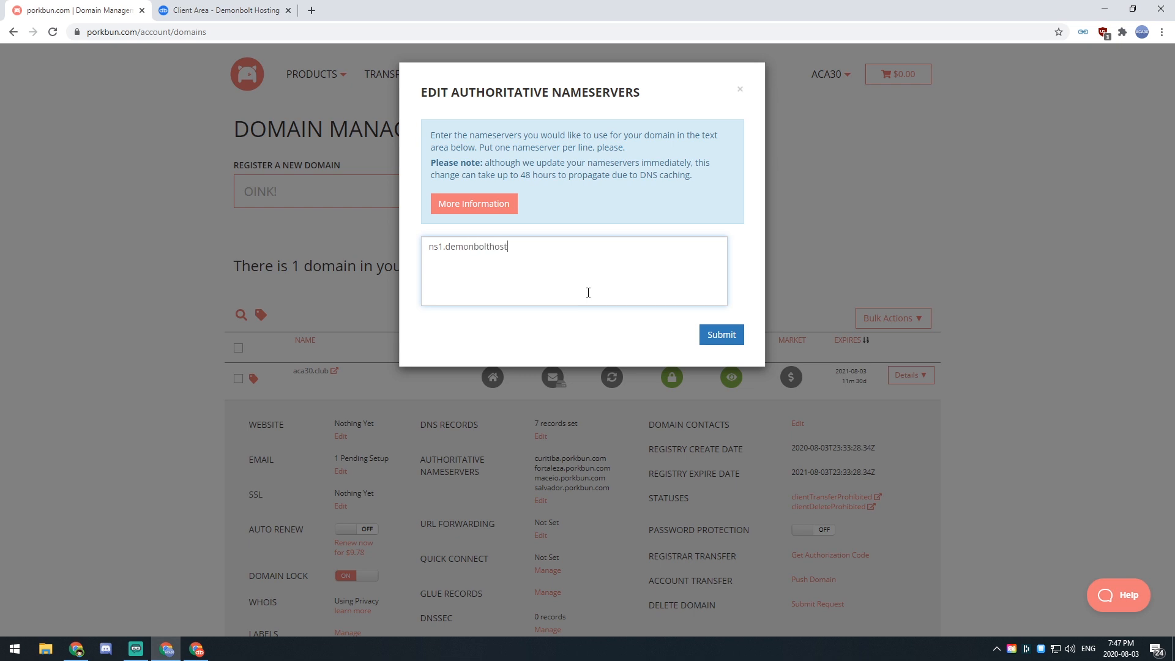
pyautogui.write('.com')
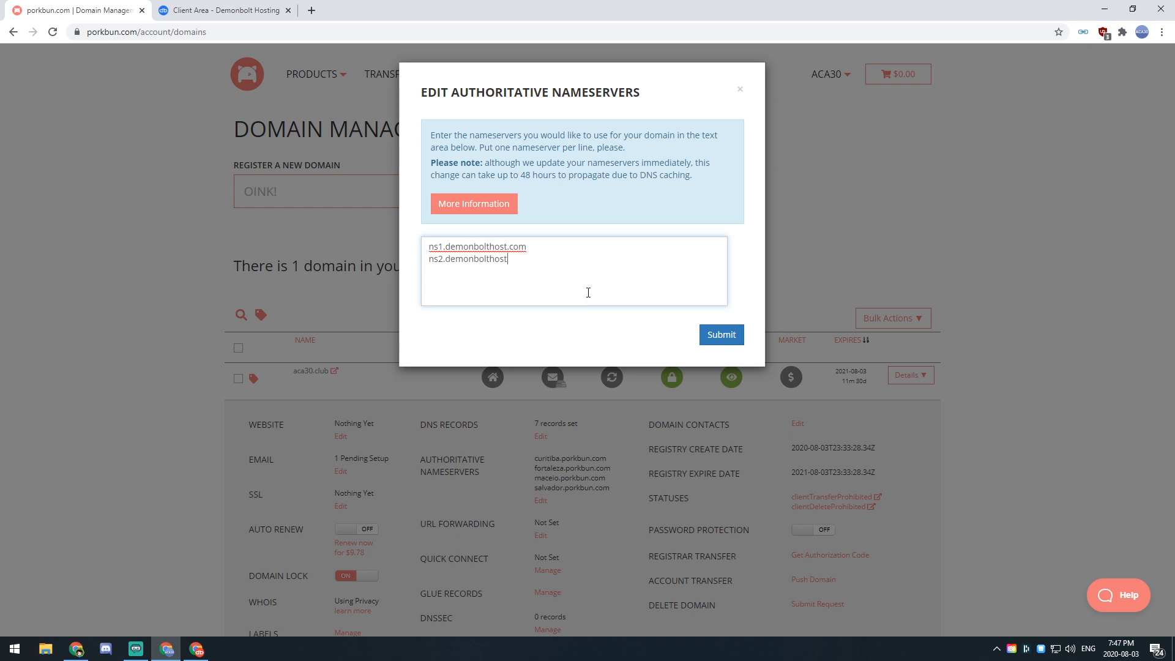
pyautogui.write('.com')
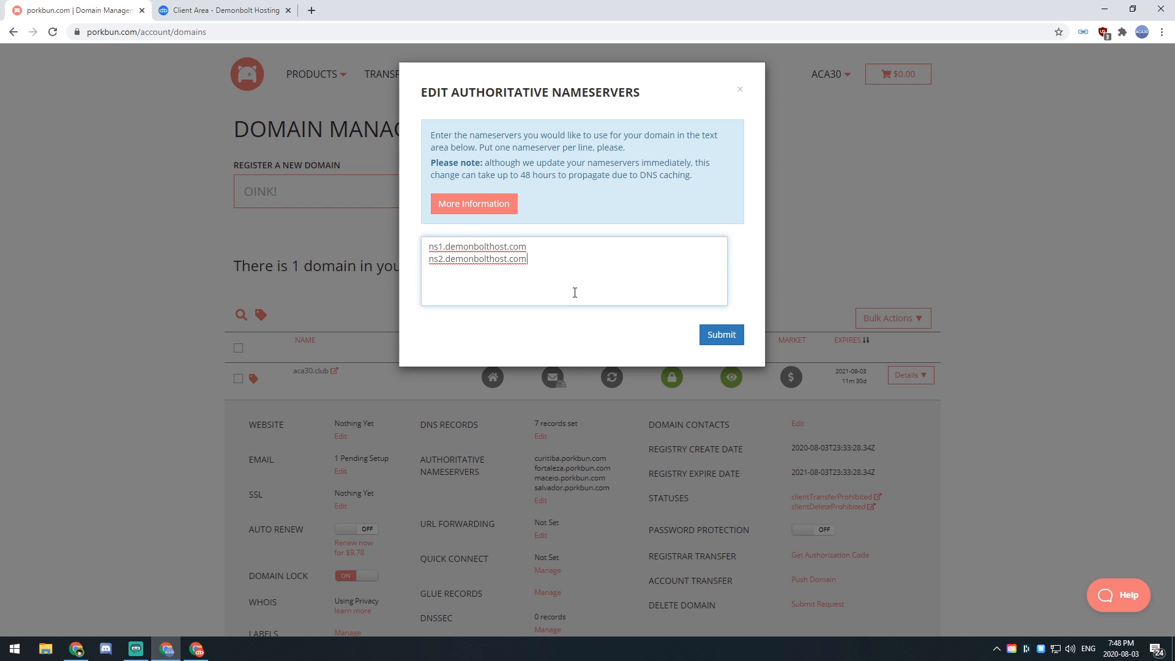
pyautogui.write('ns3.demonbolthost.com')
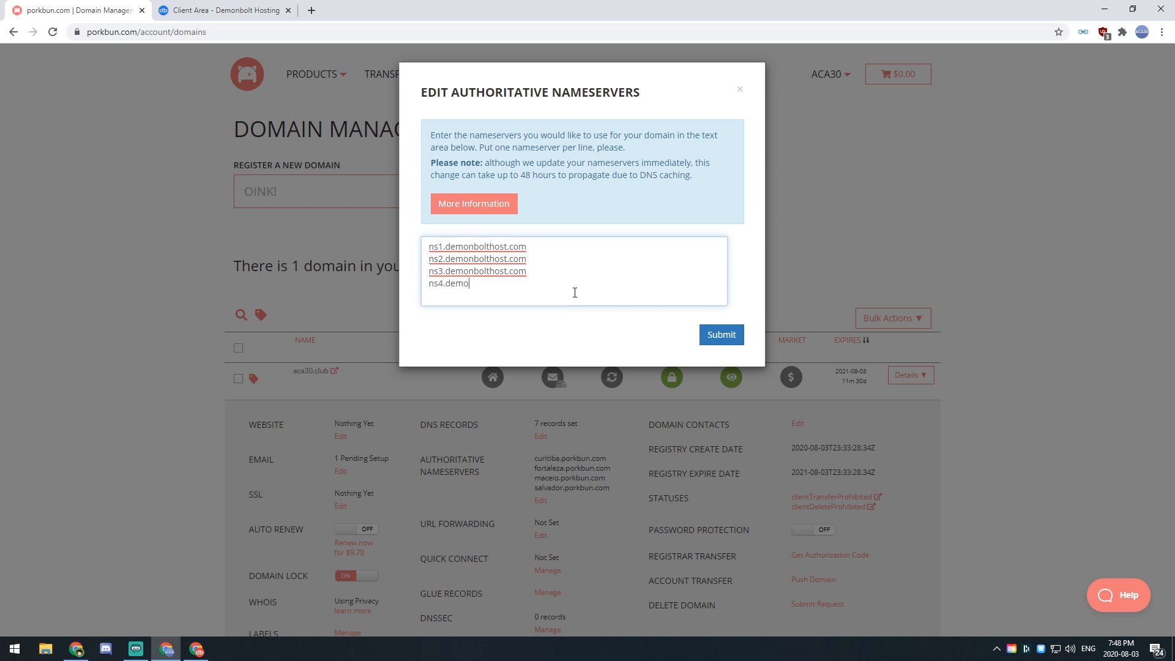
pyautogui.write('nbolthost.com')
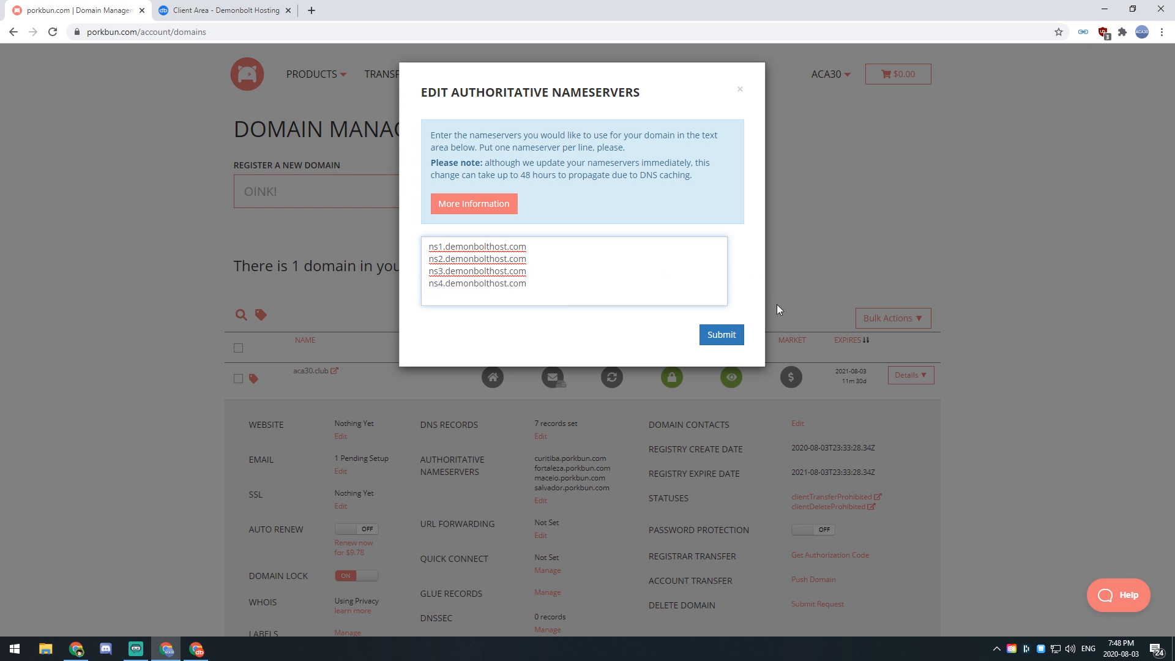
pyautogui.click(719, 334)
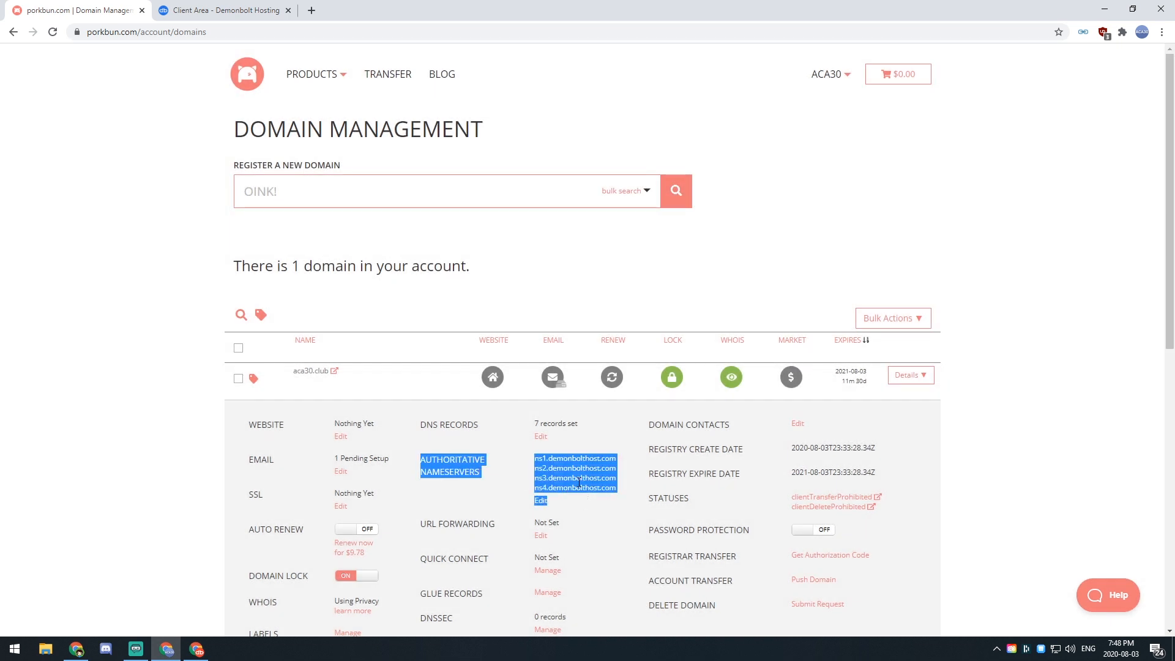
pyautogui.click(1065, 407)
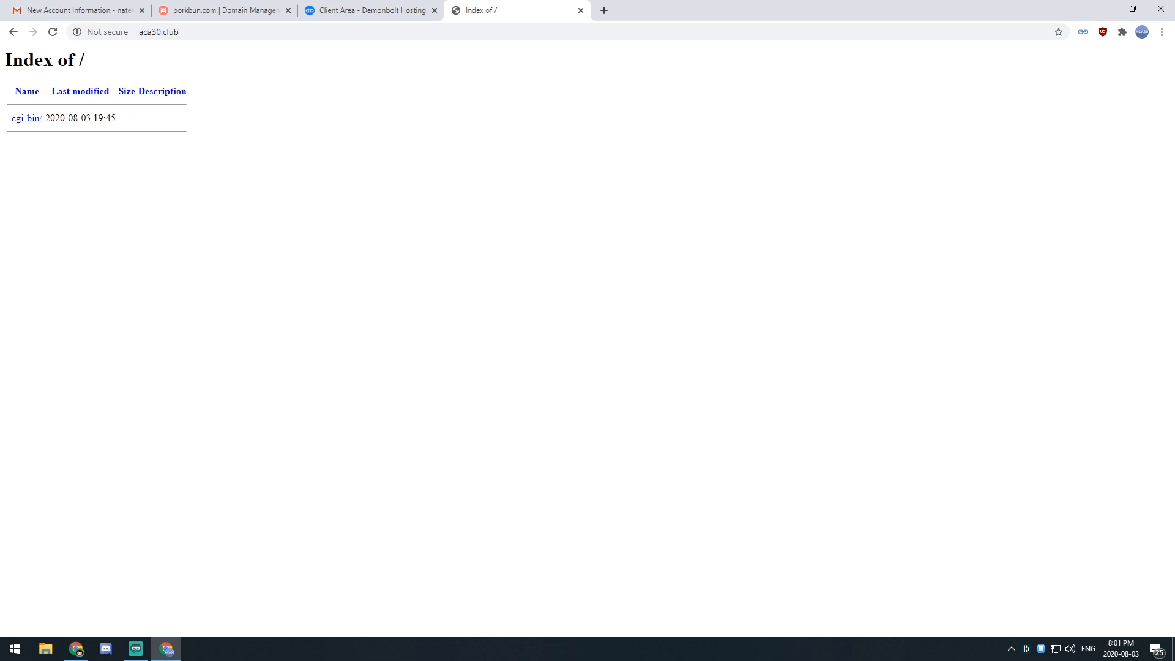
pyautogui.moveTo(307, 181)
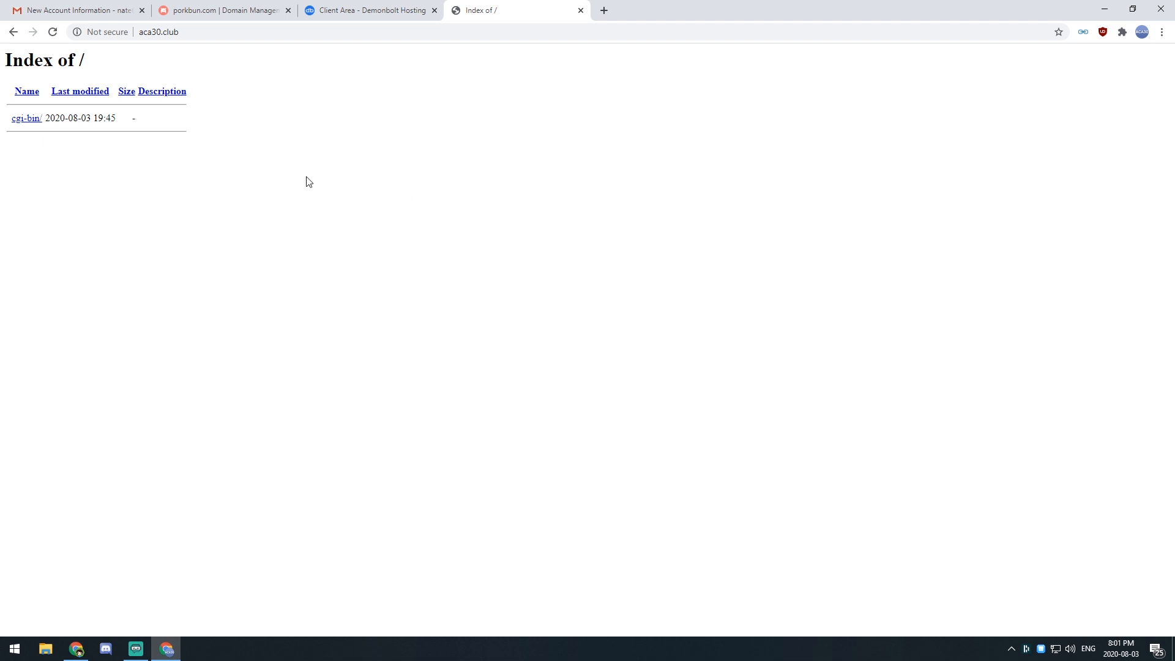
pyautogui.moveTo(375, 170)
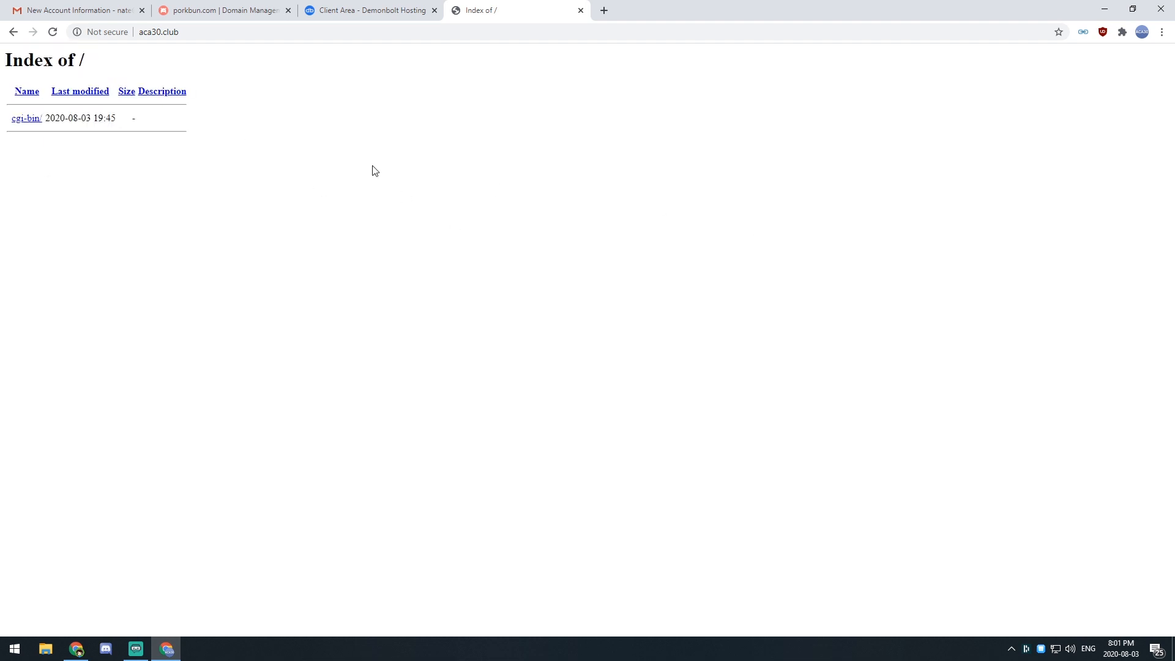
pyautogui.moveTo(448, 197)
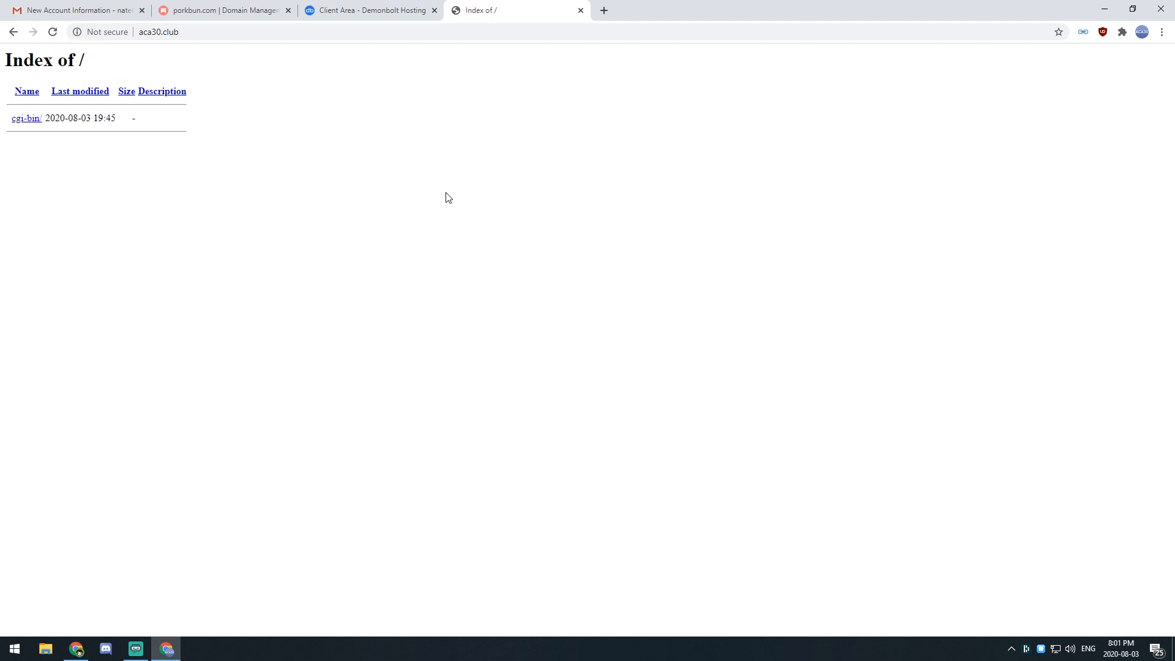
pyautogui.moveTo(376, 192)
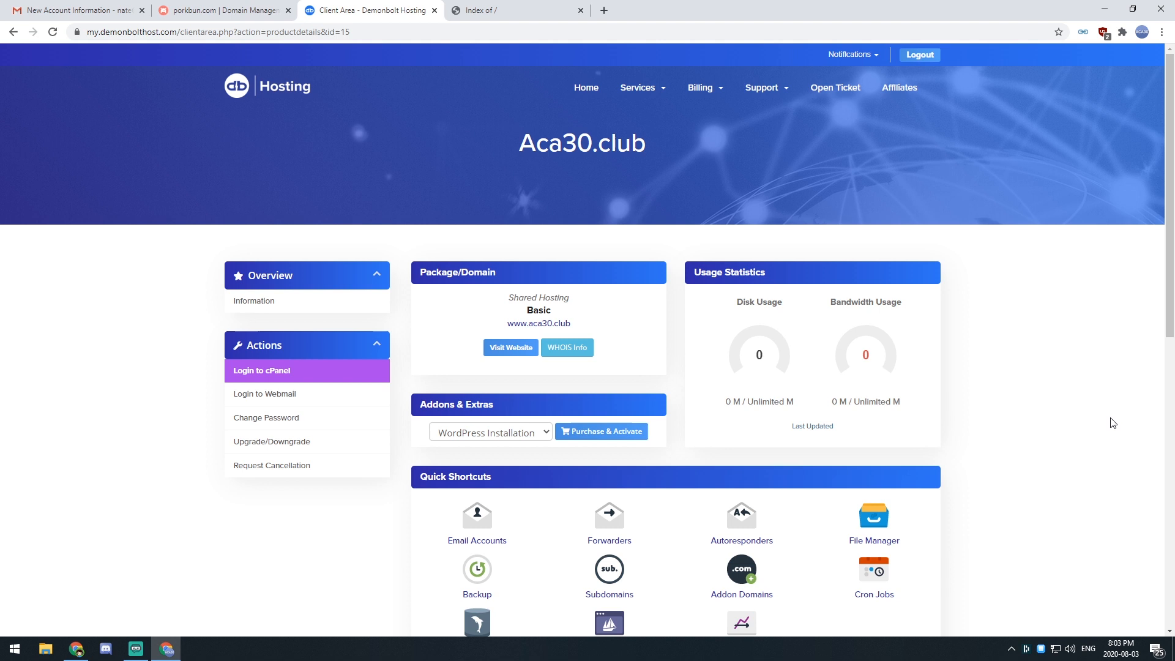
pyautogui.moveTo(1117, 421)
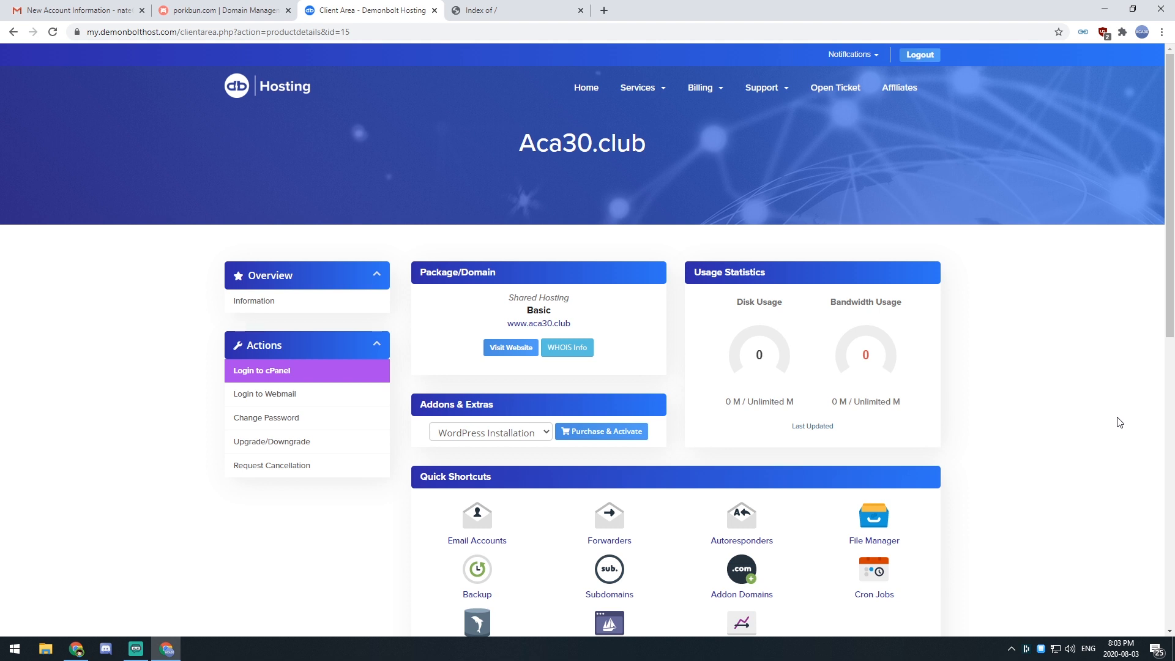
pyautogui.moveTo(331, 317)
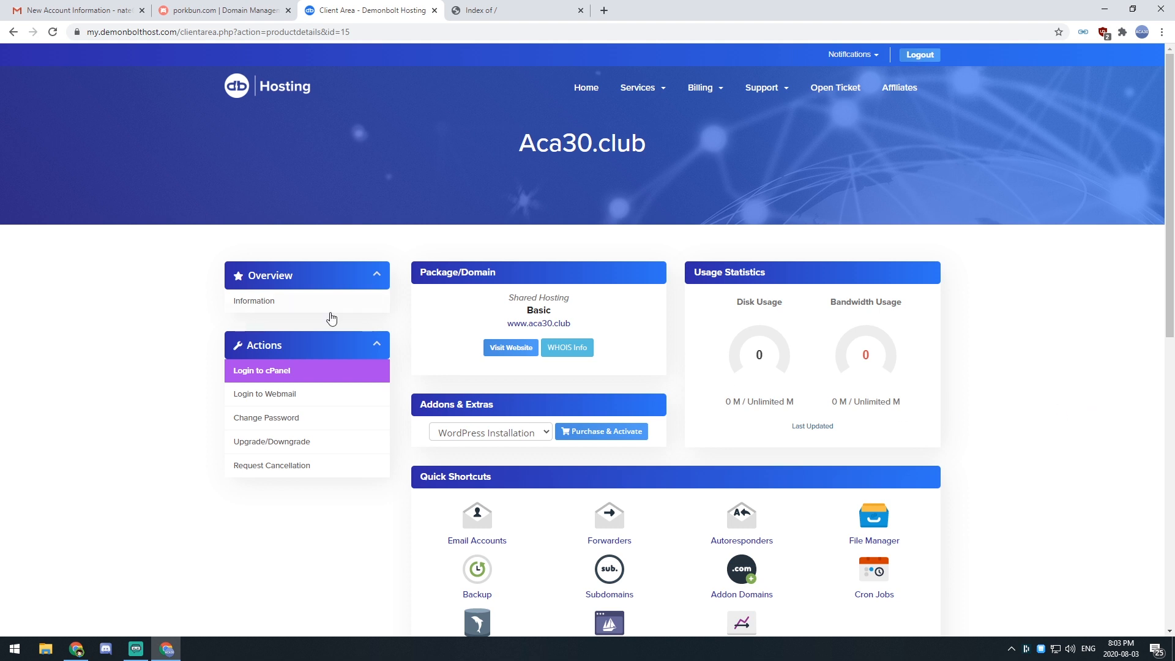
# - Log in to cPanel for the acaclub hosting account from the Actions sidebar
pyautogui.click(261, 371)
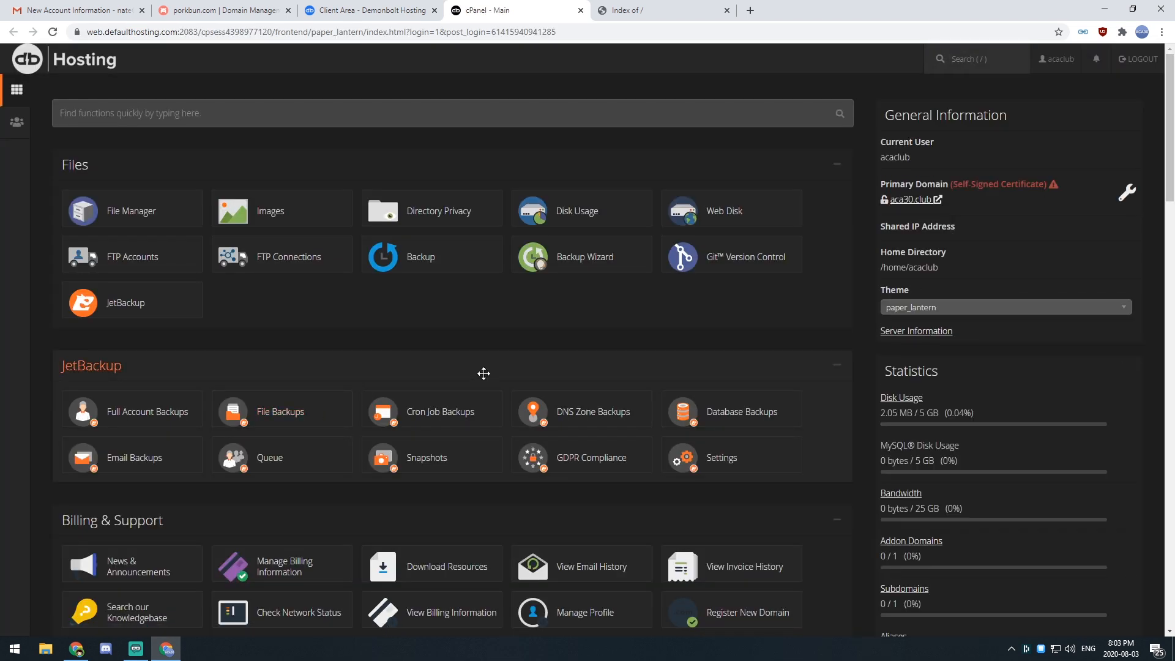
# - Open WordPress Manager by Softaculous from cPanel's Software section
pyautogui.scroll(-3)
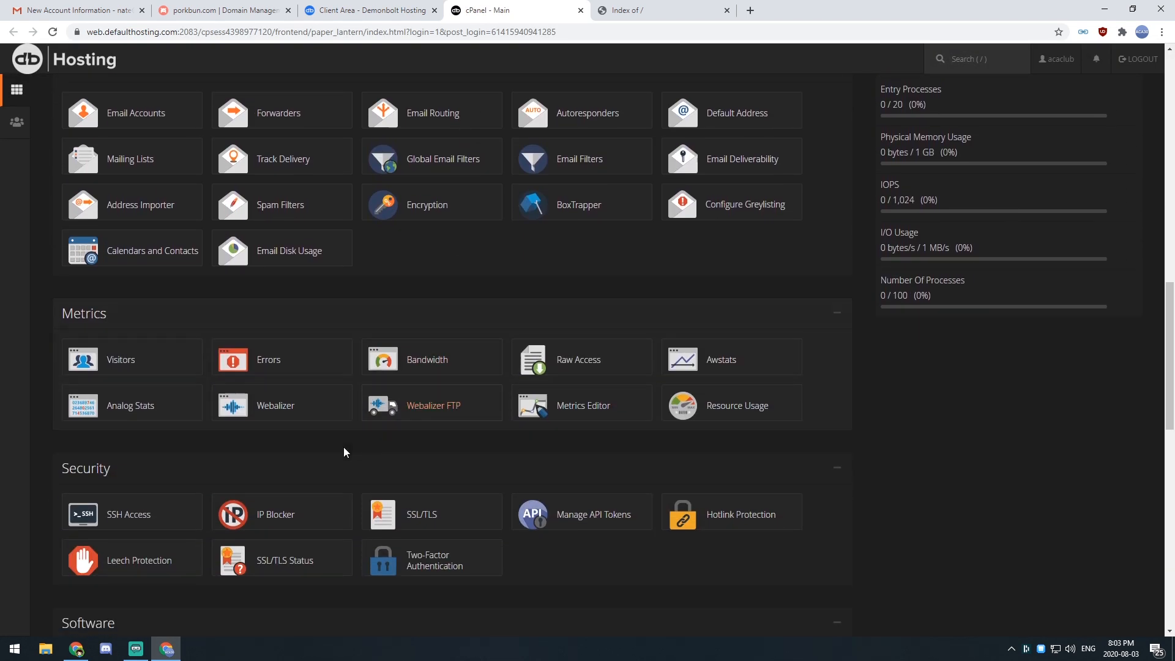
pyautogui.scroll(-3)
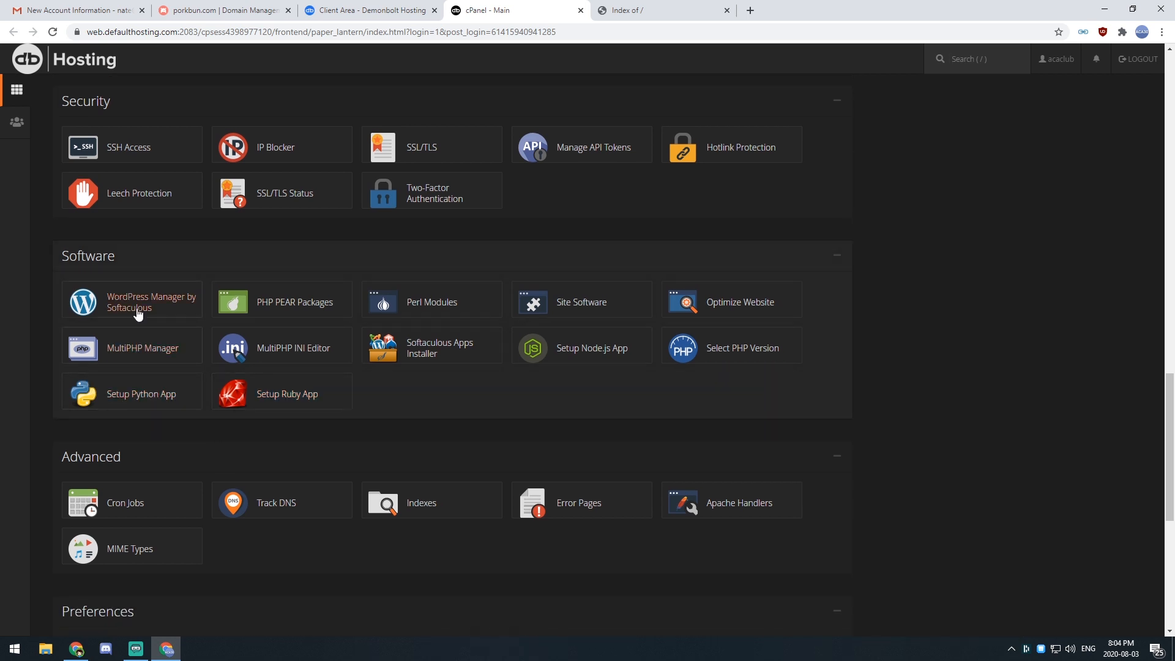
pyautogui.click(131, 301)
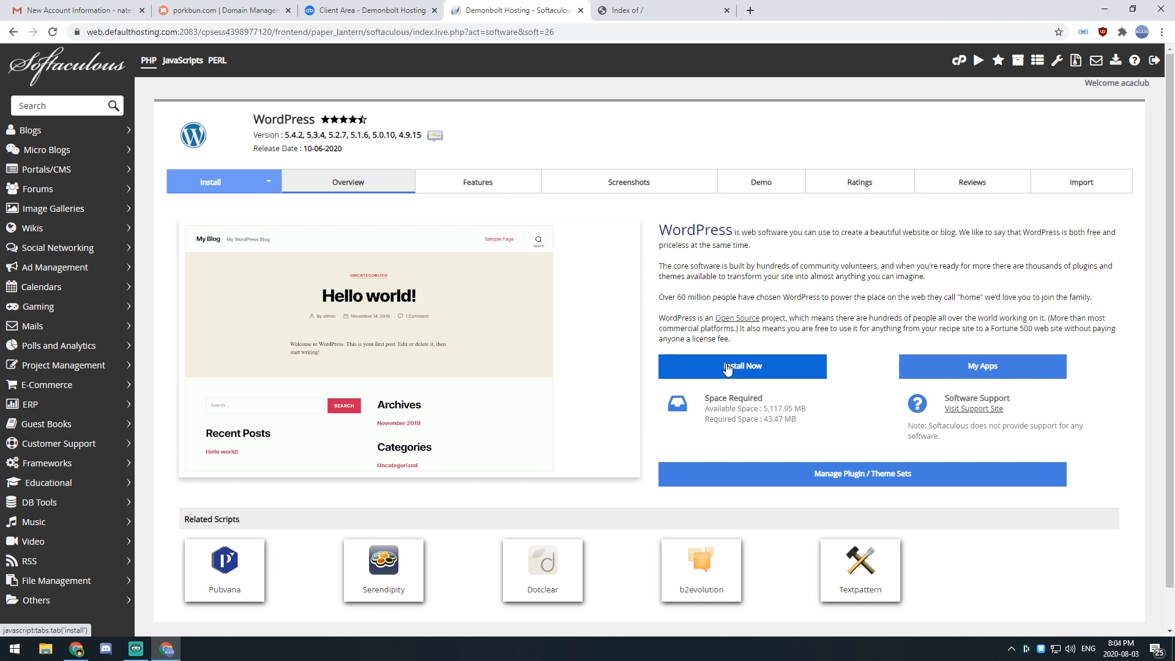
# - Open the WordPress 5.4.2 install form and set the install directory to 'wp'
pyautogui.click(741, 367)
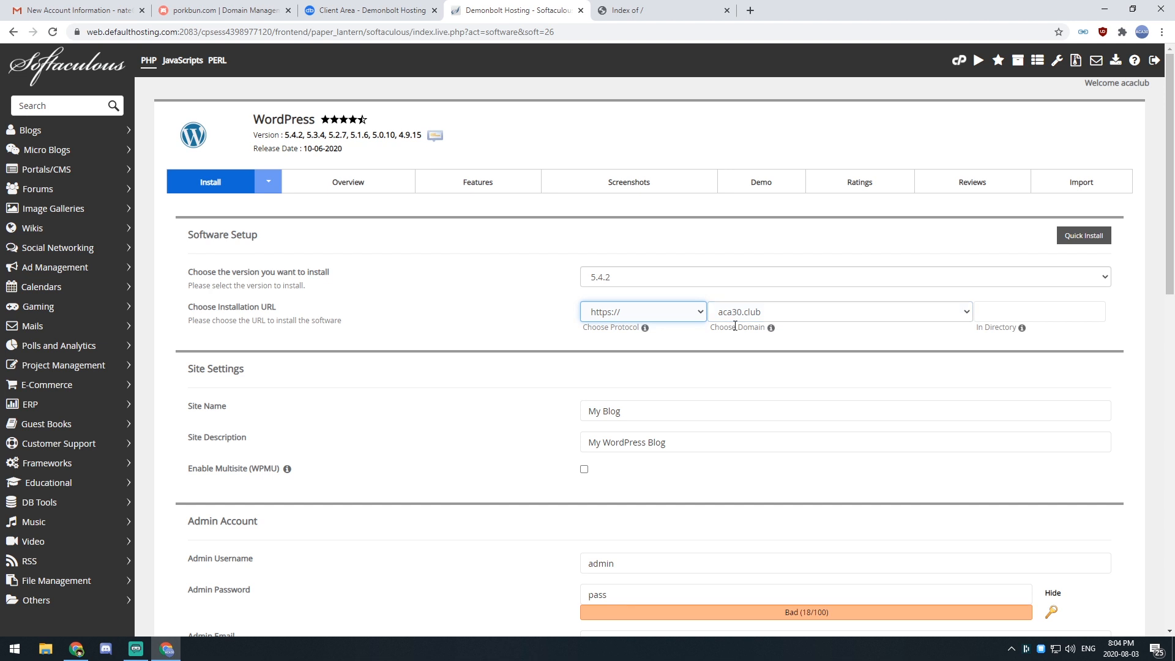
pyautogui.click(1039, 311)
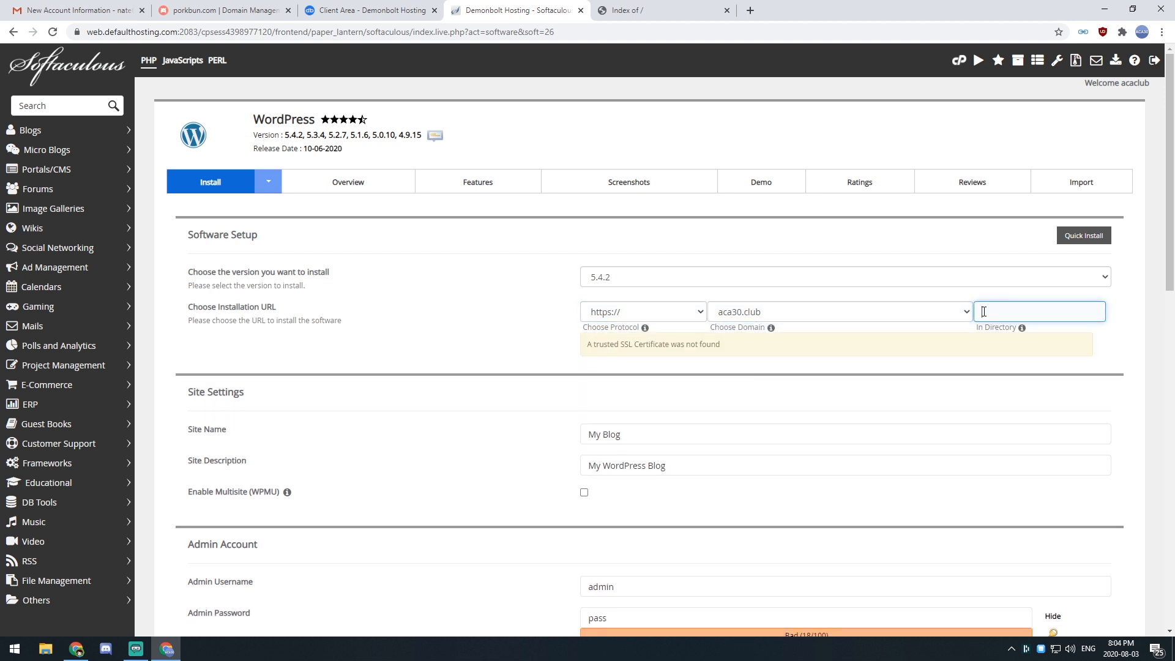
pyautogui.write('wp')
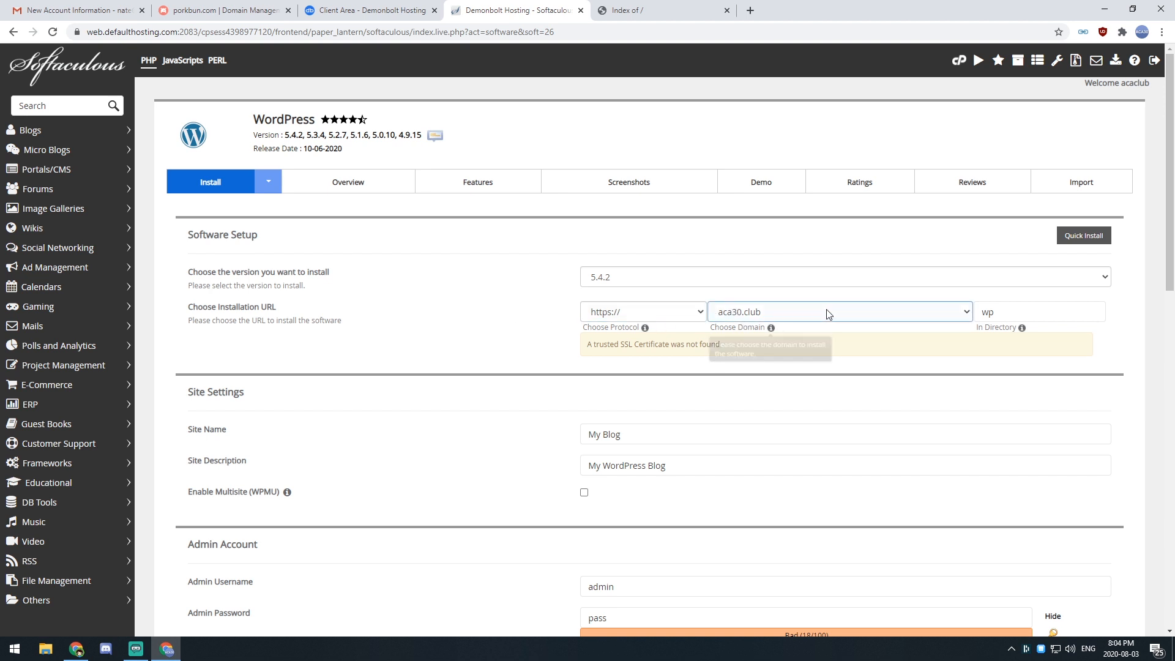
pyautogui.click(1038, 311)
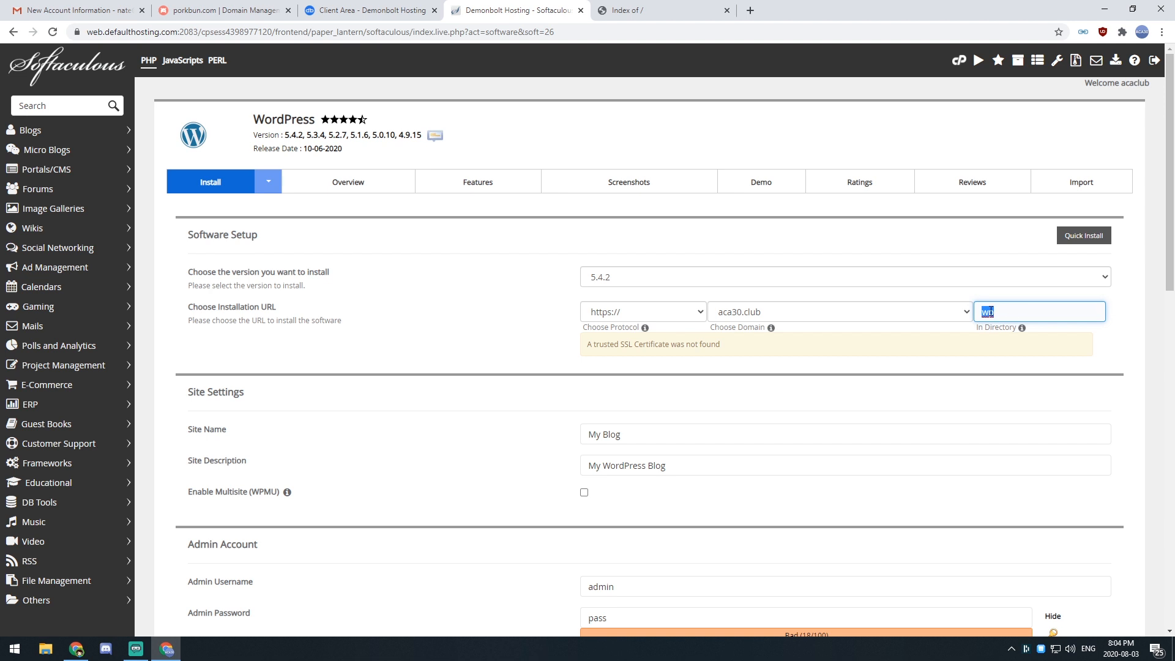
pyautogui.moveTo(1021, 327)
pyautogui.write('ACA30')
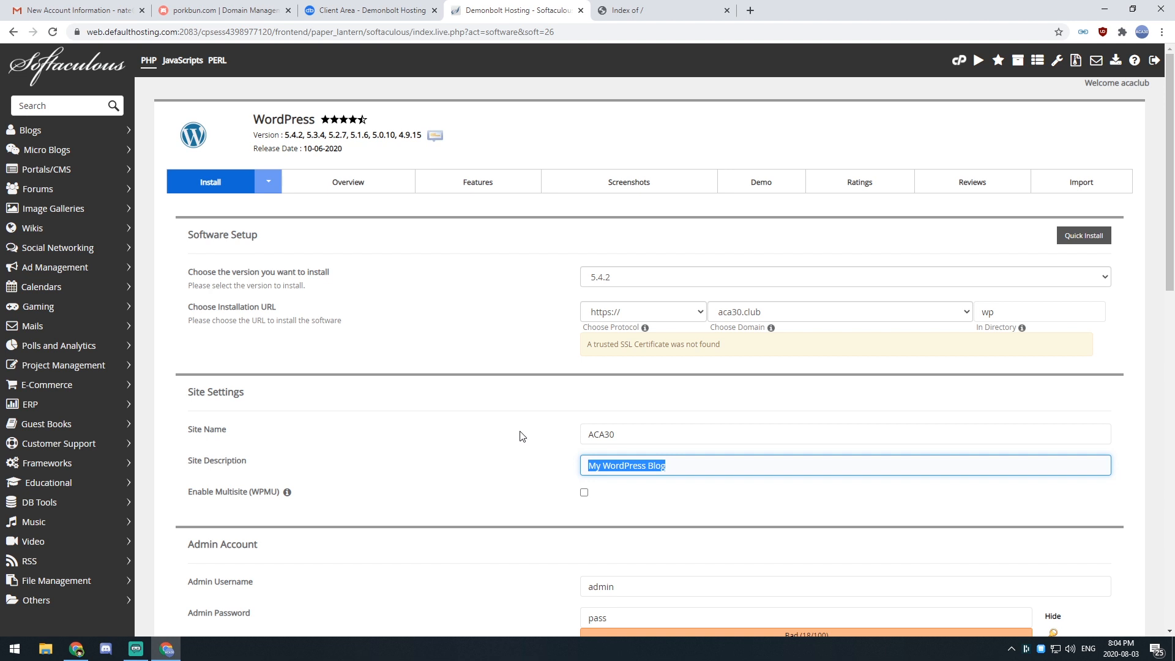
# - Enter 'YouTuber' as site description and 'ACA30' as admin username, keeping English
pyautogui.write('y')
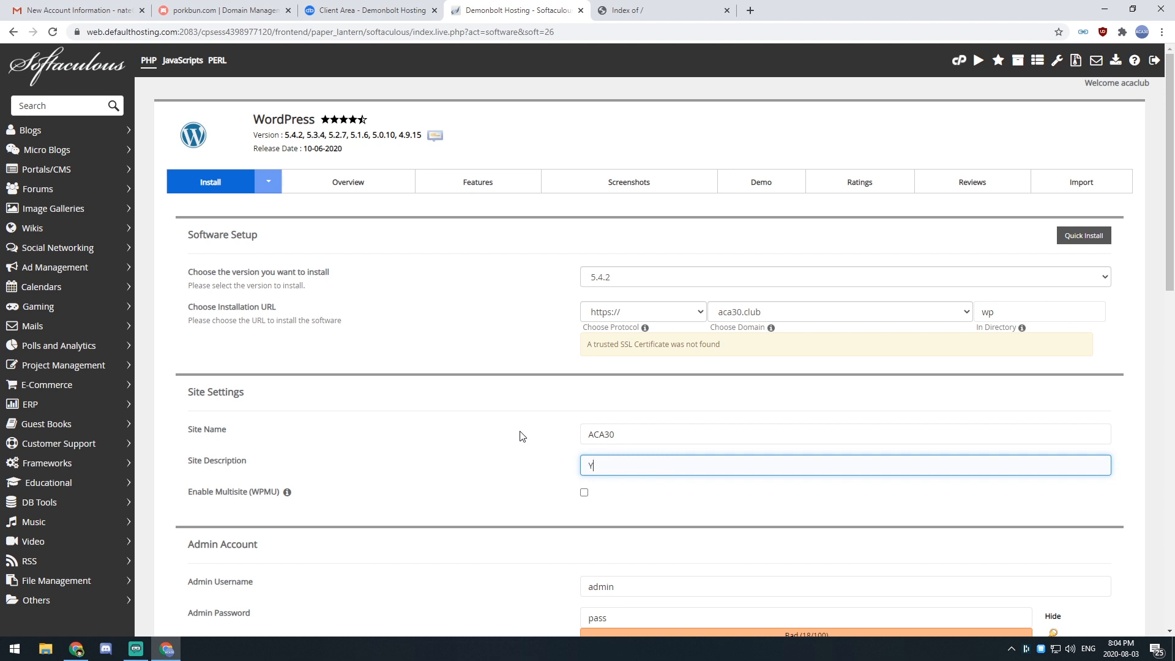
pyautogui.write('ouTuber')
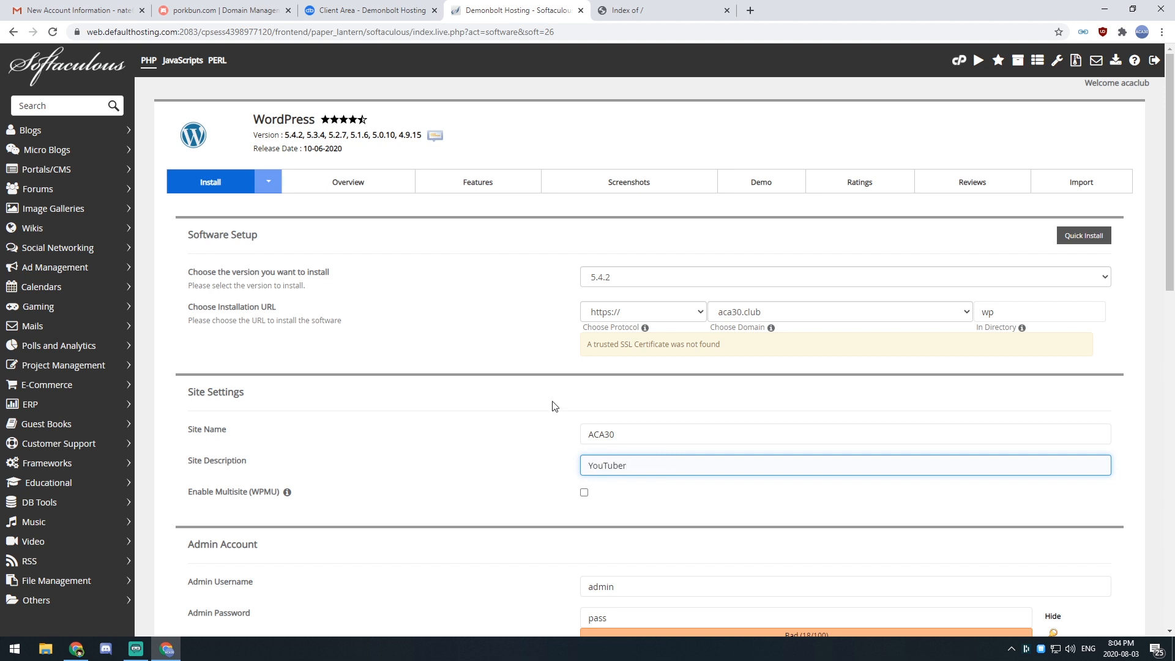
pyautogui.scroll(-3)
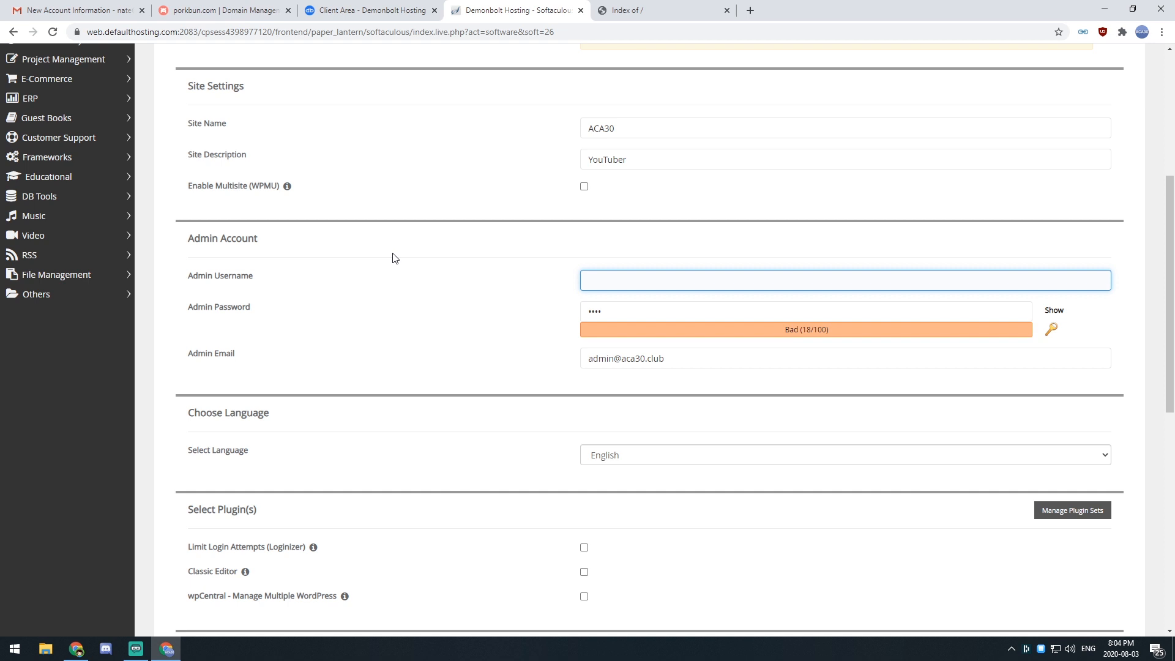
pyautogui.write('ACA30')
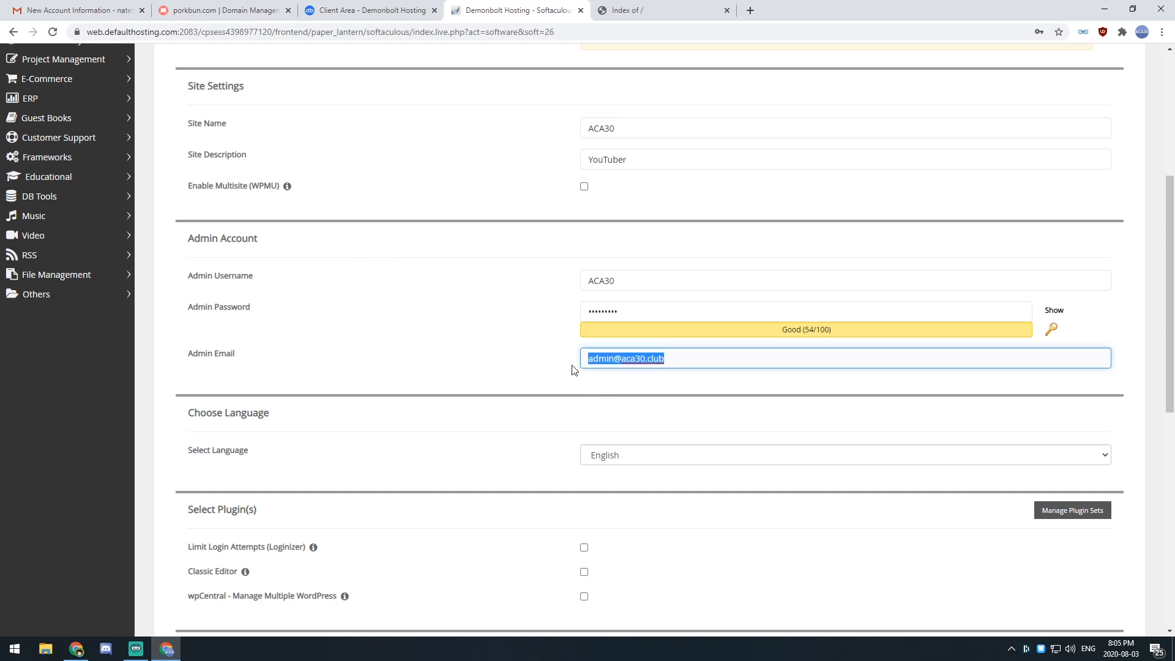
pyautogui.click(652, 357)
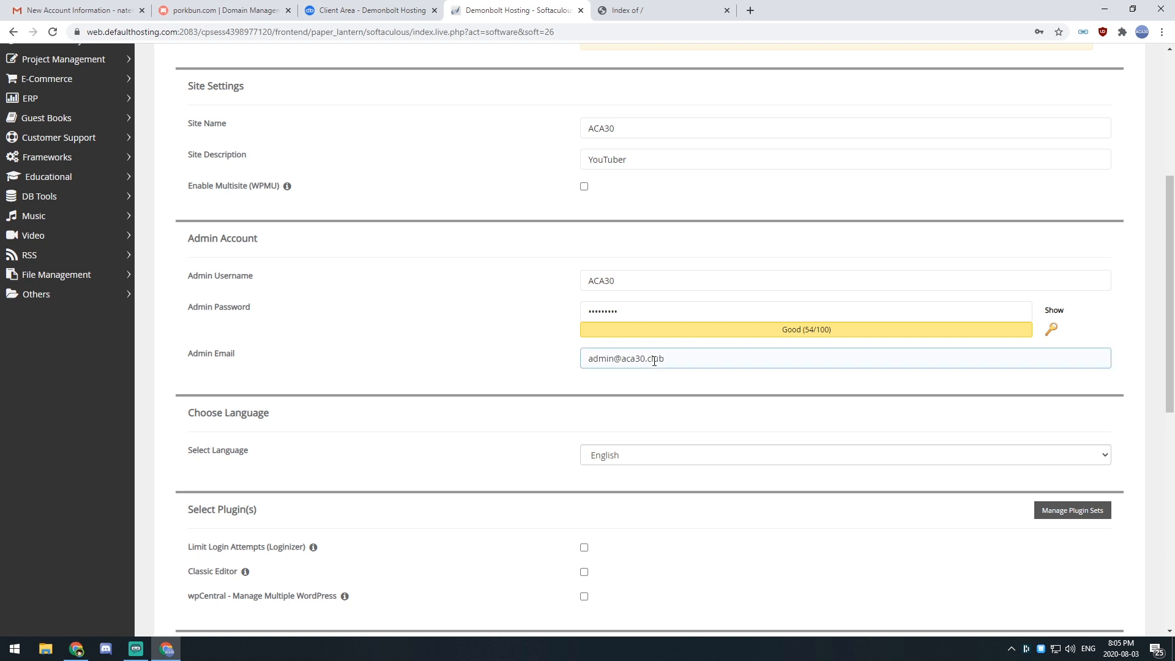
pyautogui.doubleClick(626, 358)
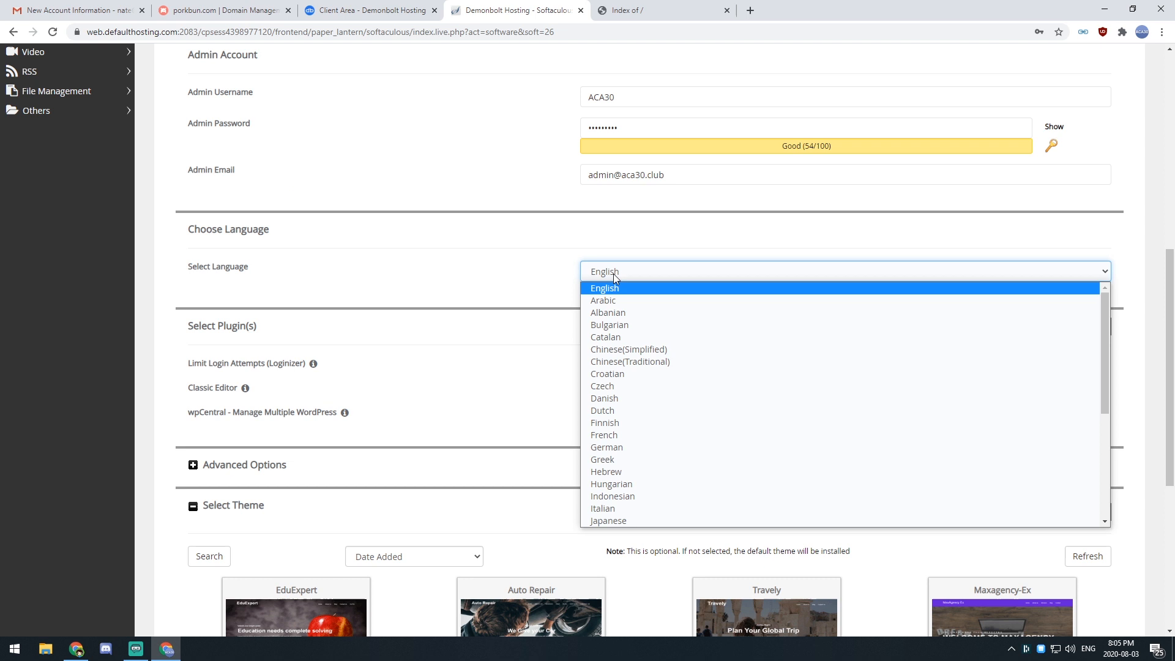
pyautogui.click(604, 287)
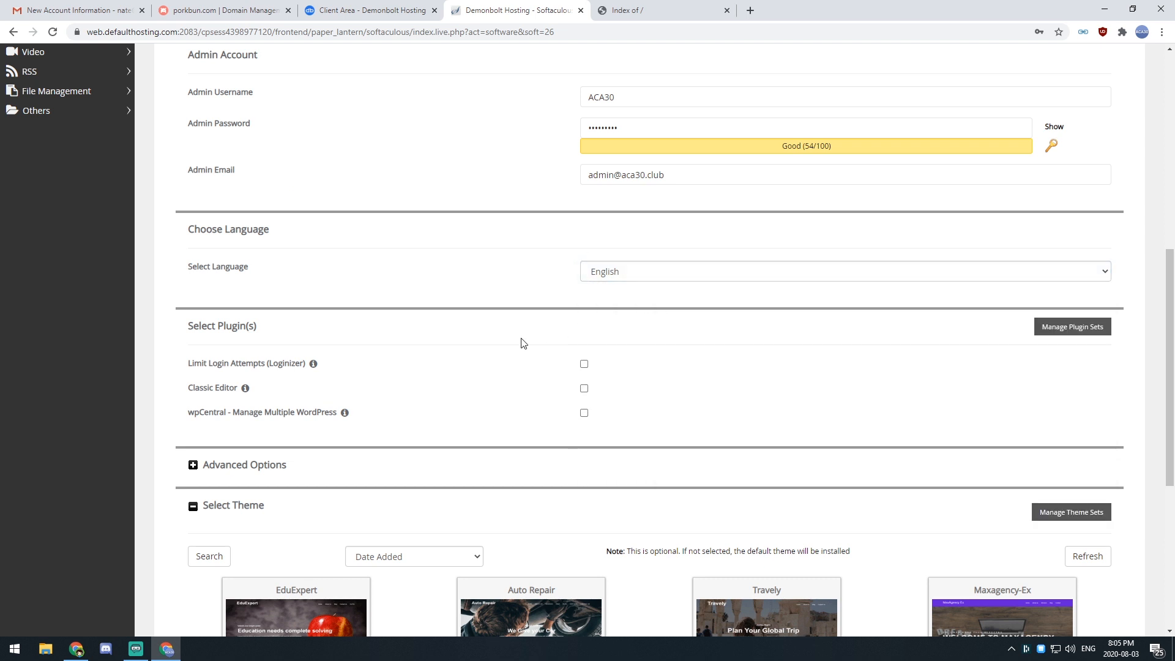
pyautogui.scroll(-3)
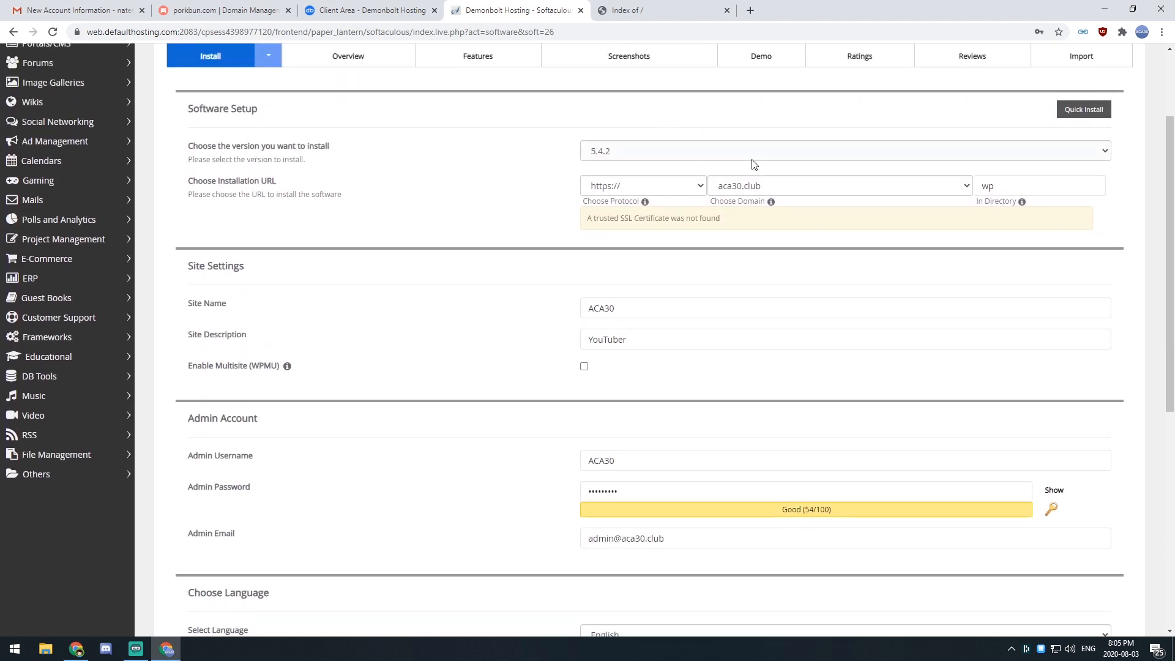
pyautogui.click(641, 185)
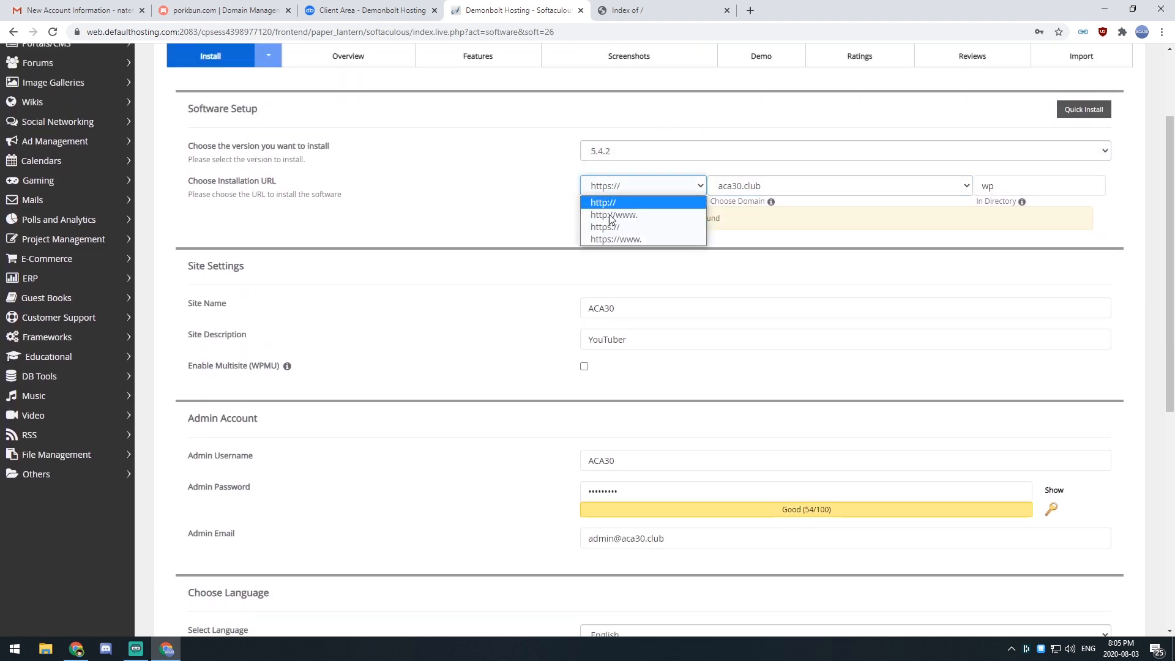
pyautogui.moveTo(617, 239)
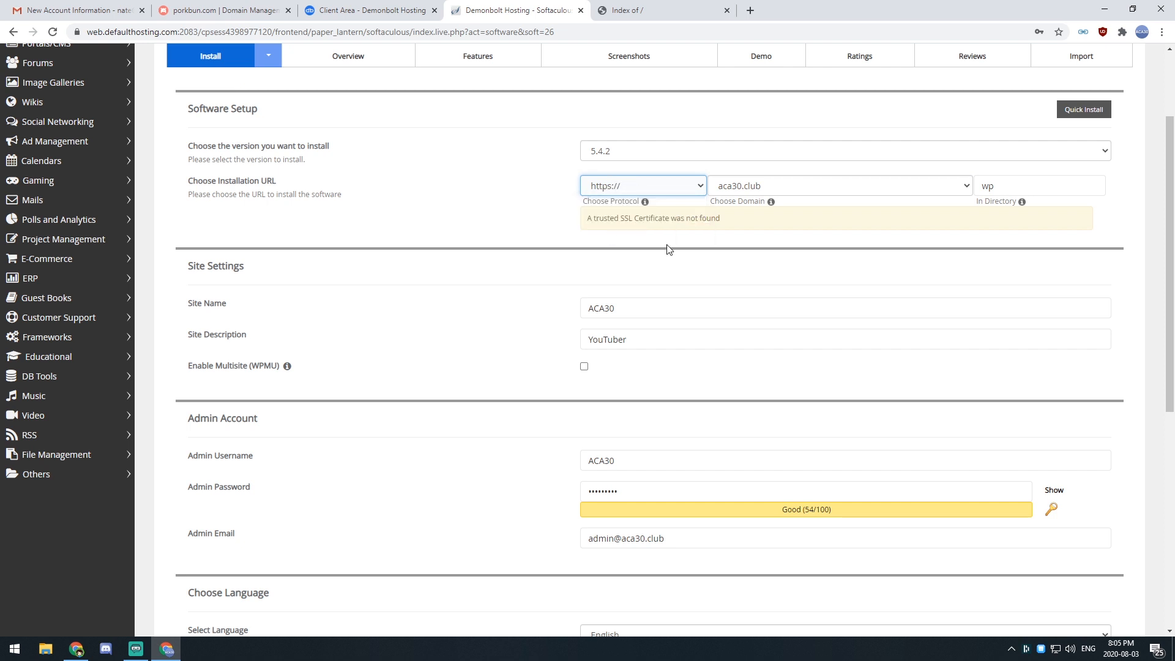
pyautogui.doubleClick(652, 218)
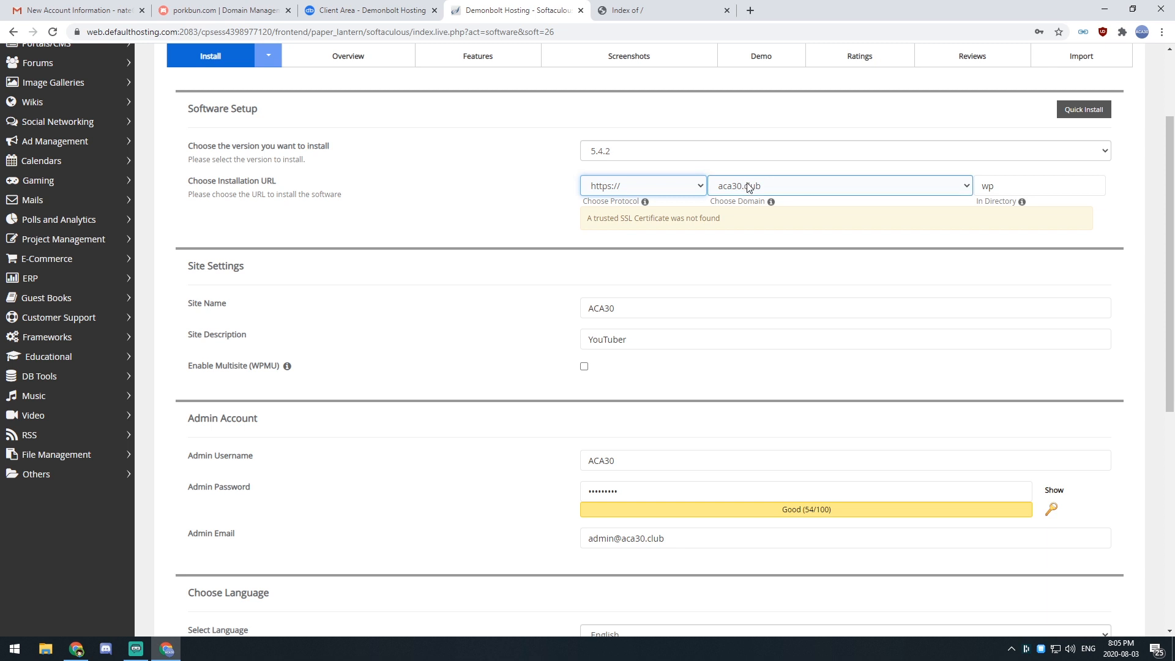
pyautogui.click(1039, 185)
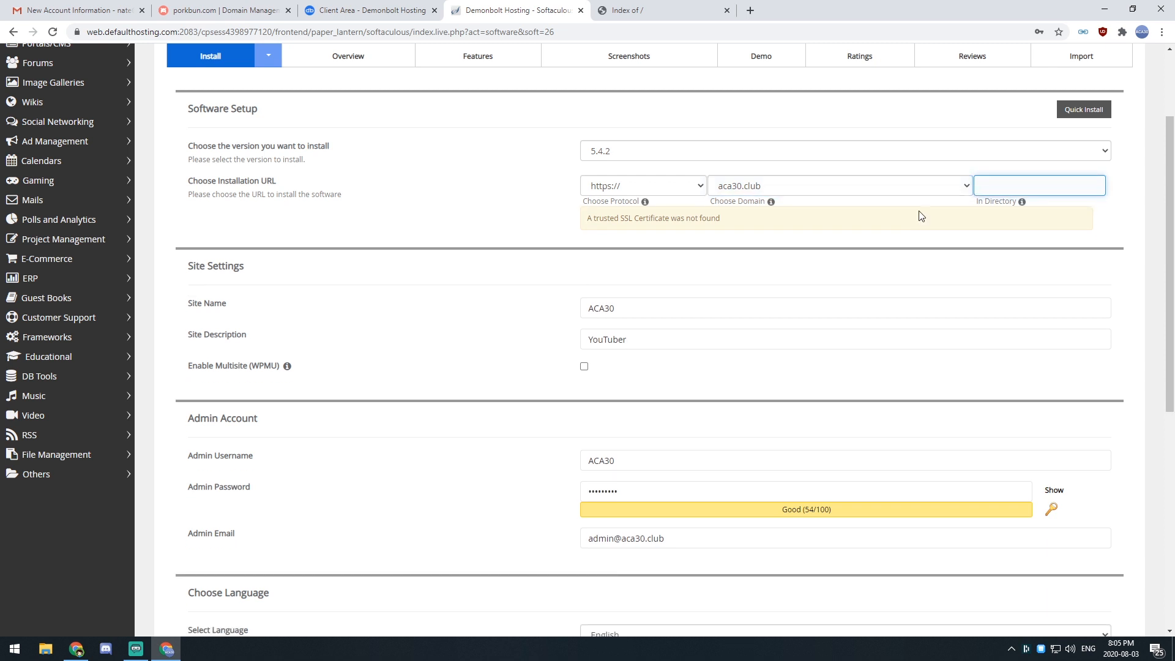
pyautogui.write('wp')
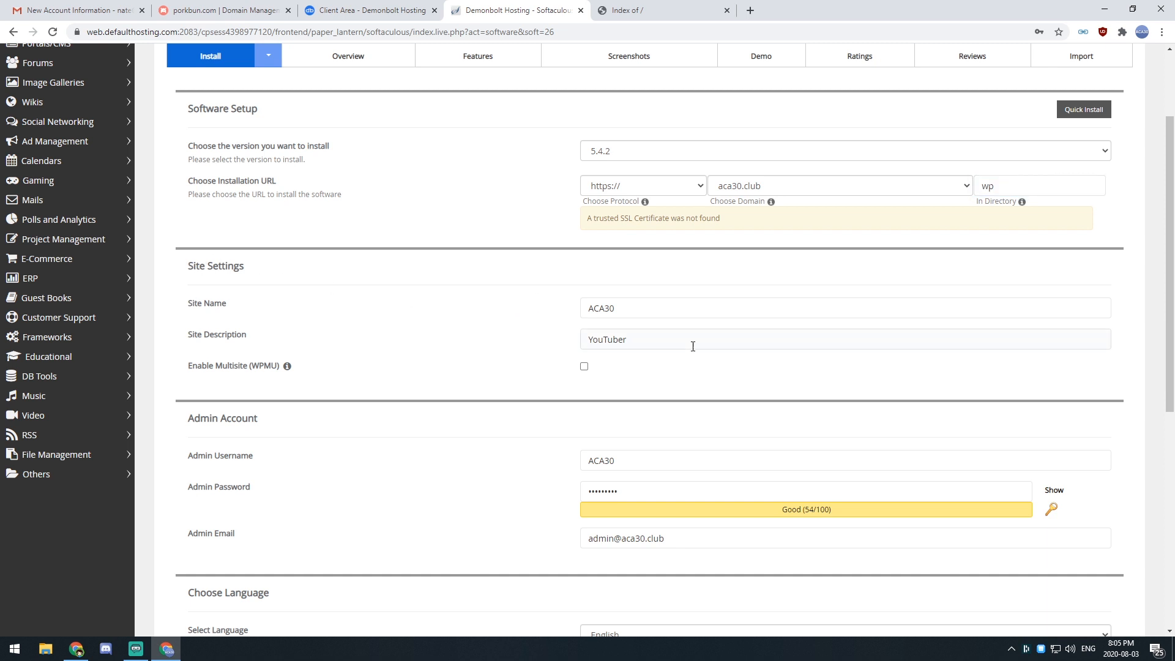
pyautogui.scroll(-3)
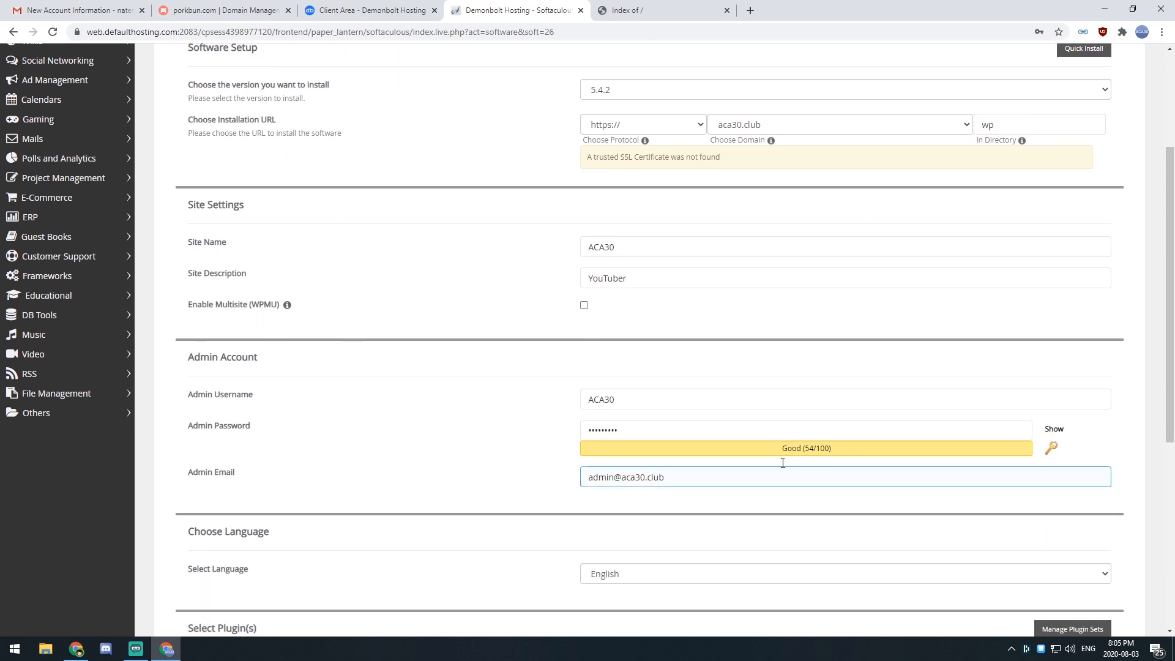
pyautogui.scroll(-3)
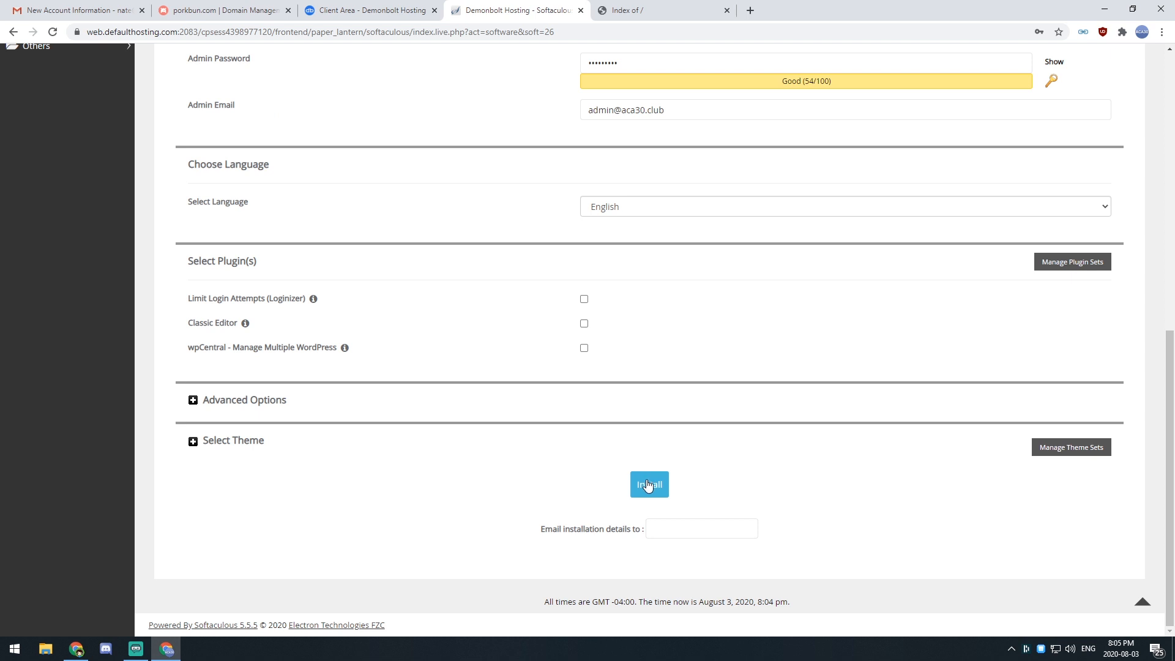
pyautogui.click(648, 484)
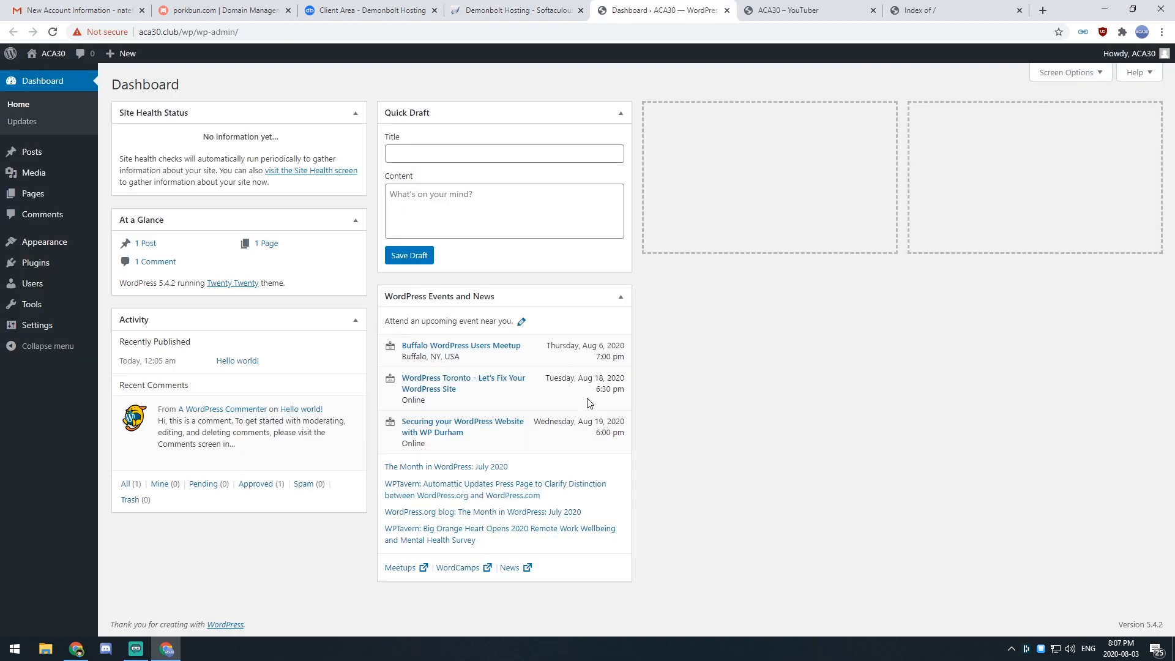
# - Browse the live Hello world post, Sample Page and homepage, then return to the Dashboard
pyautogui.click(781, 10)
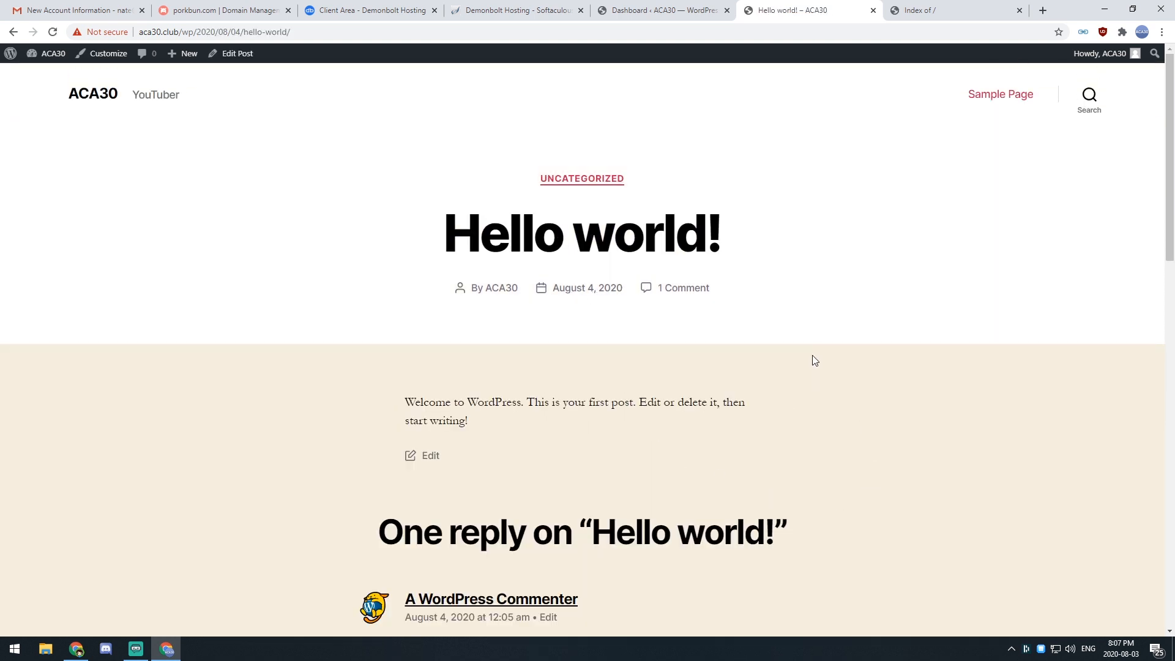
pyautogui.scroll(-3)
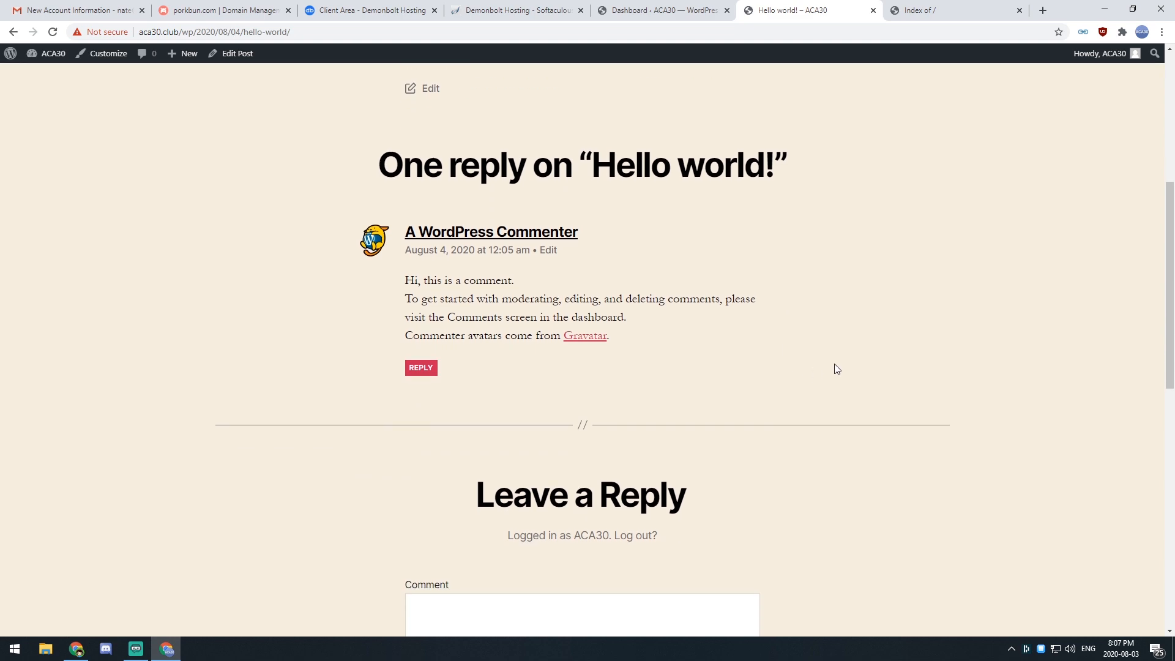
pyautogui.moveTo(772, 418)
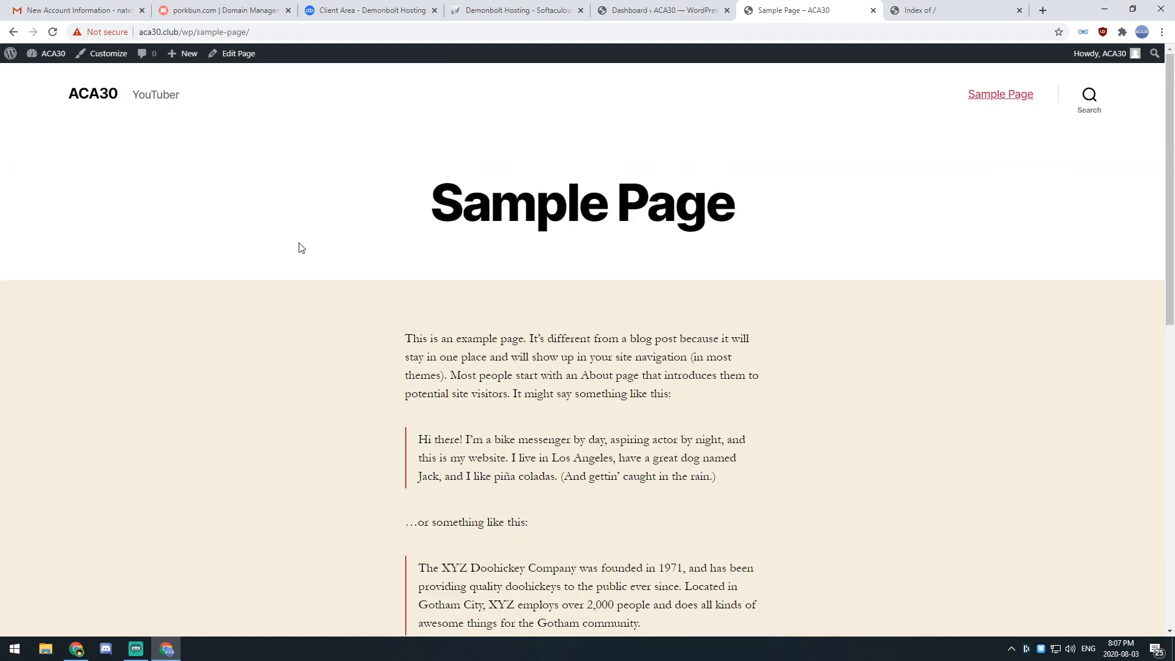
pyautogui.click(93, 94)
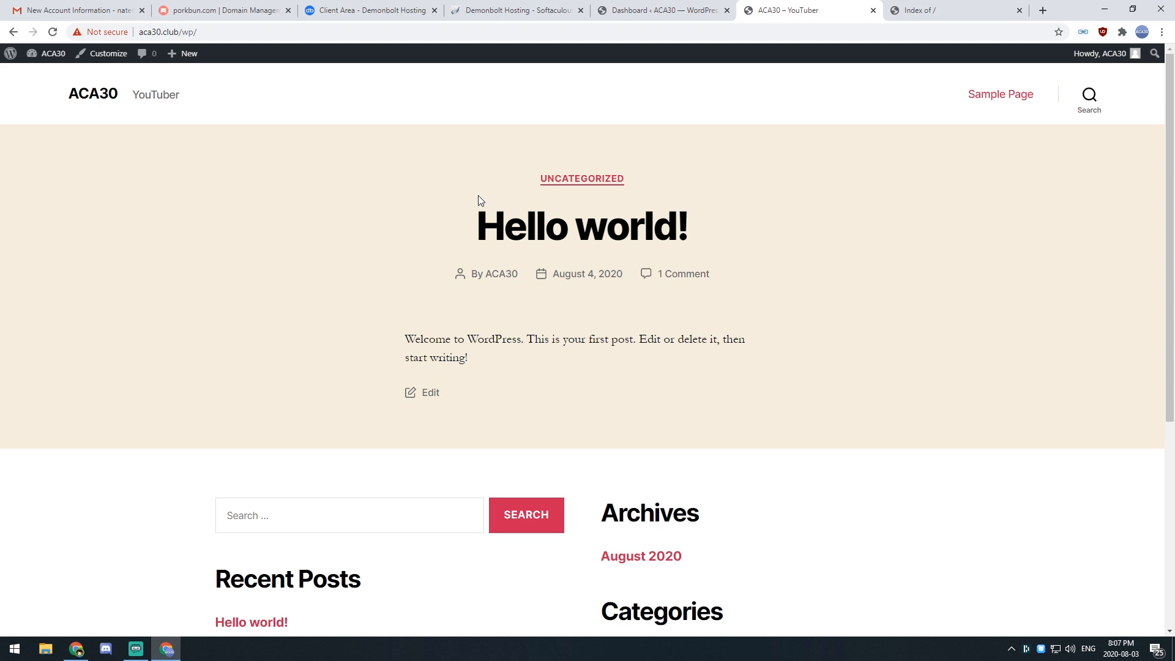
pyautogui.click(683, 31)
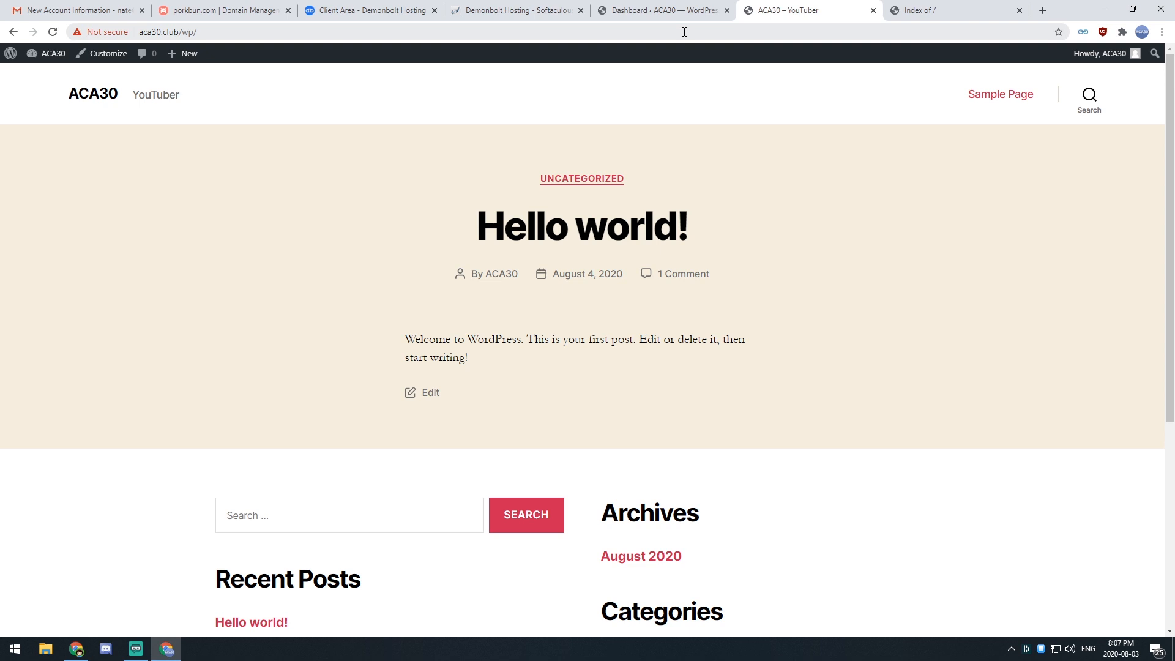
pyautogui.click(660, 9)
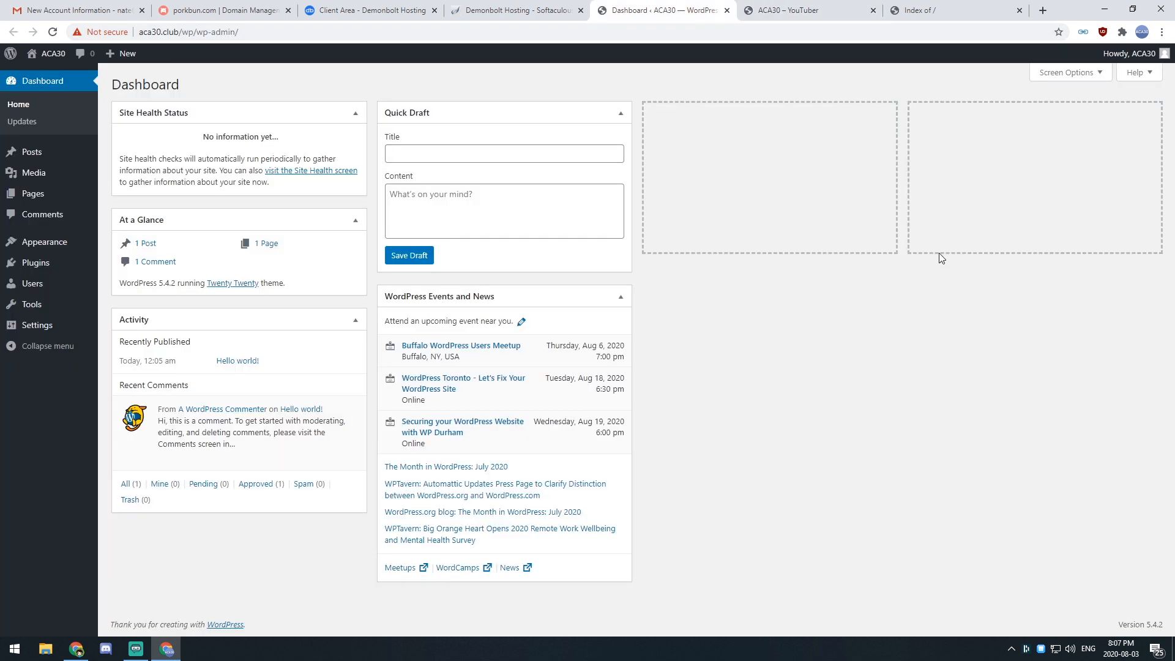
pyautogui.moveTo(936, 237)
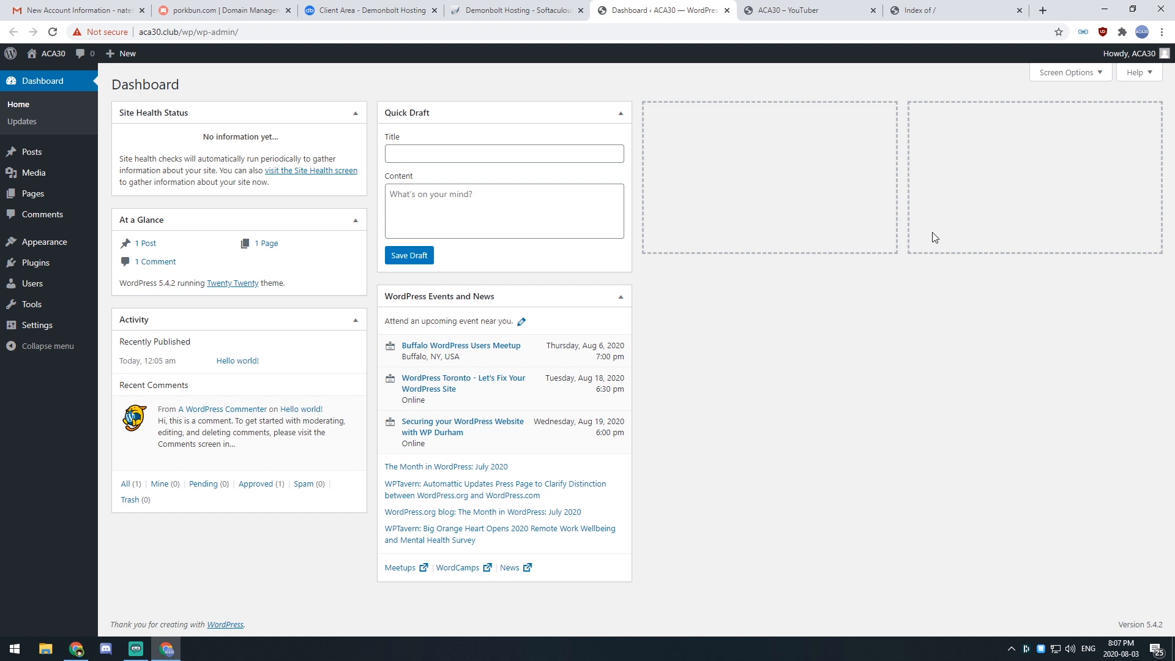
pyautogui.moveTo(925, 233)
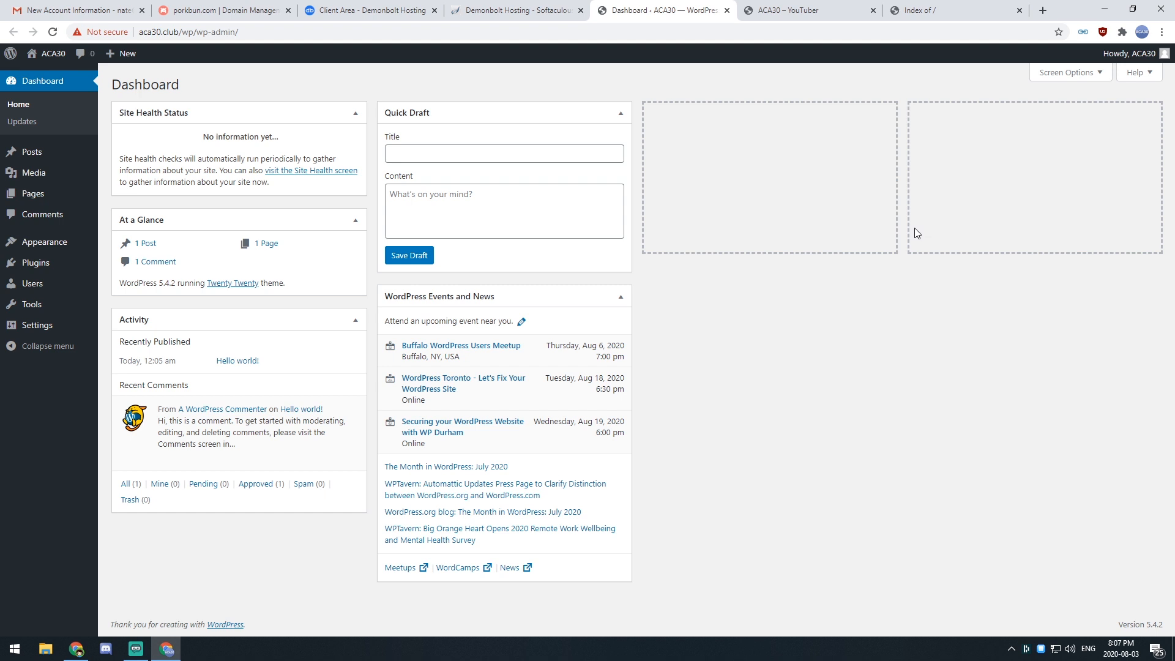
pyautogui.moveTo(901, 230)
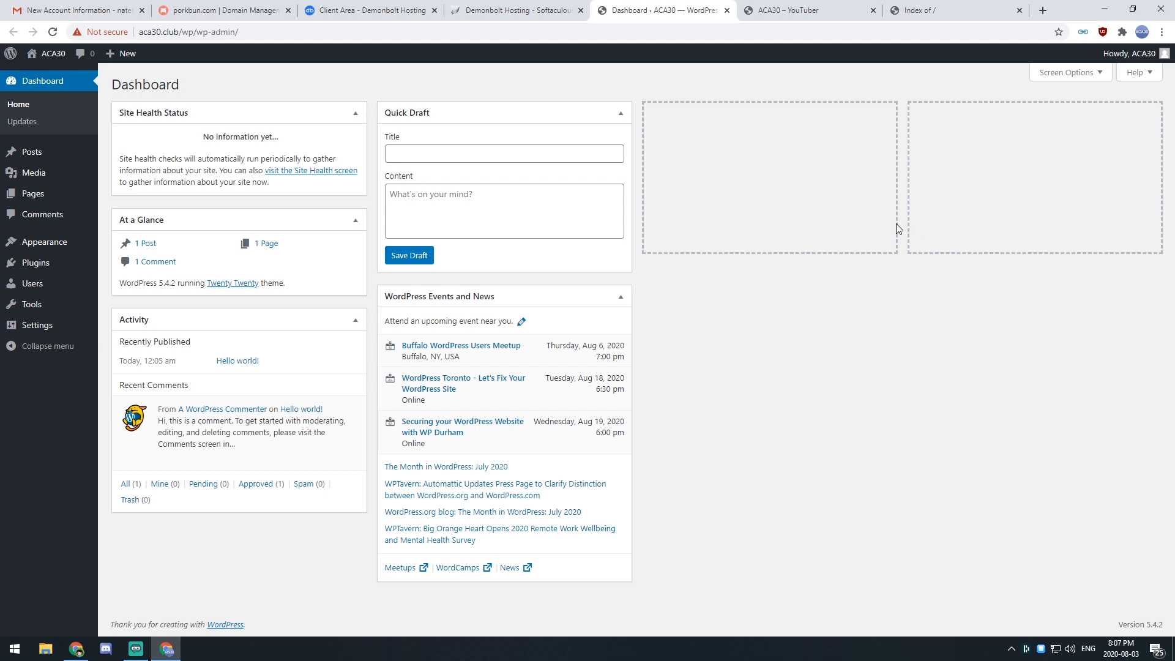
pyautogui.moveTo(34, 263)
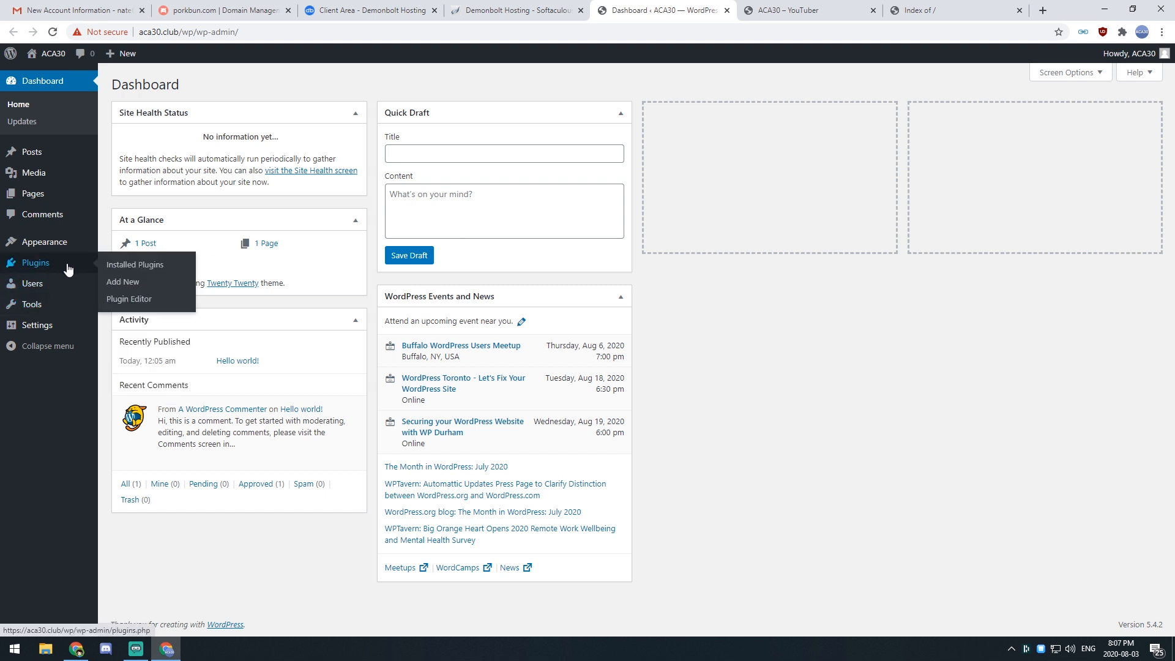
# - Search plugins for 'ssl', then install and activate Really Simple SSL
pyautogui.click(122, 281)
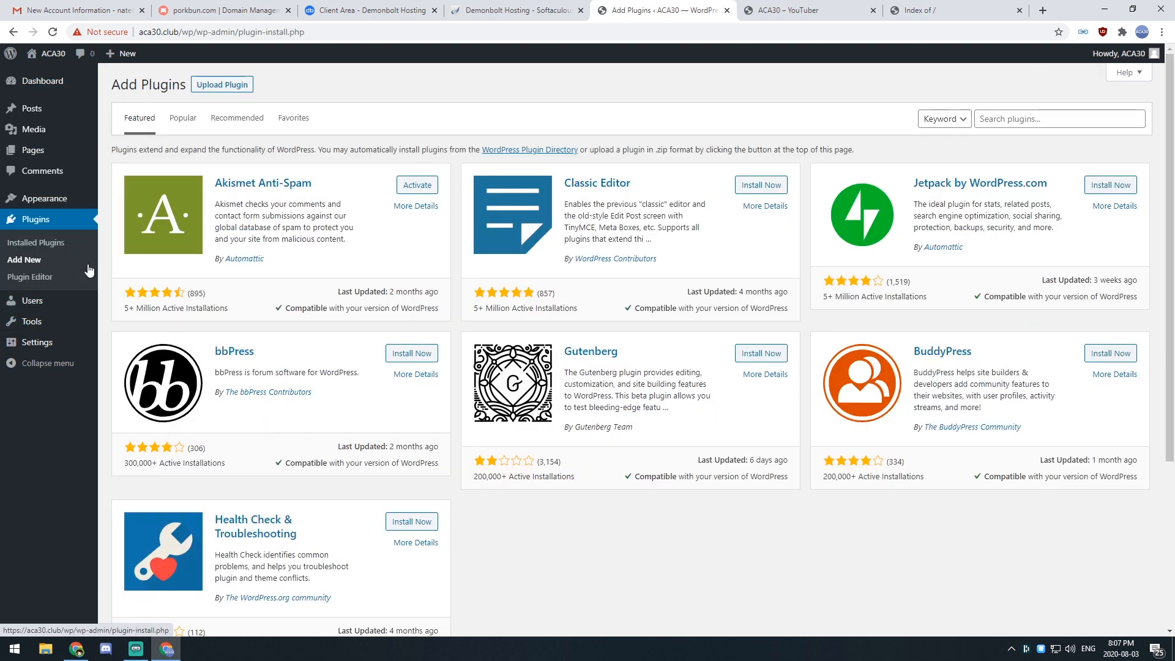
pyautogui.write('ssl')
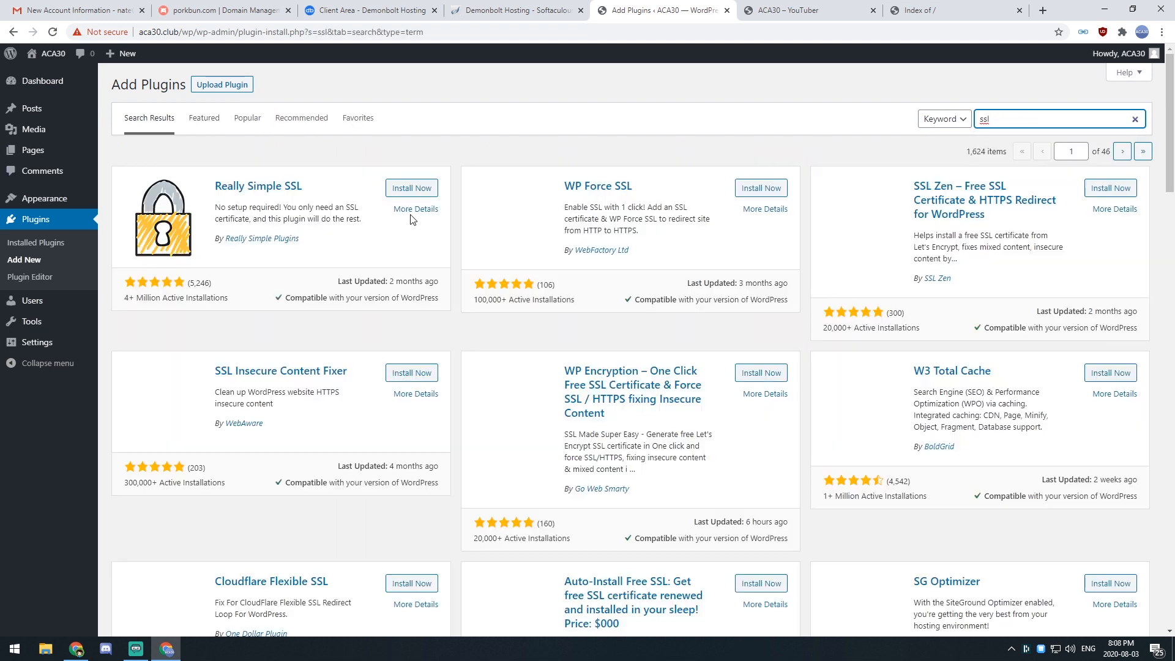
pyautogui.click(411, 187)
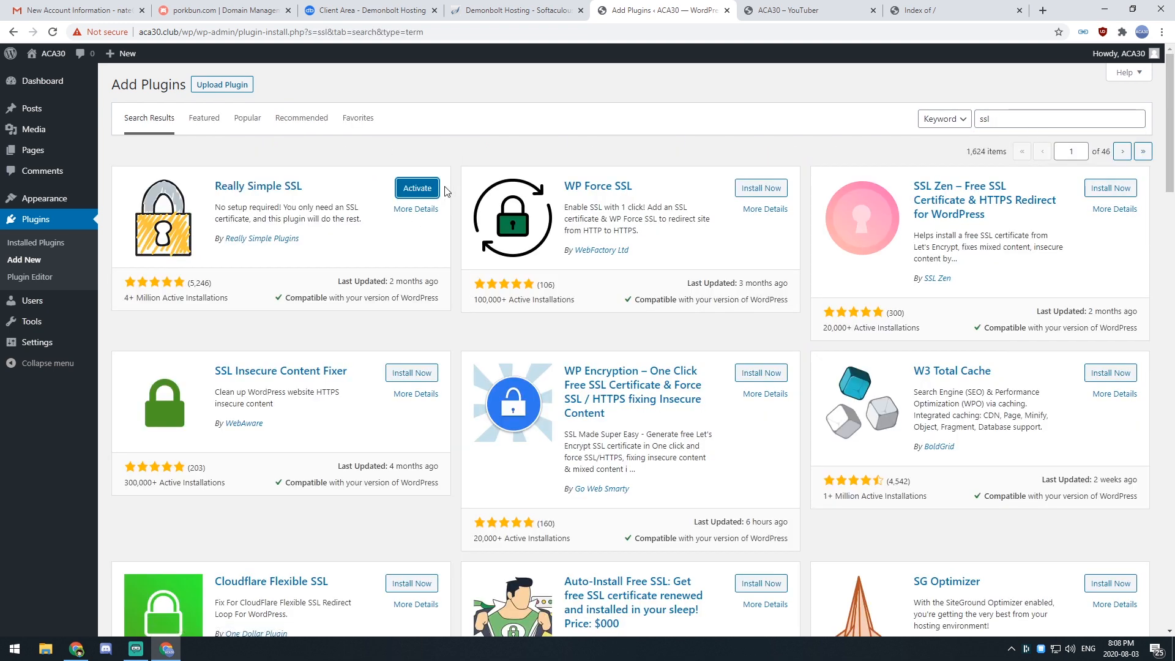
pyautogui.click(417, 188)
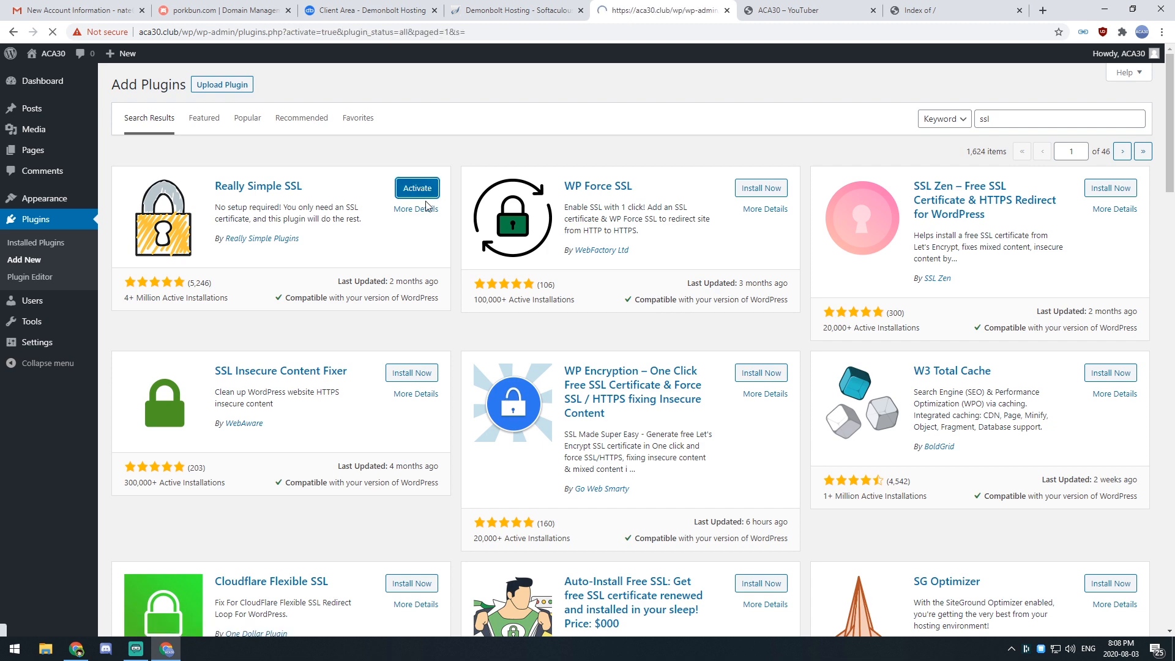
pyautogui.click(416, 188)
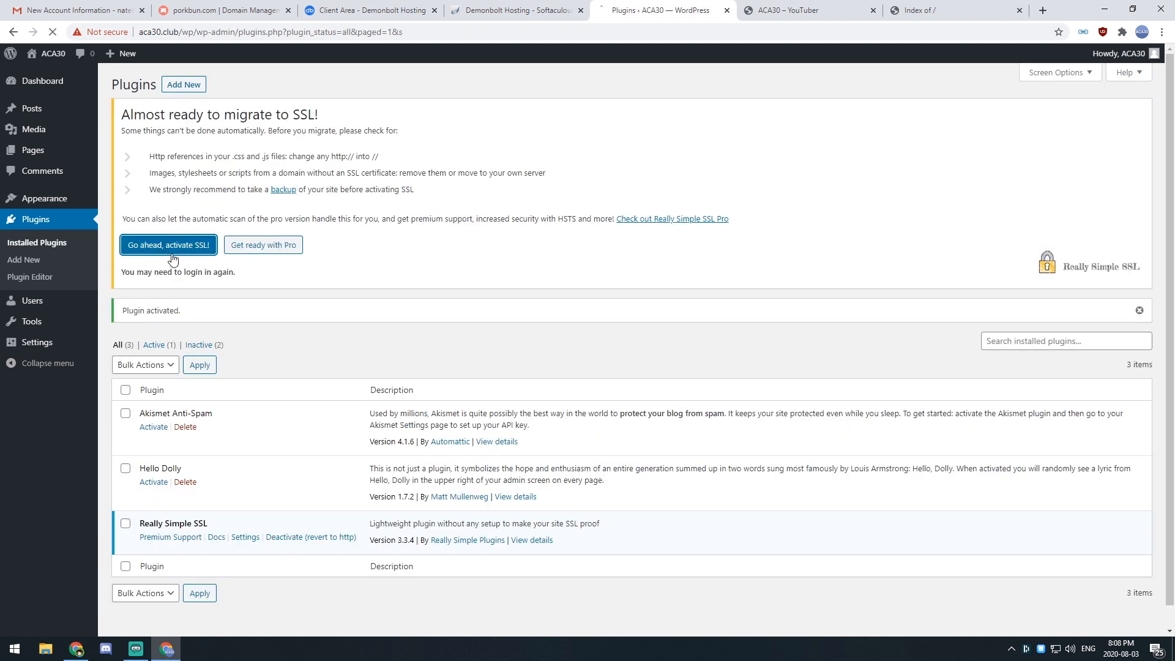
# - Activate SSL site-wide, dismiss the mixed content warning, and return to the dashboard
pyautogui.click(168, 244)
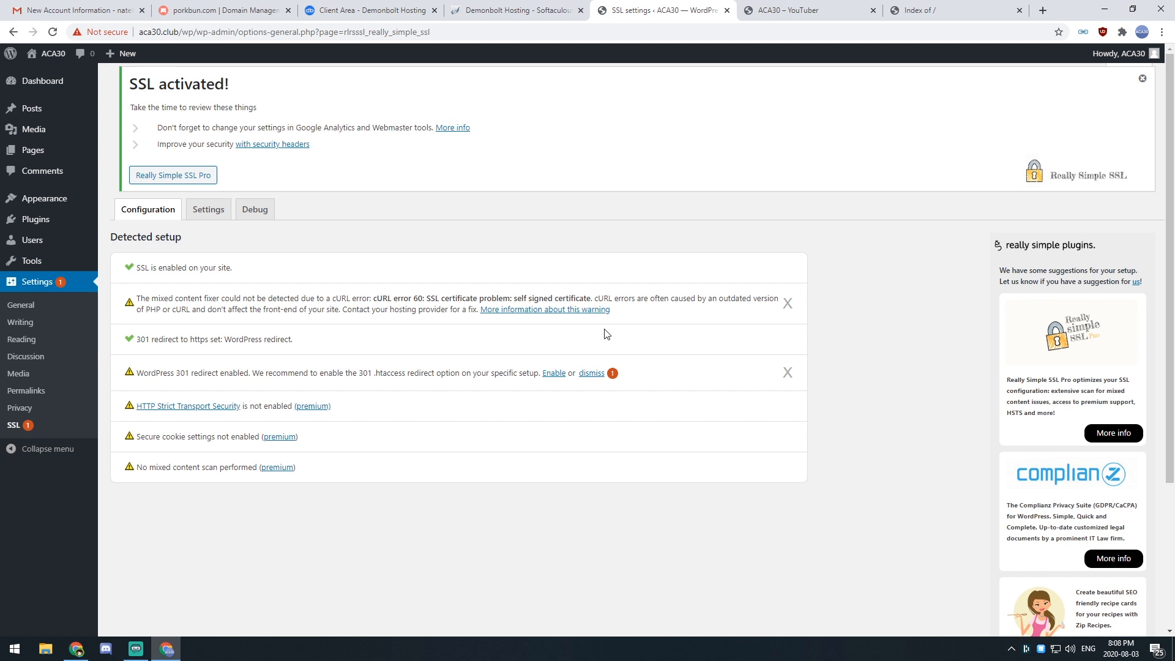
pyautogui.click(788, 304)
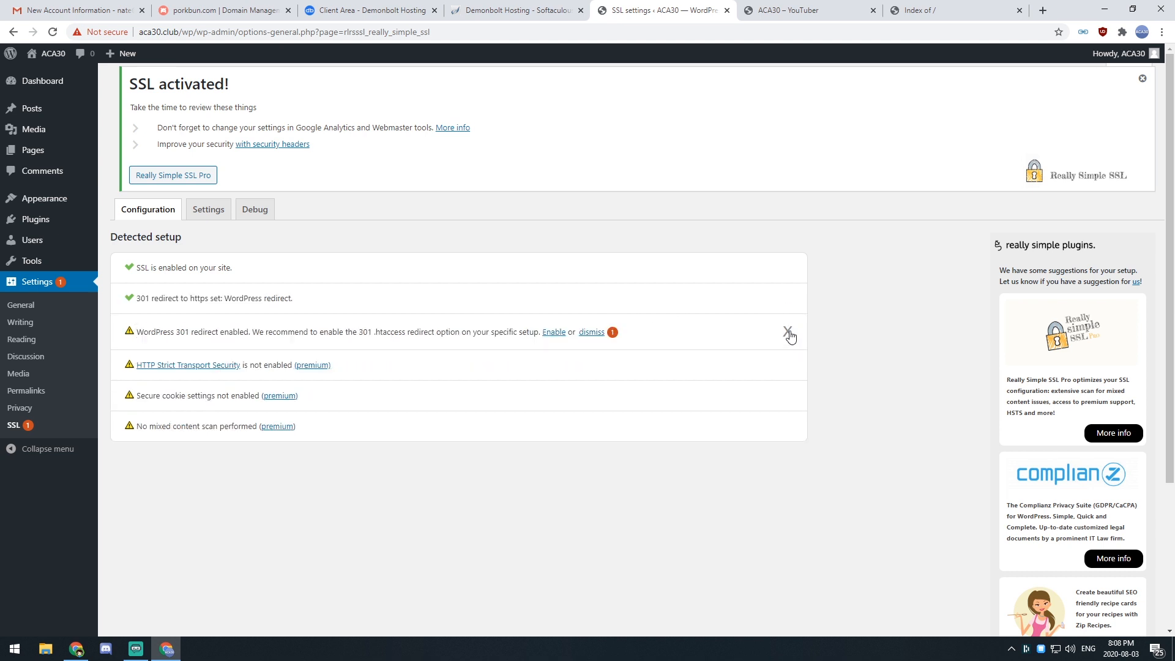
pyautogui.click(42, 81)
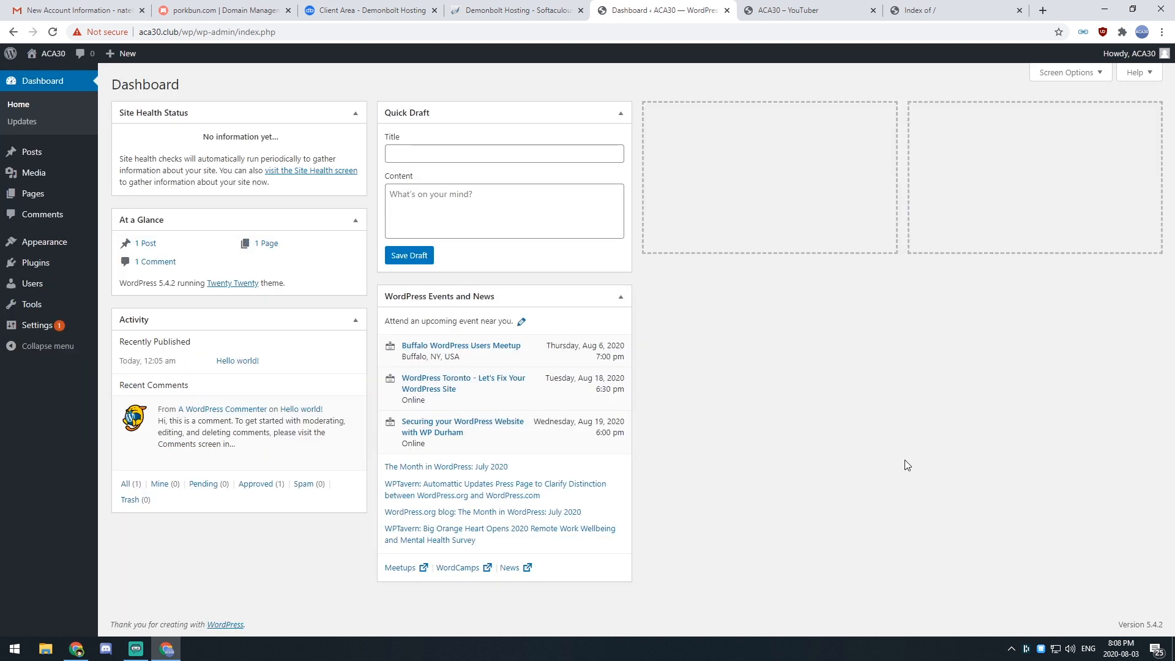
pyautogui.moveTo(904, 440)
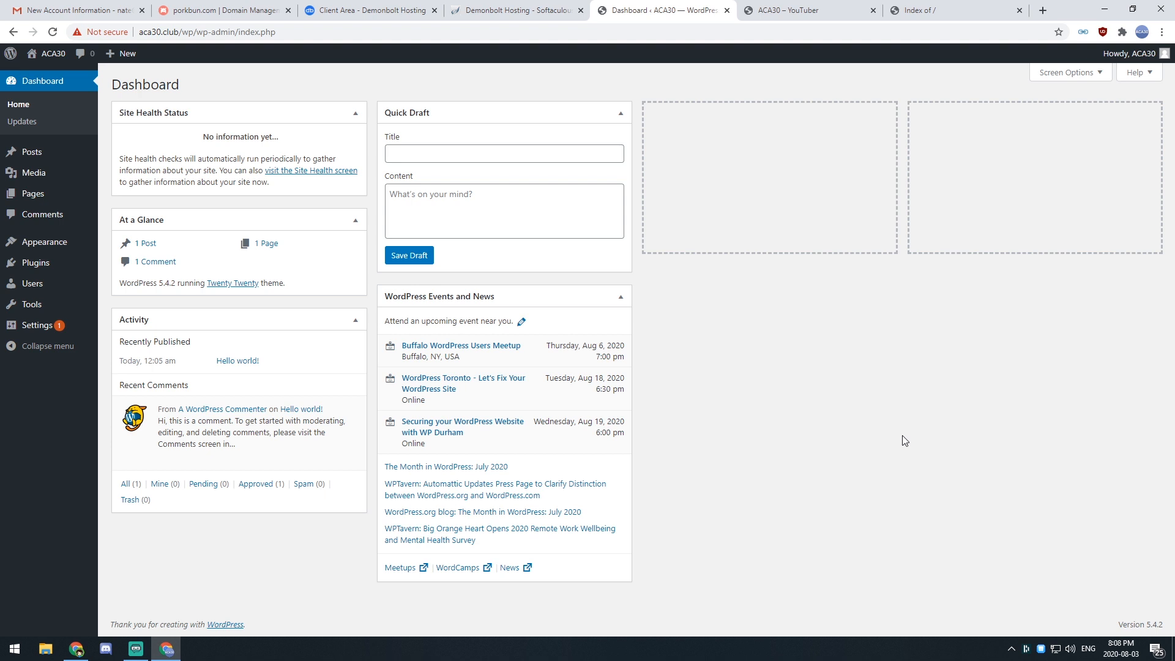
pyautogui.moveTo(895, 442)
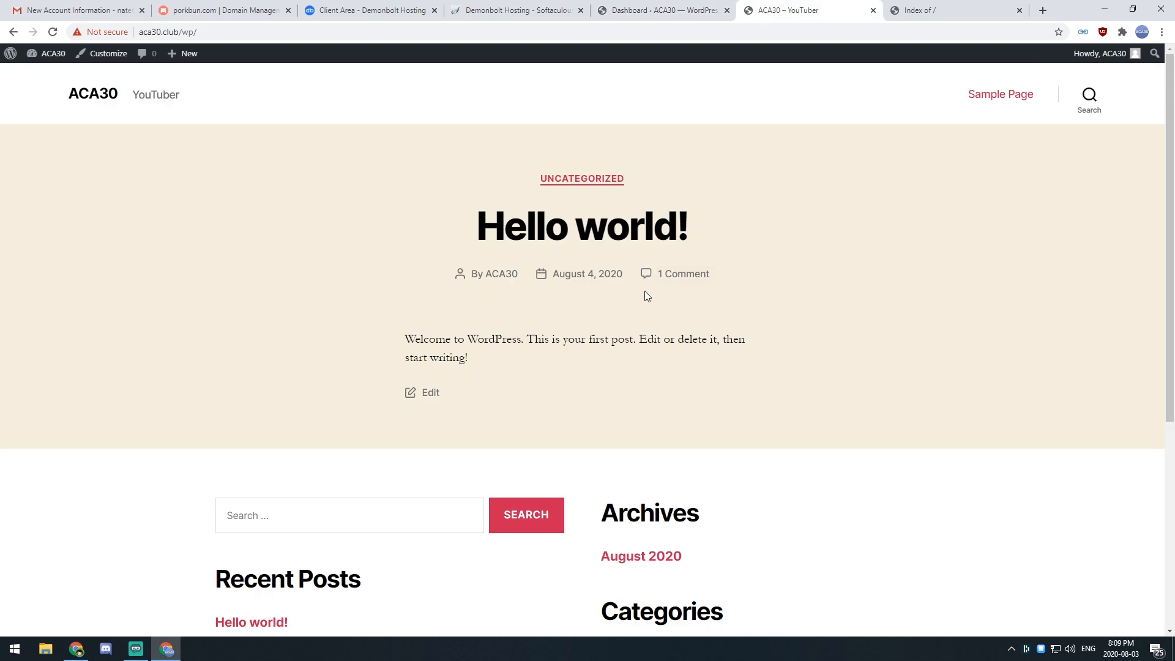
pyautogui.moveTo(1037, 334)
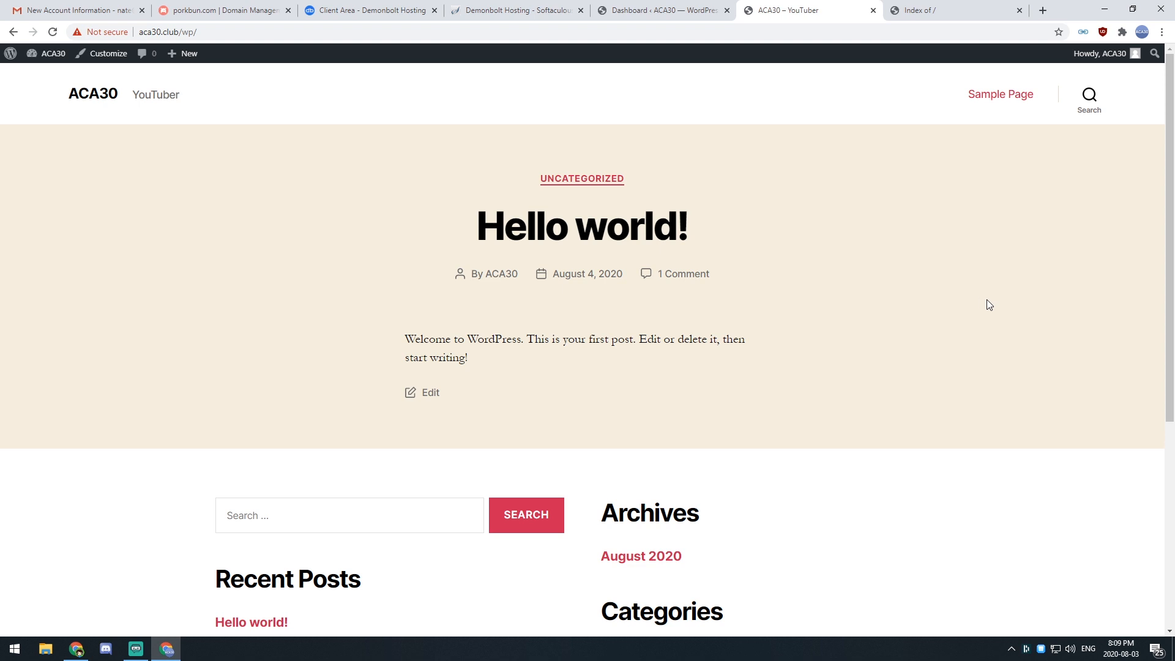
pyautogui.moveTo(990, 300)
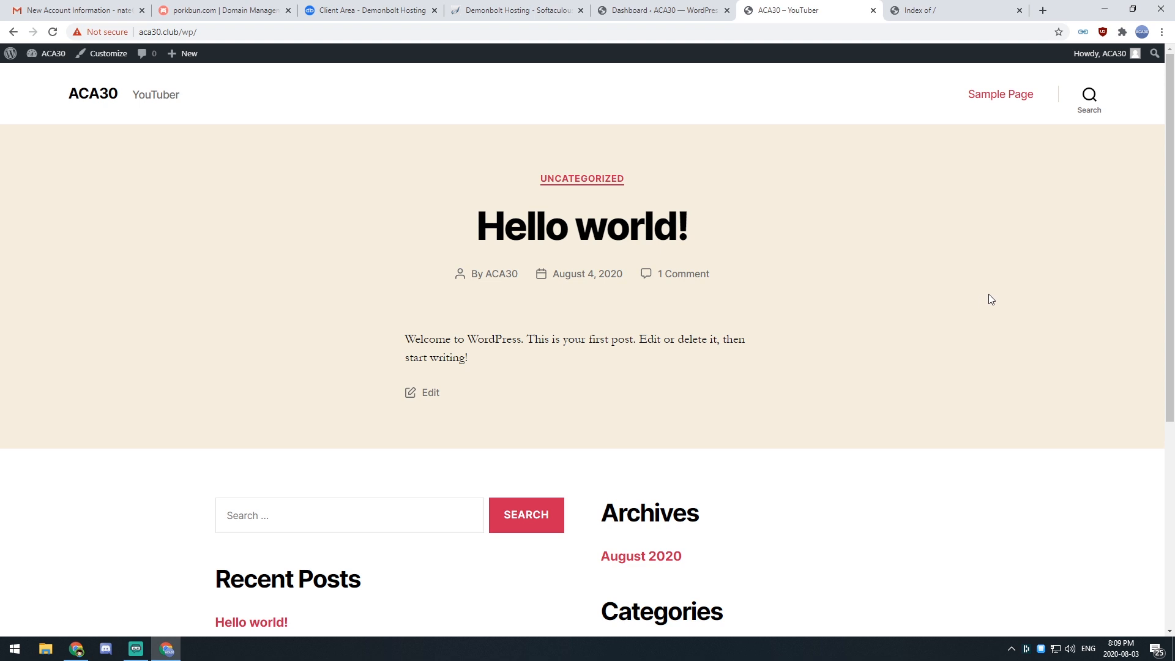
pyautogui.moveTo(989, 294)
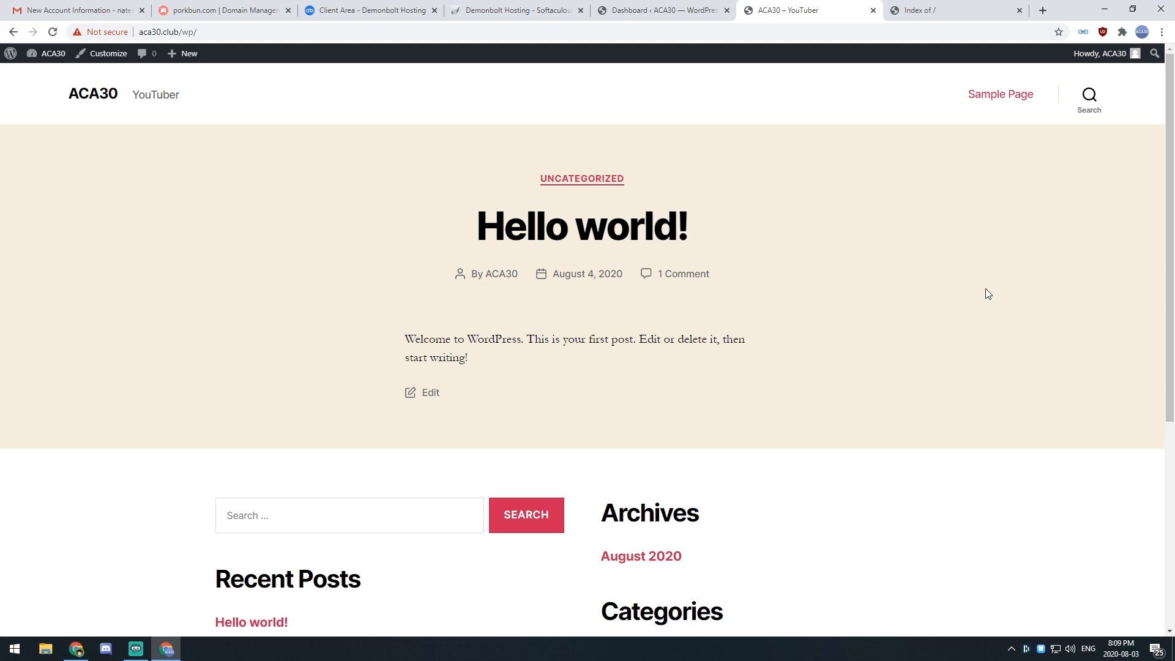
# - Add 'I create YouTube videos & livestreams, come s…' to index.html in VS Code
pyautogui.click(196, 648)
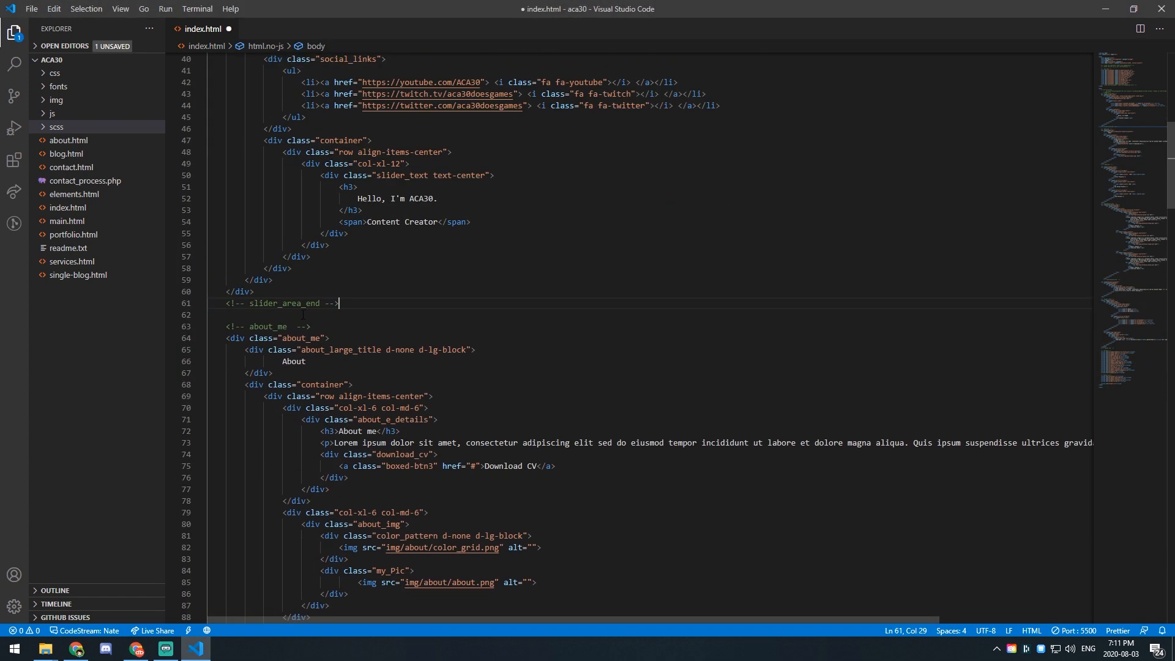
pyautogui.write('I create YouTube videos & livestreams, come s')
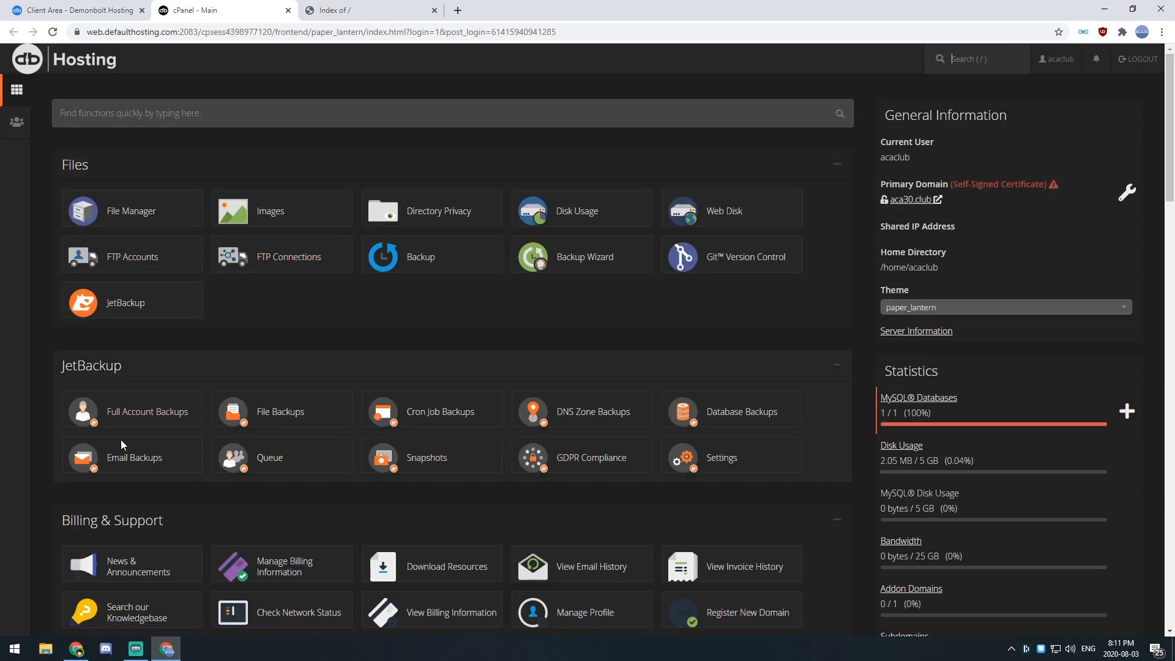
# - Create FTP account 'files' with a confirmed password and an empty directory path
pyautogui.scroll(-3)
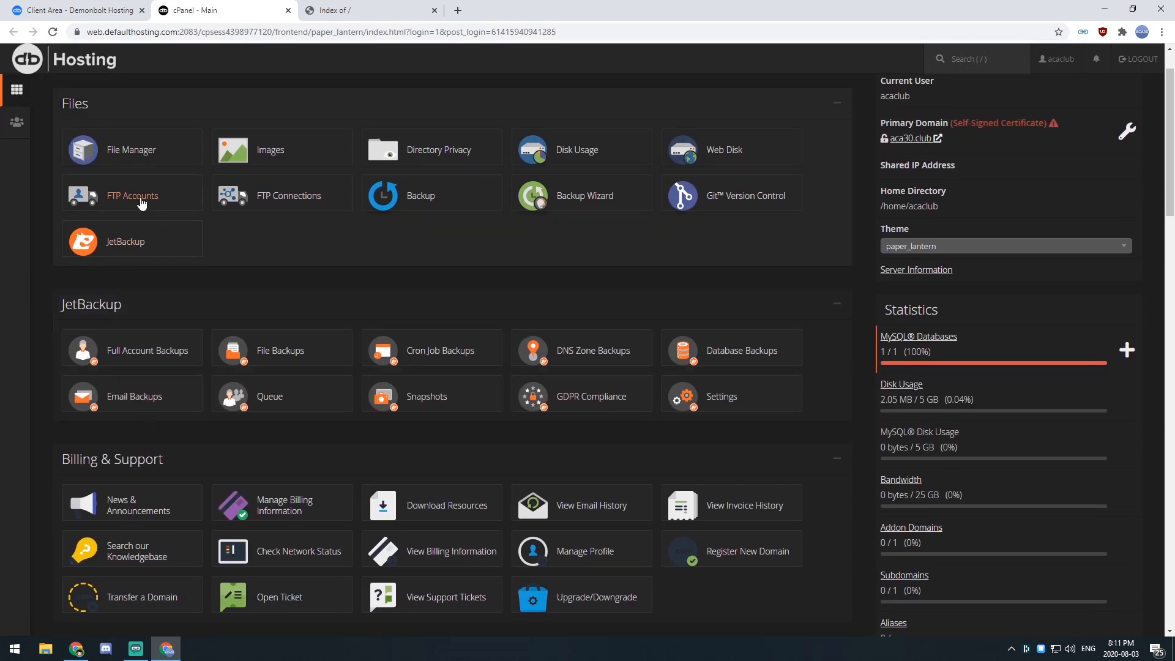
pyautogui.click(132, 196)
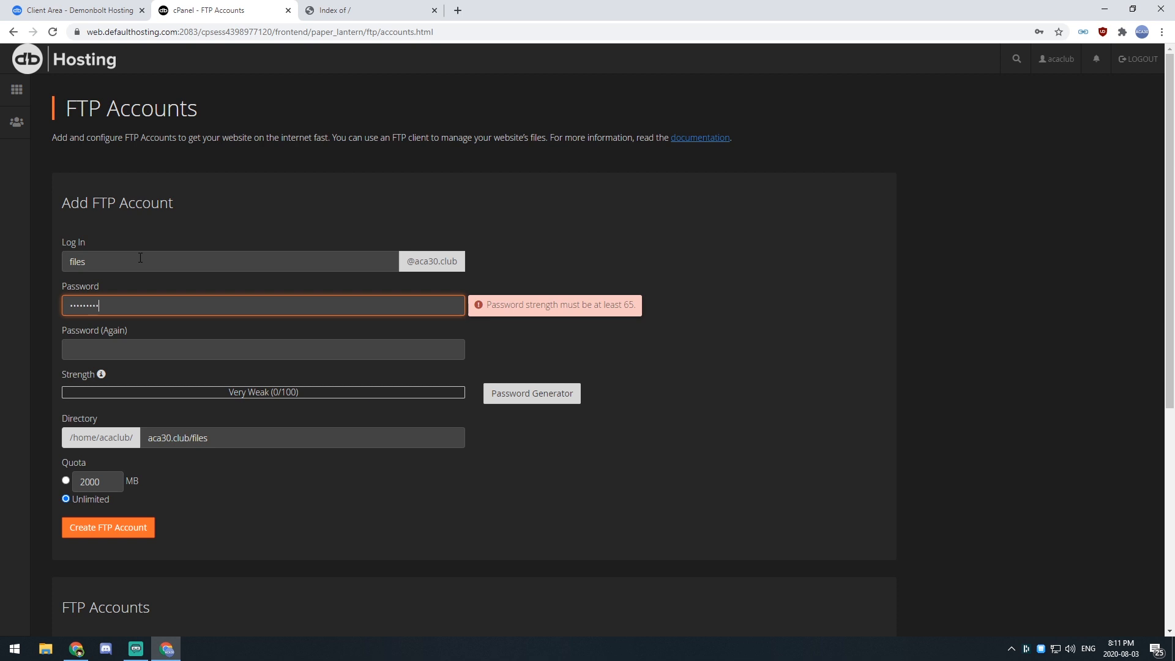
pyautogui.click(262, 348)
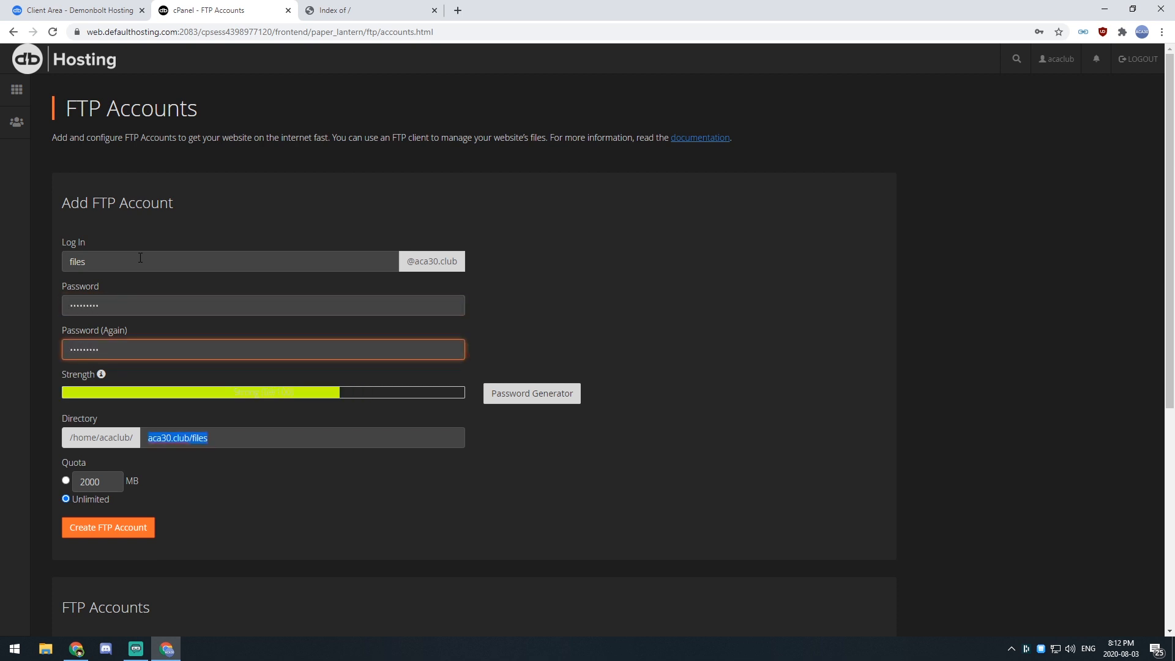
pyautogui.click(299, 438)
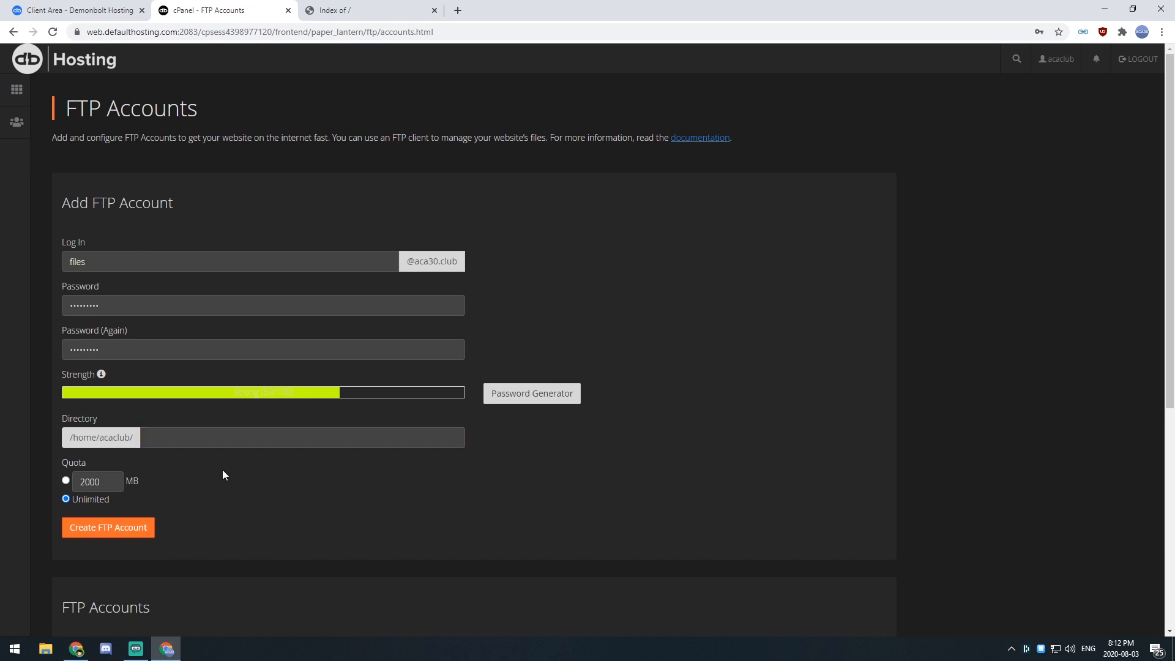
pyautogui.moveTo(73, 436)
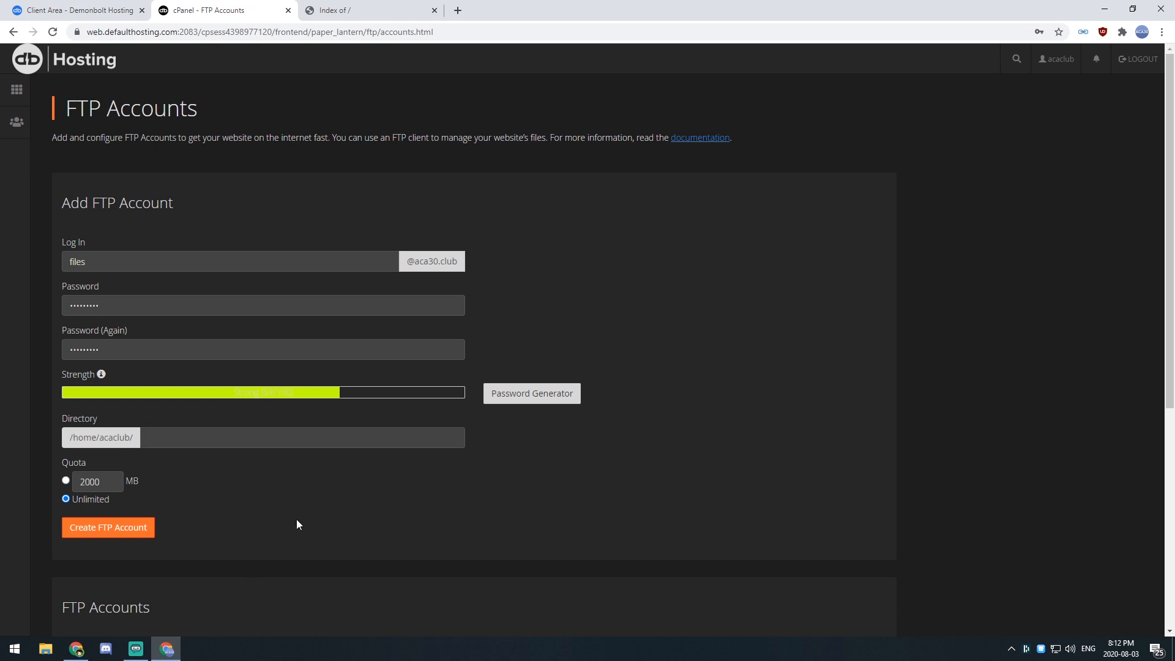
pyautogui.click(108, 527)
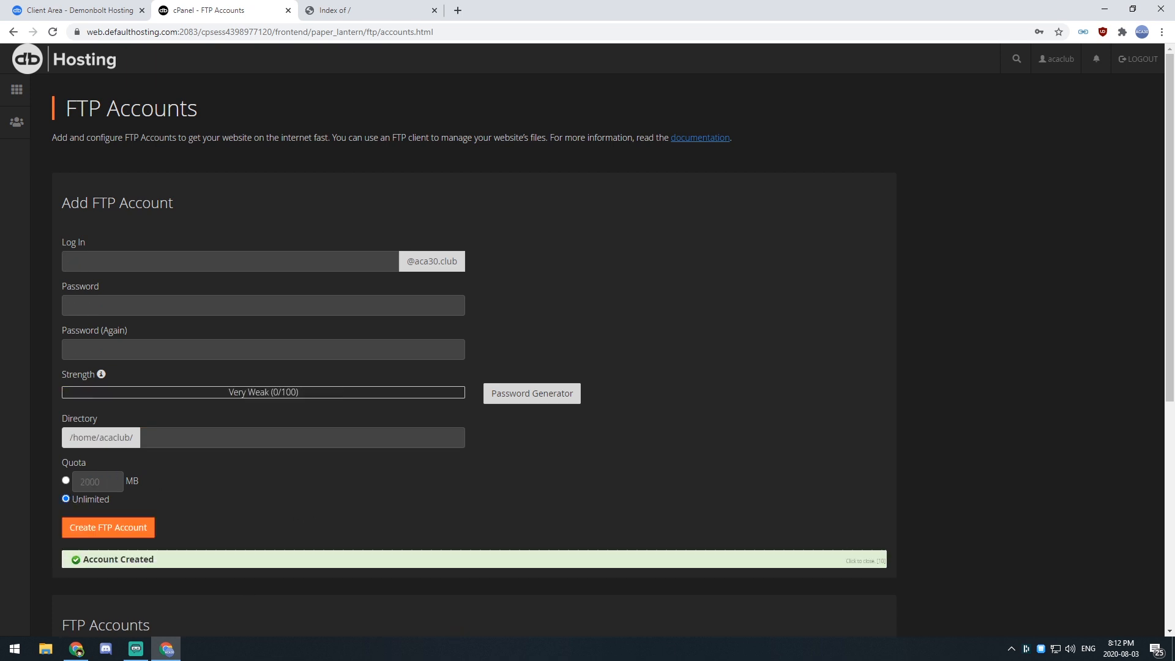
pyautogui.click(107, 527)
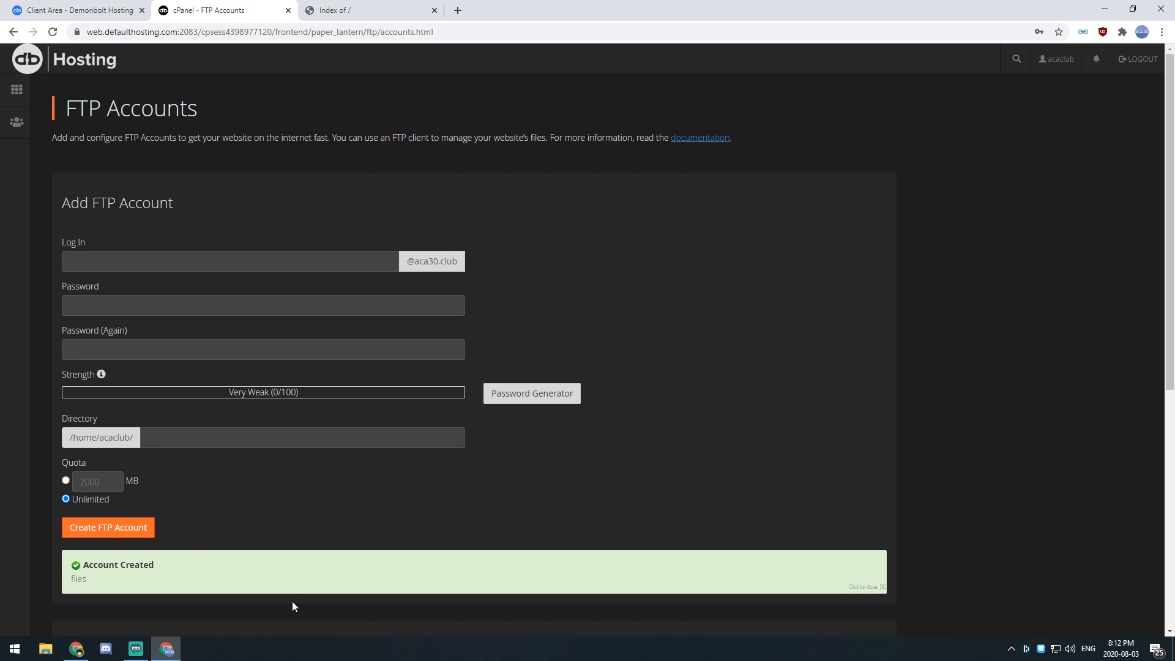
pyautogui.scroll(-3)
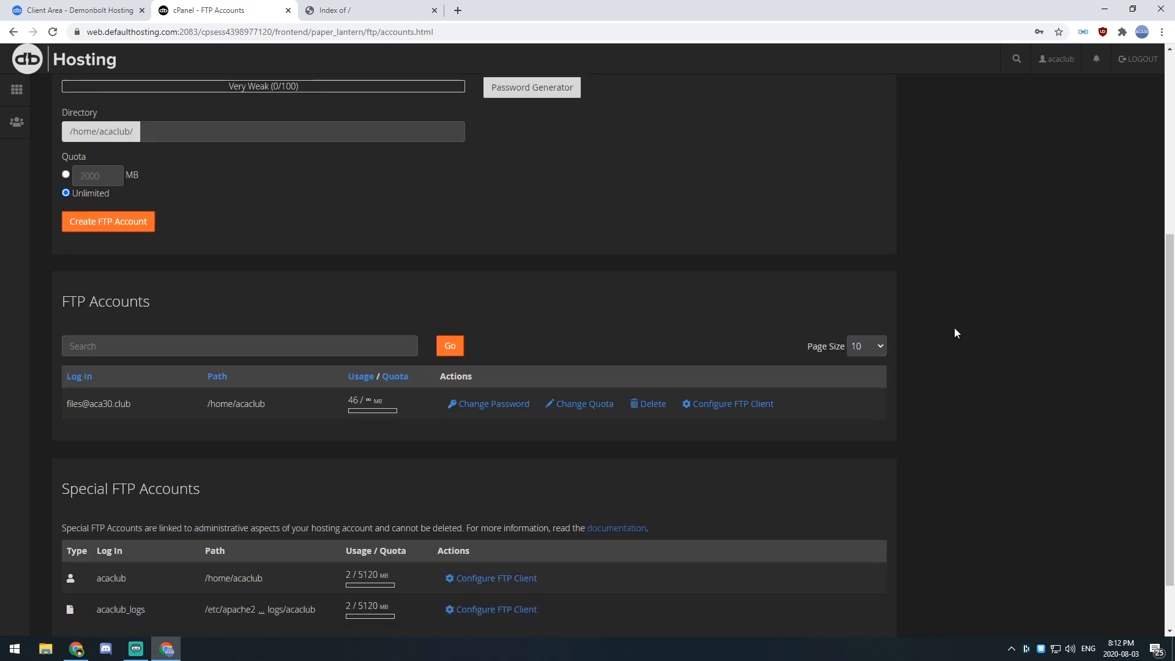
pyautogui.click(731, 404)
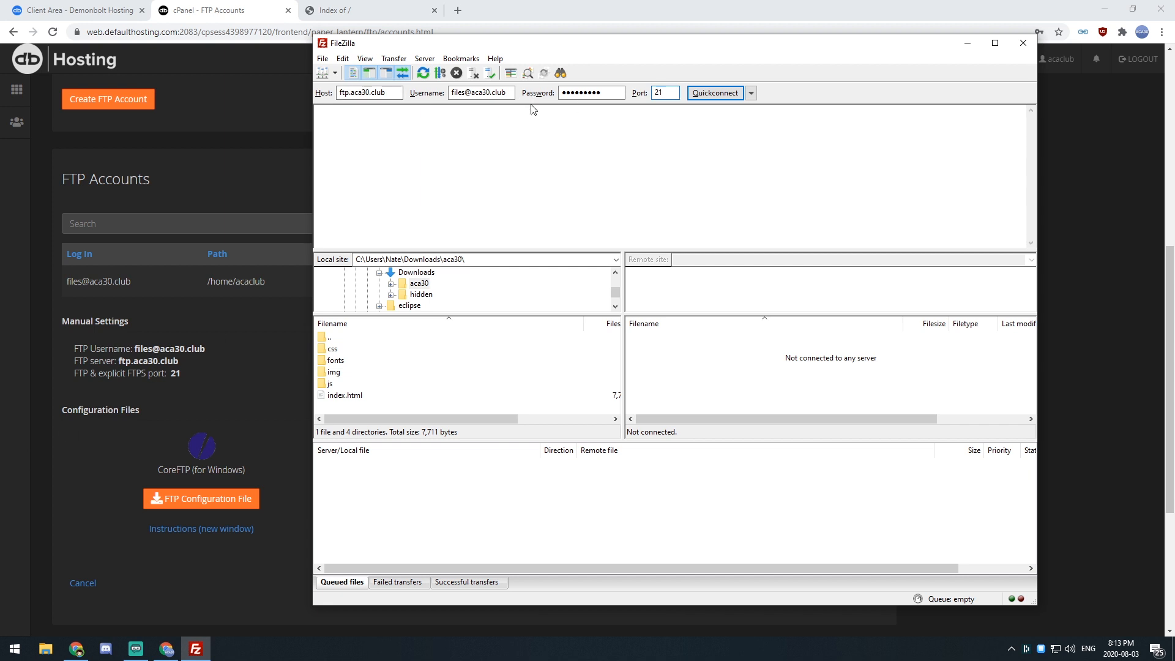
# - Connect to the aca30.club FTP server, trusting its certificate, and open public_html
pyautogui.click(713, 93)
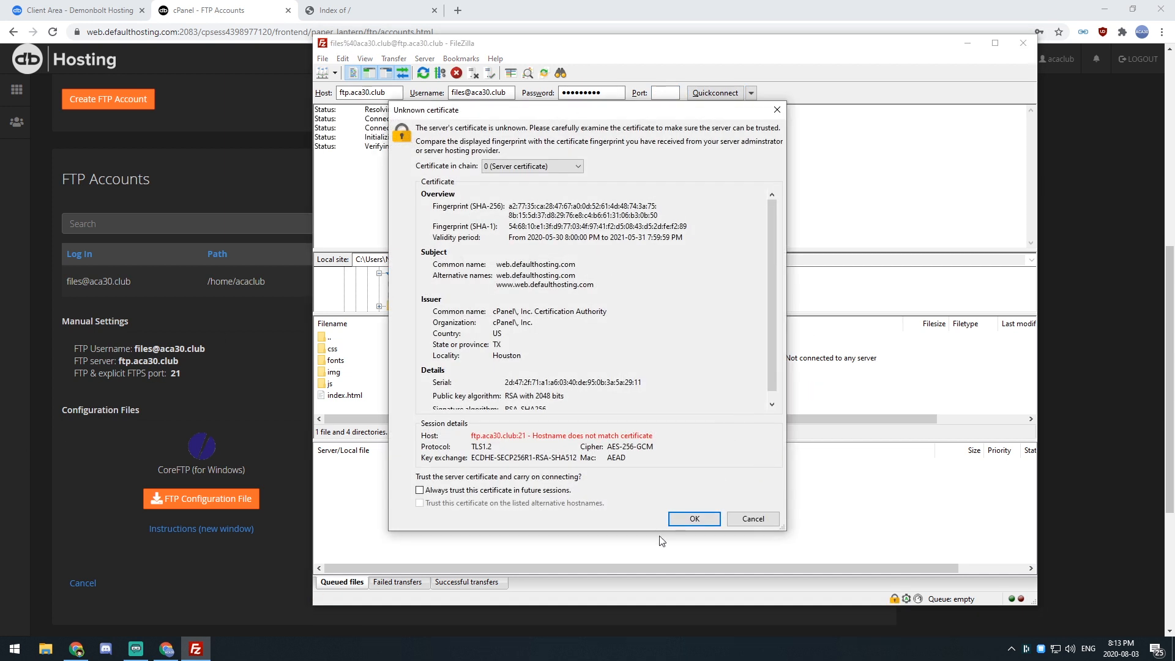
pyautogui.click(692, 518)
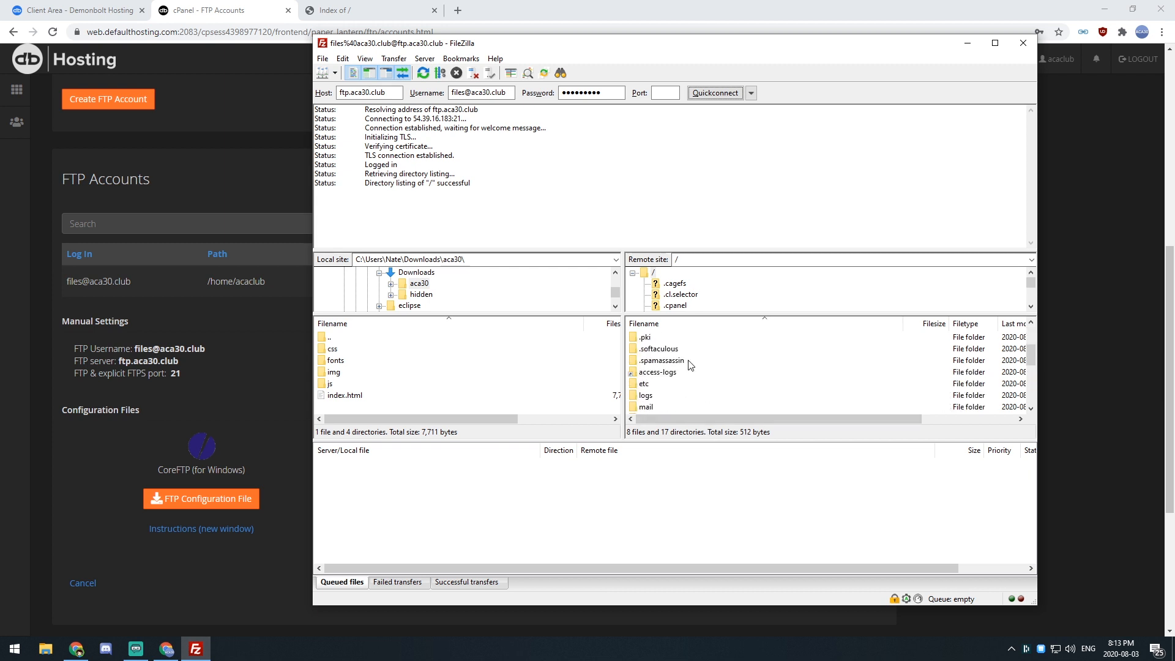
pyautogui.scroll(-3)
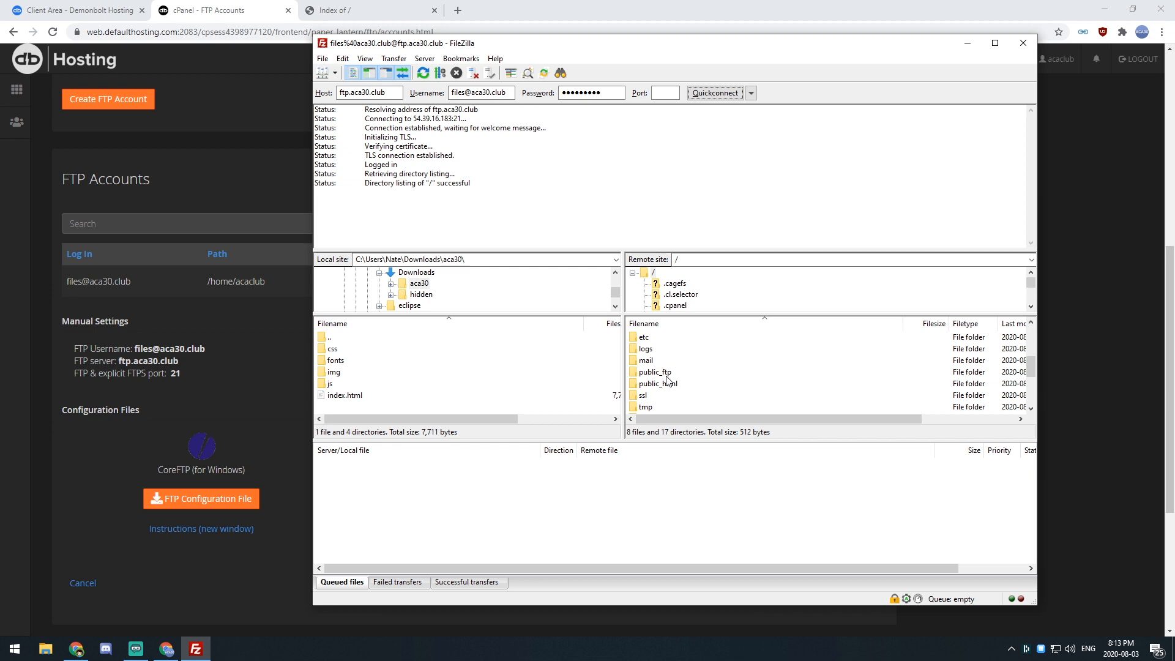
pyautogui.doubleClick(654, 383)
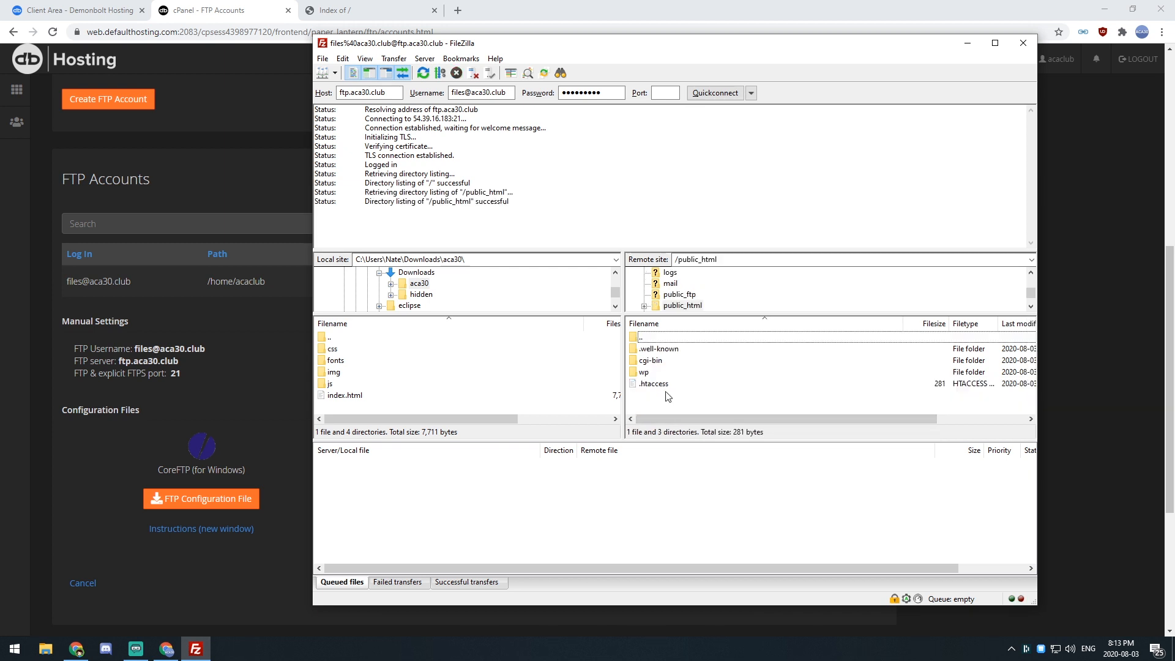
pyautogui.moveTo(647, 385)
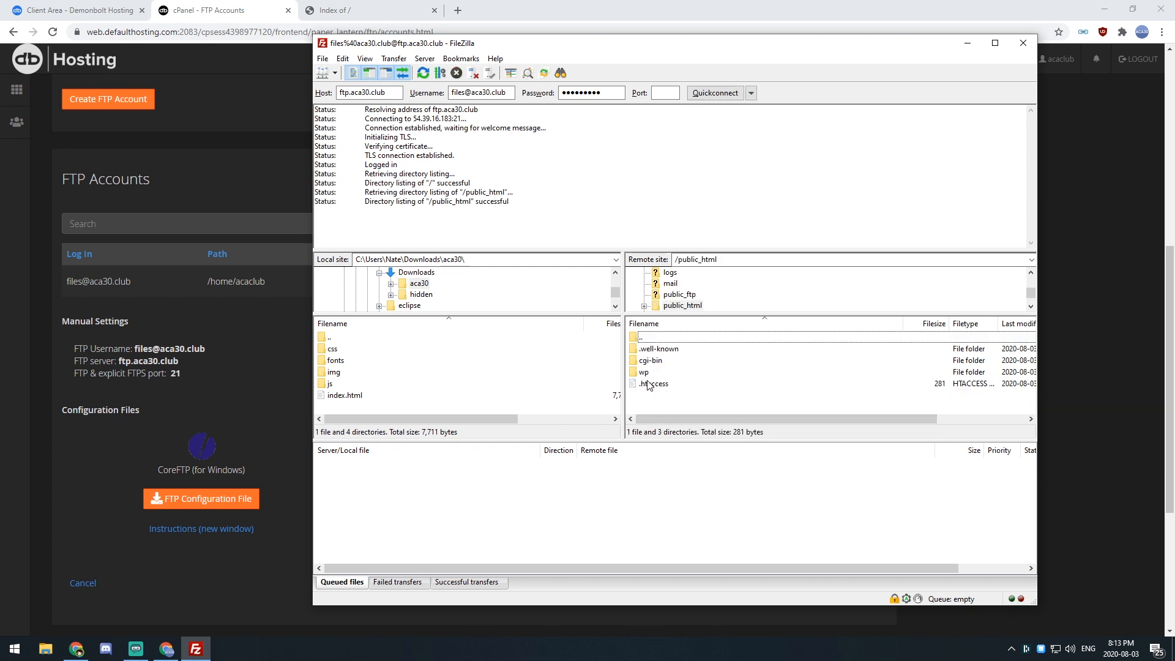
# - Open the wp folder inside public_html
pyautogui.click(644, 371)
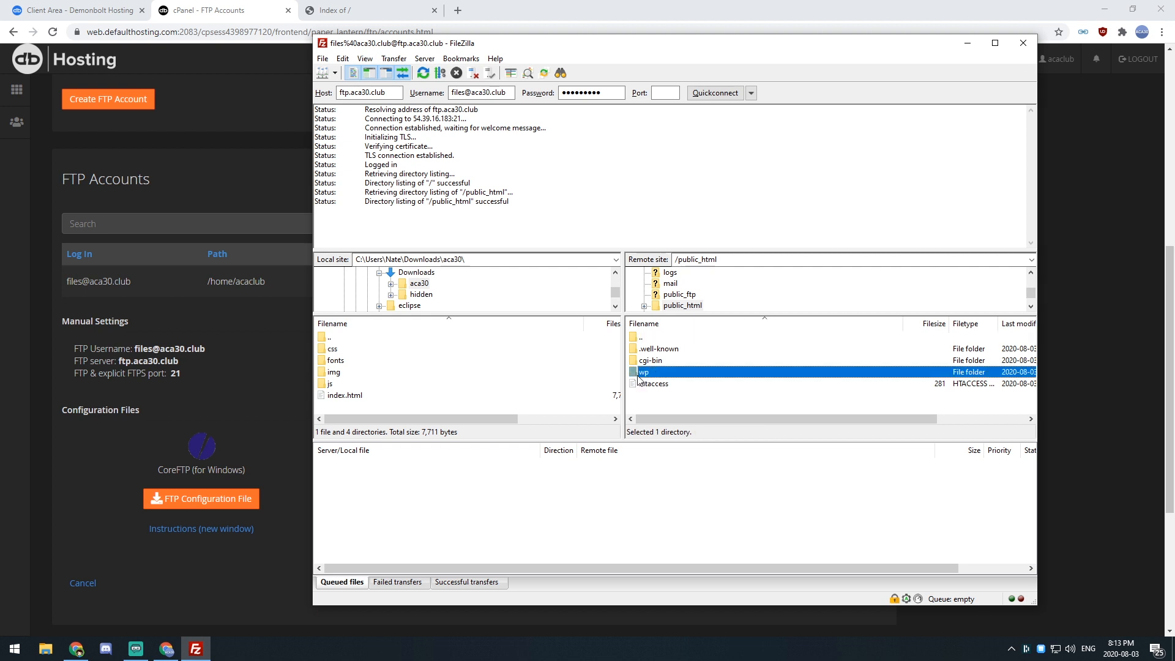
pyautogui.doubleClick(643, 372)
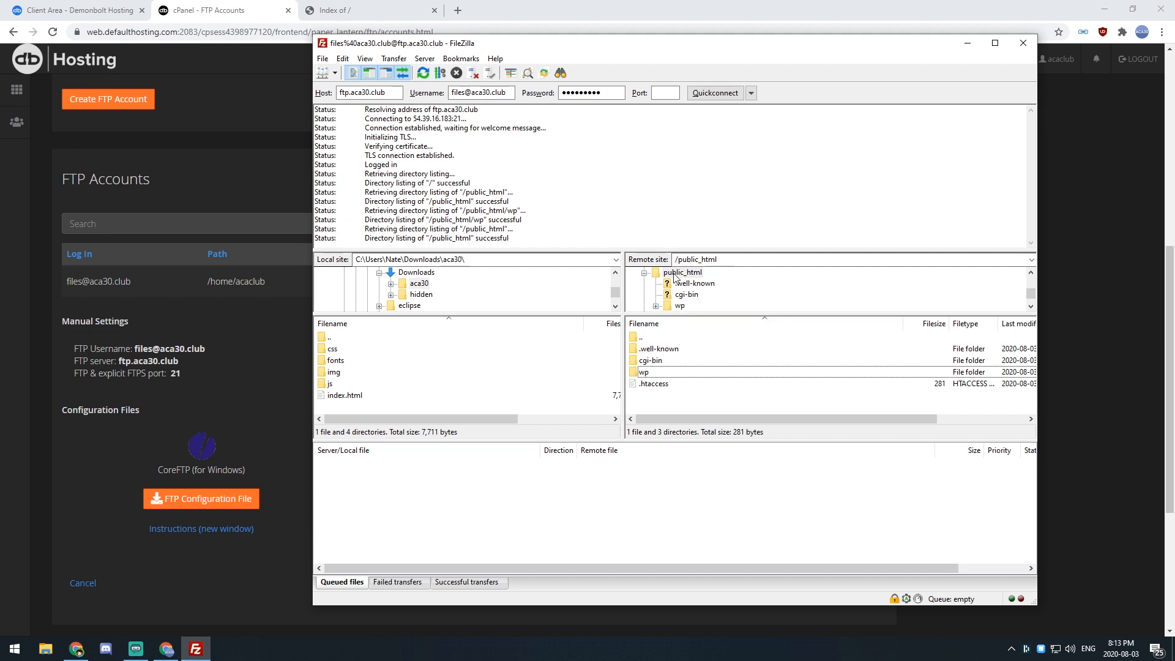
pyautogui.tripleClick(695, 259)
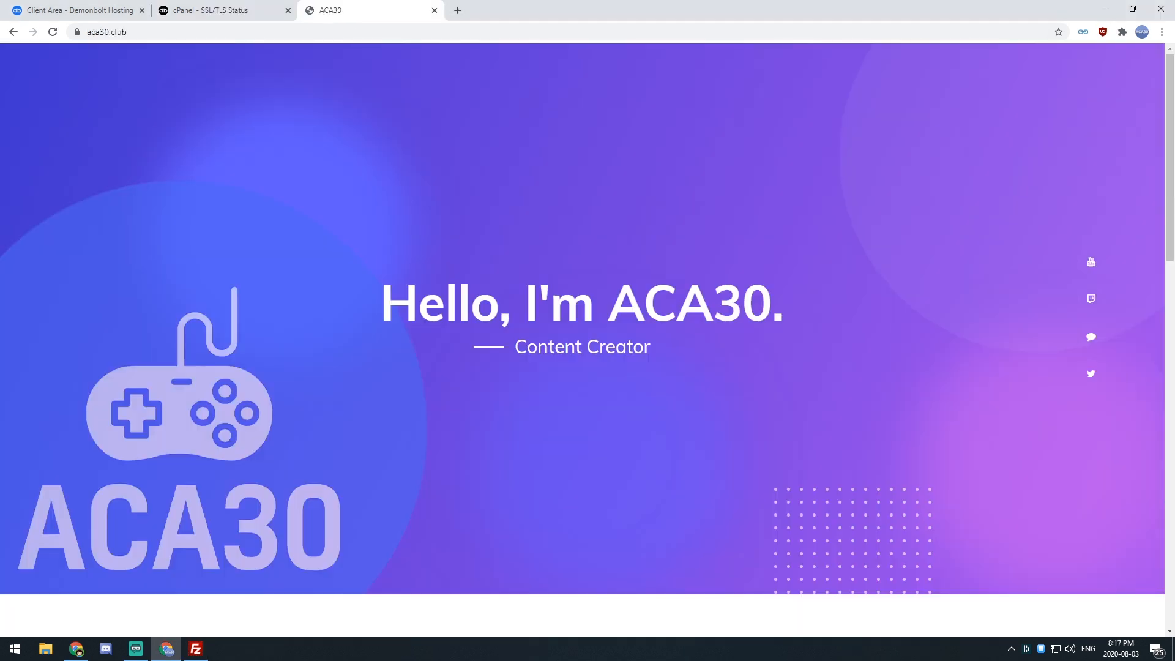
pyautogui.moveTo(189, 88)
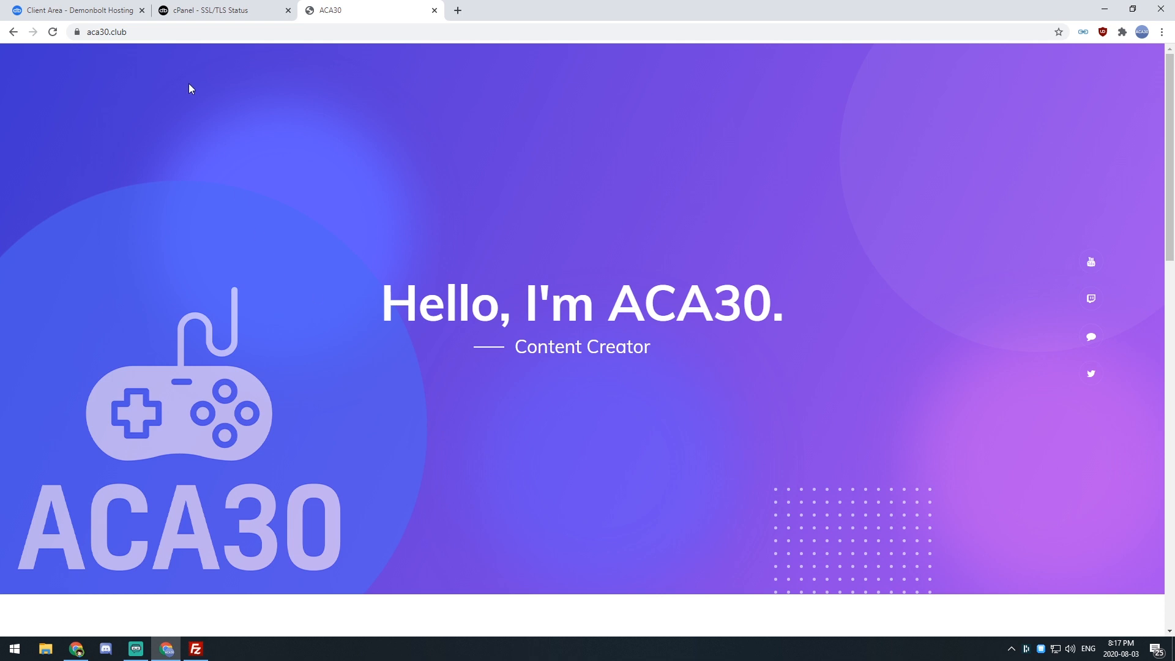
pyautogui.scroll(-3)
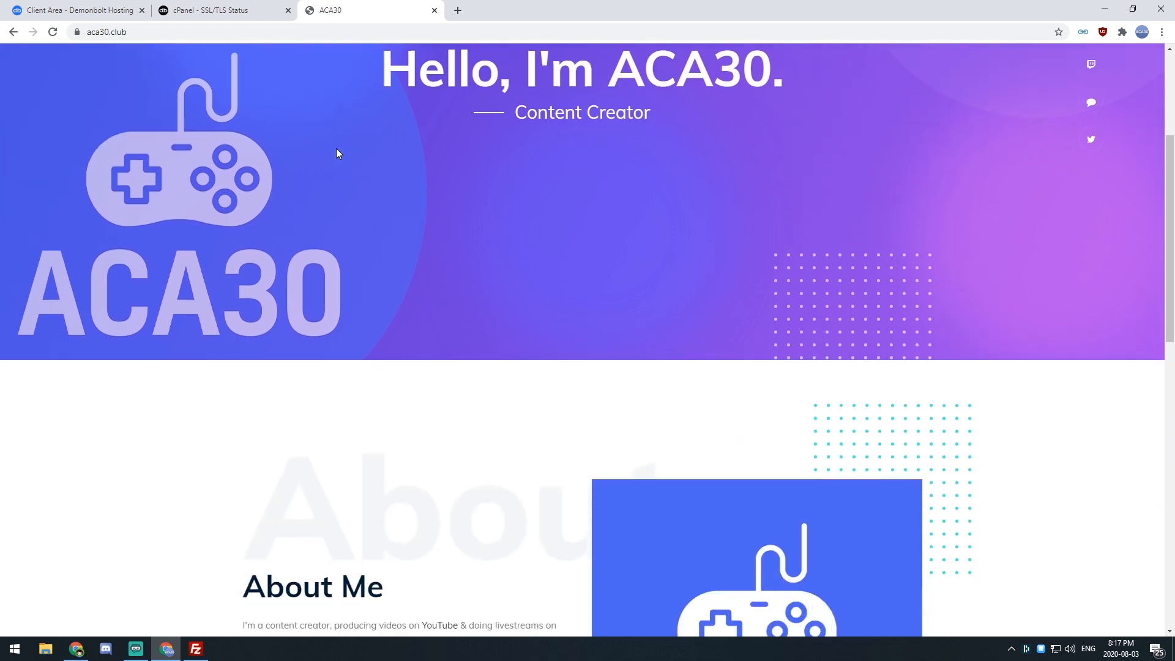
pyautogui.scroll(-3)
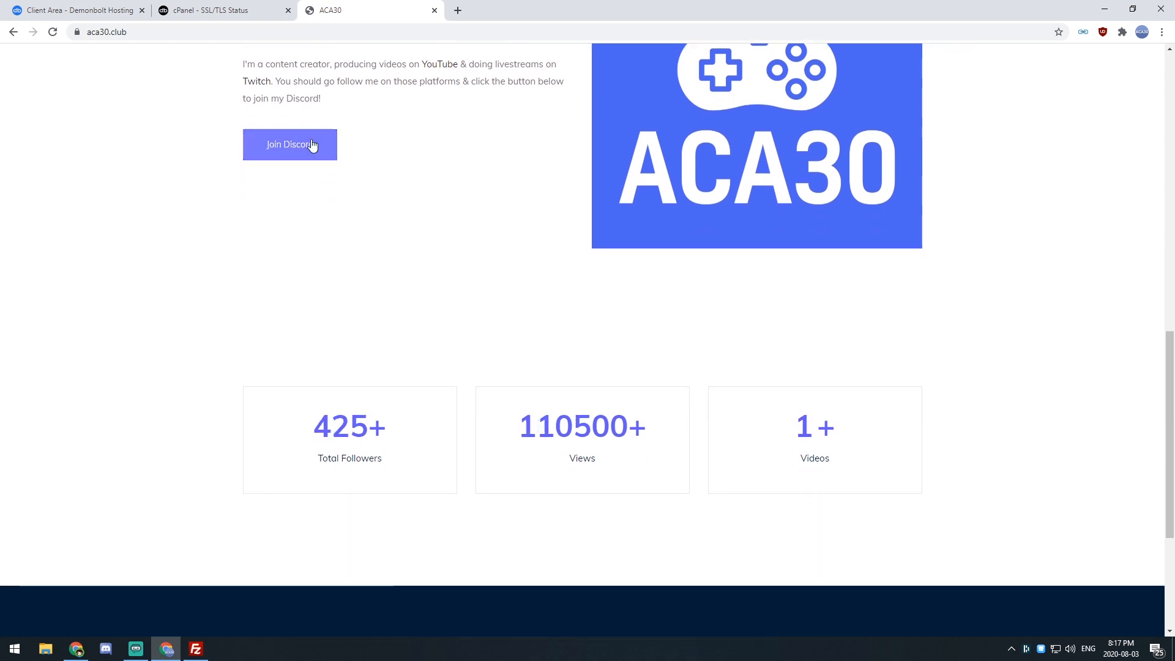
pyautogui.scroll(-3)
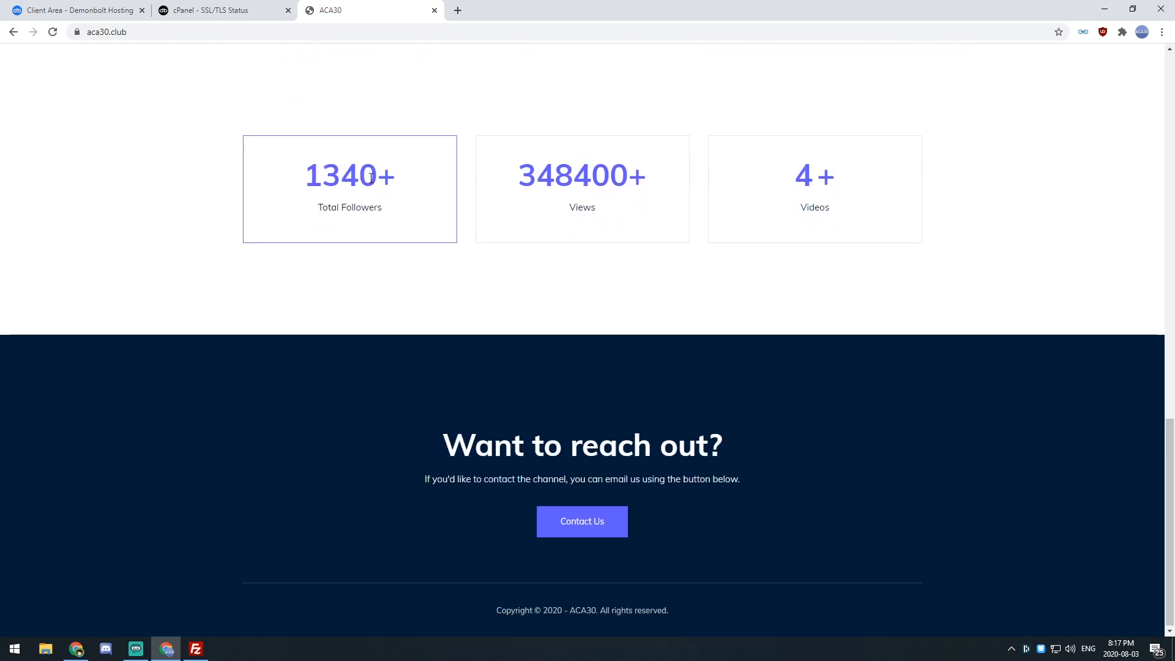
pyautogui.scroll(3)
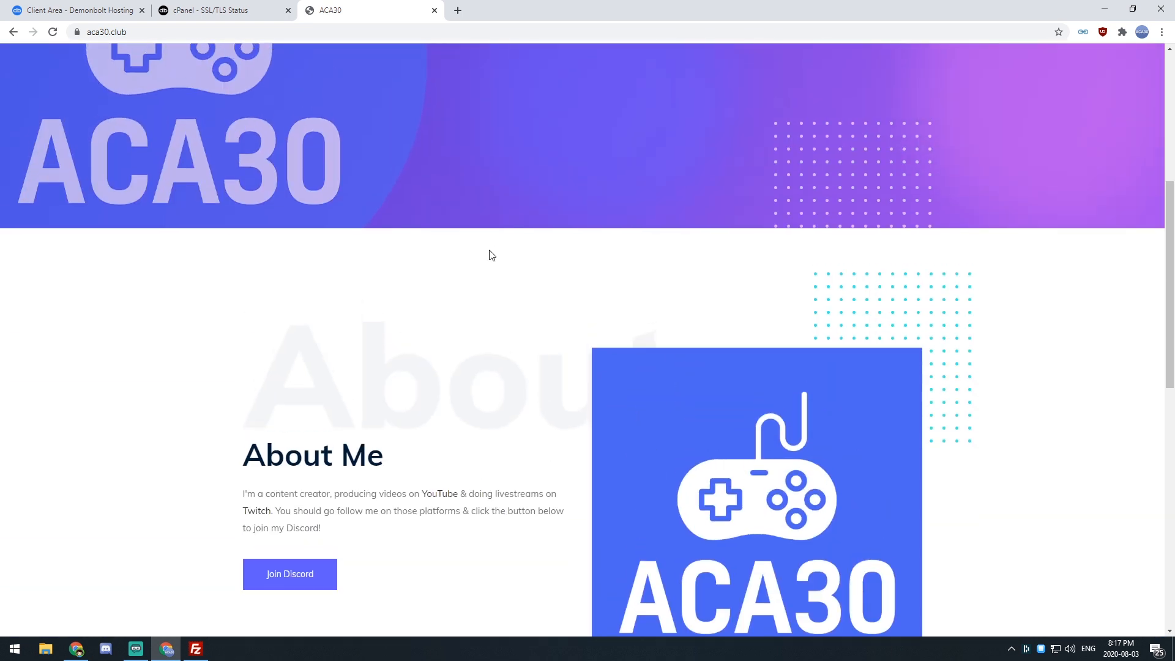
pyautogui.scroll(3)
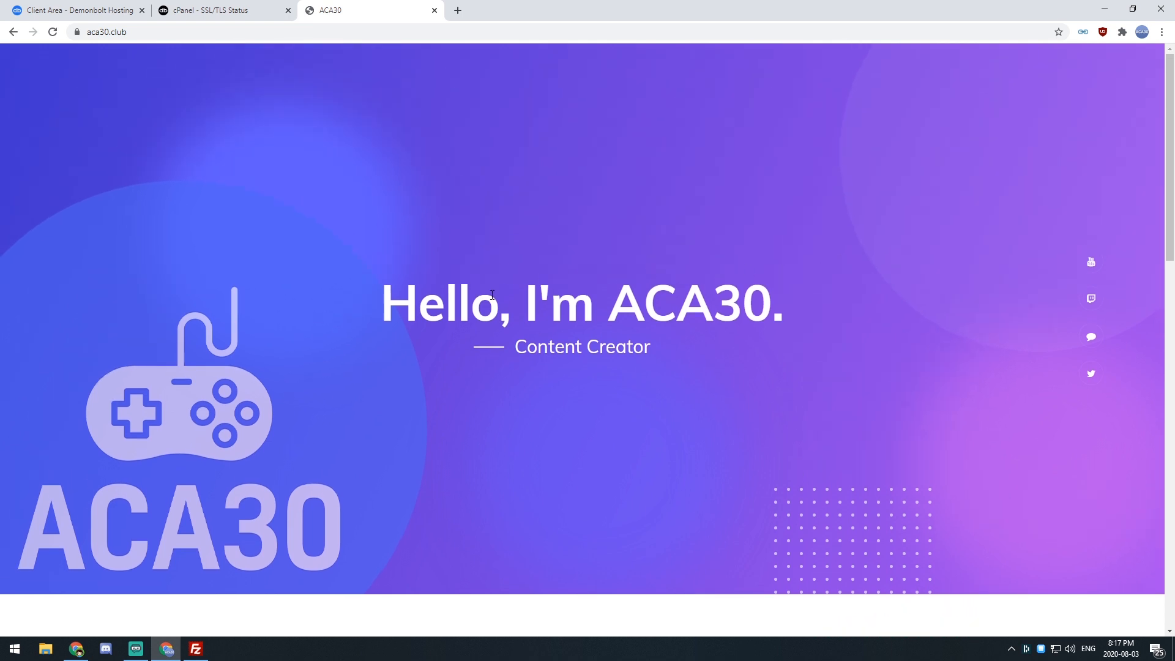
pyautogui.scroll(-3)
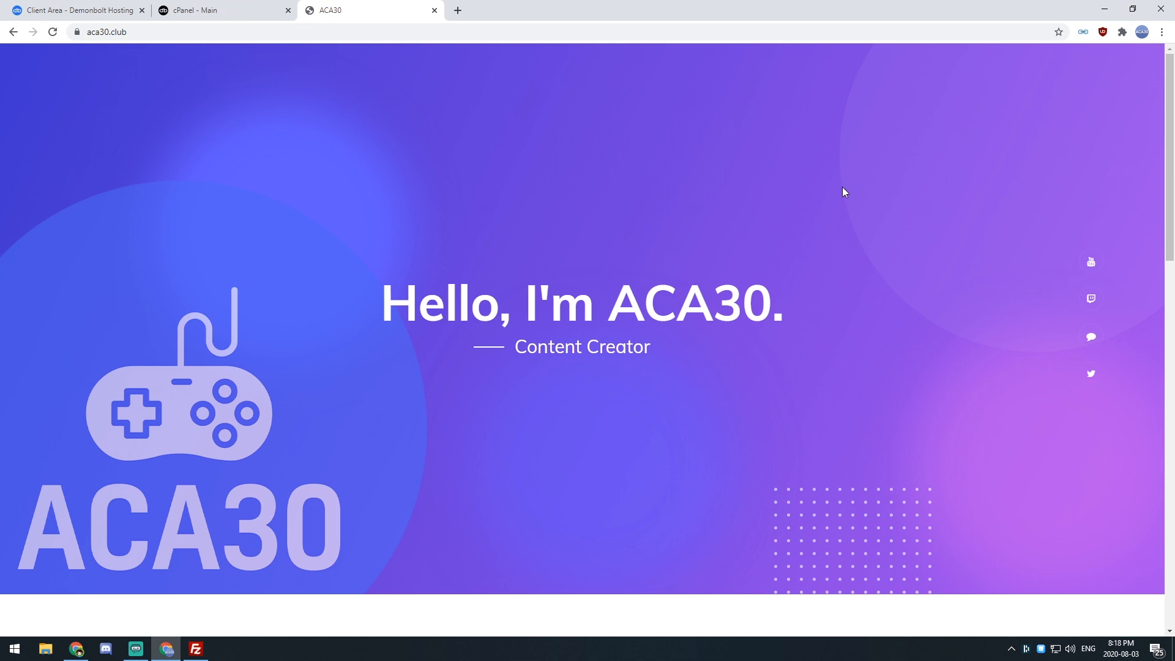
pyautogui.moveTo(838, 180)
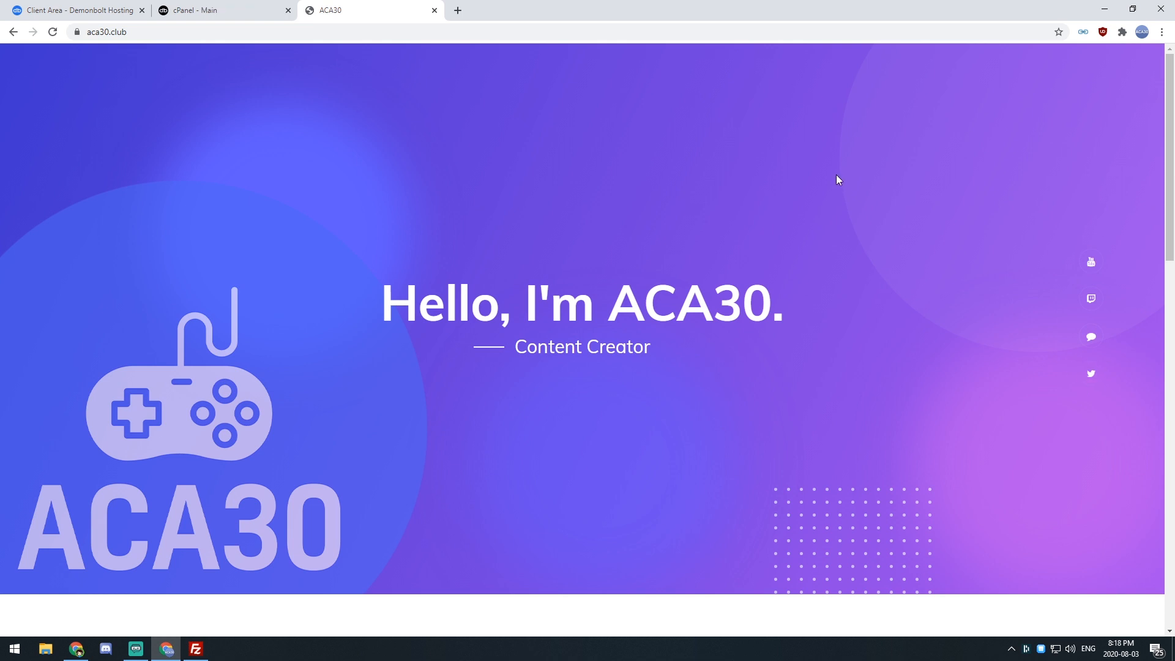
pyautogui.moveTo(835, 168)
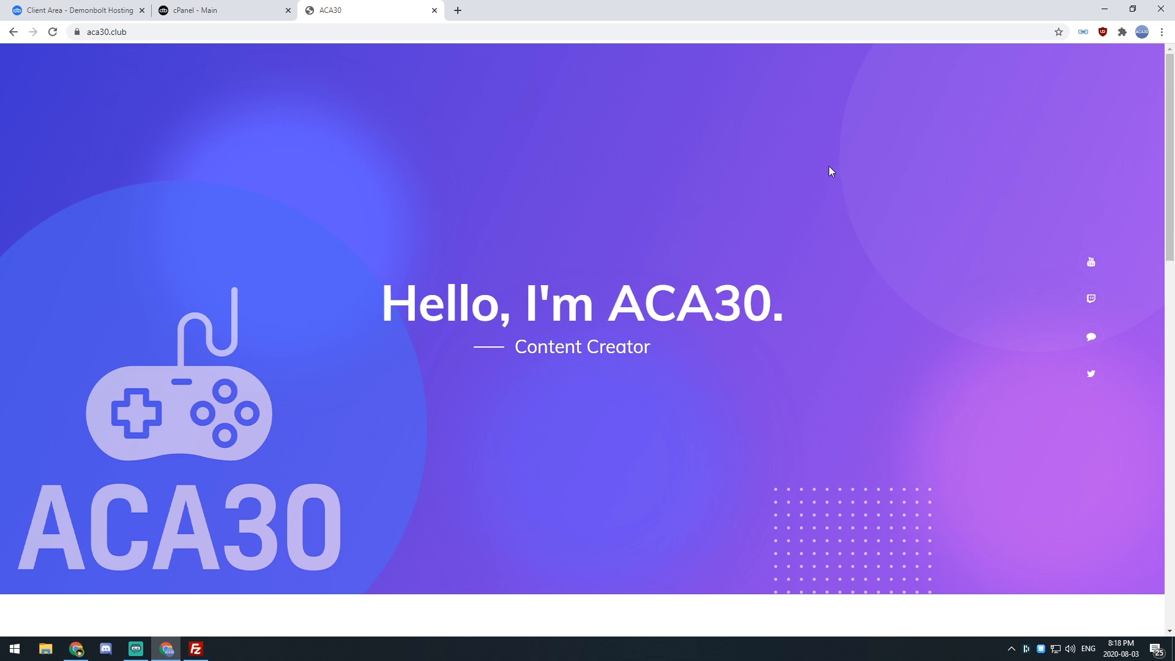
pyautogui.moveTo(905, 431)
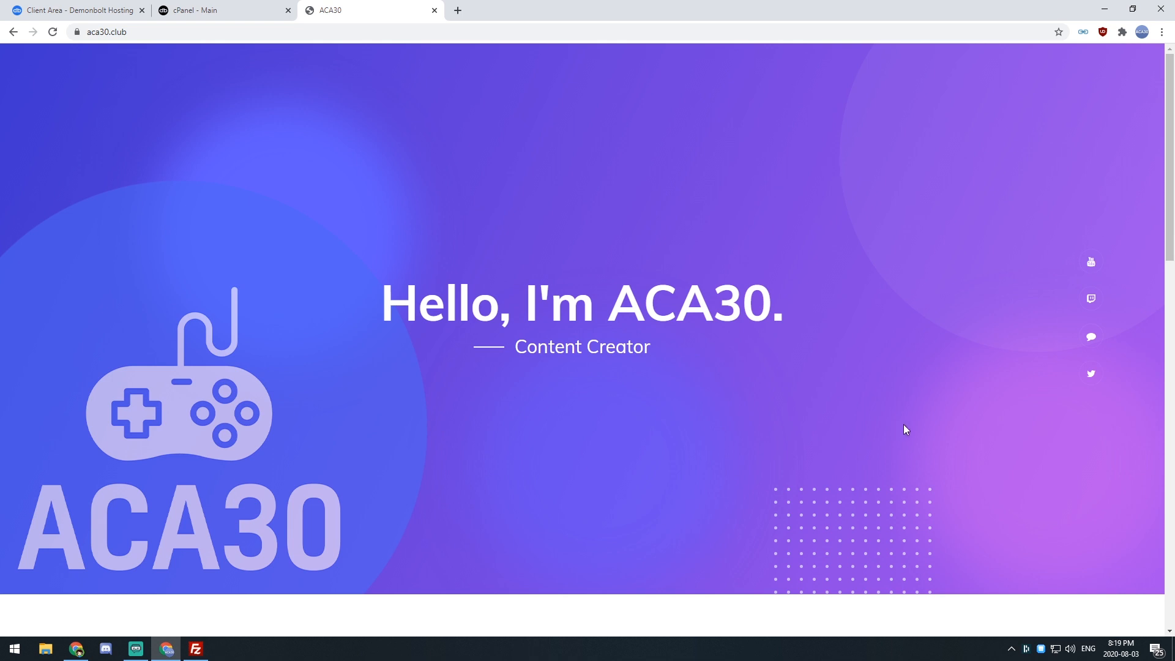
# - Return to the aca30.club cPanel dashboard and scroll down to the Email tools
pyautogui.click(217, 9)
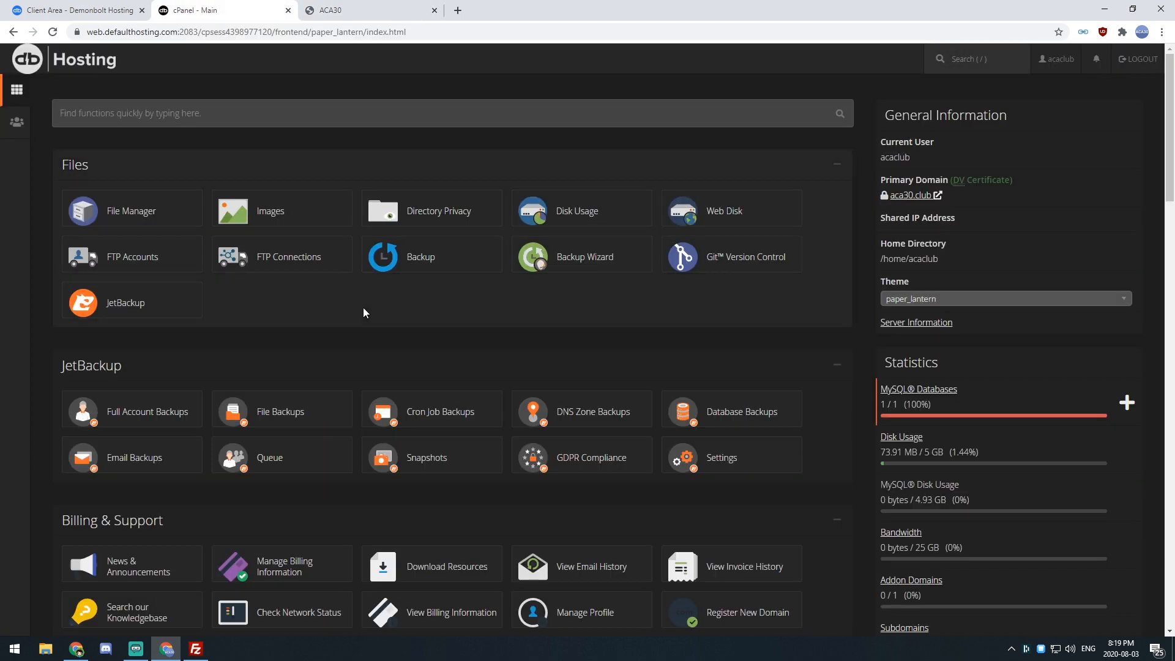
pyautogui.scroll(-3)
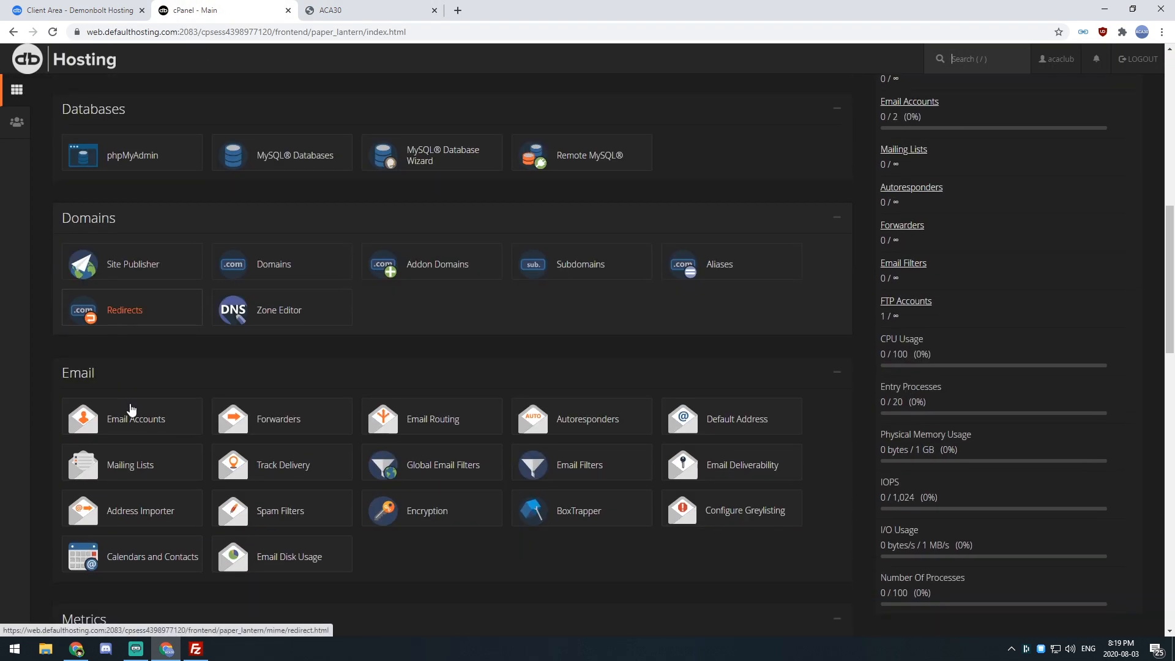
pyautogui.scroll(-3)
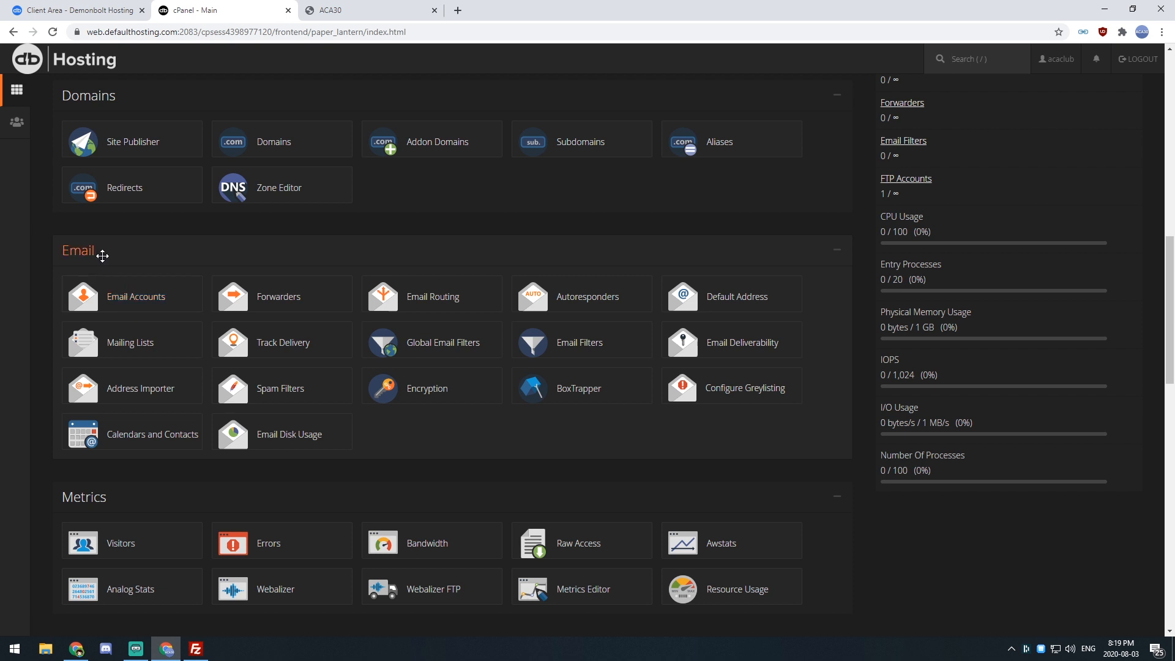
pyautogui.moveTo(103, 257)
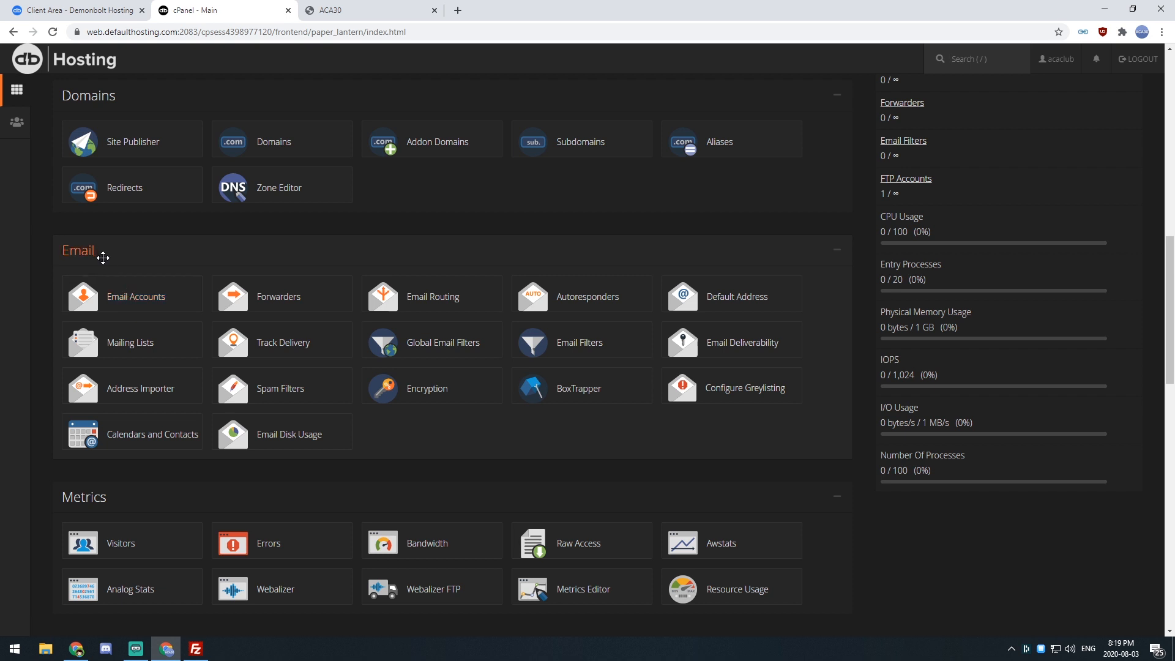
pyautogui.moveTo(103, 258)
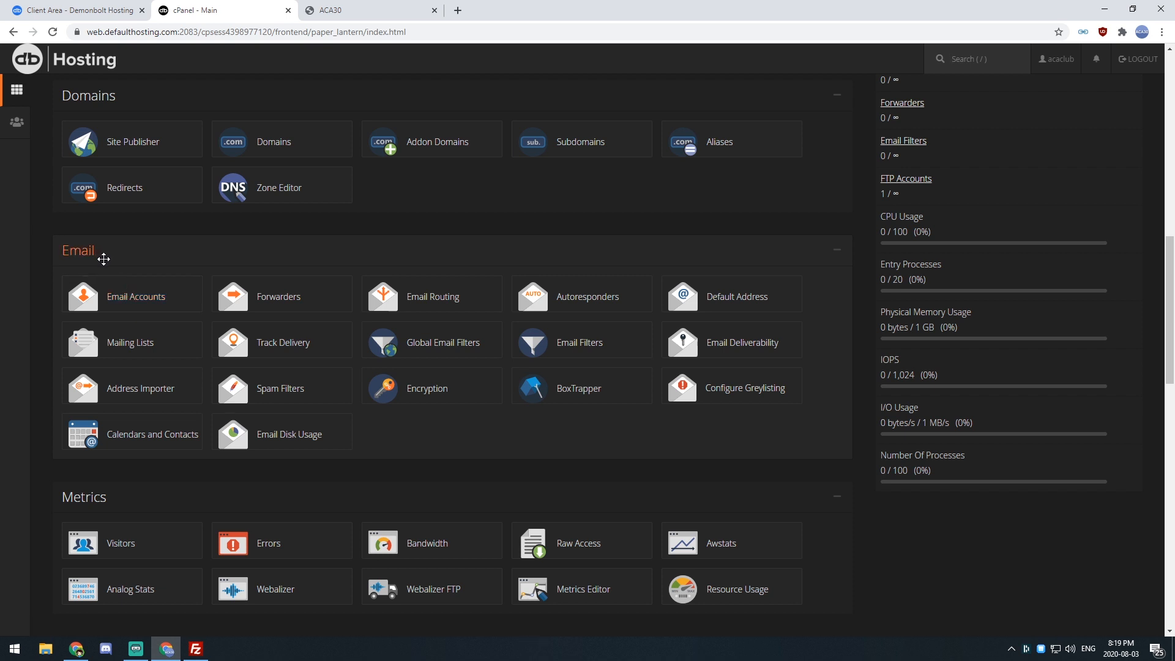
pyautogui.moveTo(117, 237)
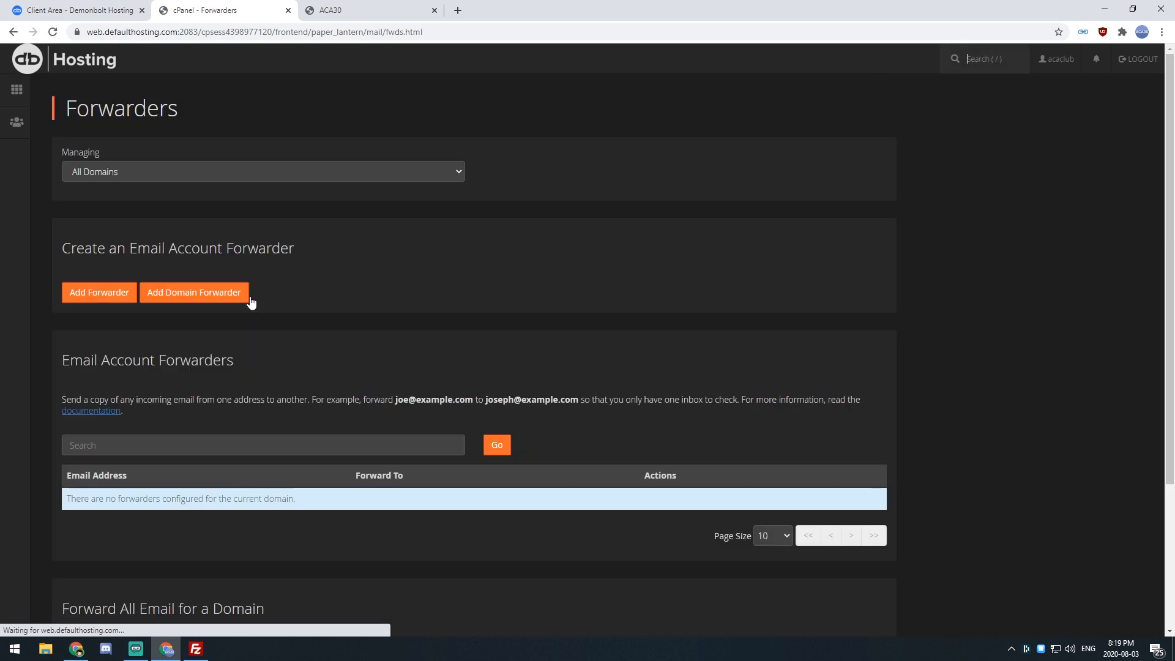
pyautogui.click(99, 292)
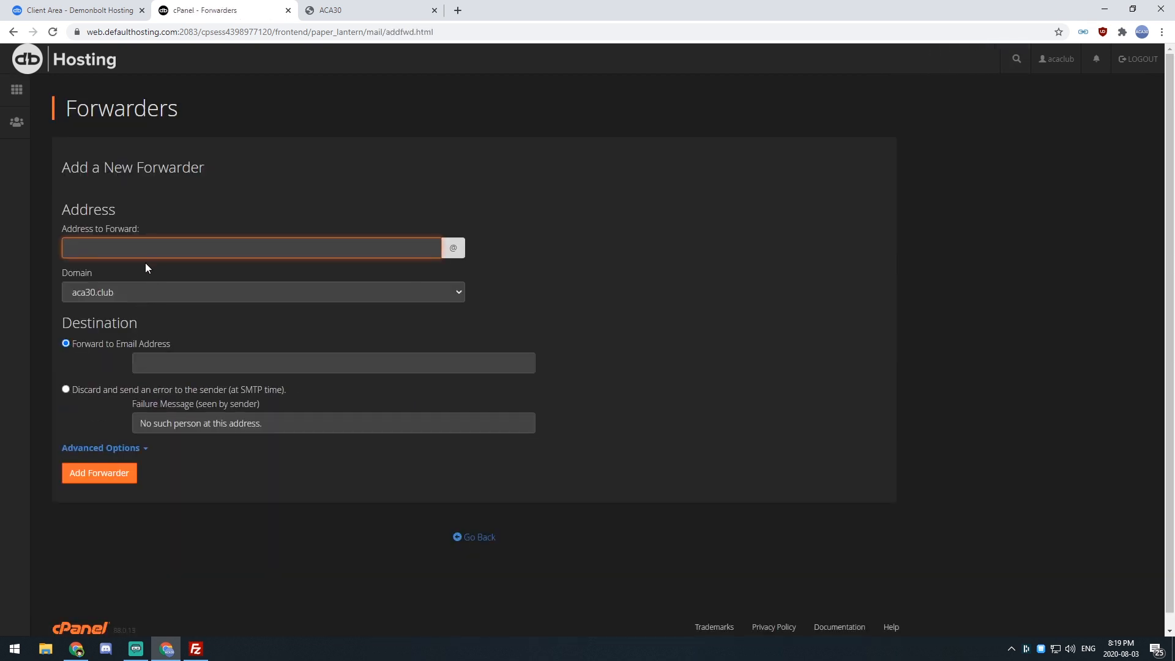
pyautogui.click(253, 247)
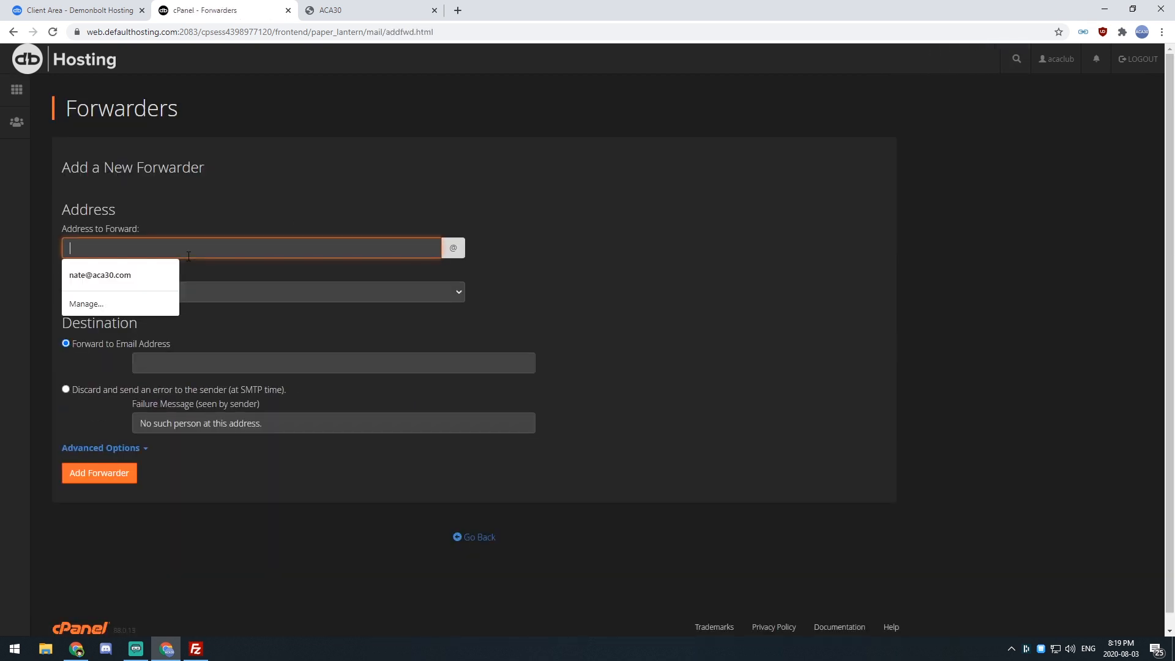
pyautogui.write('nate')
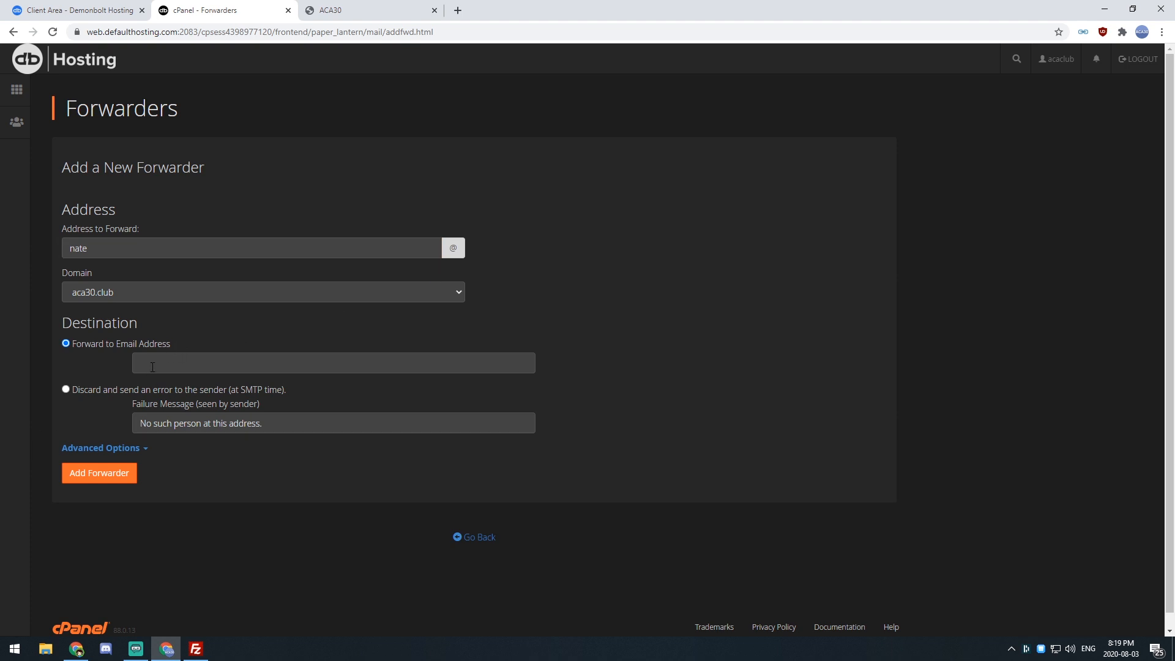
pyautogui.click(333, 362)
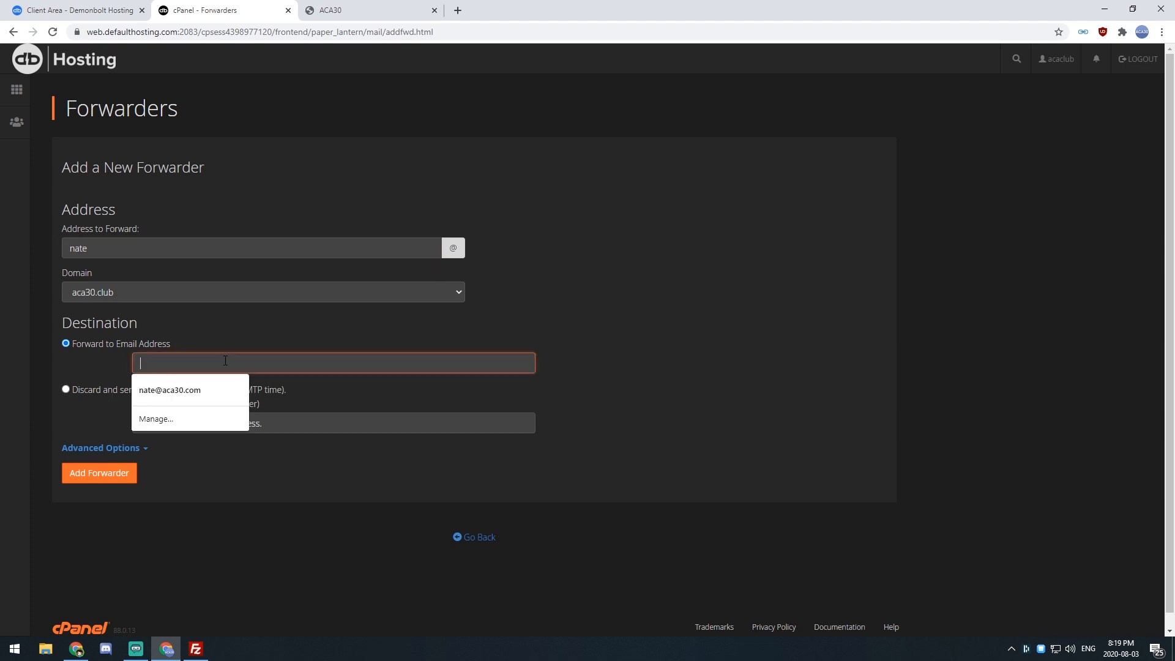
pyautogui.click(99, 473)
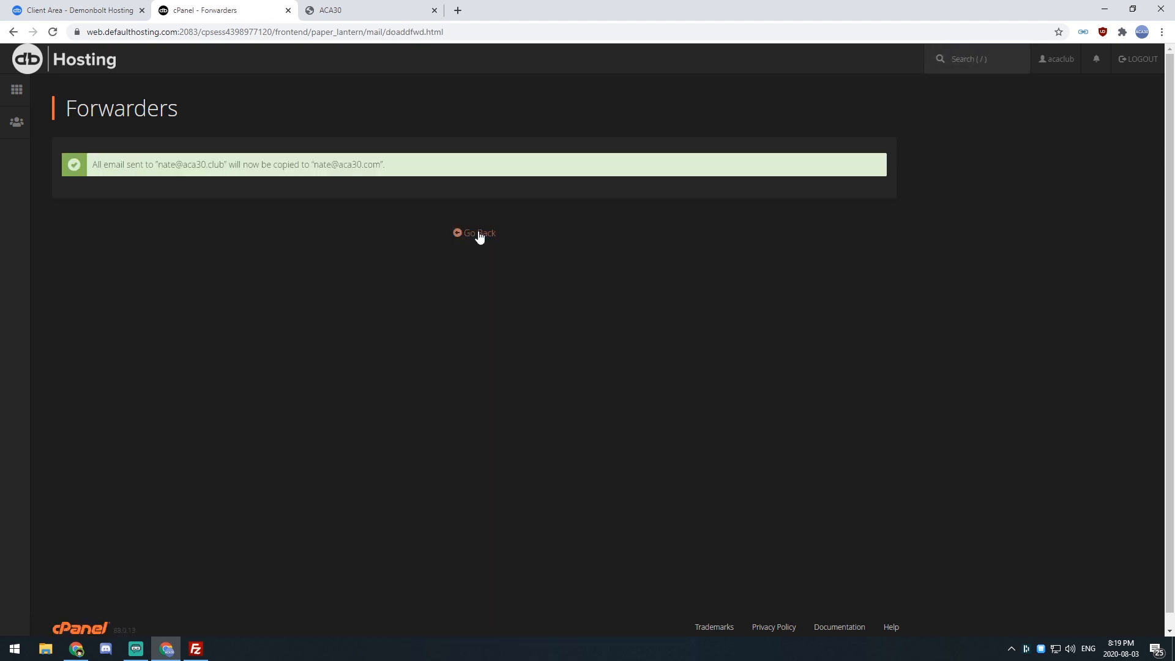
# - Return to the forwarder list and start deleting the new nate forwarder
pyautogui.click(473, 233)
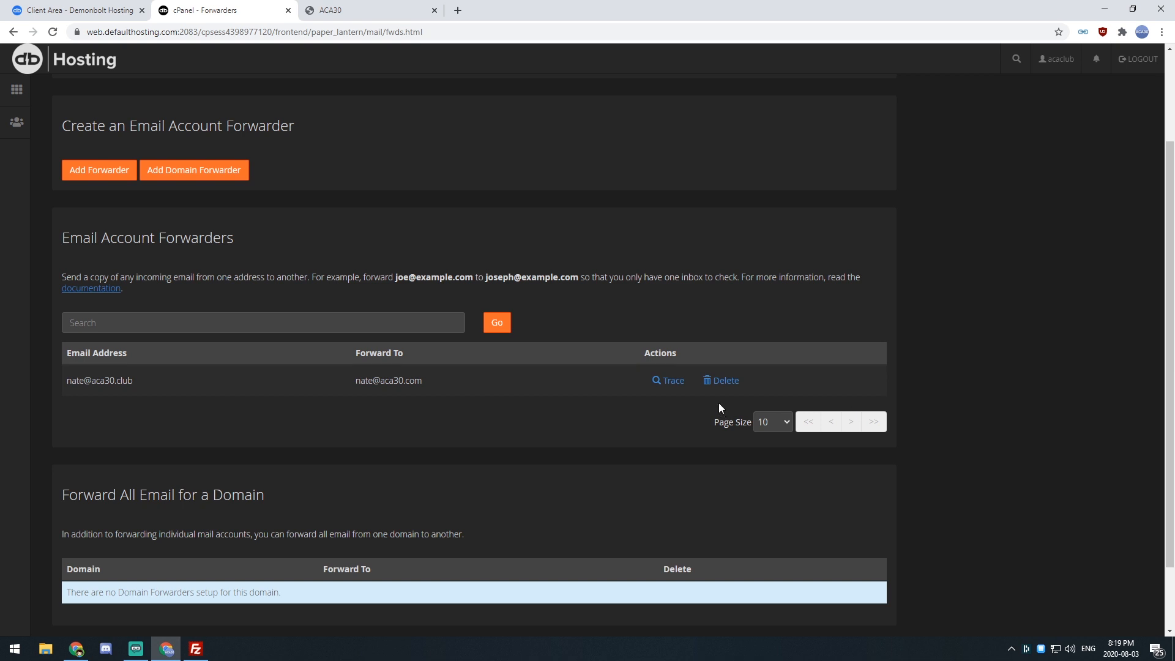
pyautogui.click(724, 380)
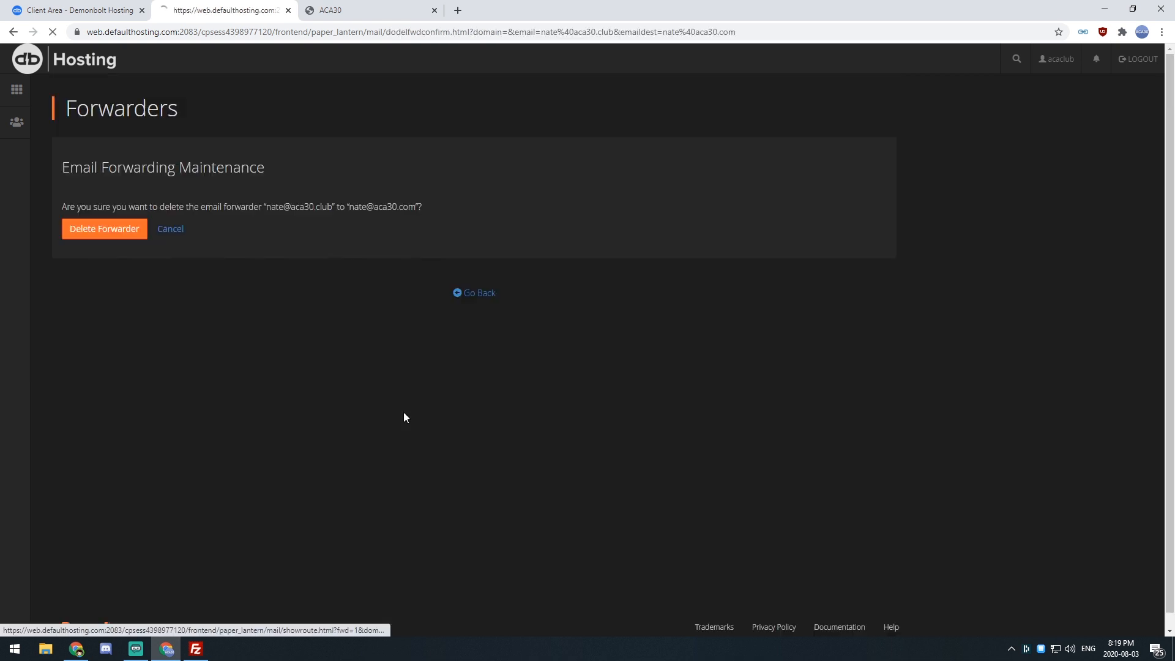
pyautogui.click(104, 228)
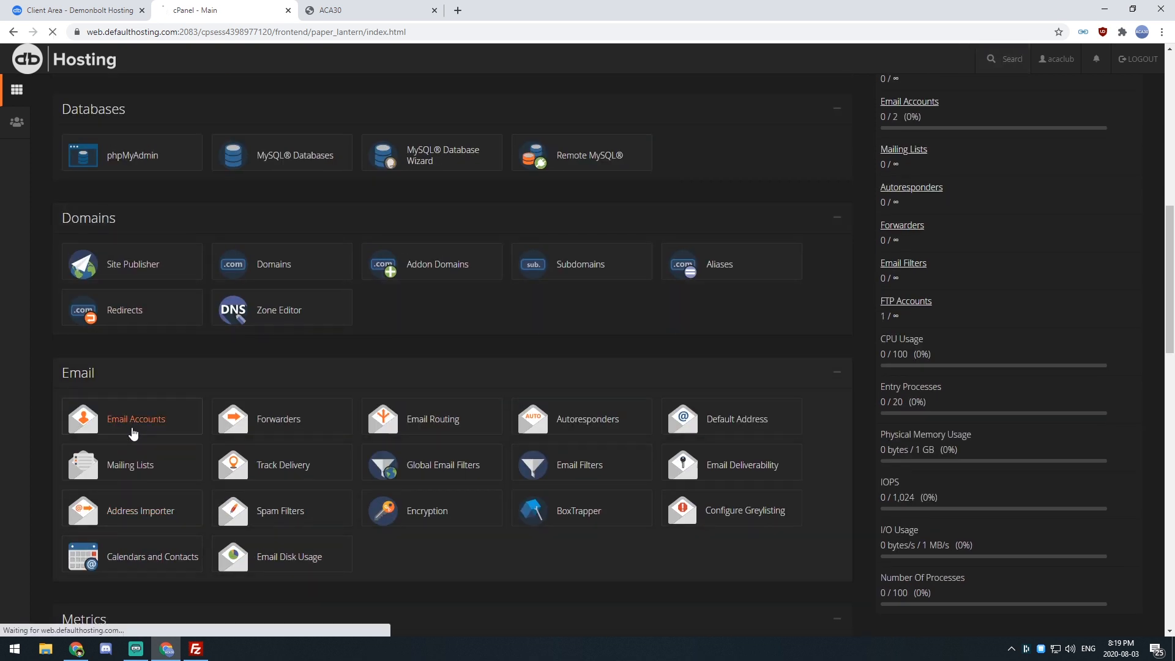
# - Create the email account 'nate' with 2 GB of mailbox storage
pyautogui.click(136, 417)
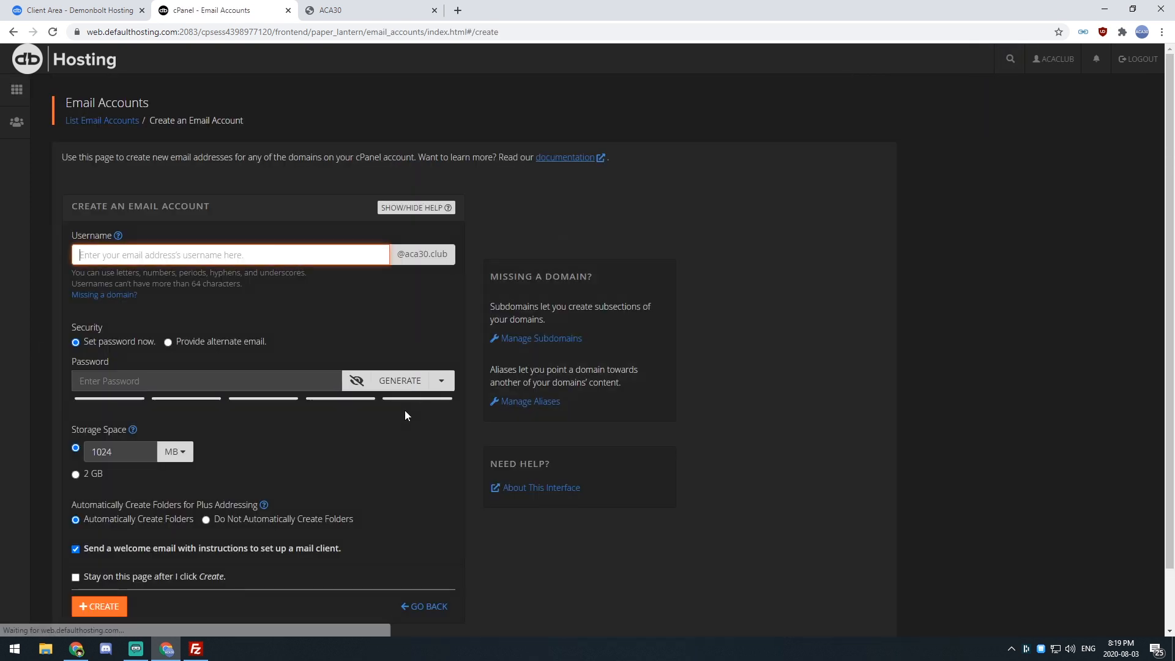
pyautogui.write('nate')
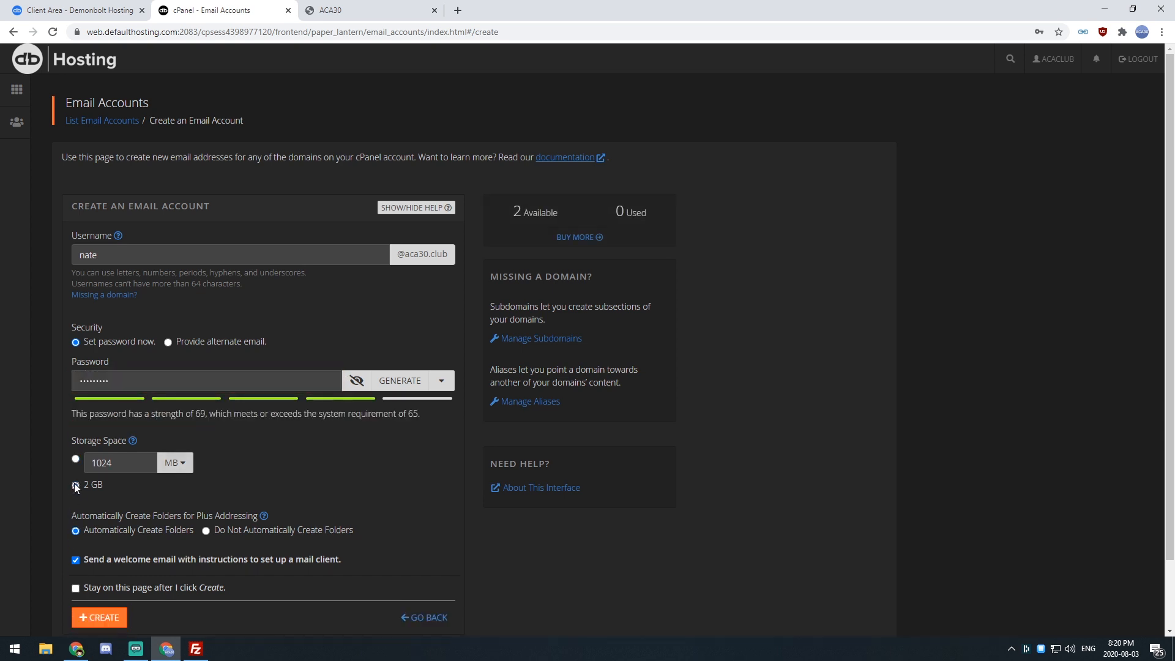
pyautogui.click(98, 616)
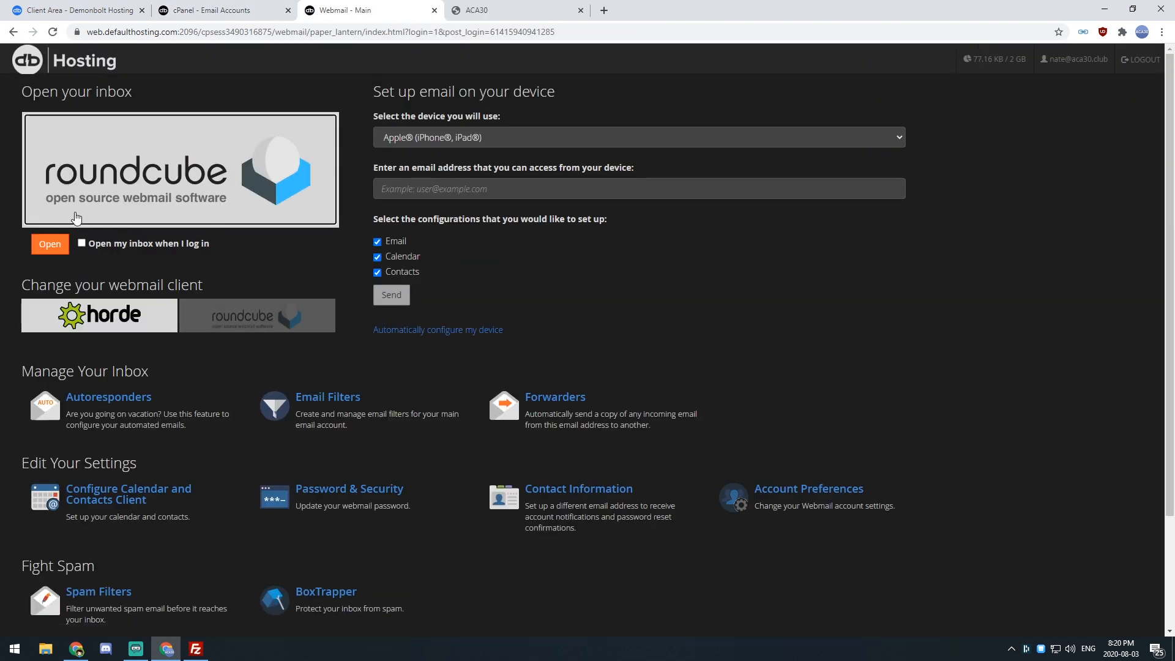
# - Open nate's mailbox in Roundcube and read the '[aca30.club] Client configuration settings' email
pyautogui.click(50, 243)
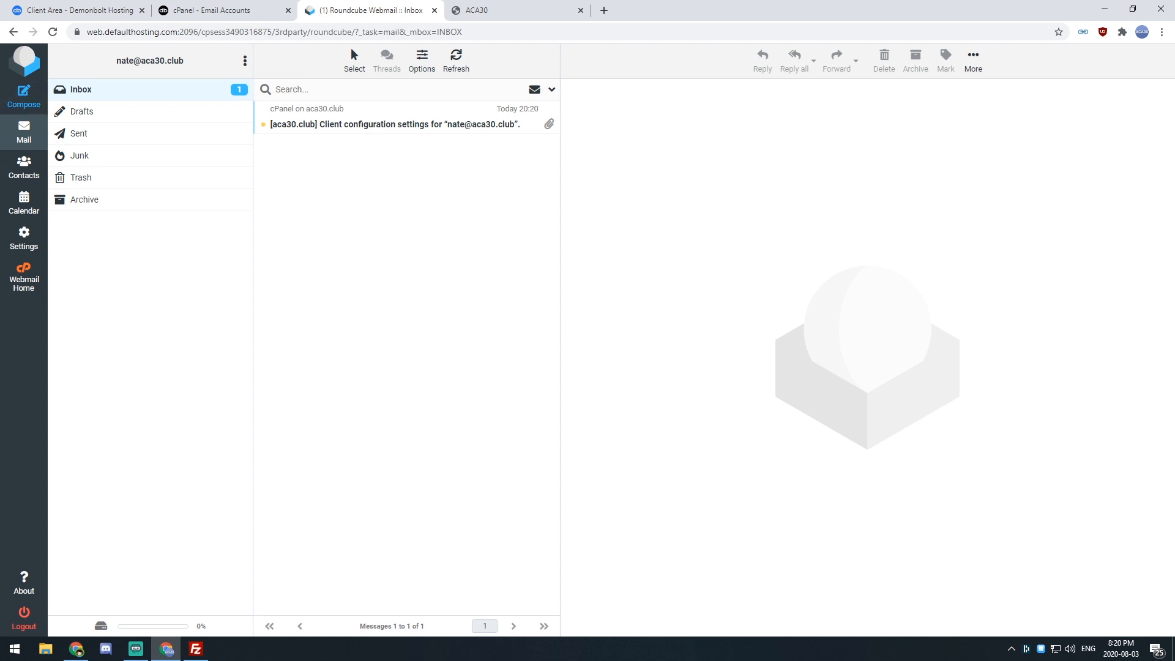
pyautogui.moveTo(344, 116)
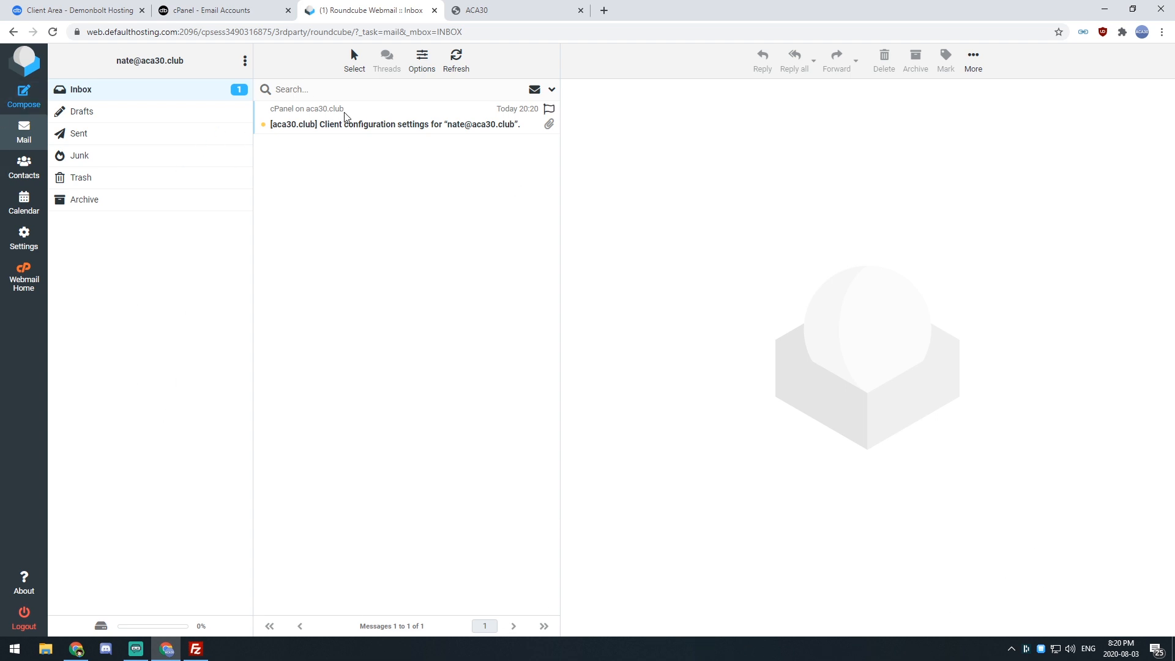
pyautogui.click(393, 124)
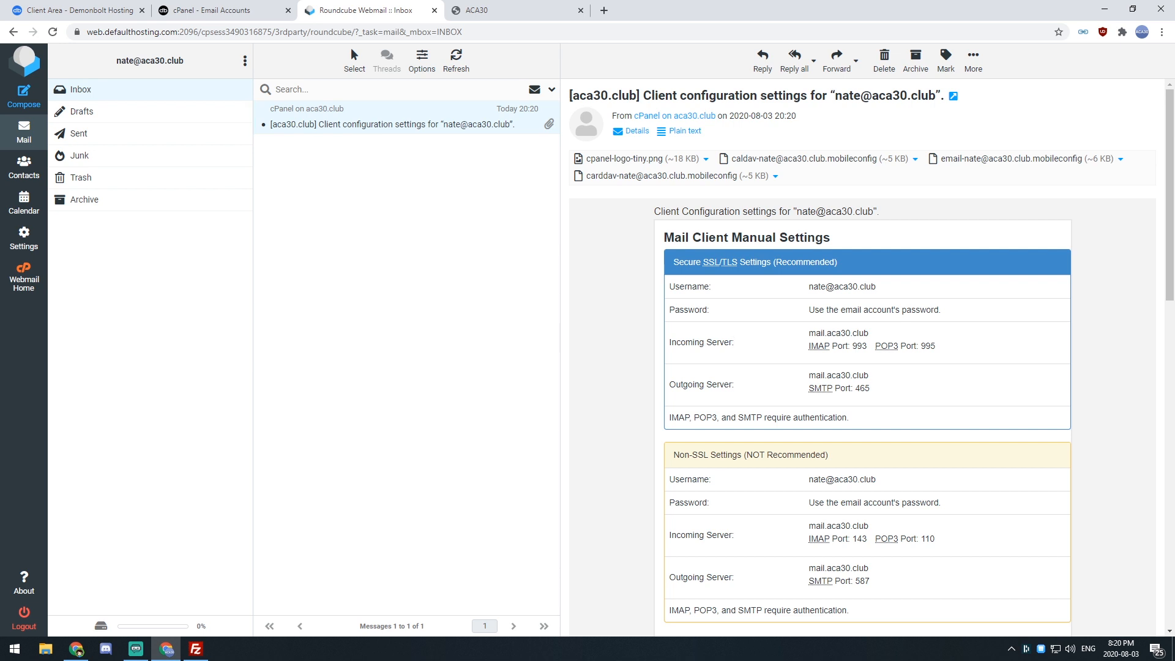
pyautogui.moveTo(1172, 475)
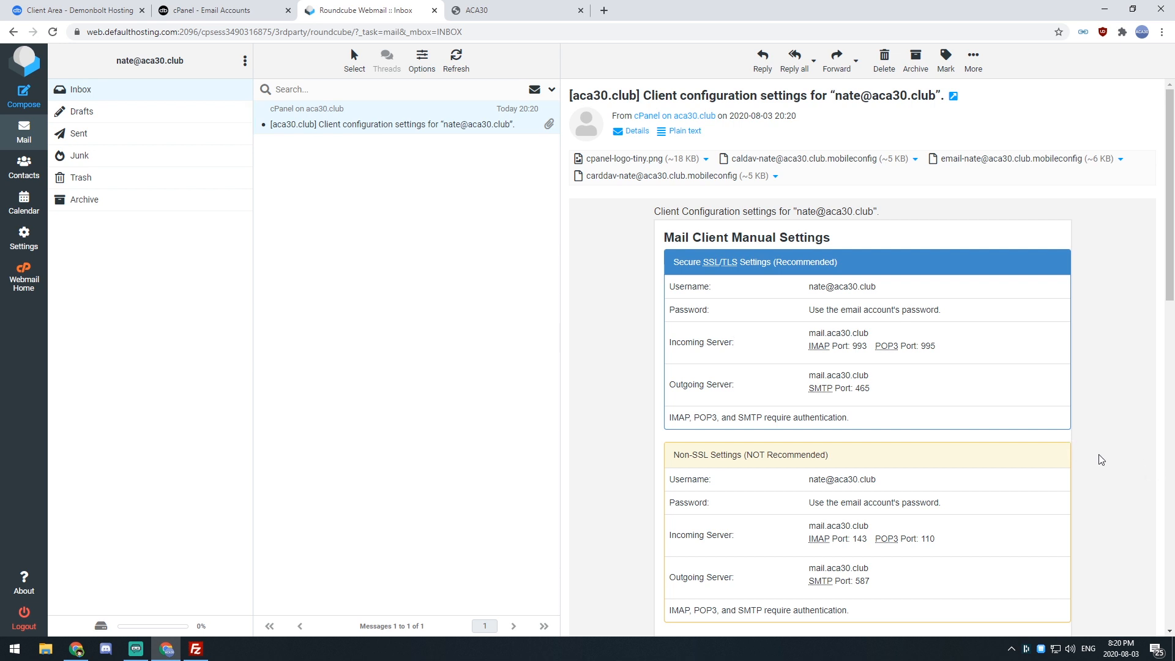
pyautogui.moveTo(1025, 400)
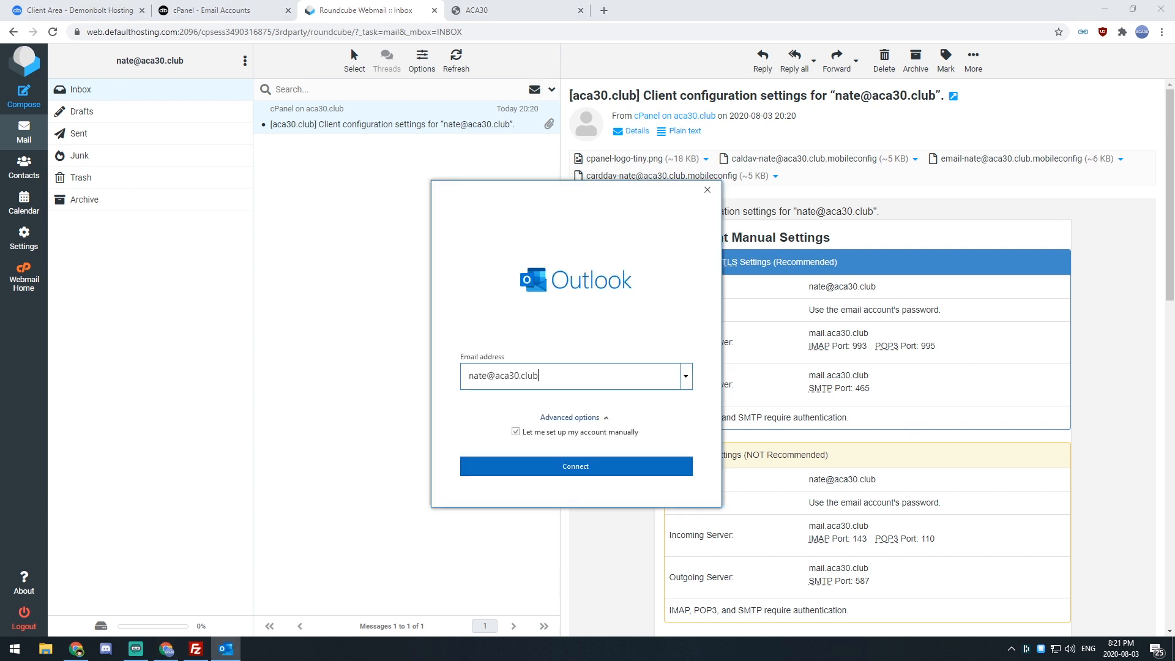
pyautogui.moveTo(694, 280)
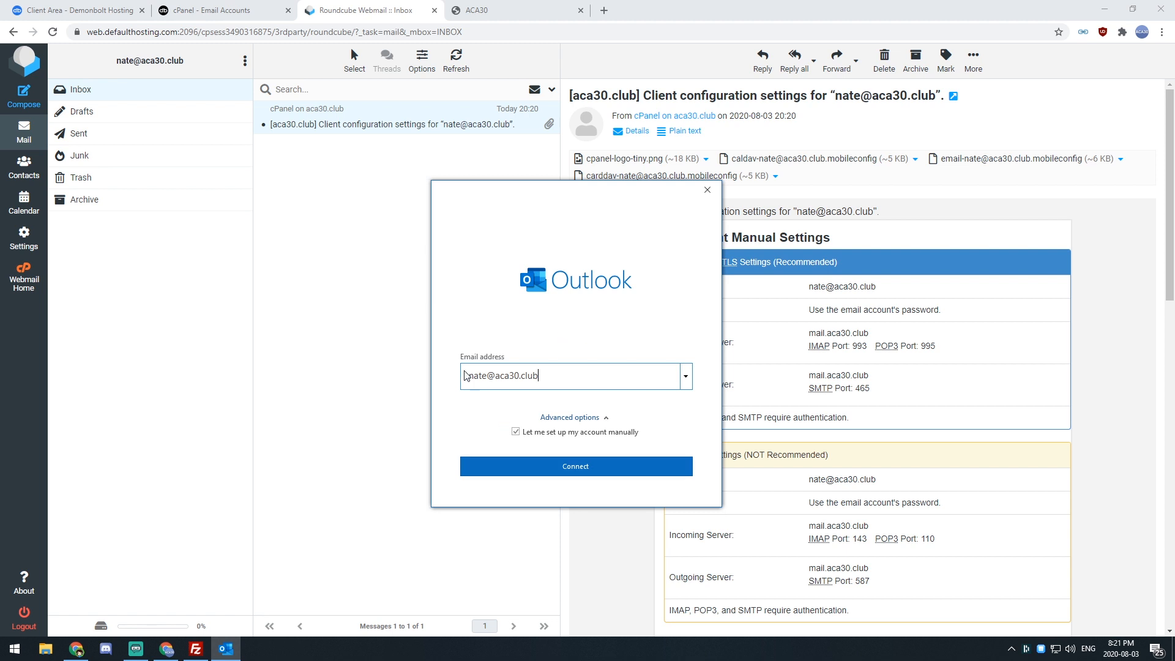
pyautogui.click(575, 465)
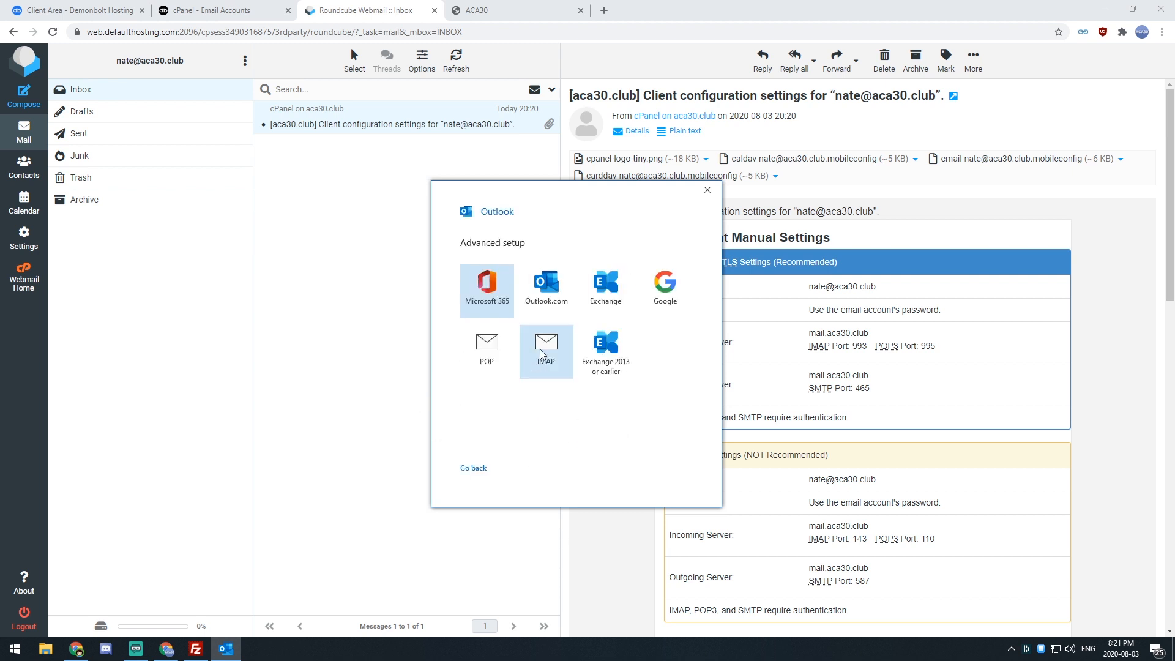
pyautogui.click(546, 342)
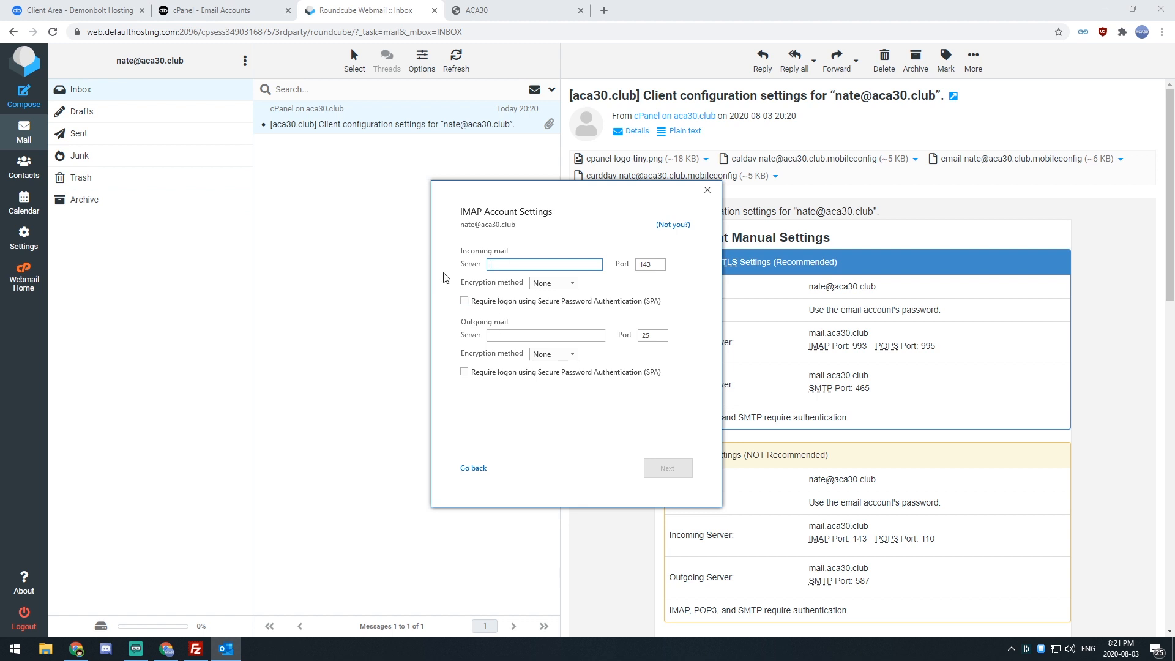
pyautogui.write('mail.aca30.club')
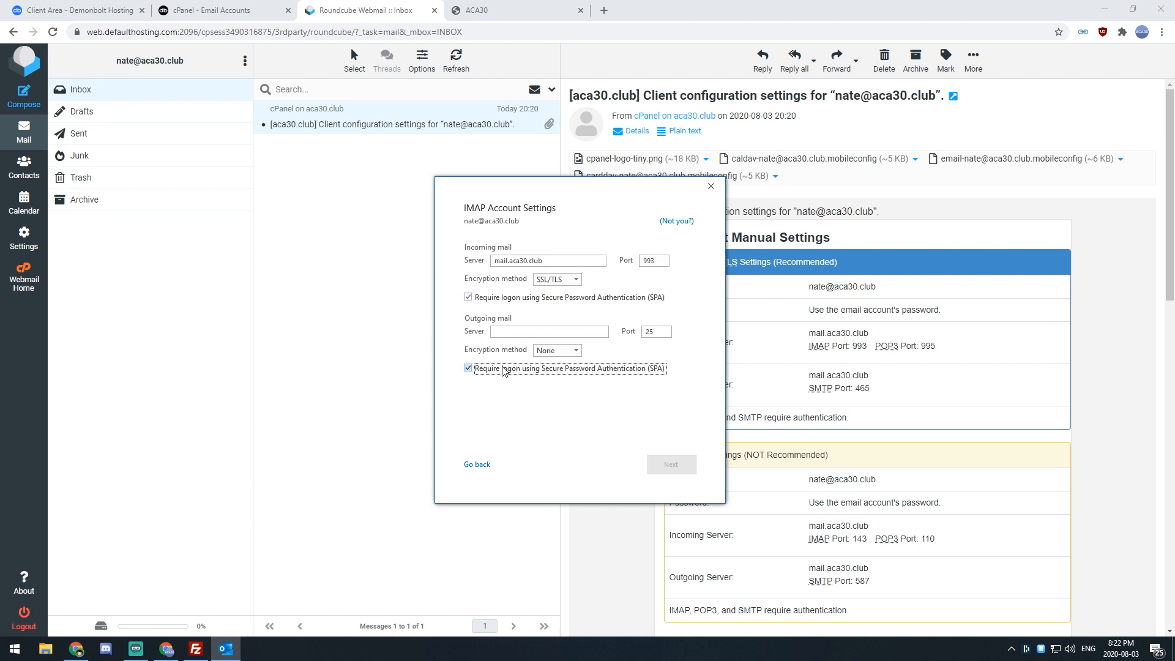
pyautogui.click(549, 331)
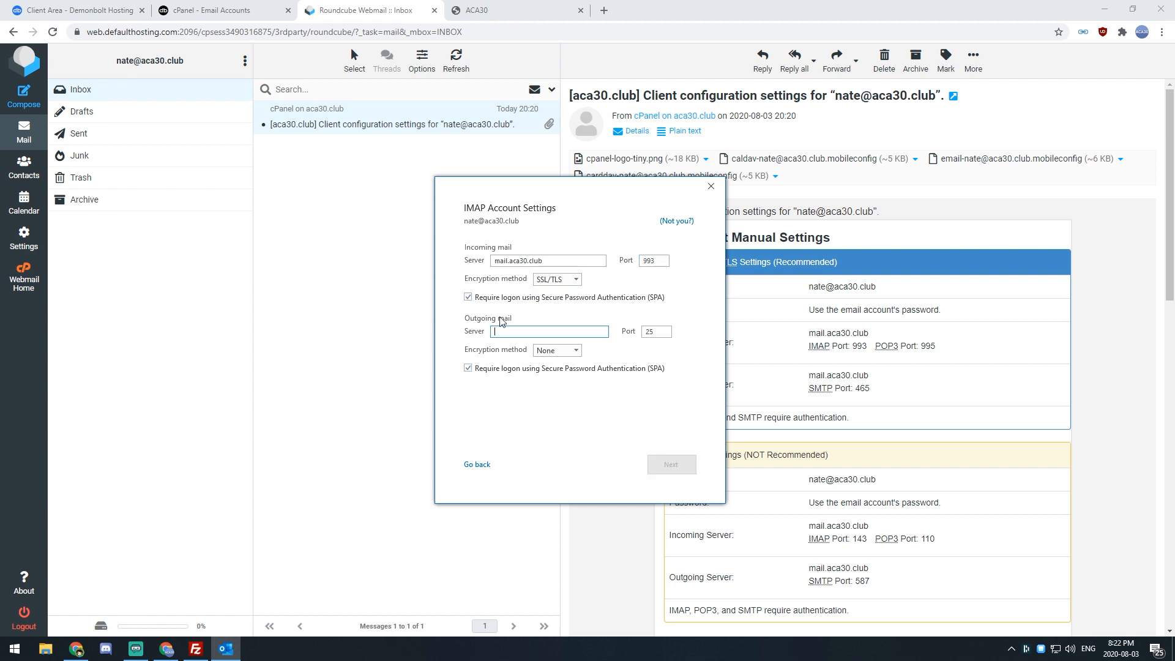
pyautogui.click(576, 350)
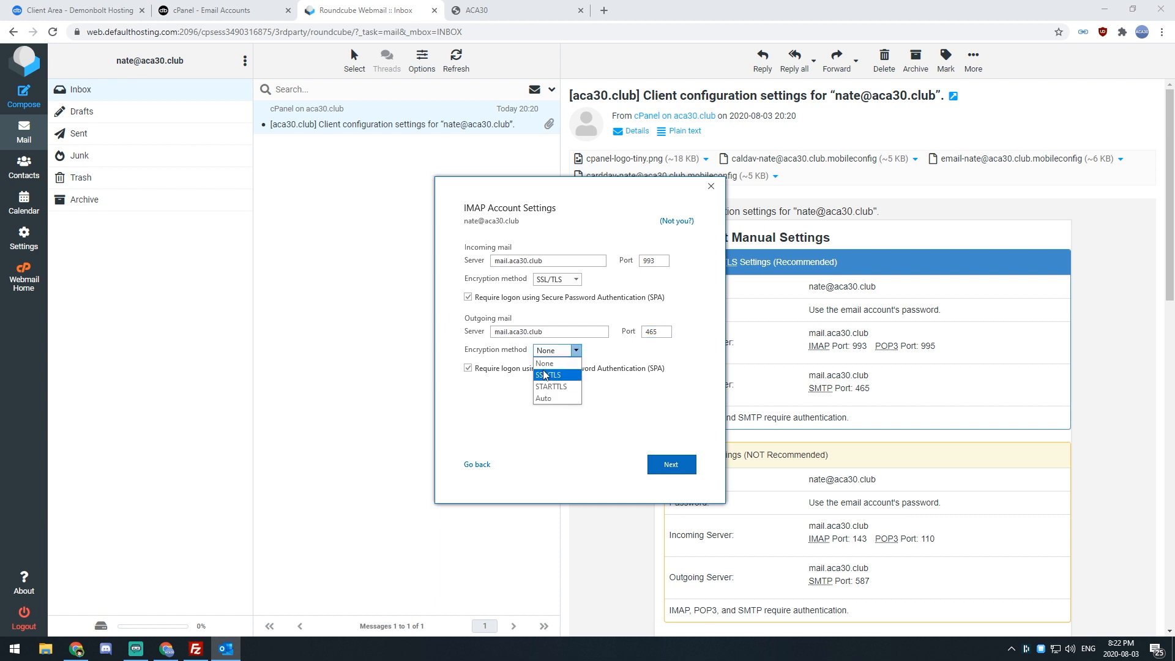
pyautogui.click(548, 374)
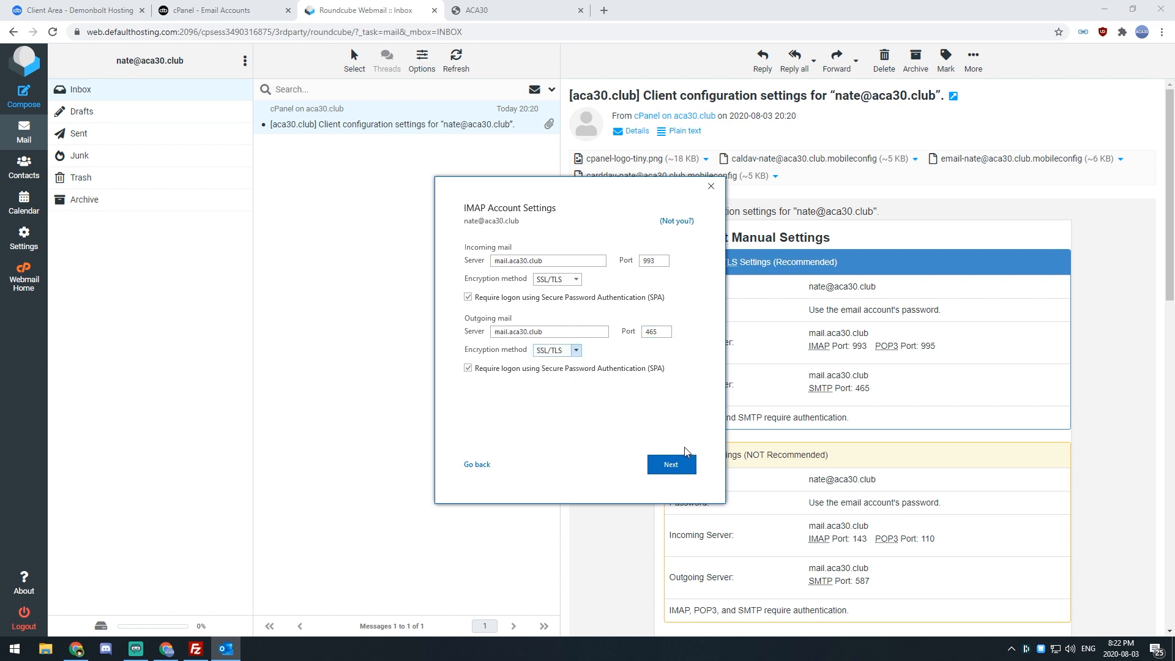
# - Enter the password, connect, and finish adding the IMAP account
pyautogui.click(671, 464)
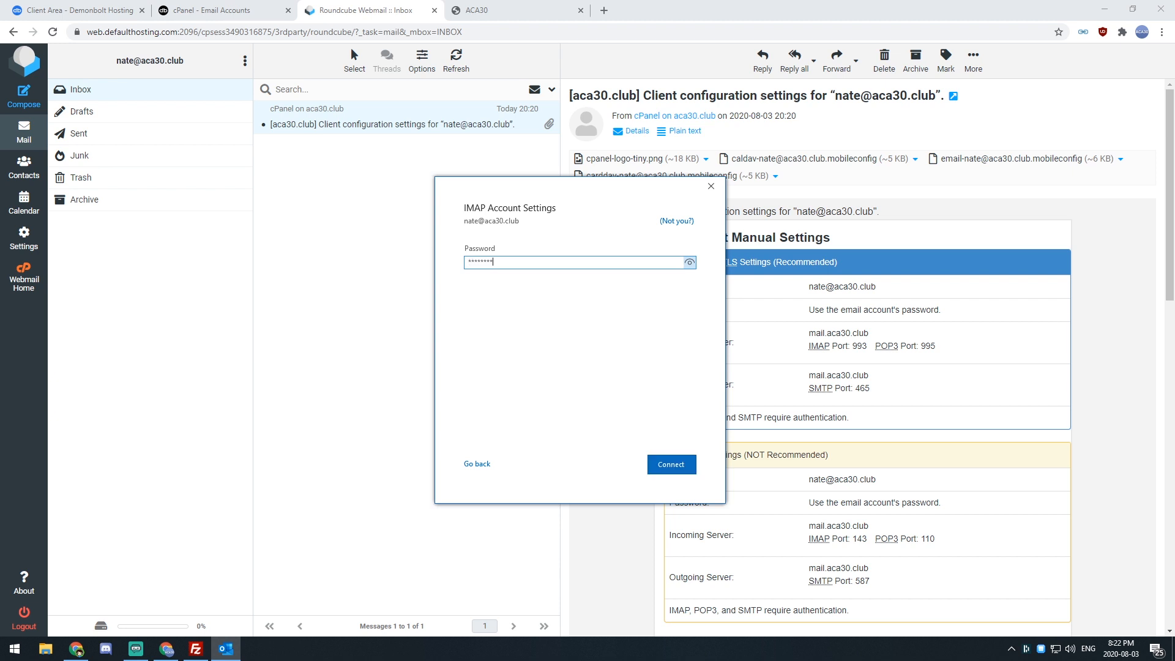
pyautogui.click(669, 464)
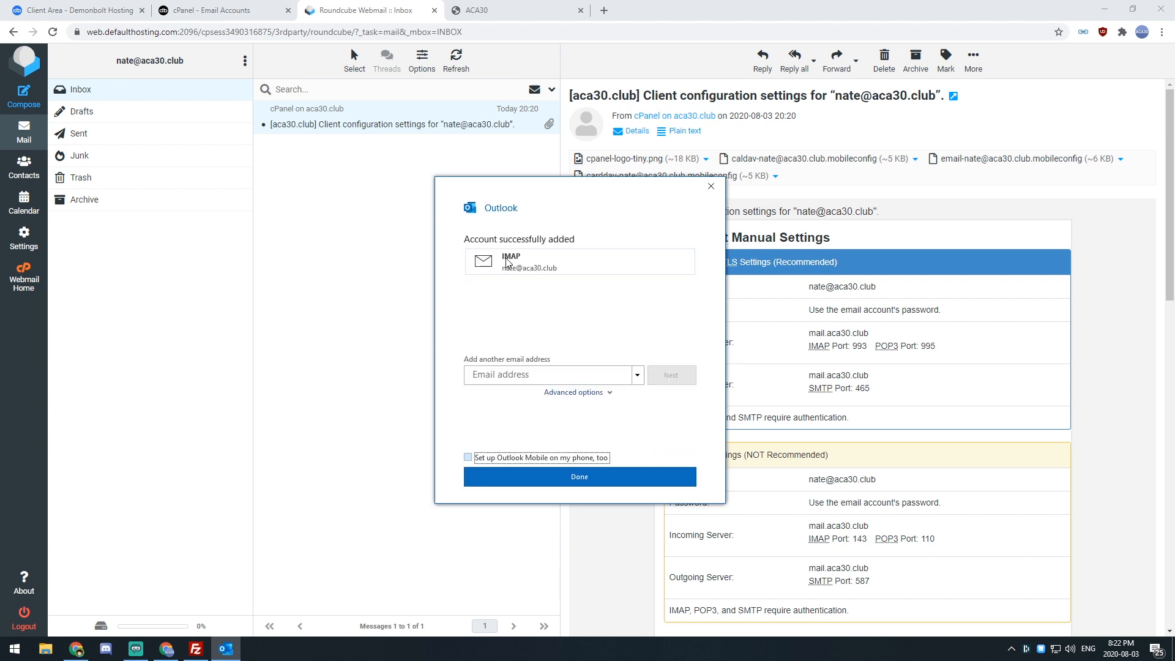
pyautogui.click(579, 477)
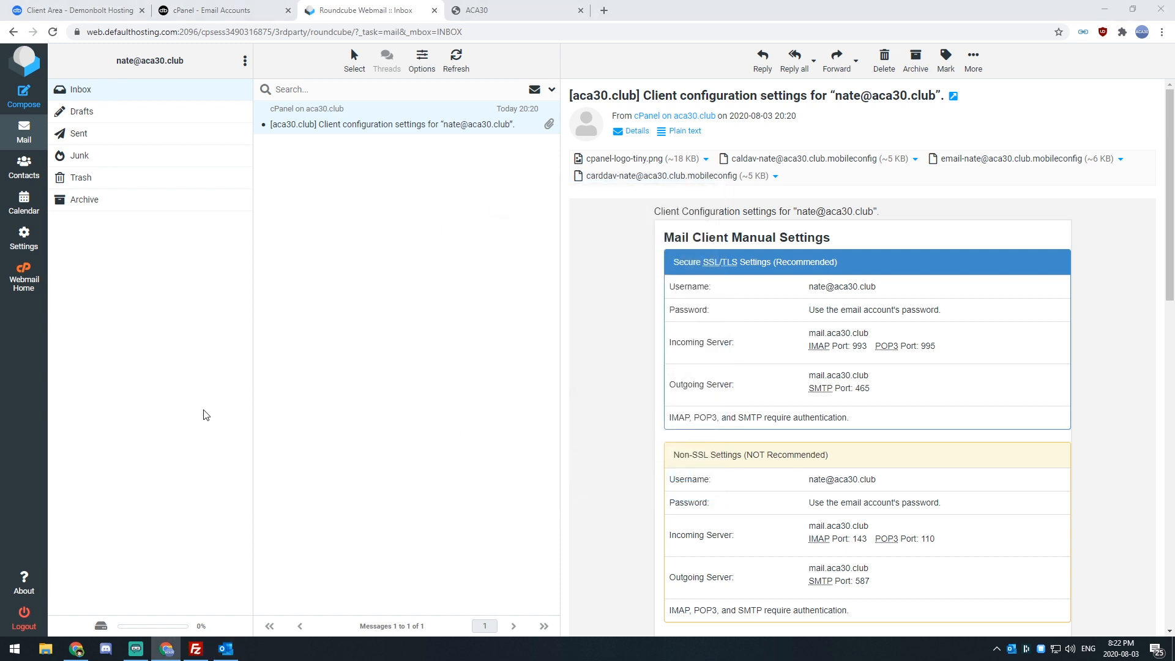
pyautogui.click(224, 649)
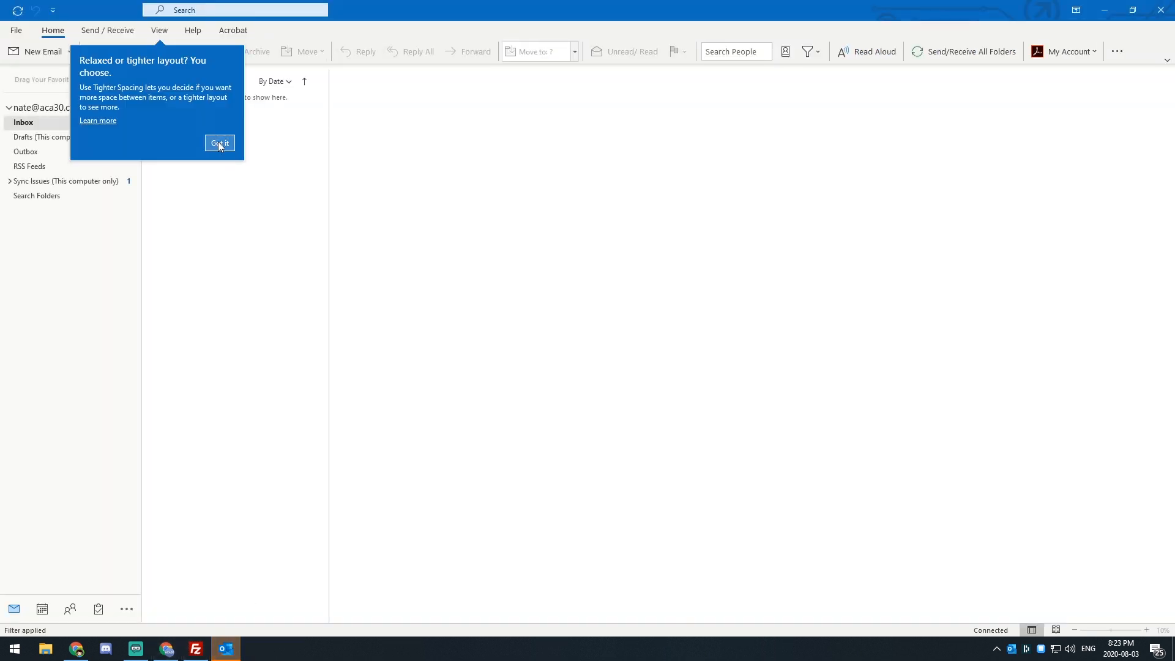
# - Dismiss the layout tip, read the test and cPanel emails, and discard a blank new email
pyautogui.click(220, 143)
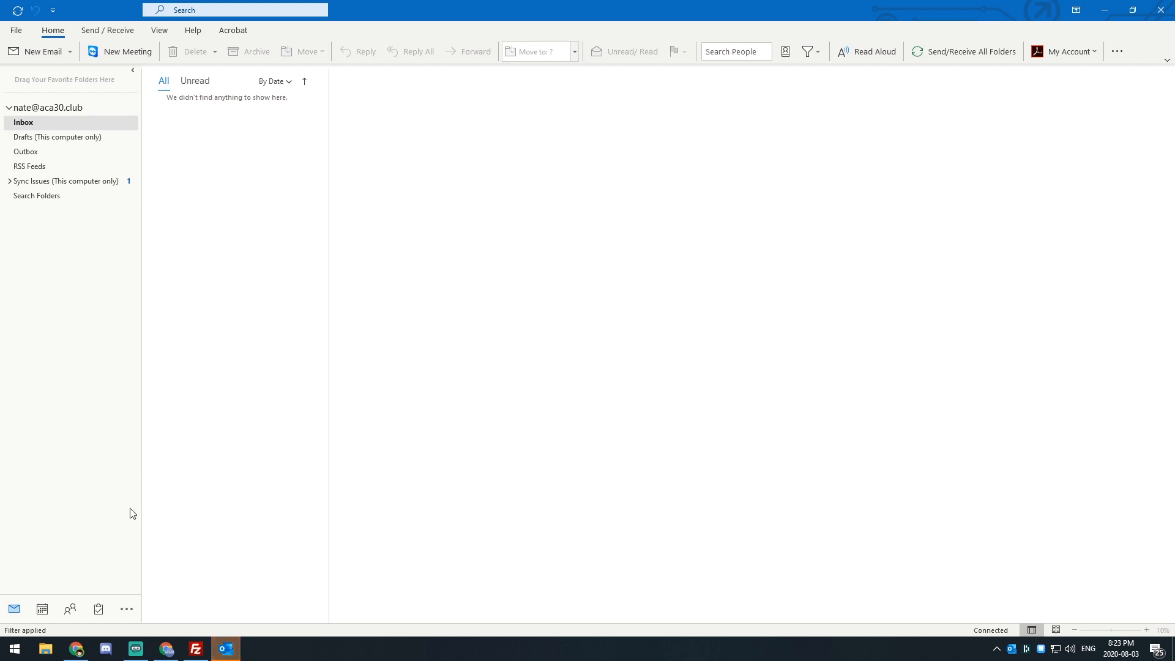
pyautogui.click(217, 171)
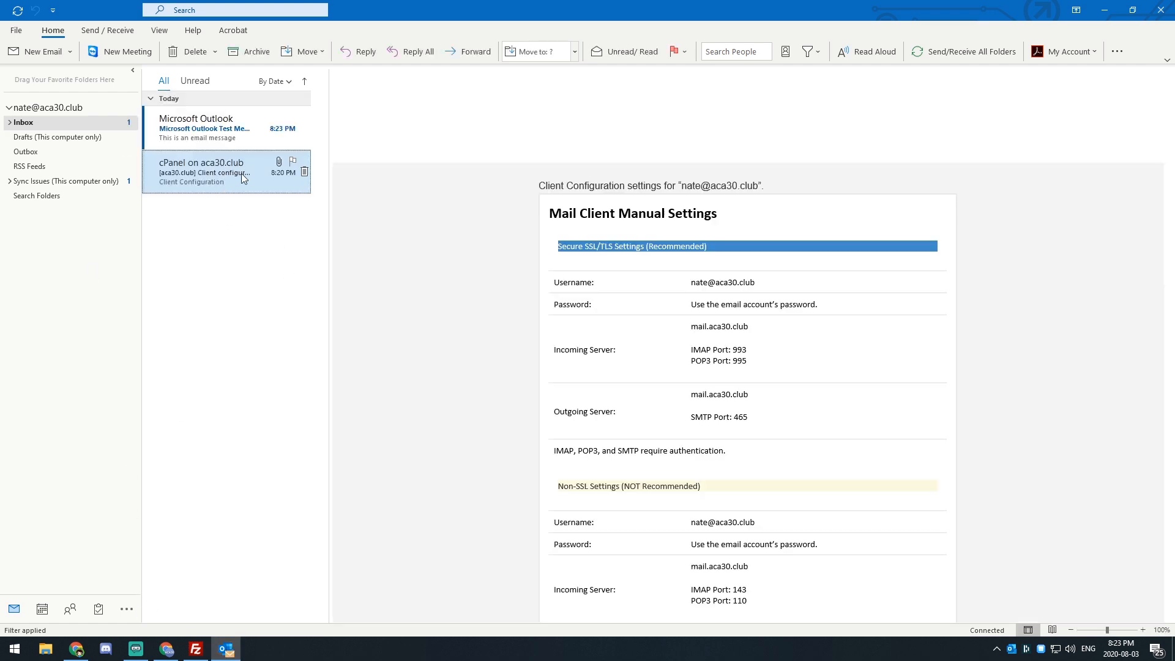
pyautogui.click(210, 127)
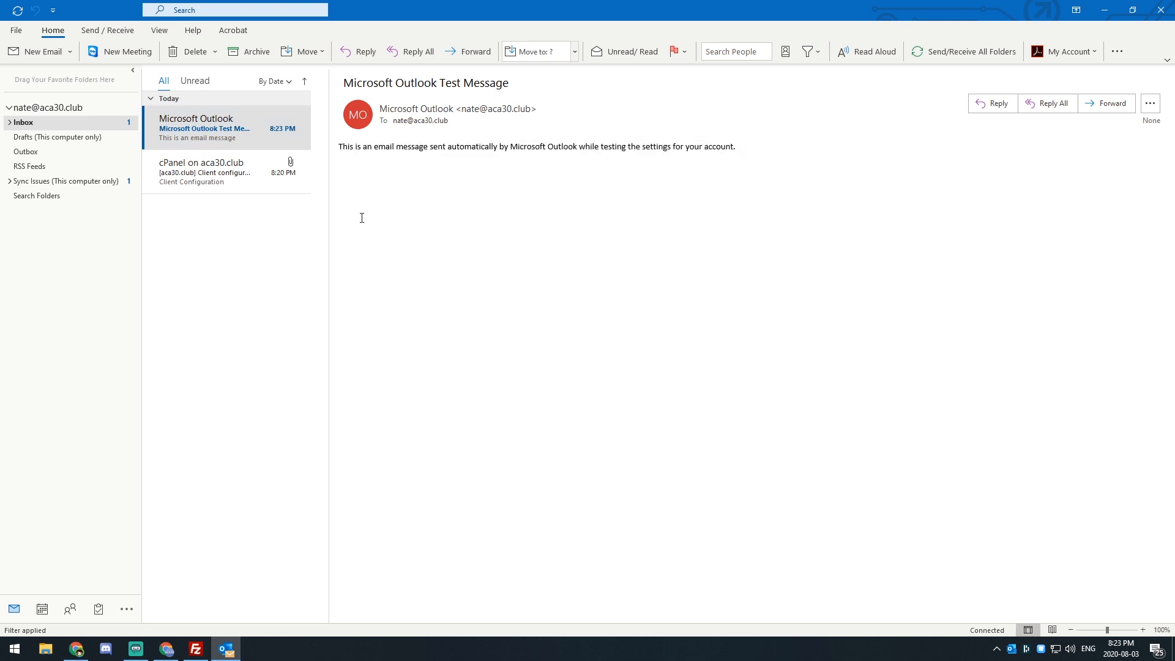
pyautogui.click(204, 170)
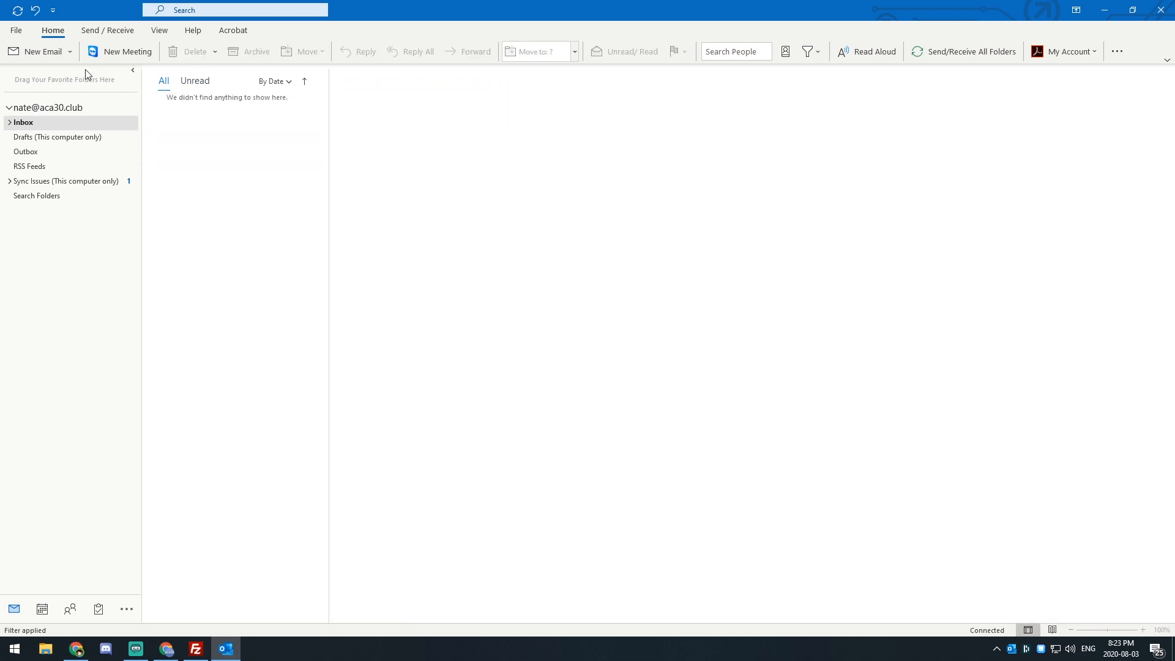
pyautogui.click(39, 51)
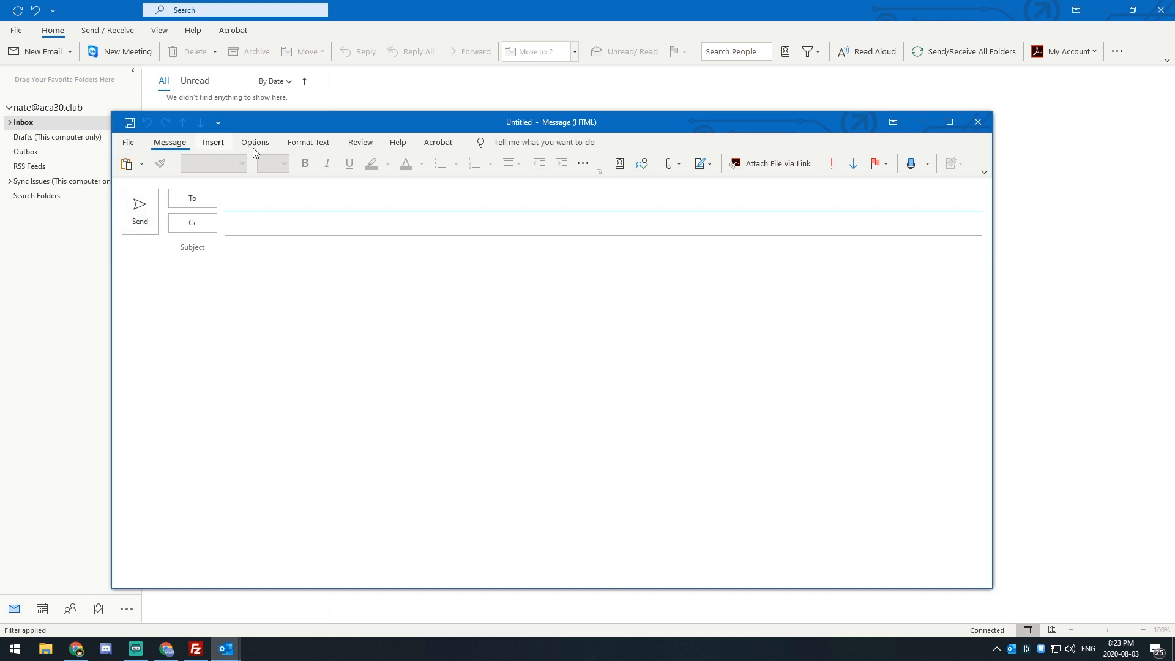
pyautogui.click(978, 123)
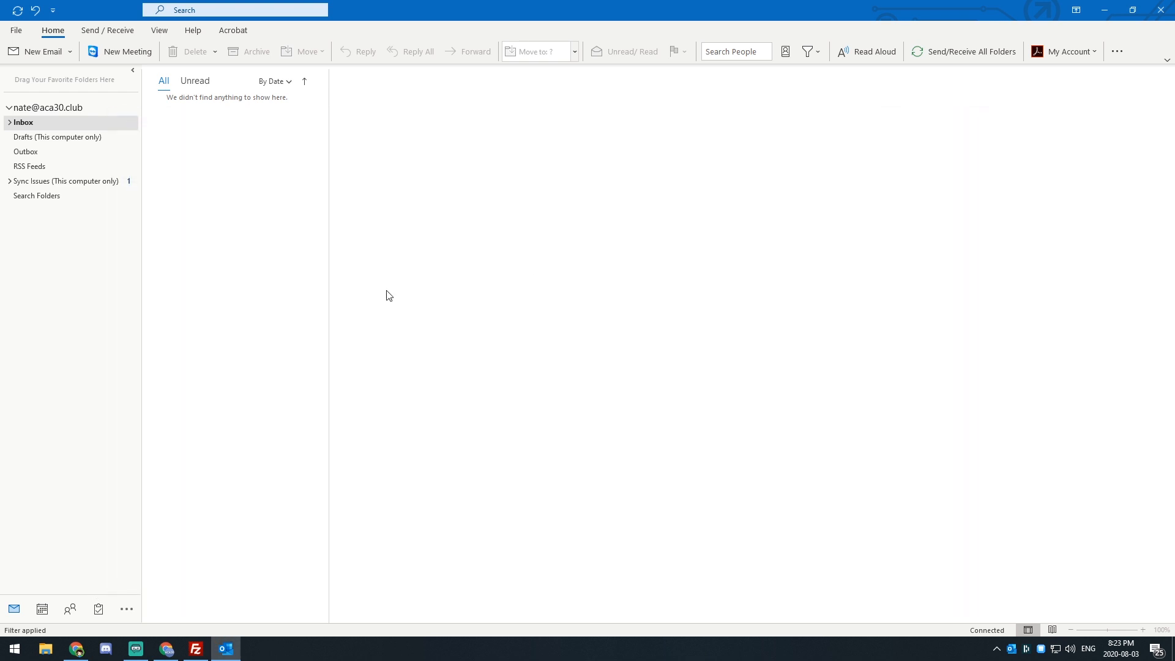
pyautogui.moveTo(291, 303)
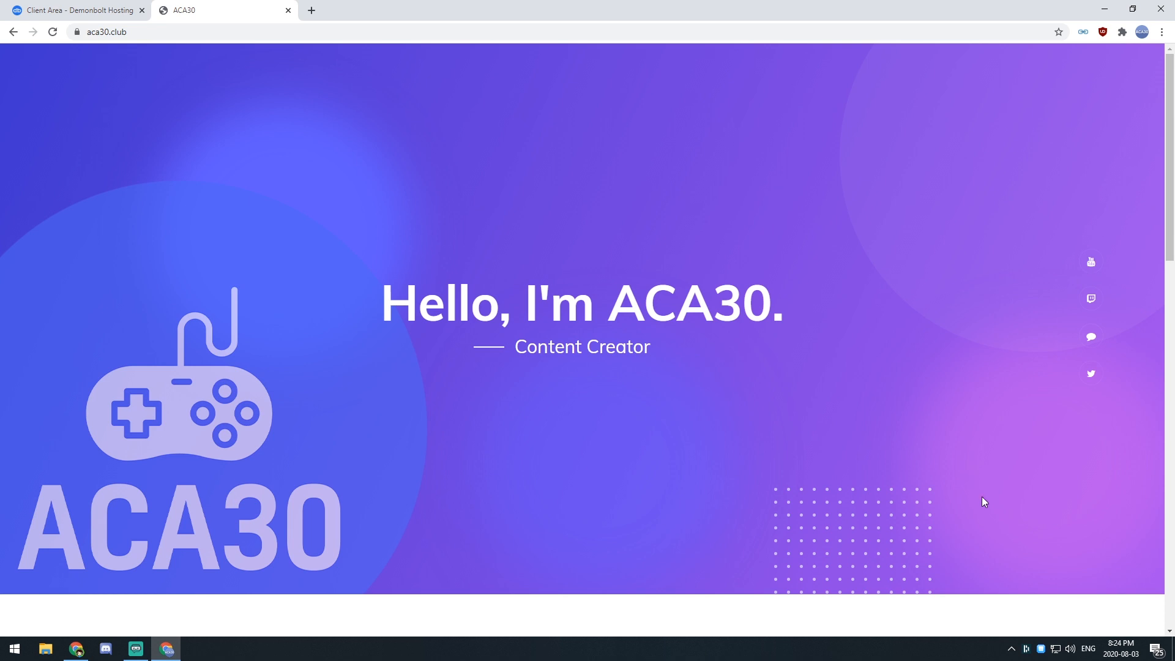
pyautogui.moveTo(983, 505)
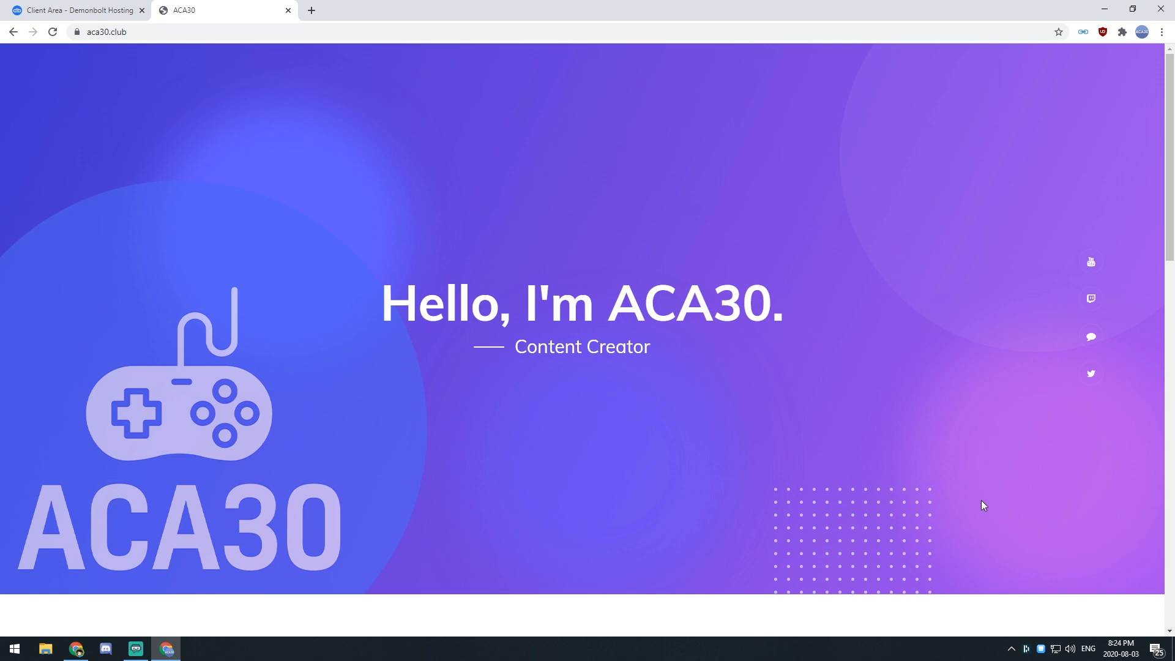
# - Scroll through the aca30.club About Me and follower stats sections, then back up
pyautogui.scroll(-3)
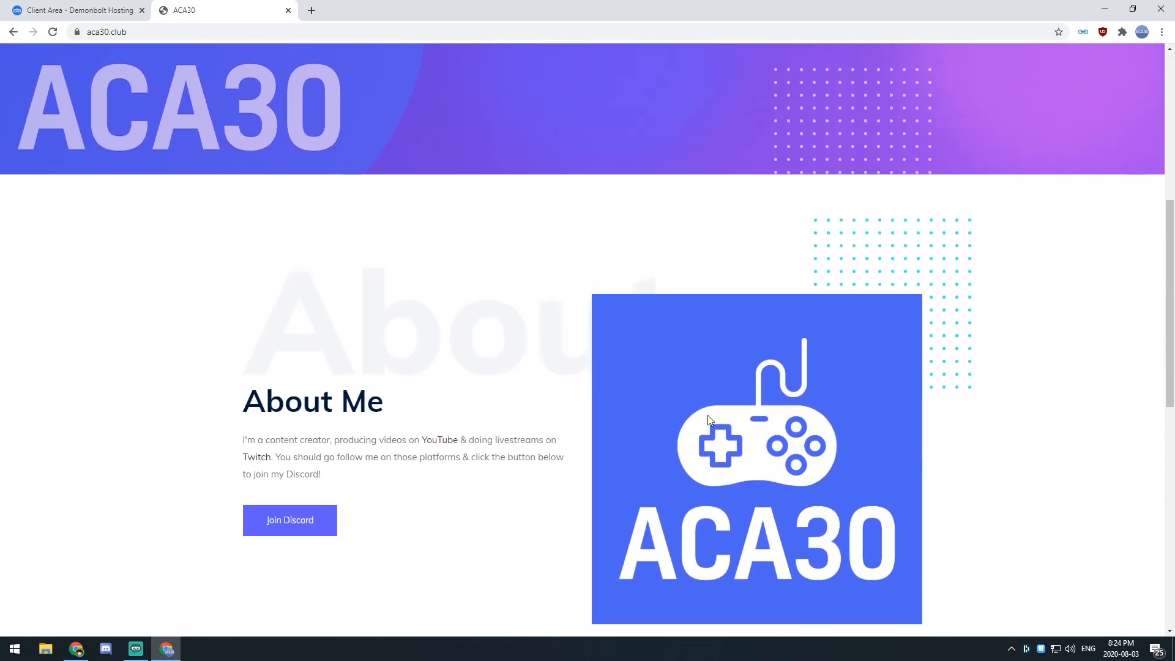
pyautogui.scroll(-3)
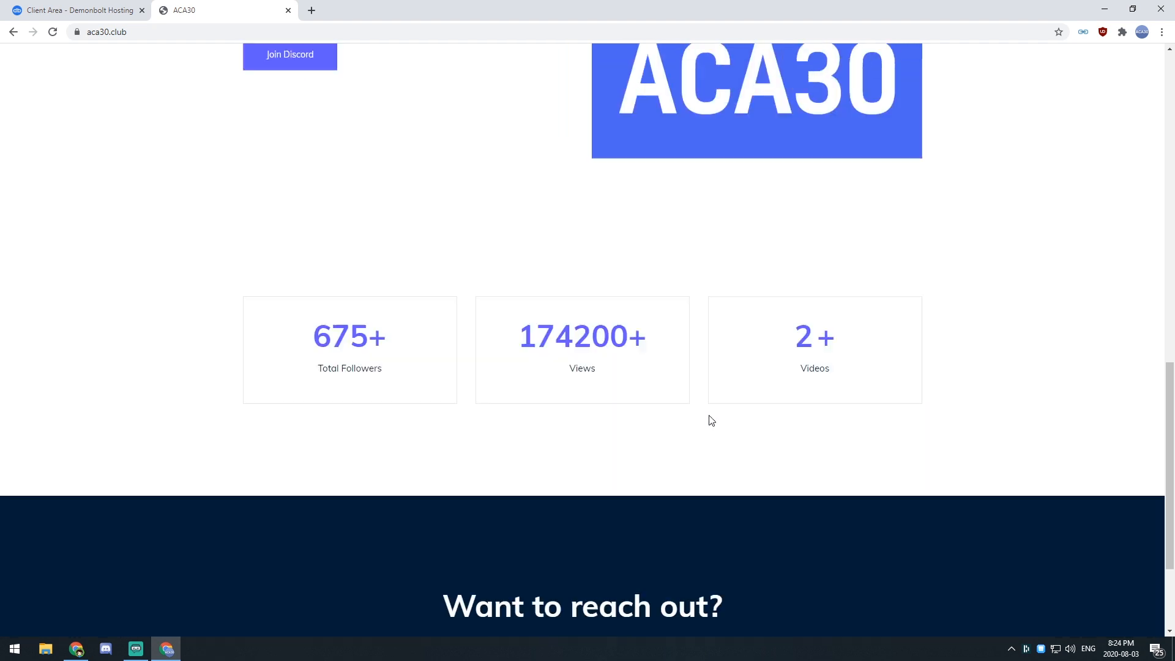
pyautogui.scroll(3)
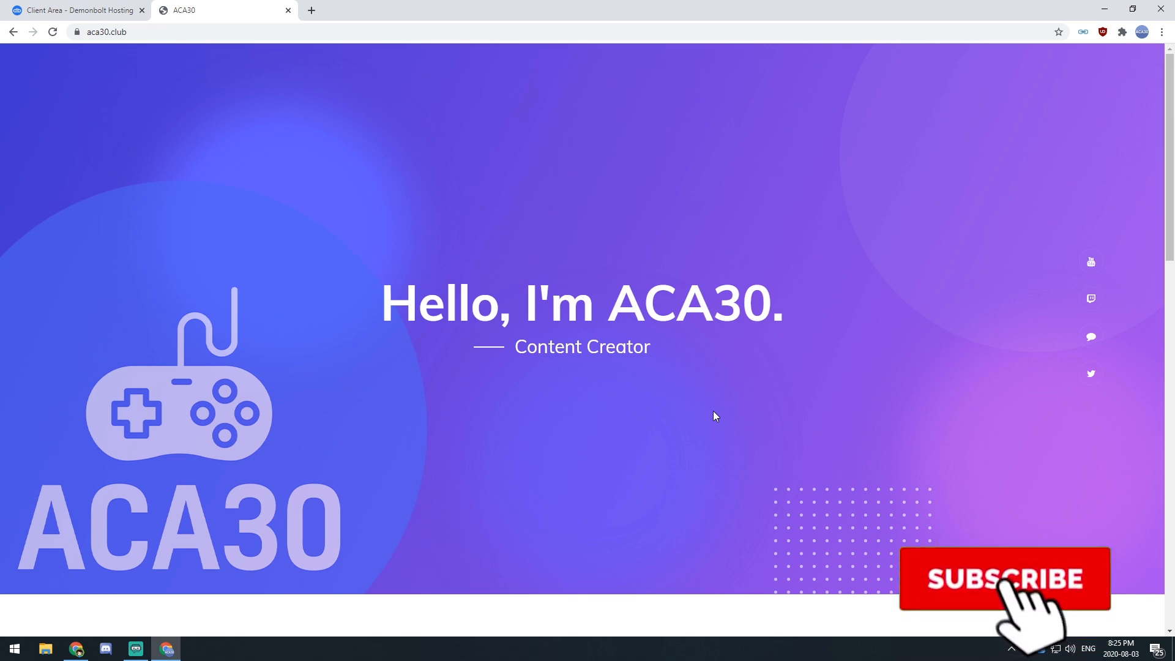
pyautogui.click(1003, 578)
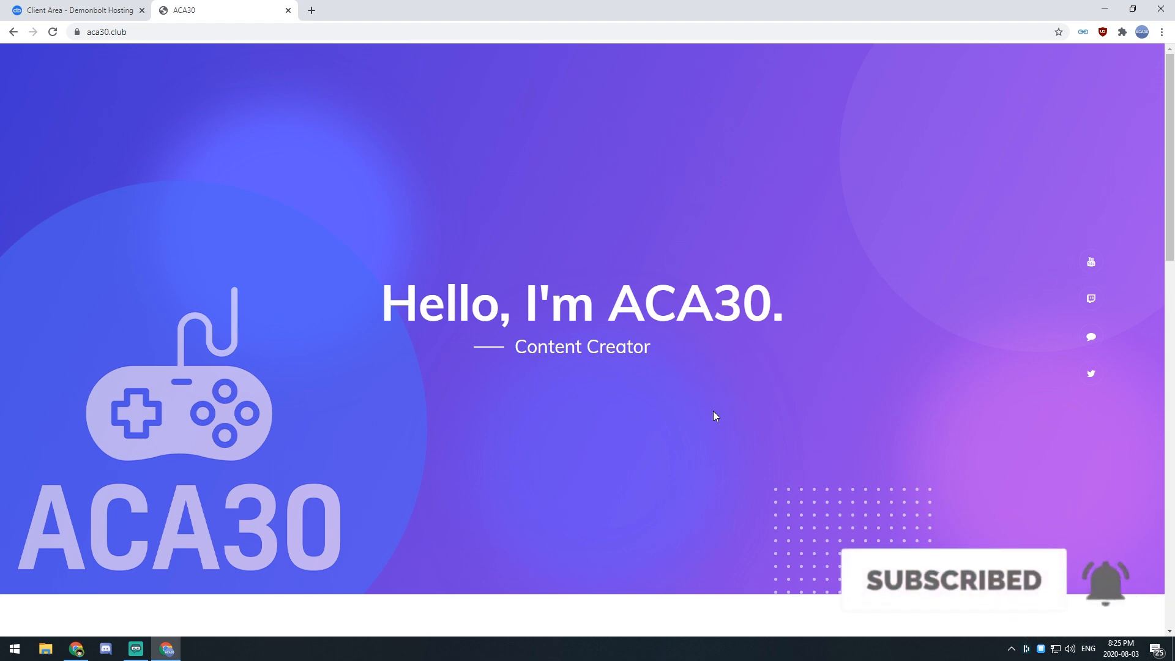